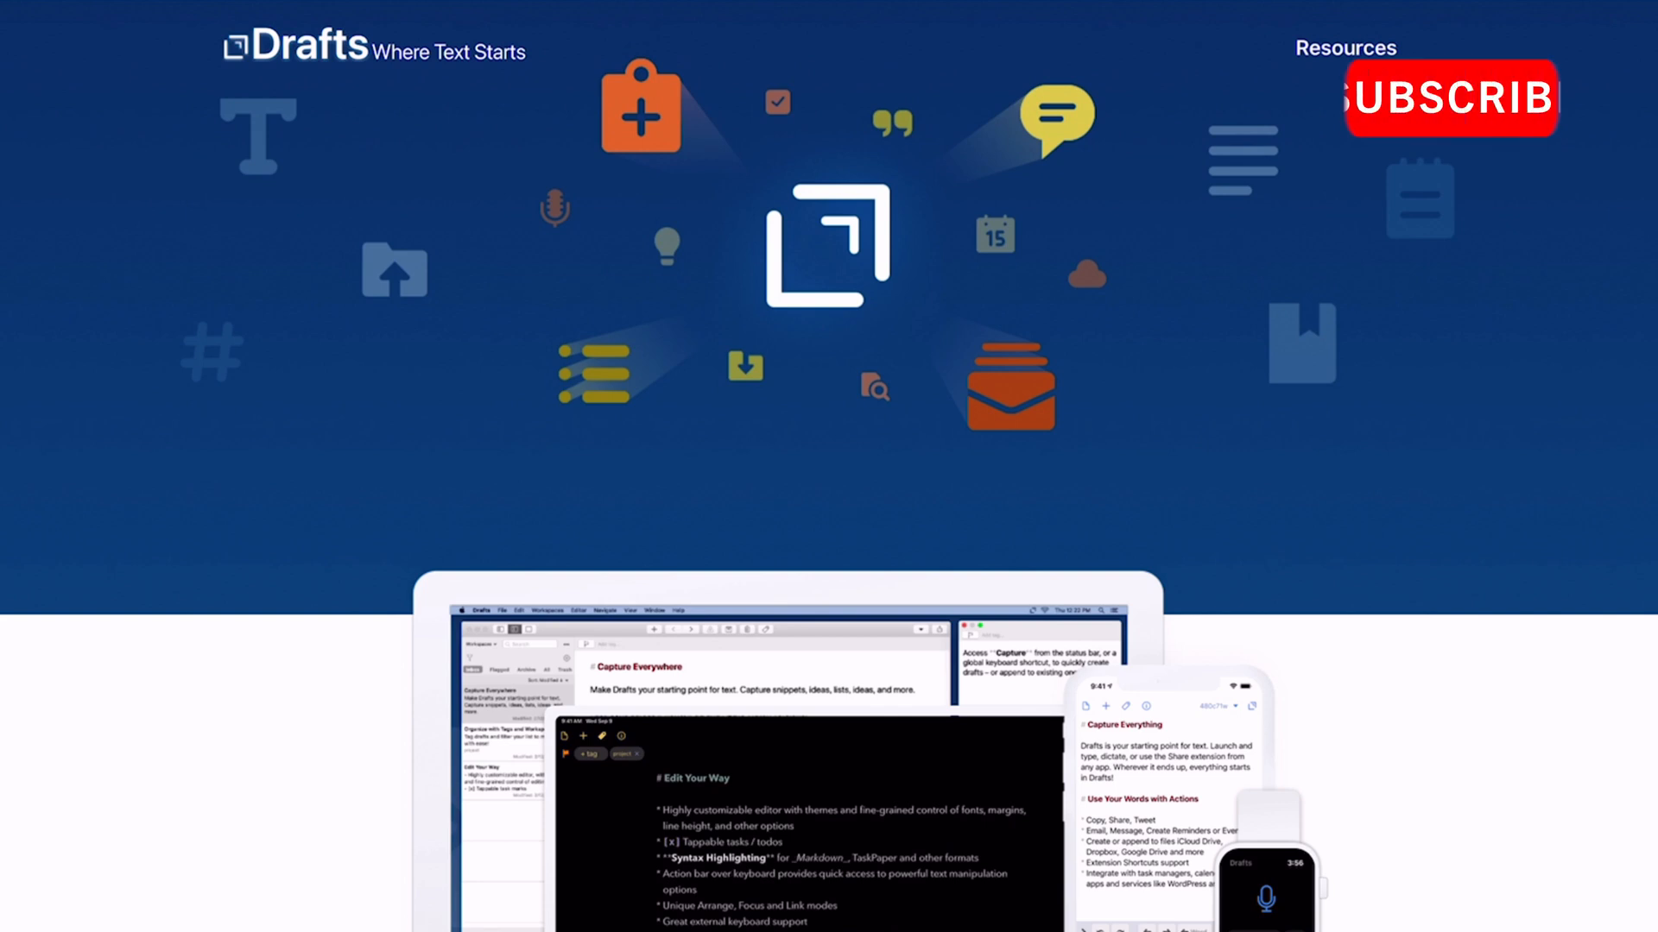
Scroll the getdrafts.com home page past How Drafts Works to the screenshot panels.
scroll("down", 3)
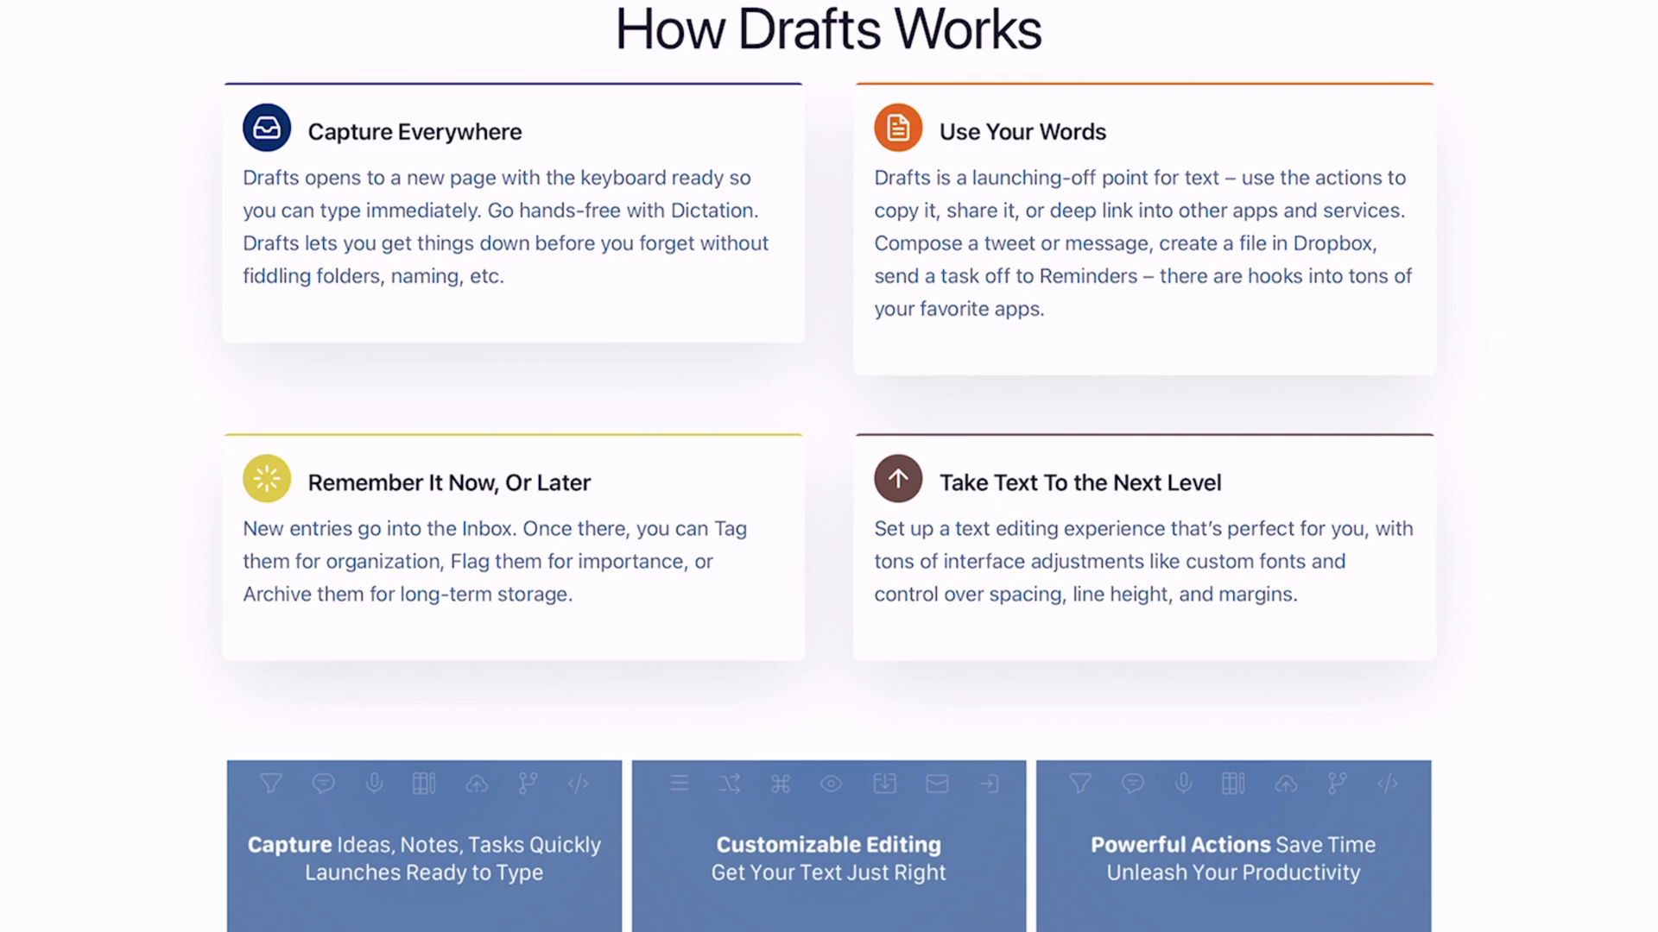
scroll("down", 3)
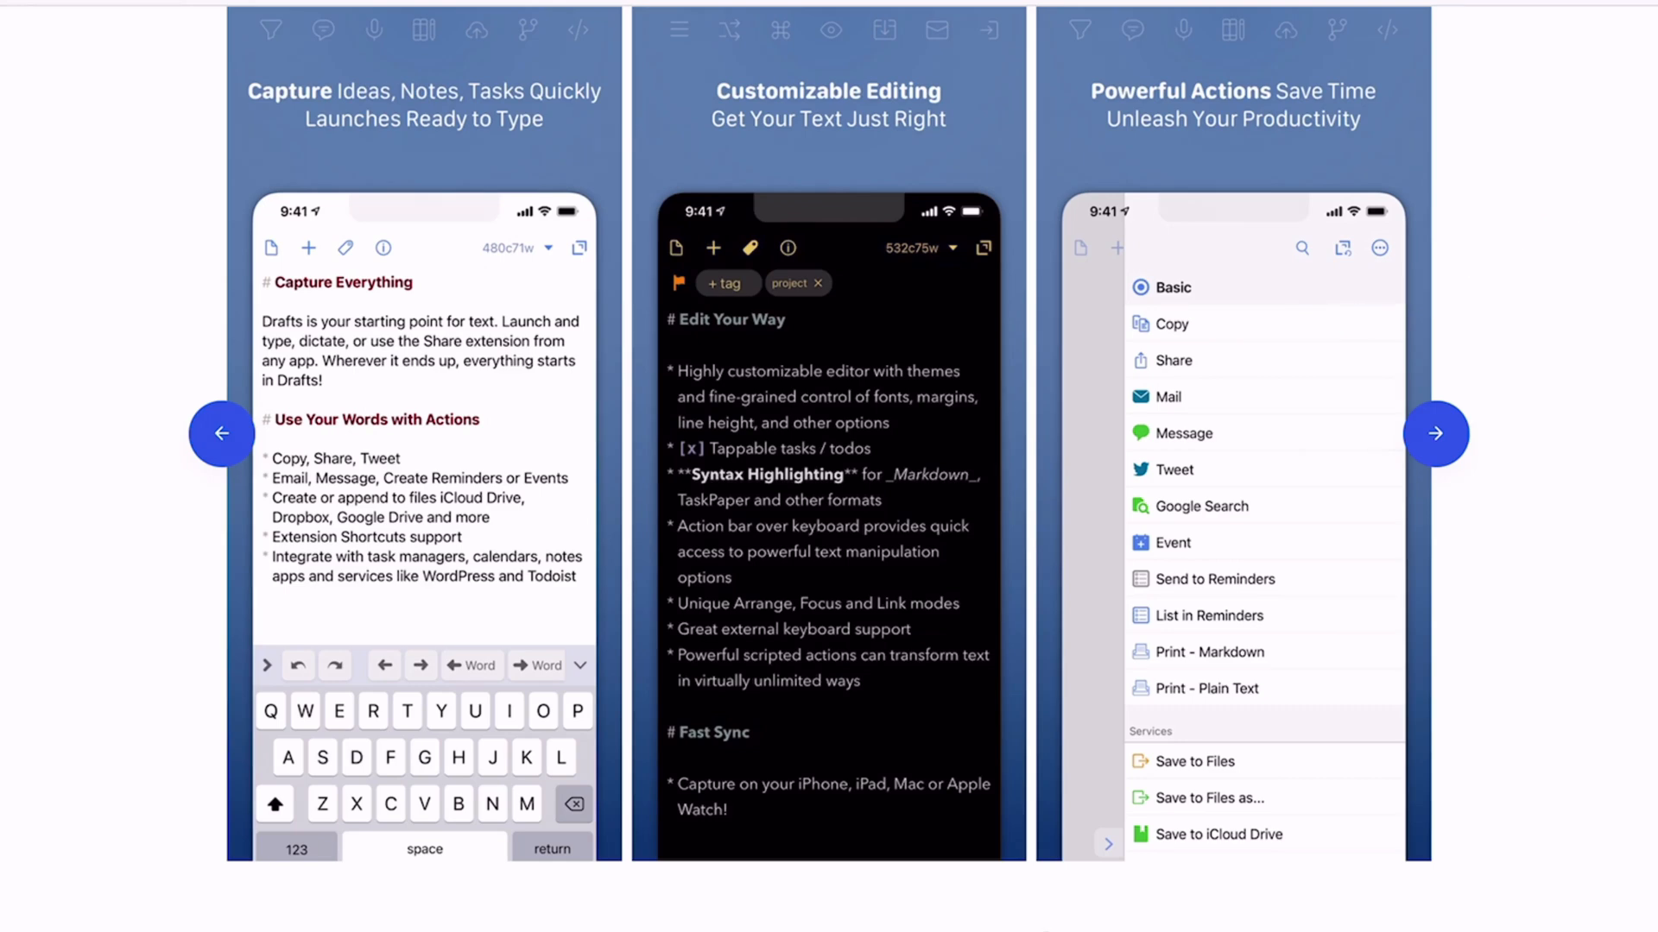
scroll("down", 3)
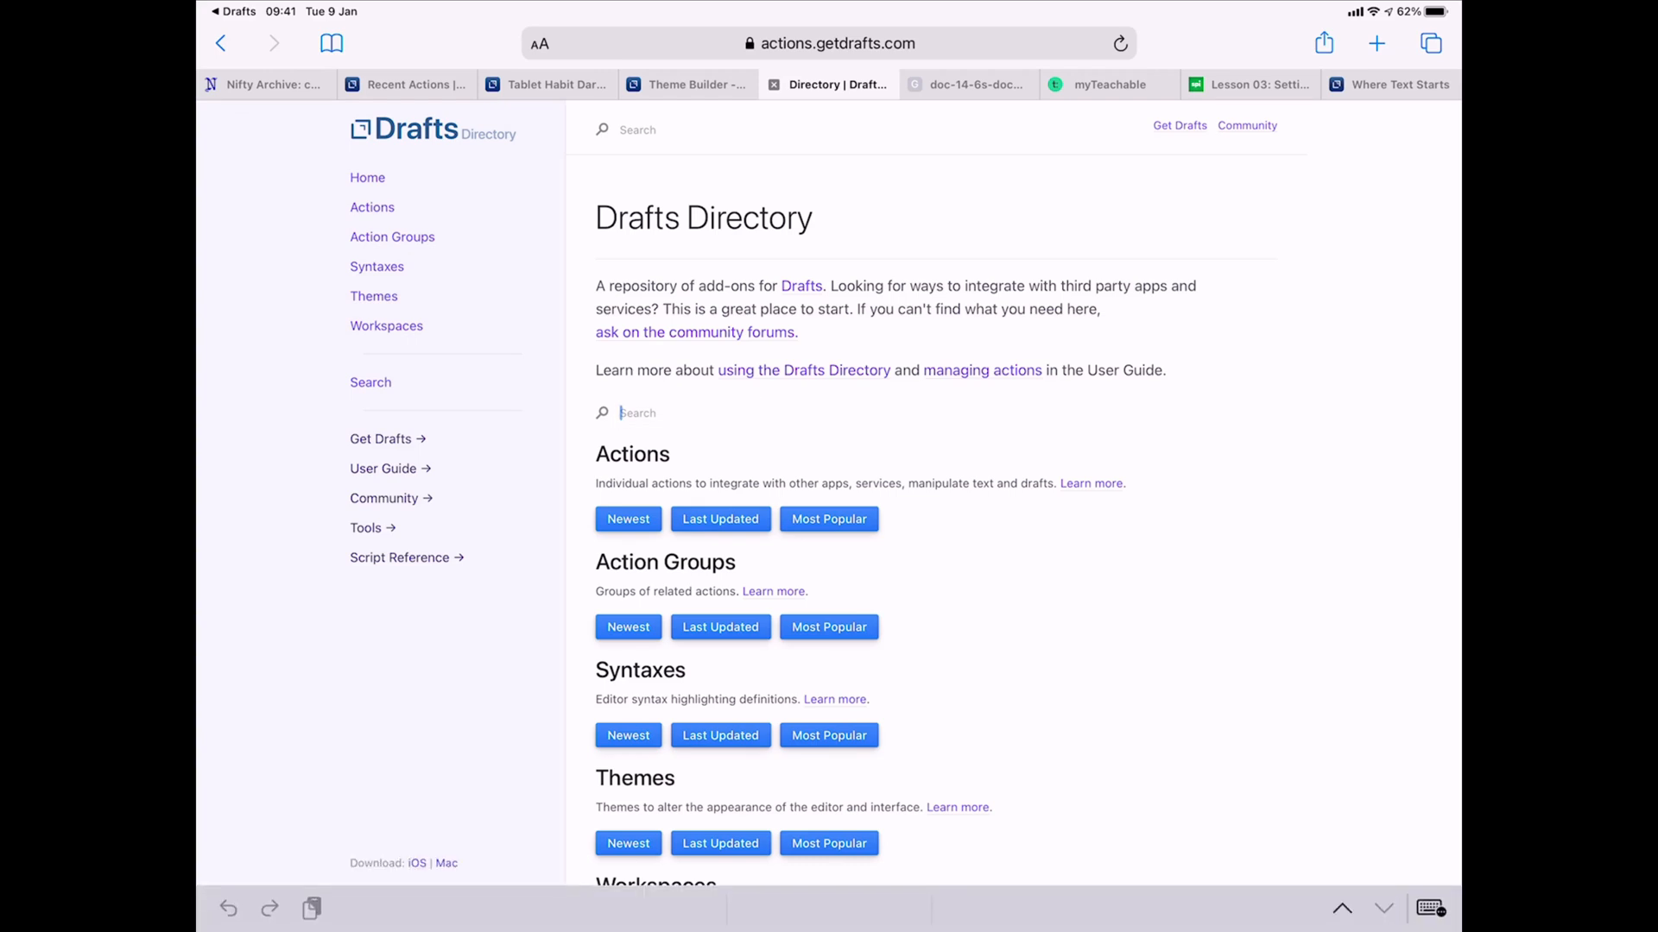
Search the Drafts Directory for Todoist and open the 'Task in Todoist' action page.
type("Todoist")
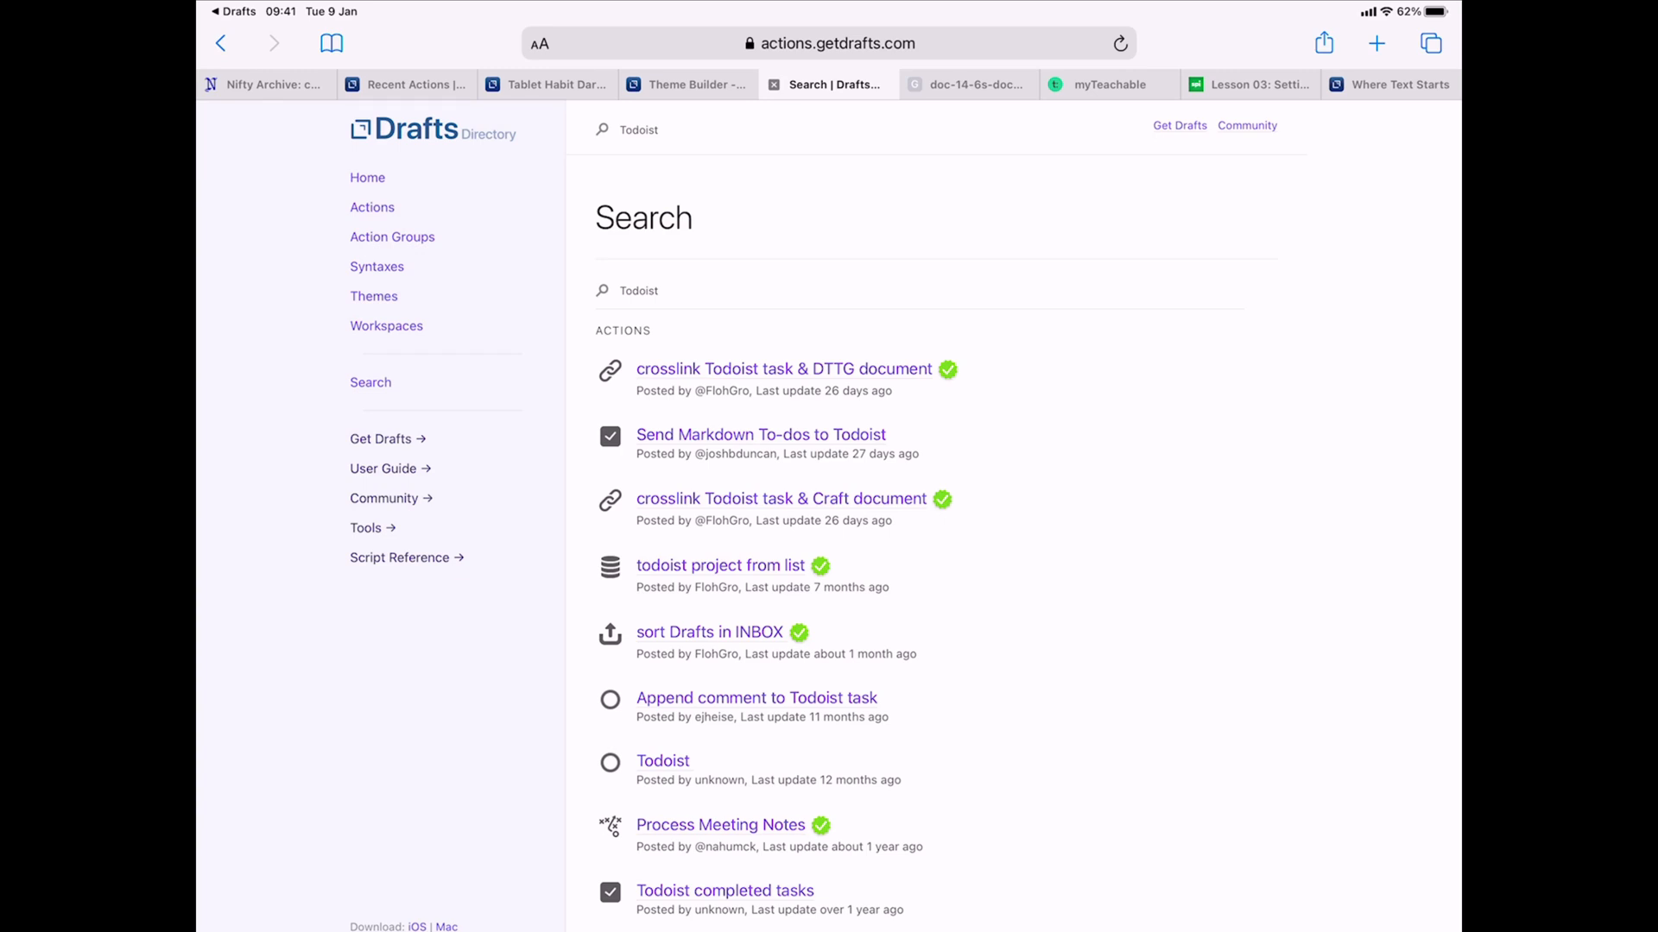
scroll("down", 3)
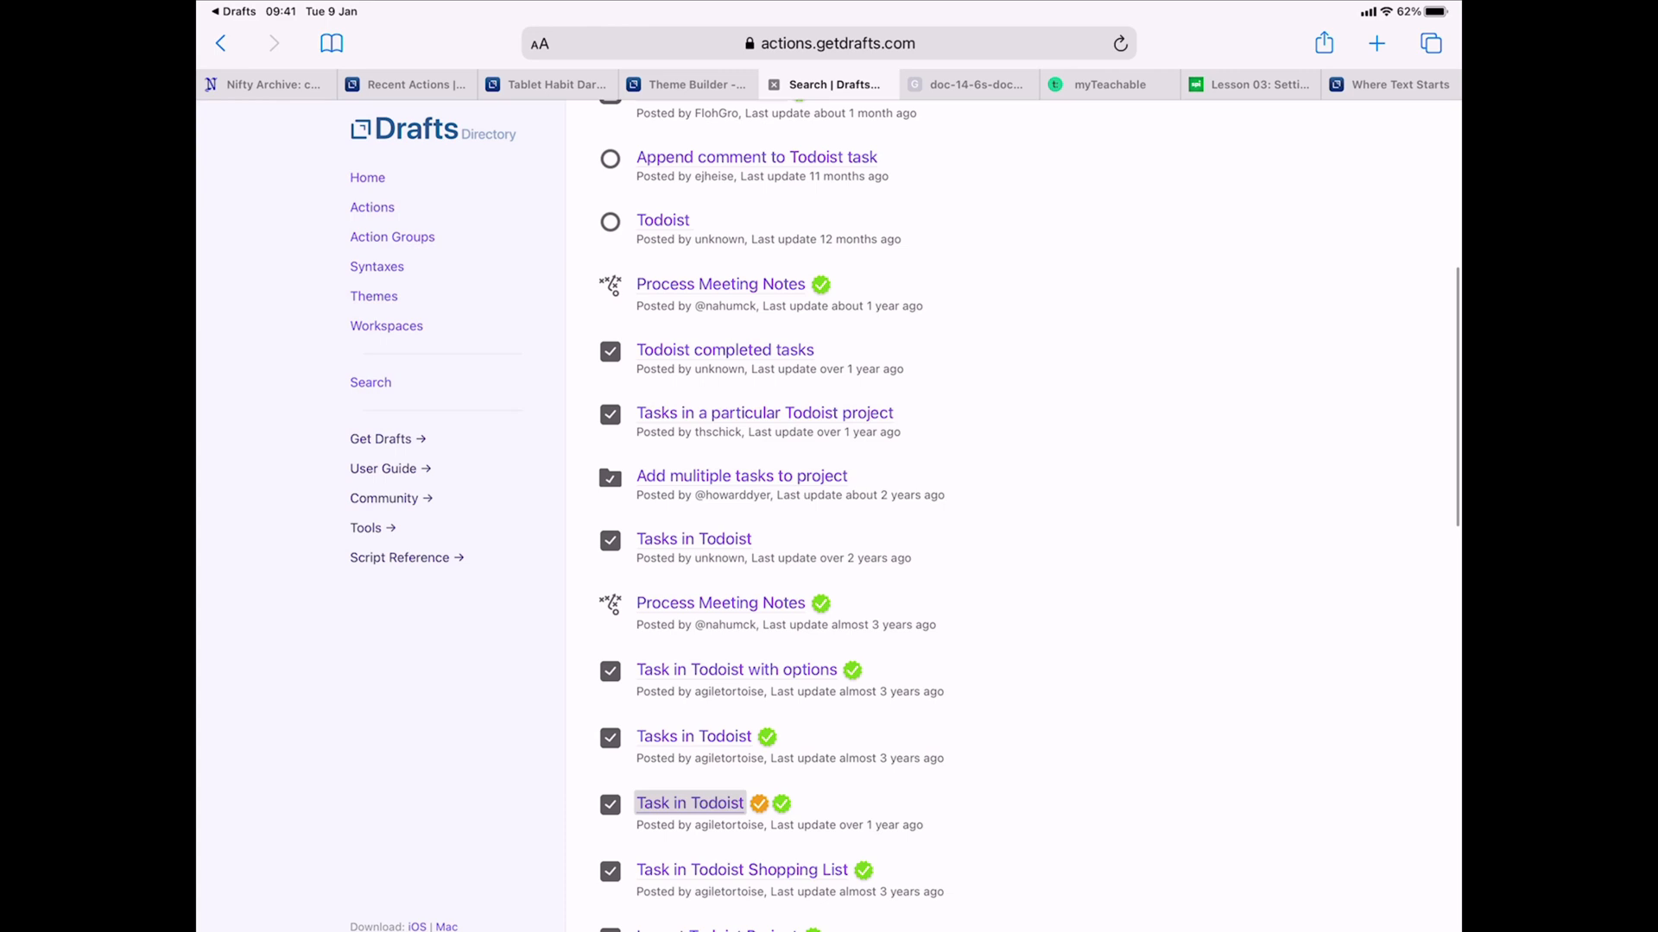
left_click(689, 802)
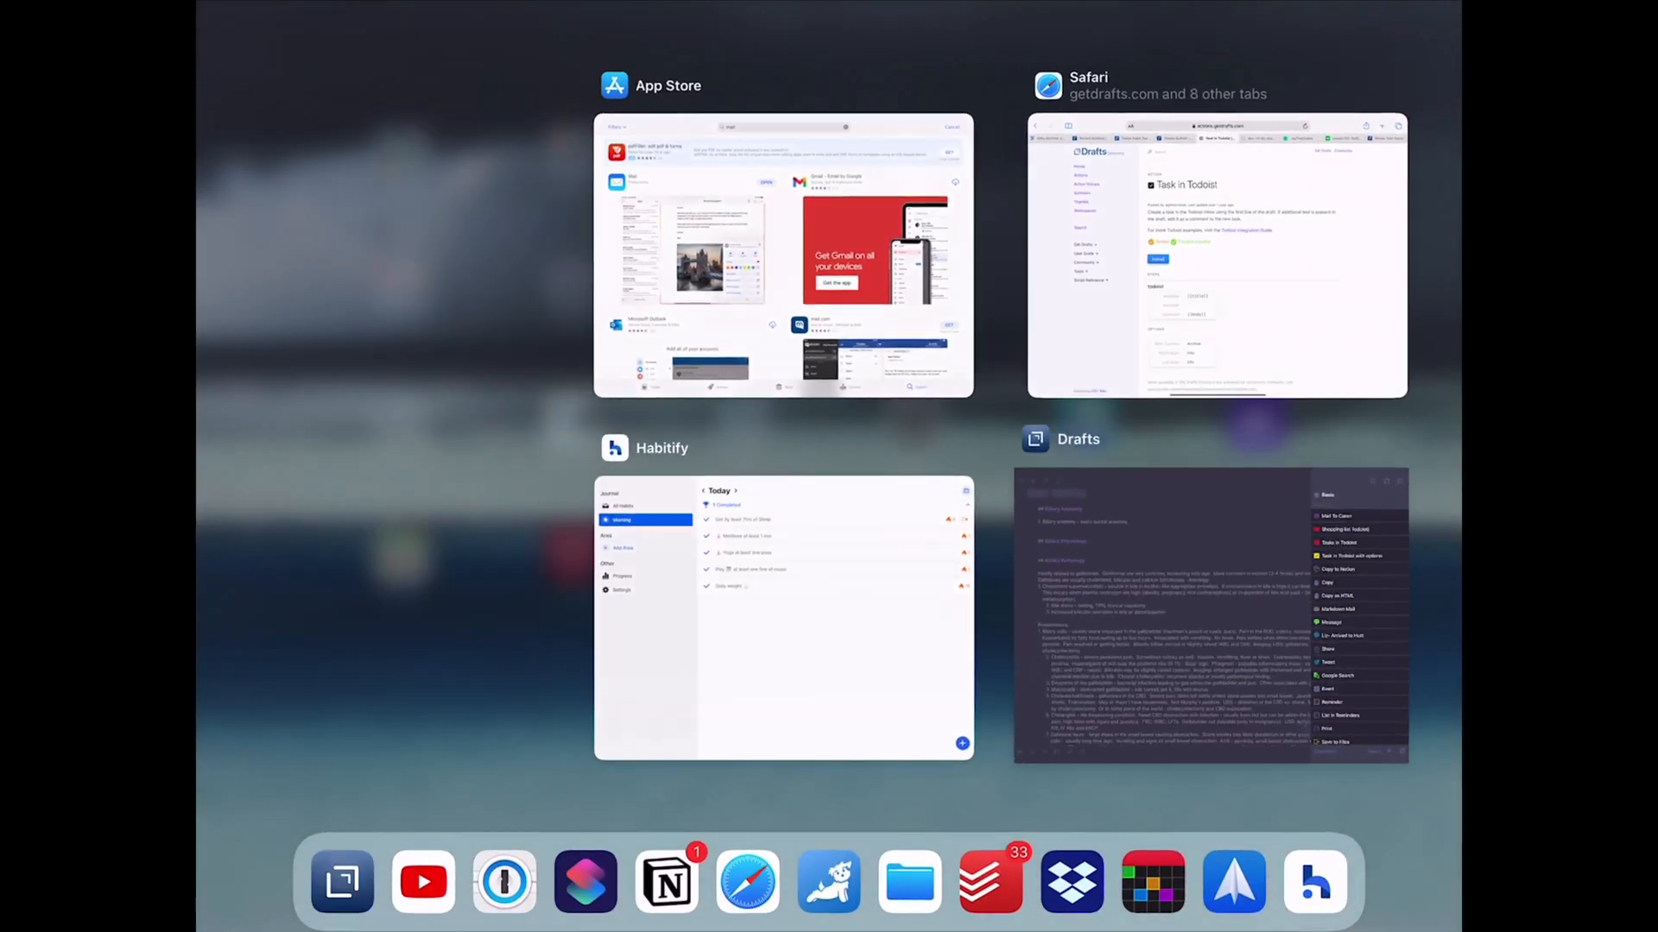
Switch to Drafts and start a new draft titled 'Tasks to Do'.
left_click(1209, 613)
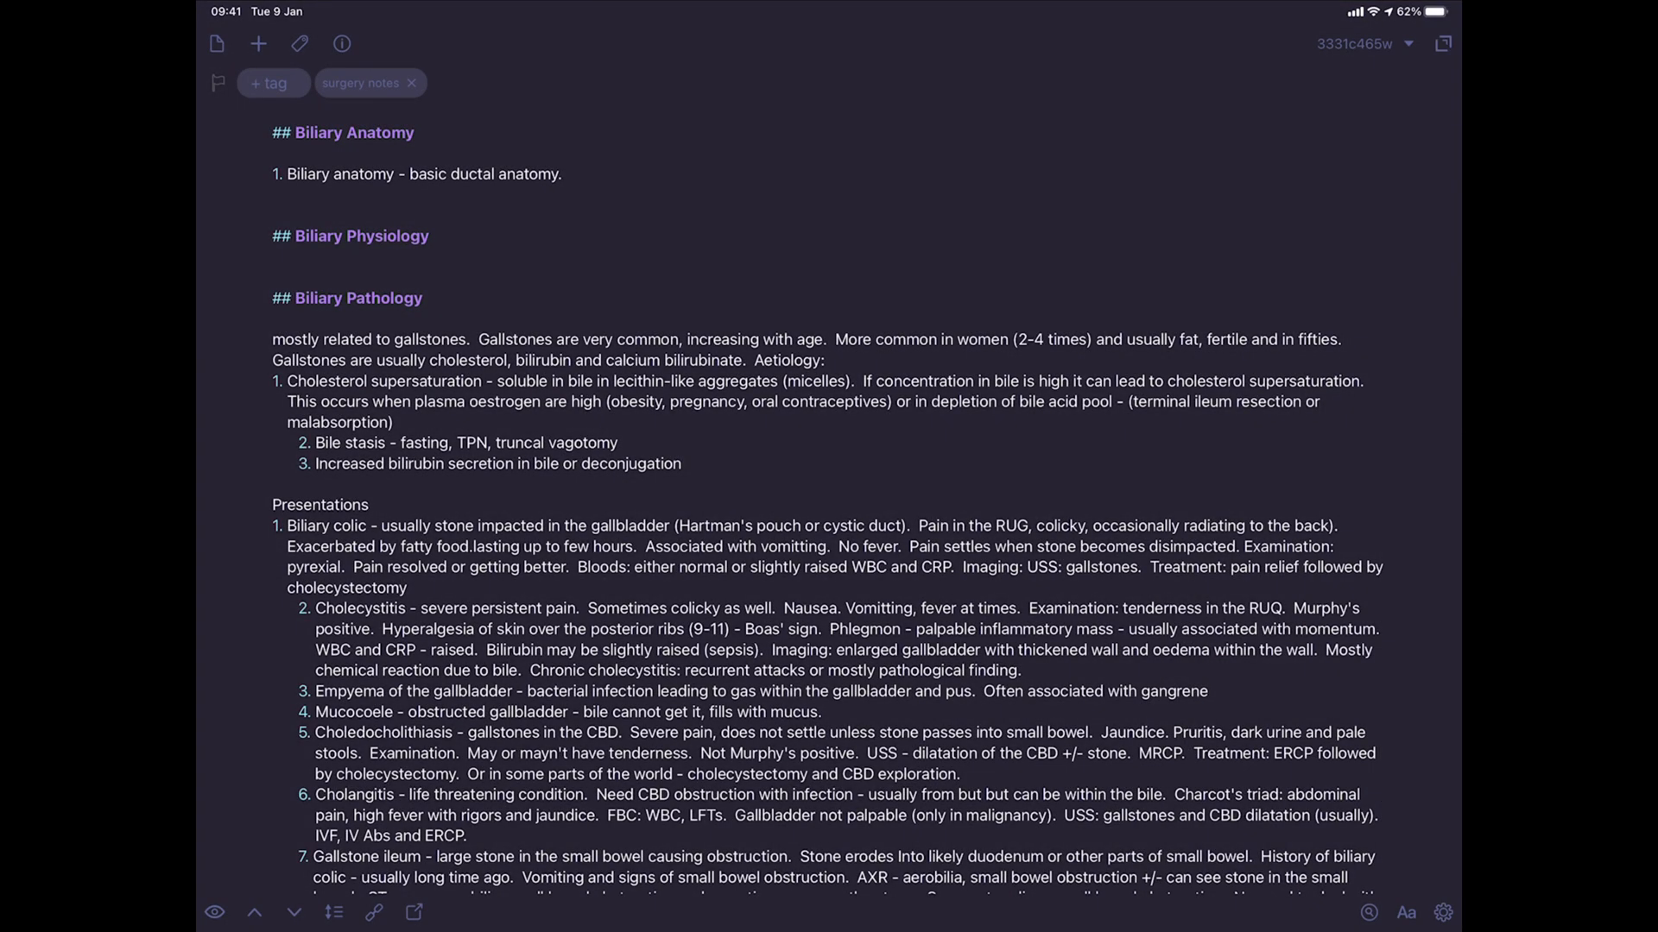
left_click(257, 43)
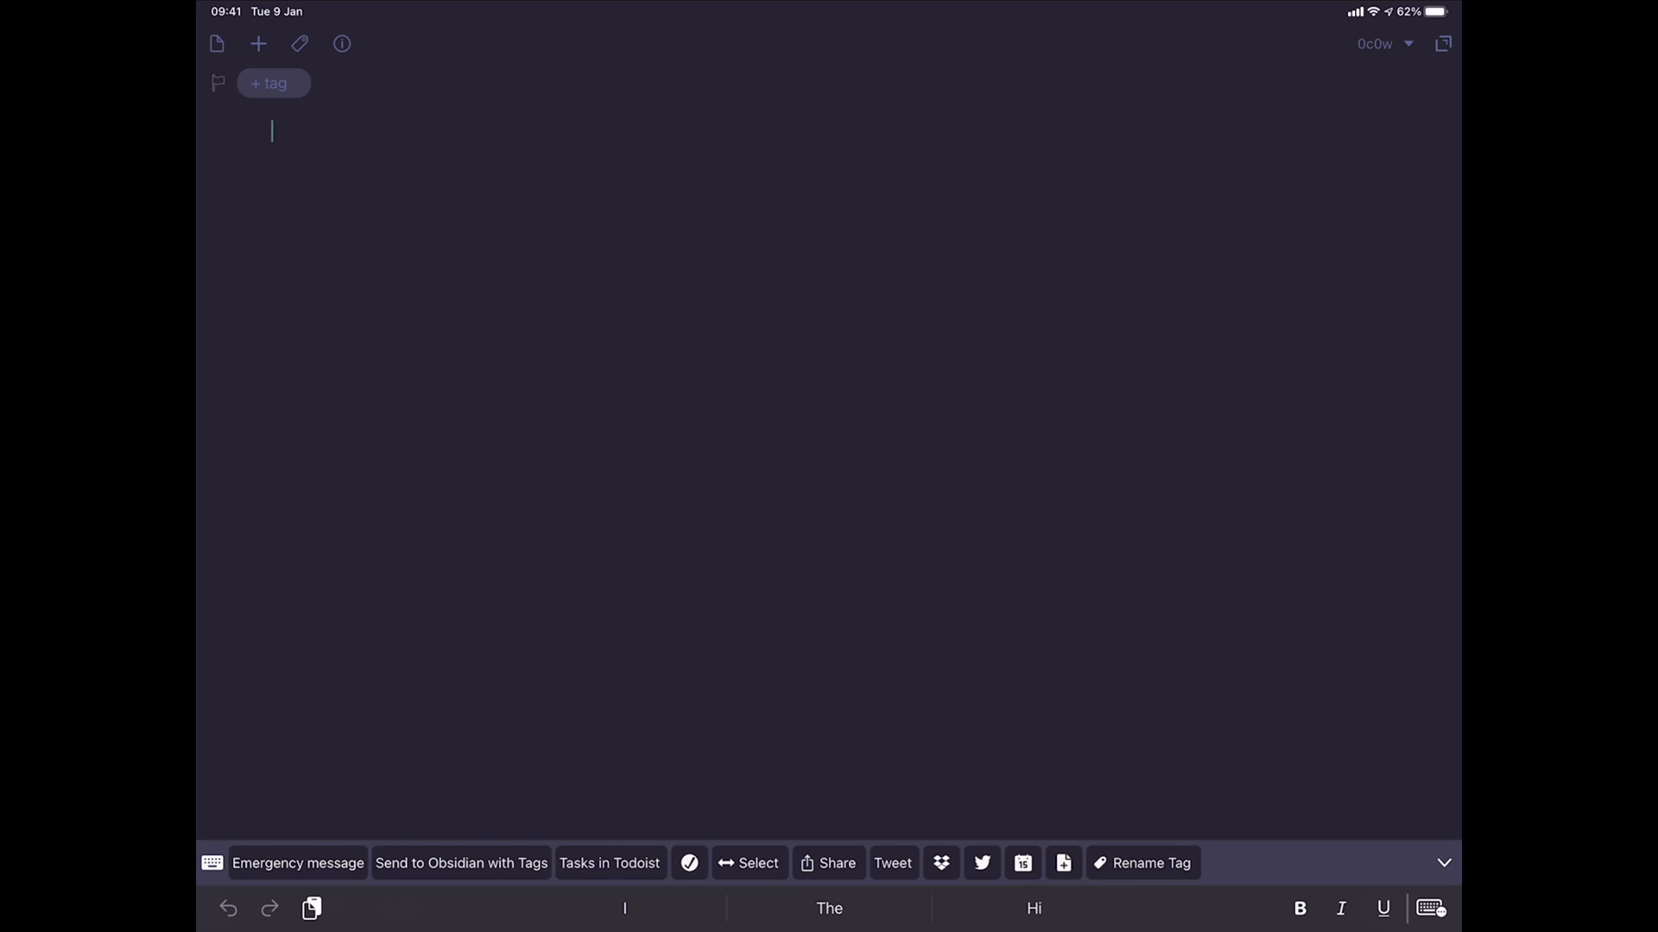
type("Tasks to")
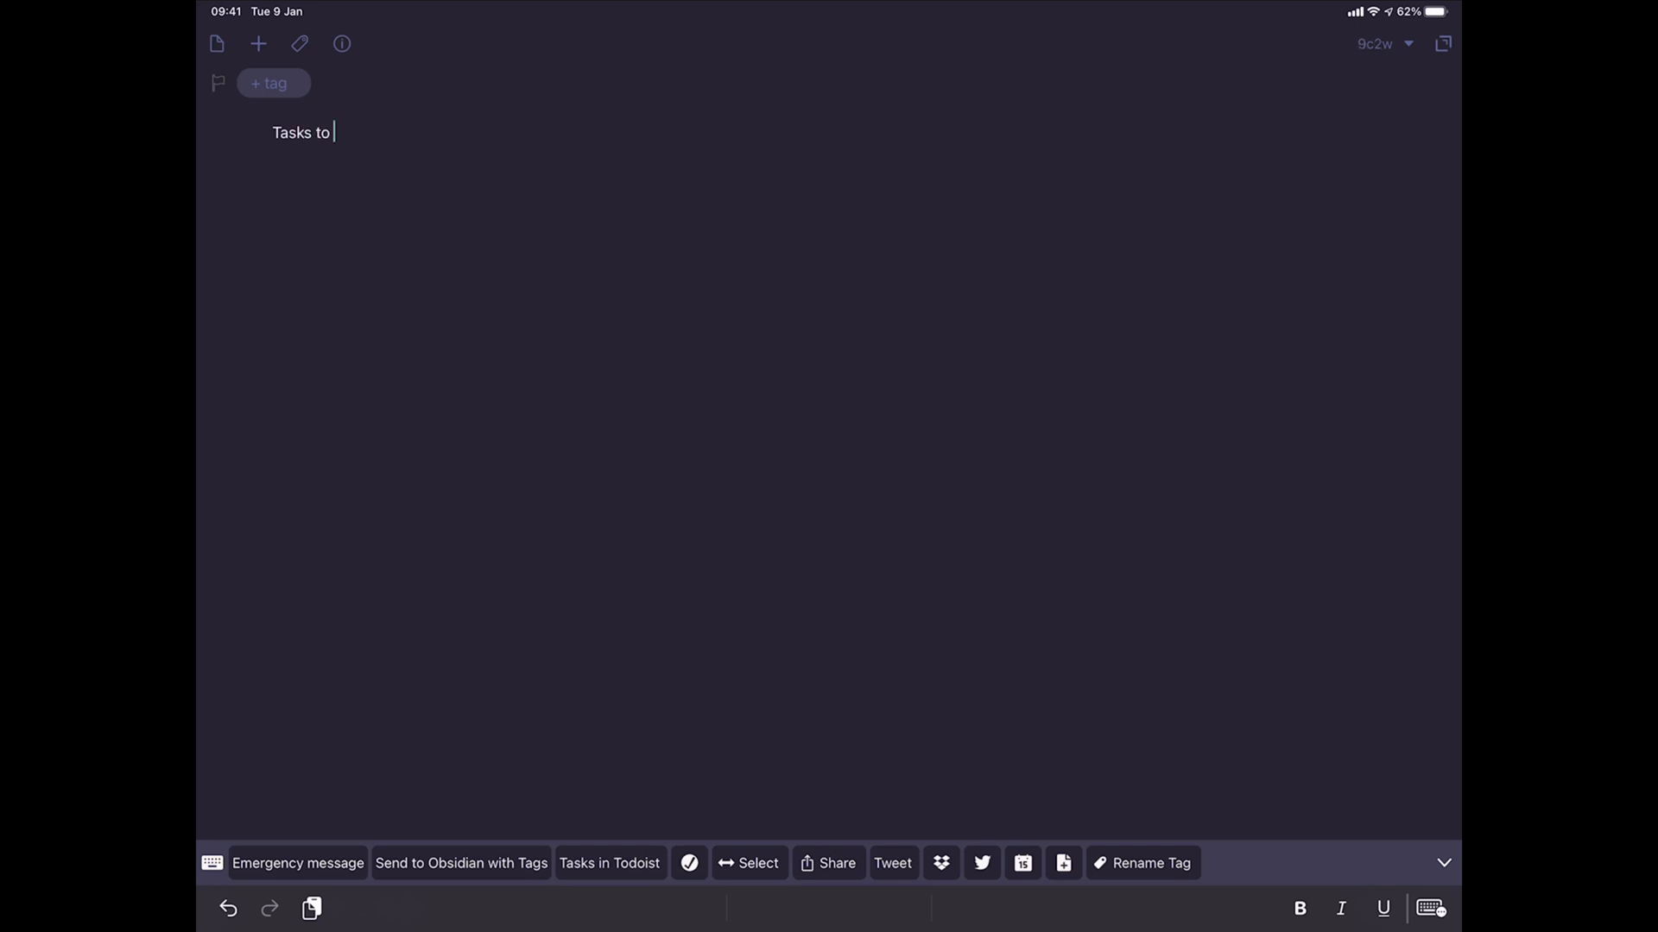
type("Do")
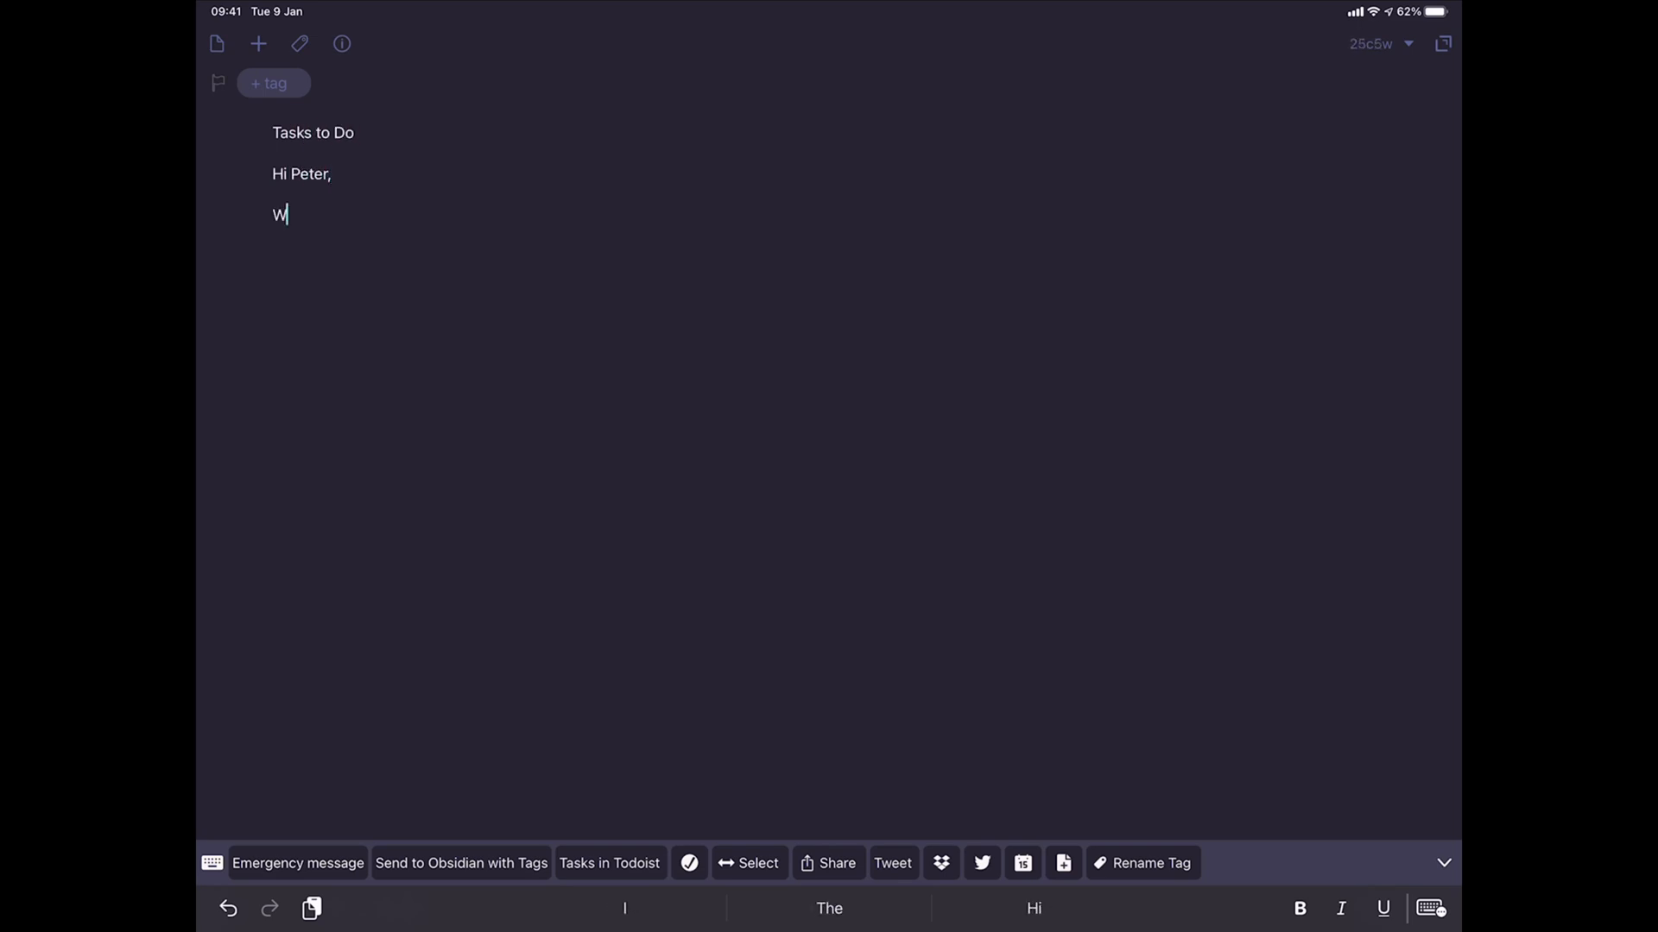
Write the letter listing 'Clear the rubbish' and 'Empty the gardening shed', asking to book a date.
type("e have to do through these")
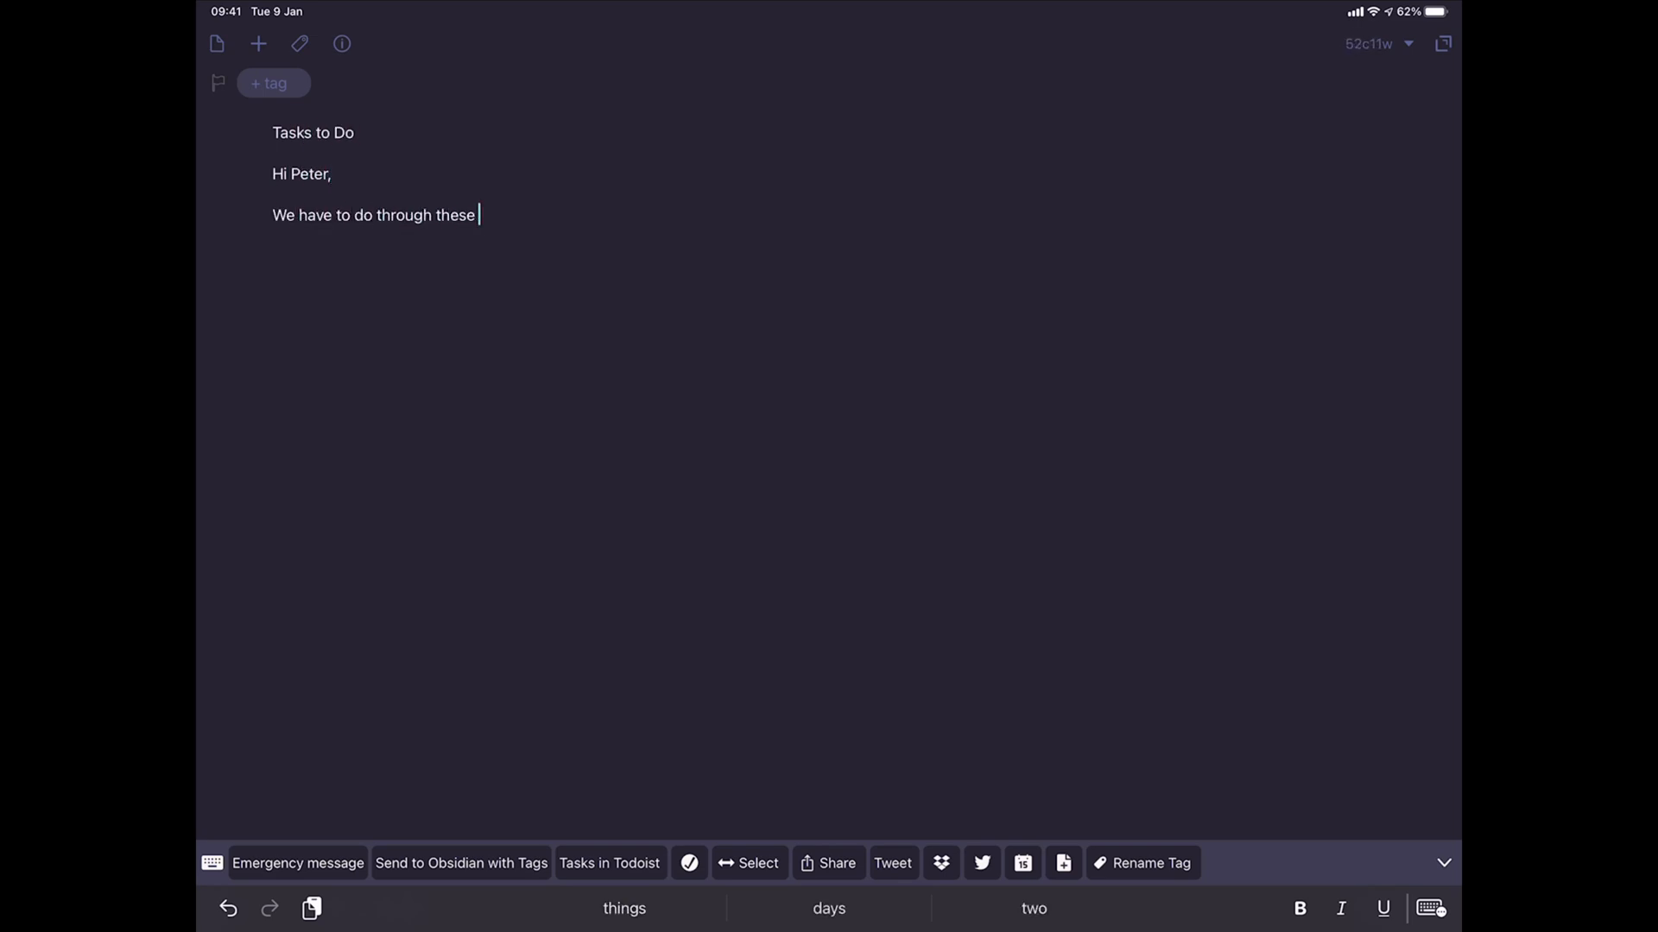
type("tasks:")
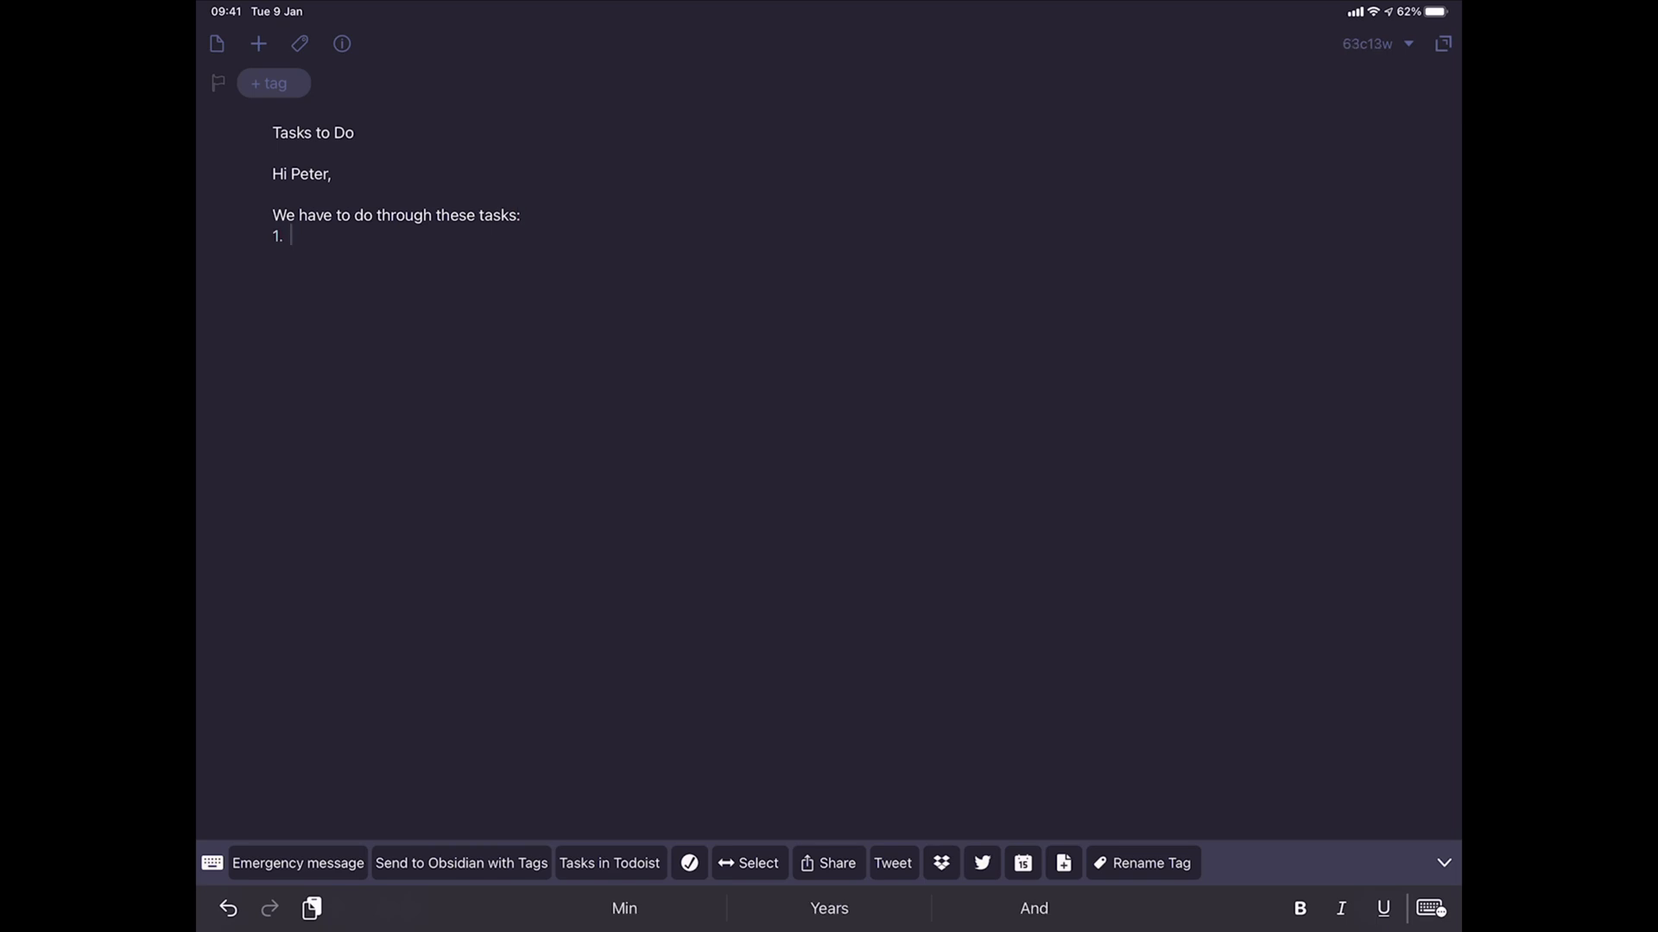
type("Clear the rubbish")
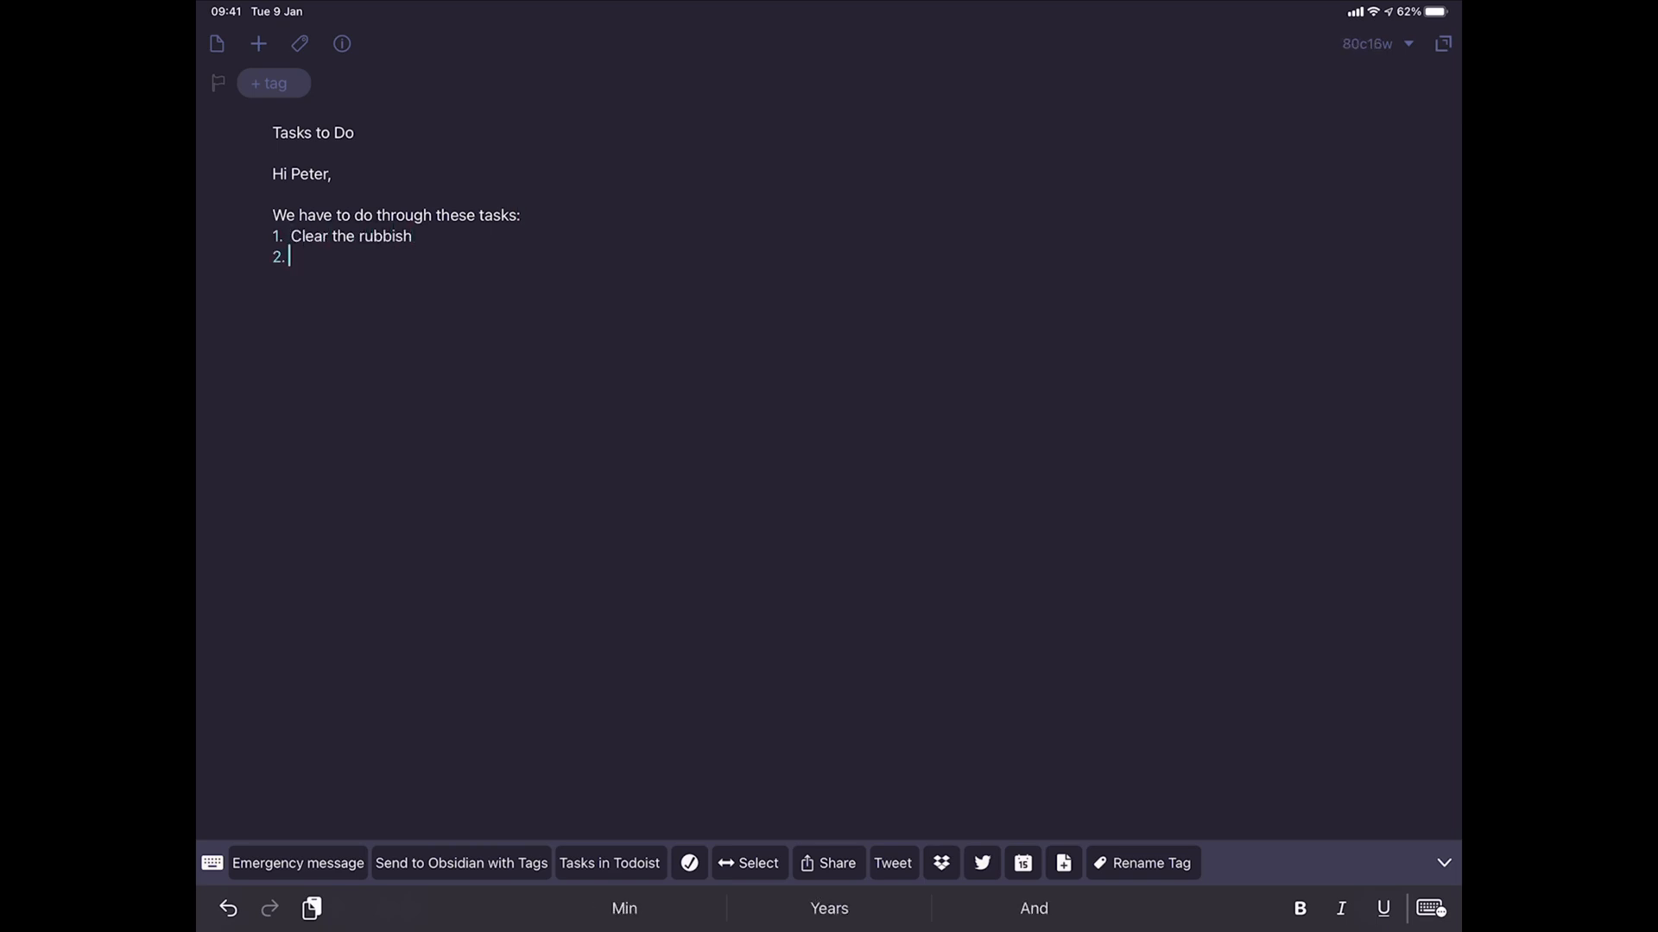
type("Empty the")
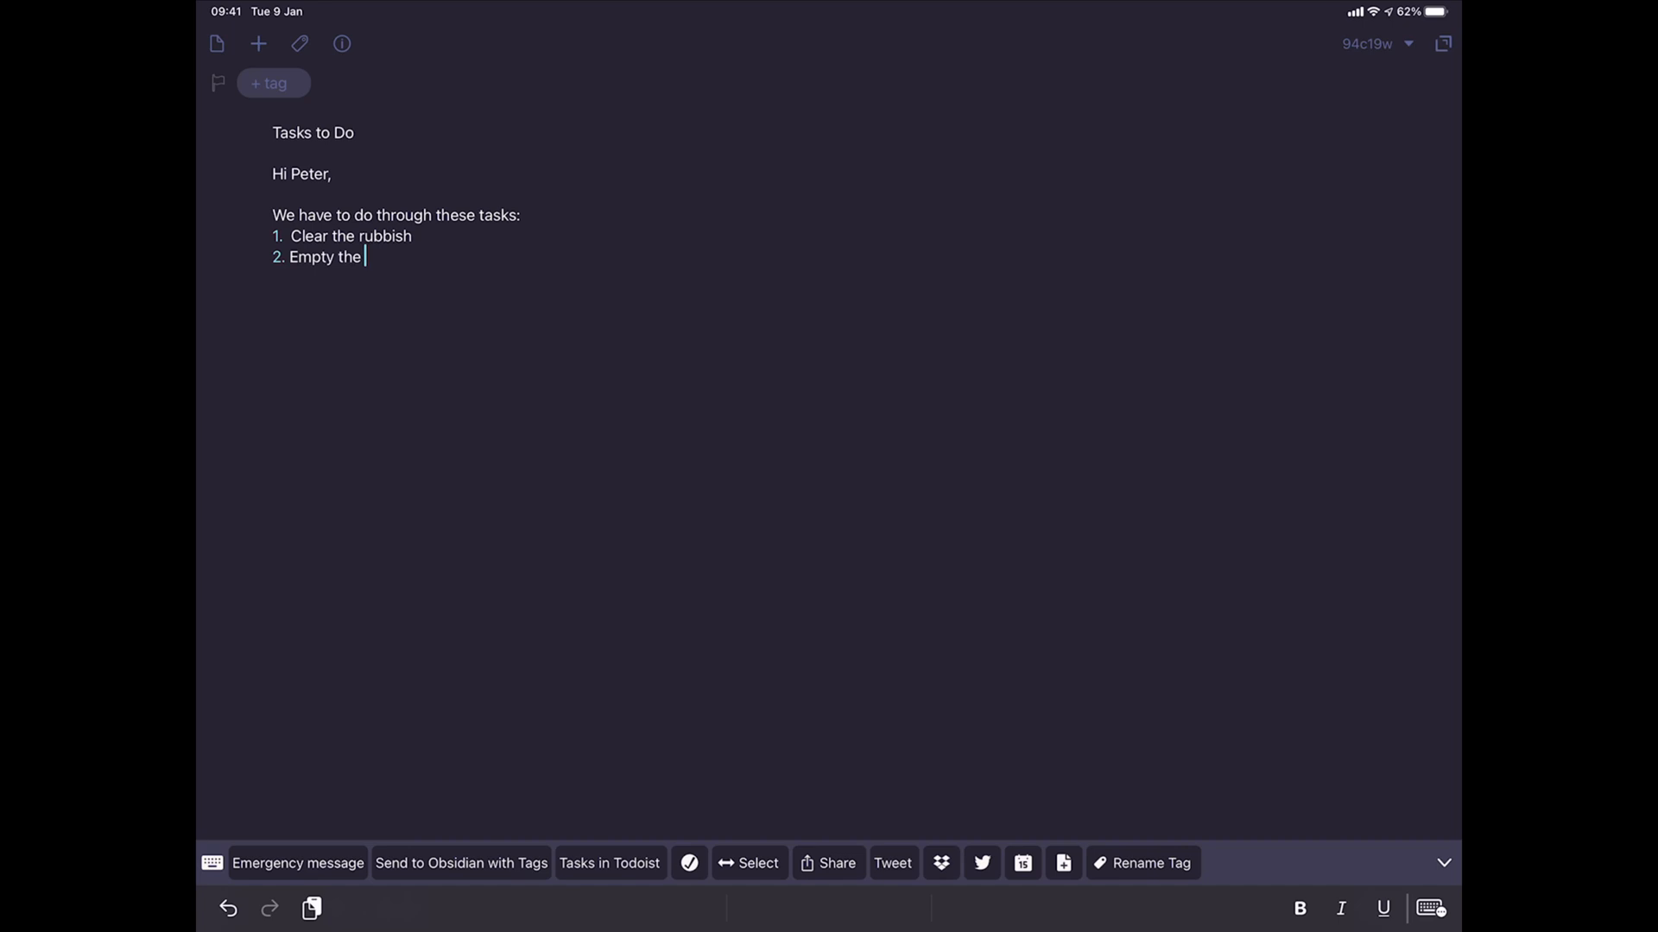
type("gardening shed")
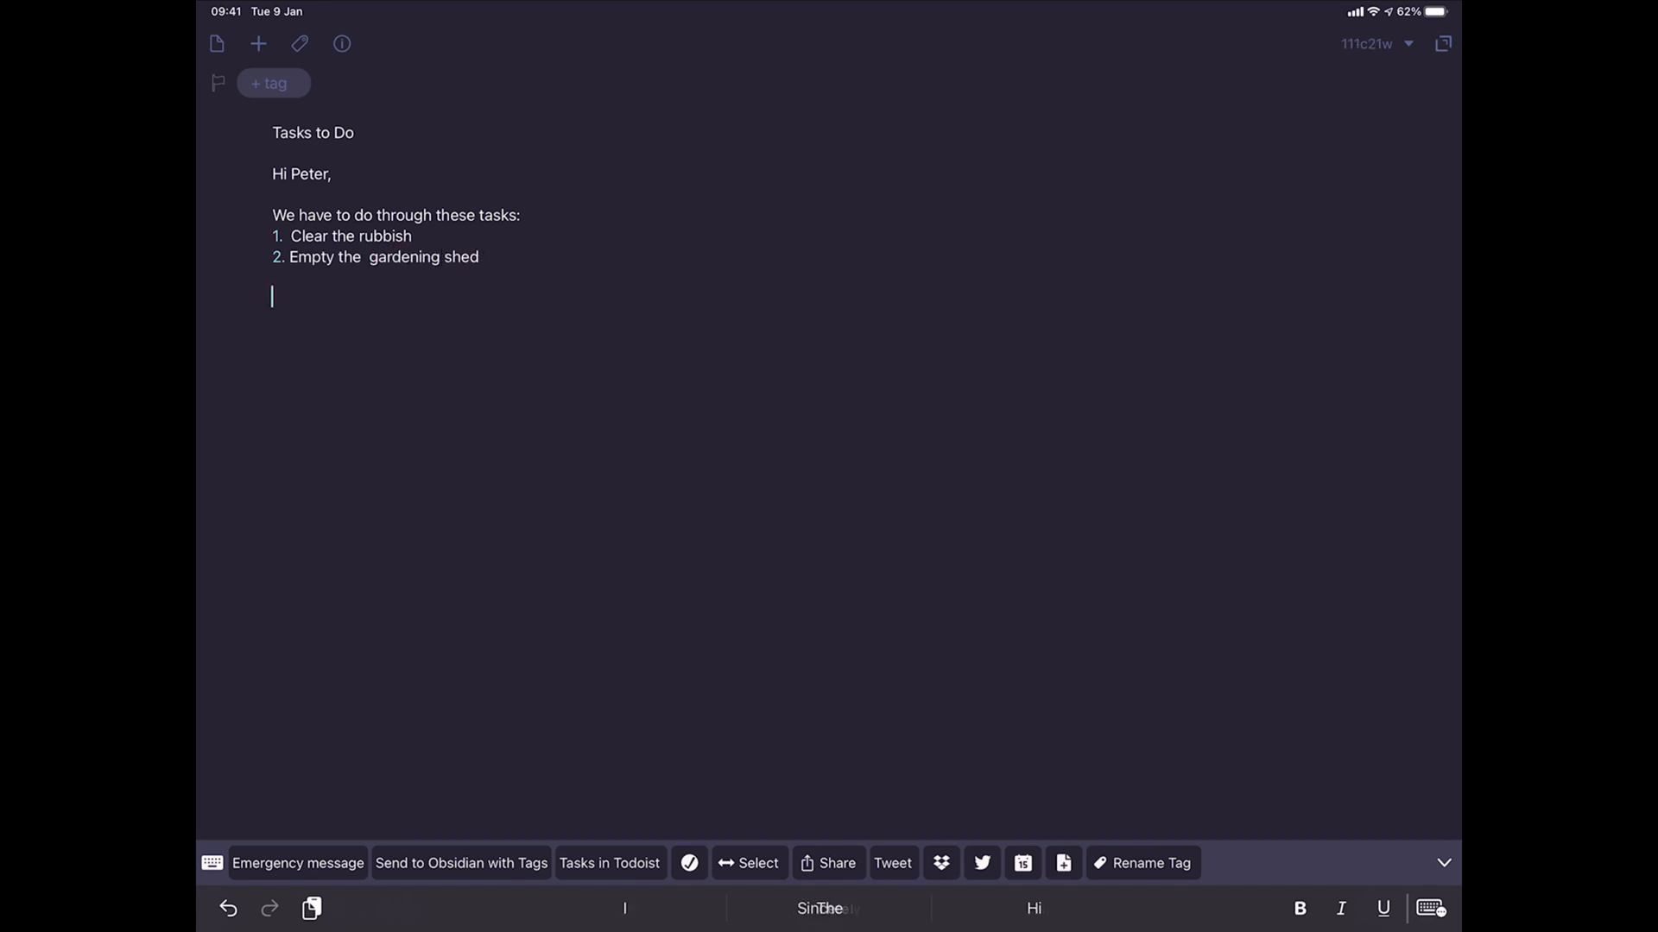
type("Can we book a date to do this?")
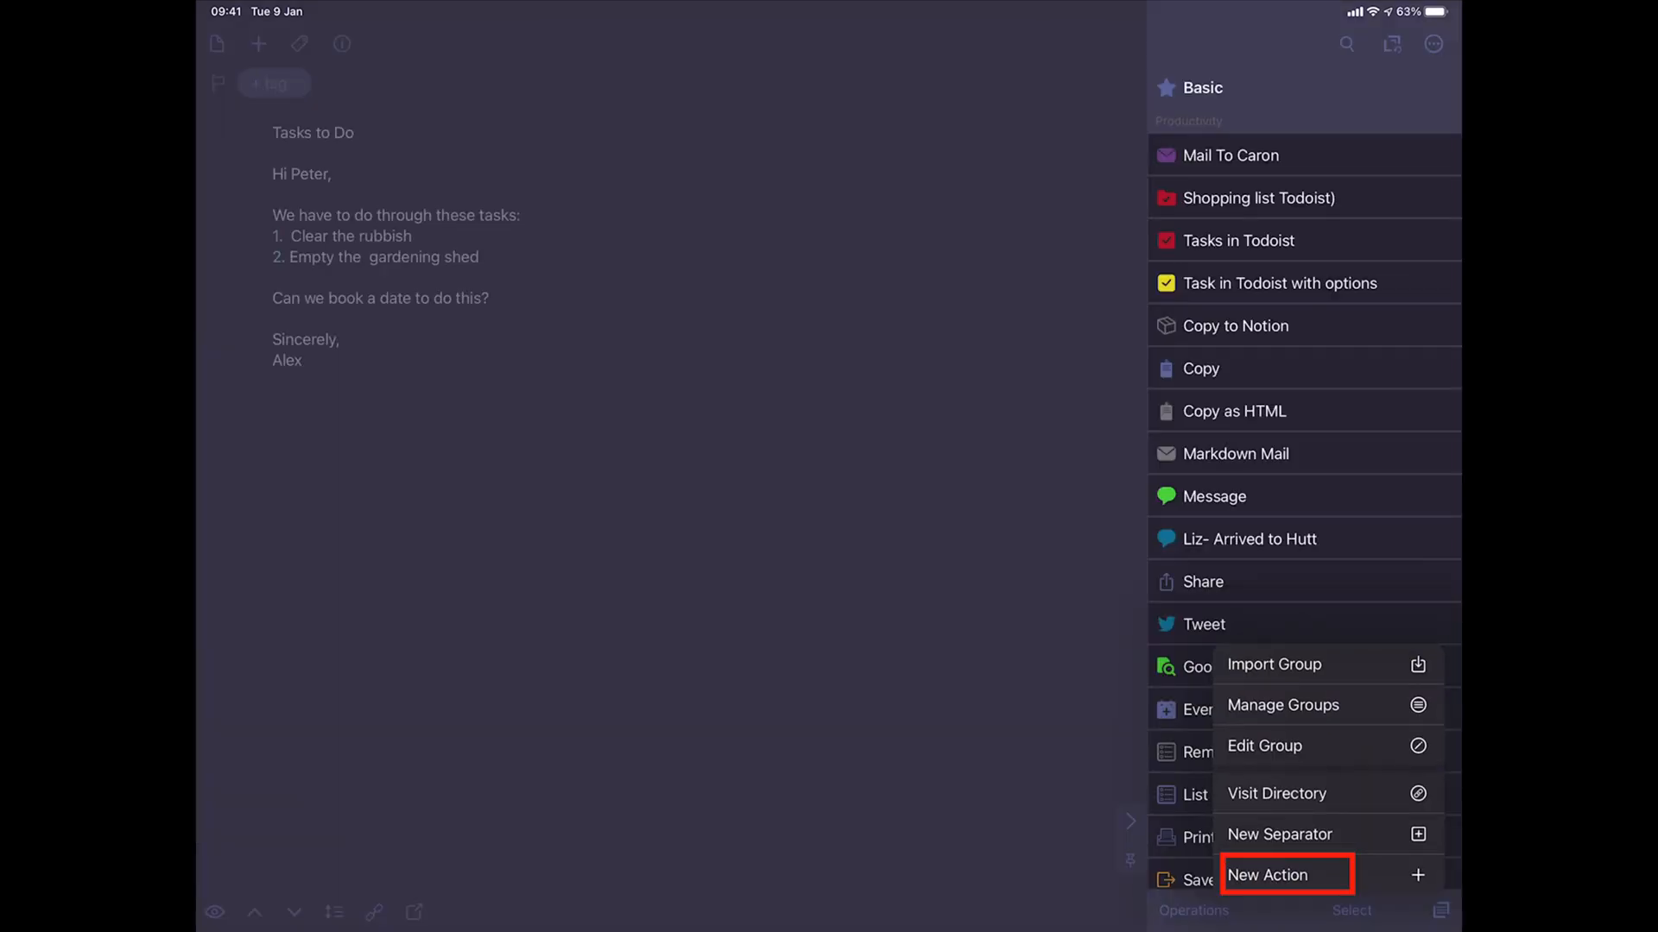
Create an action named 'Email', run it on the draft, and cancel the mail sheet.
left_click(1268, 875)
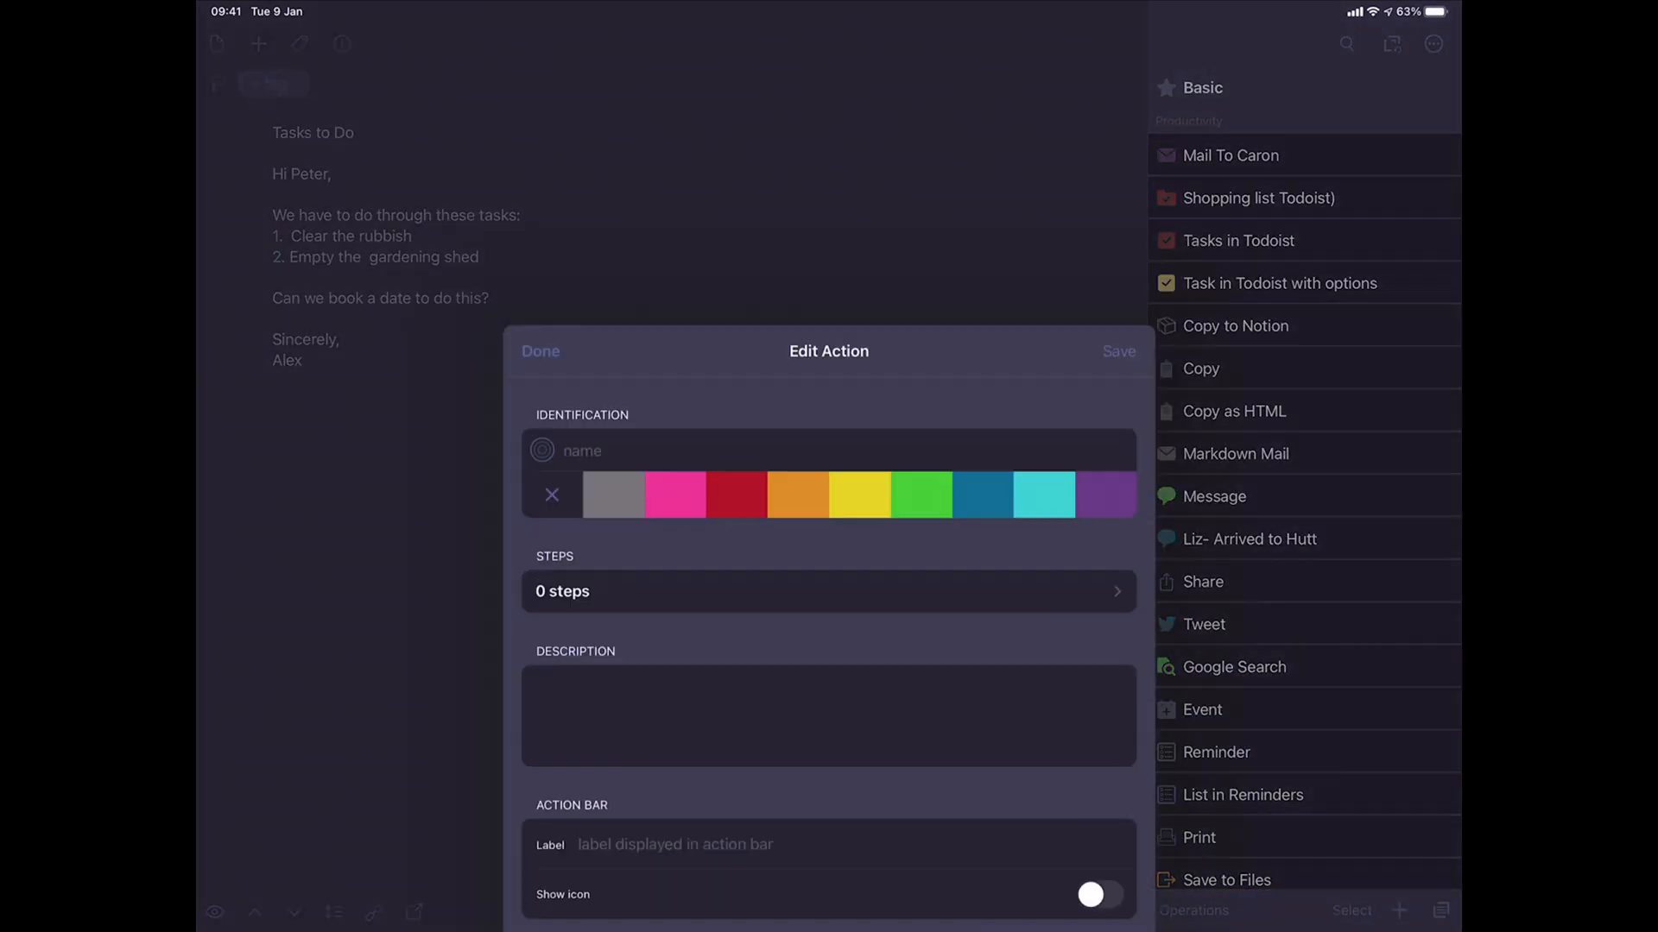
left_click(828, 450)
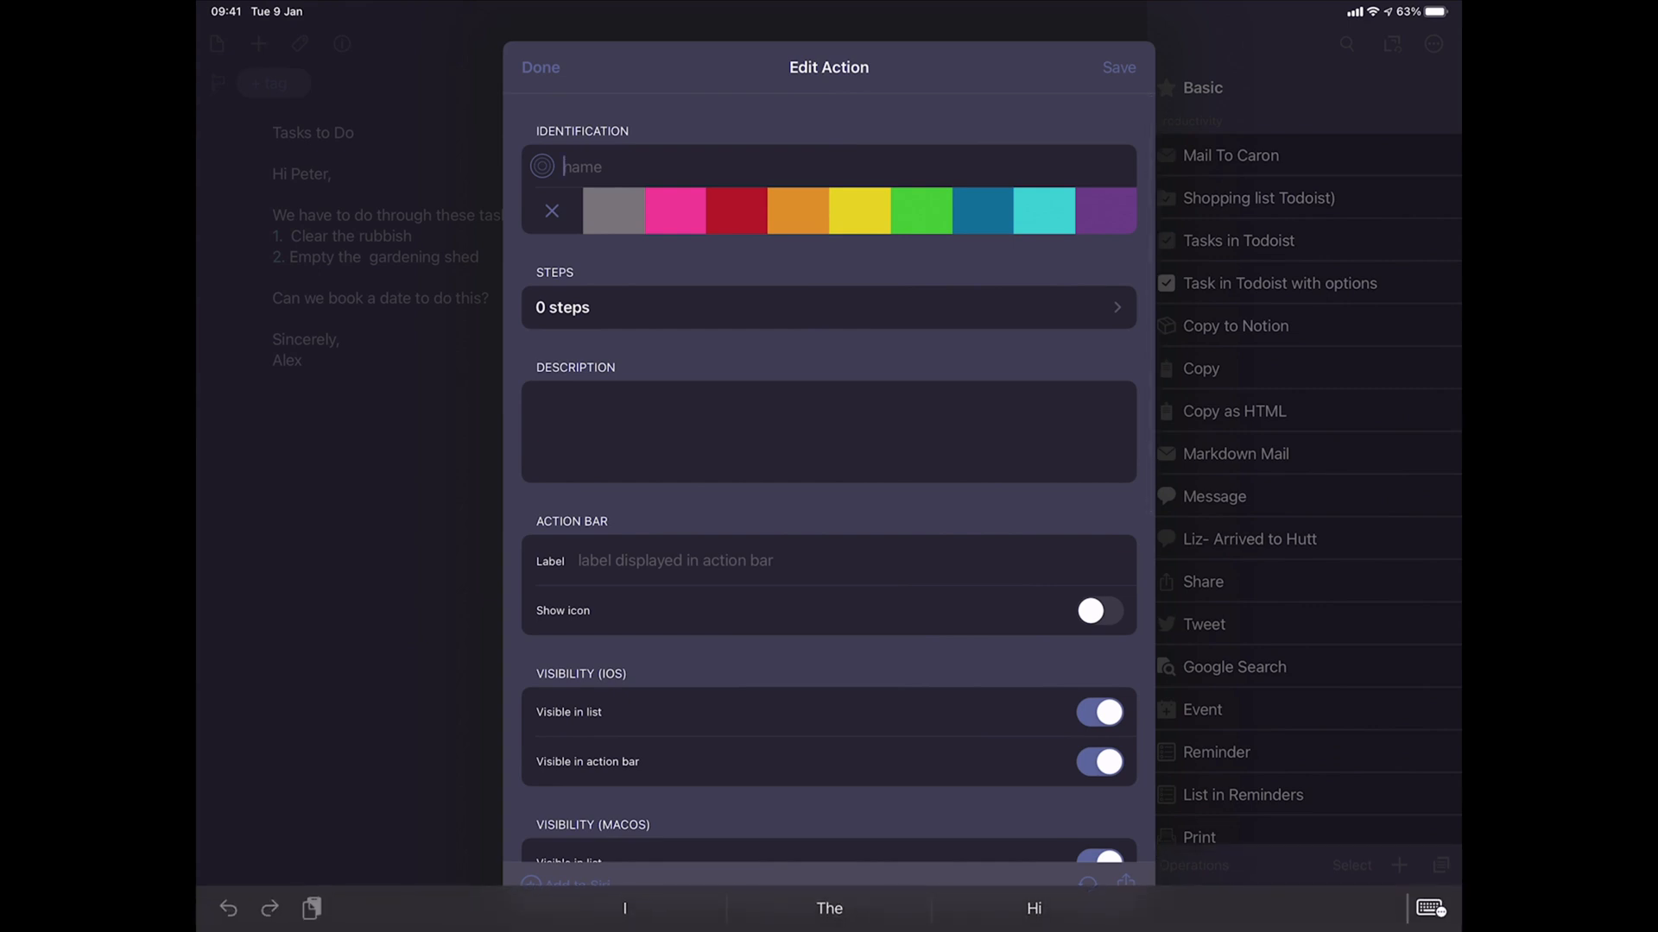
type("Email")
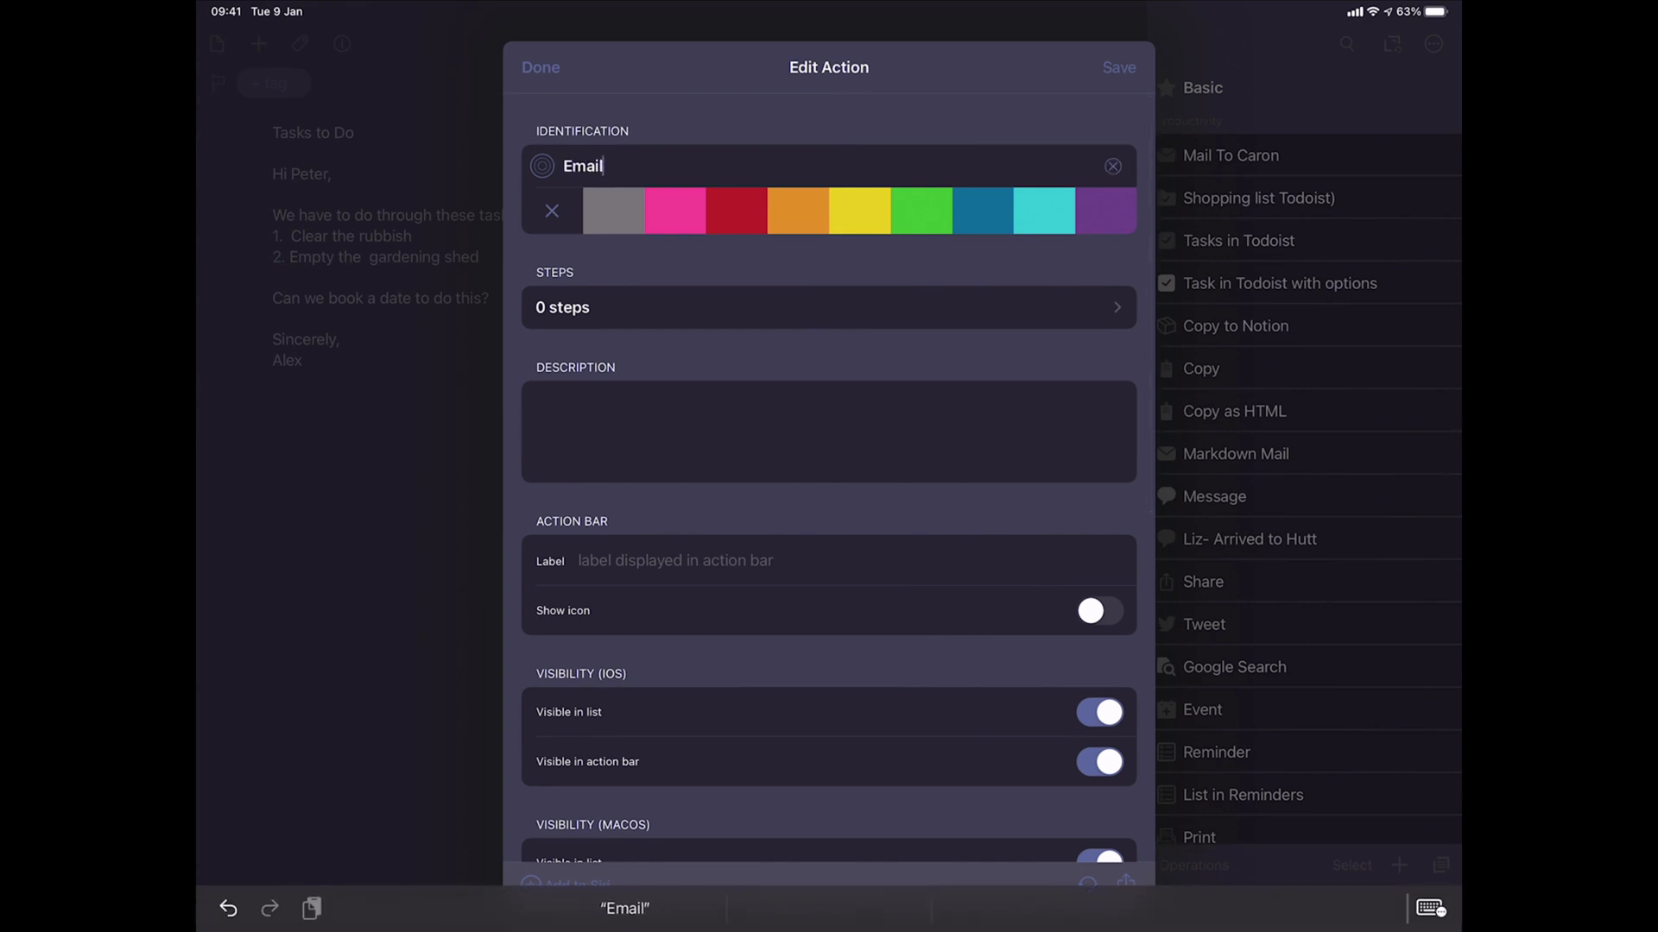
left_click(828, 307)
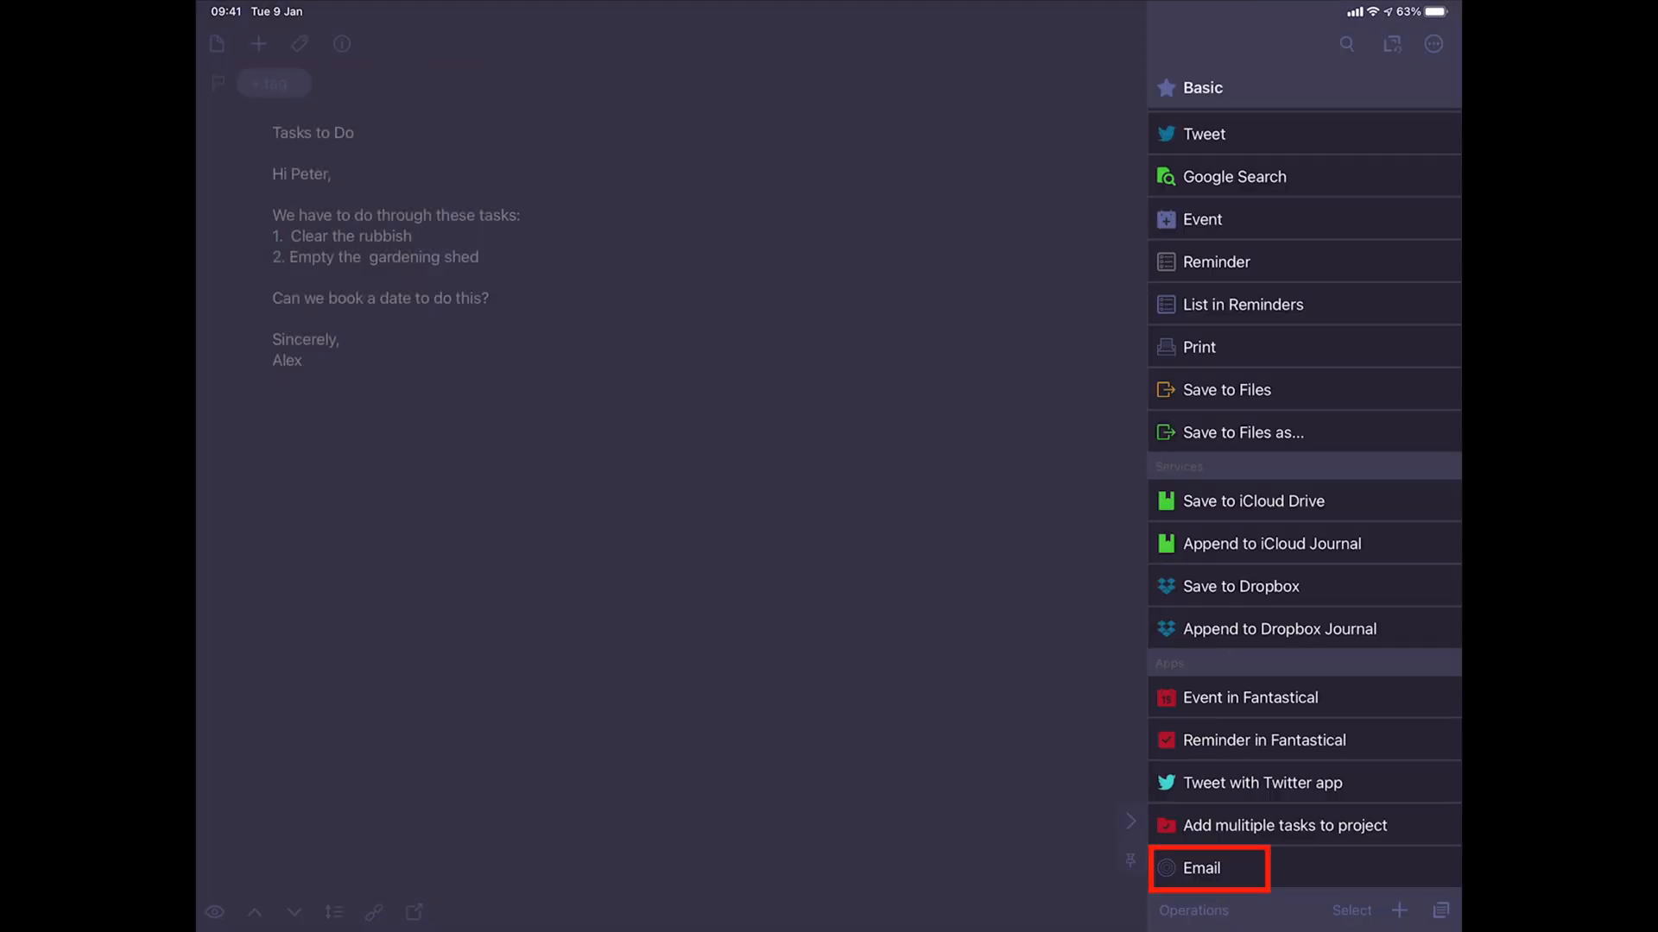
left_click(1200, 867)
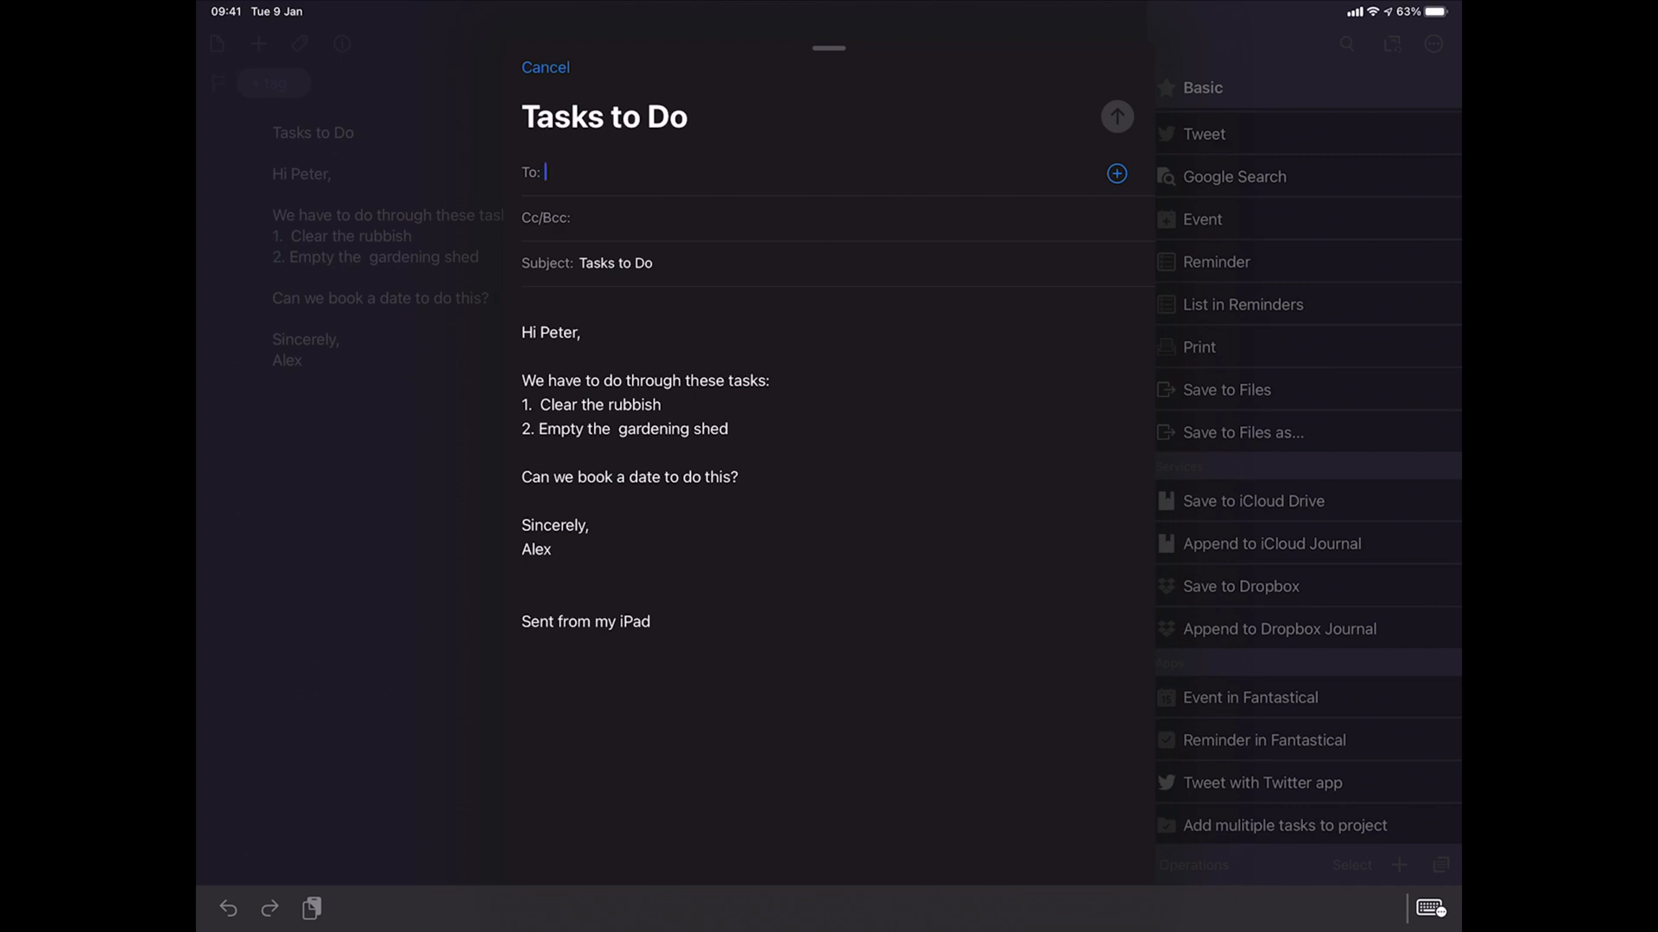
left_click(546, 67)
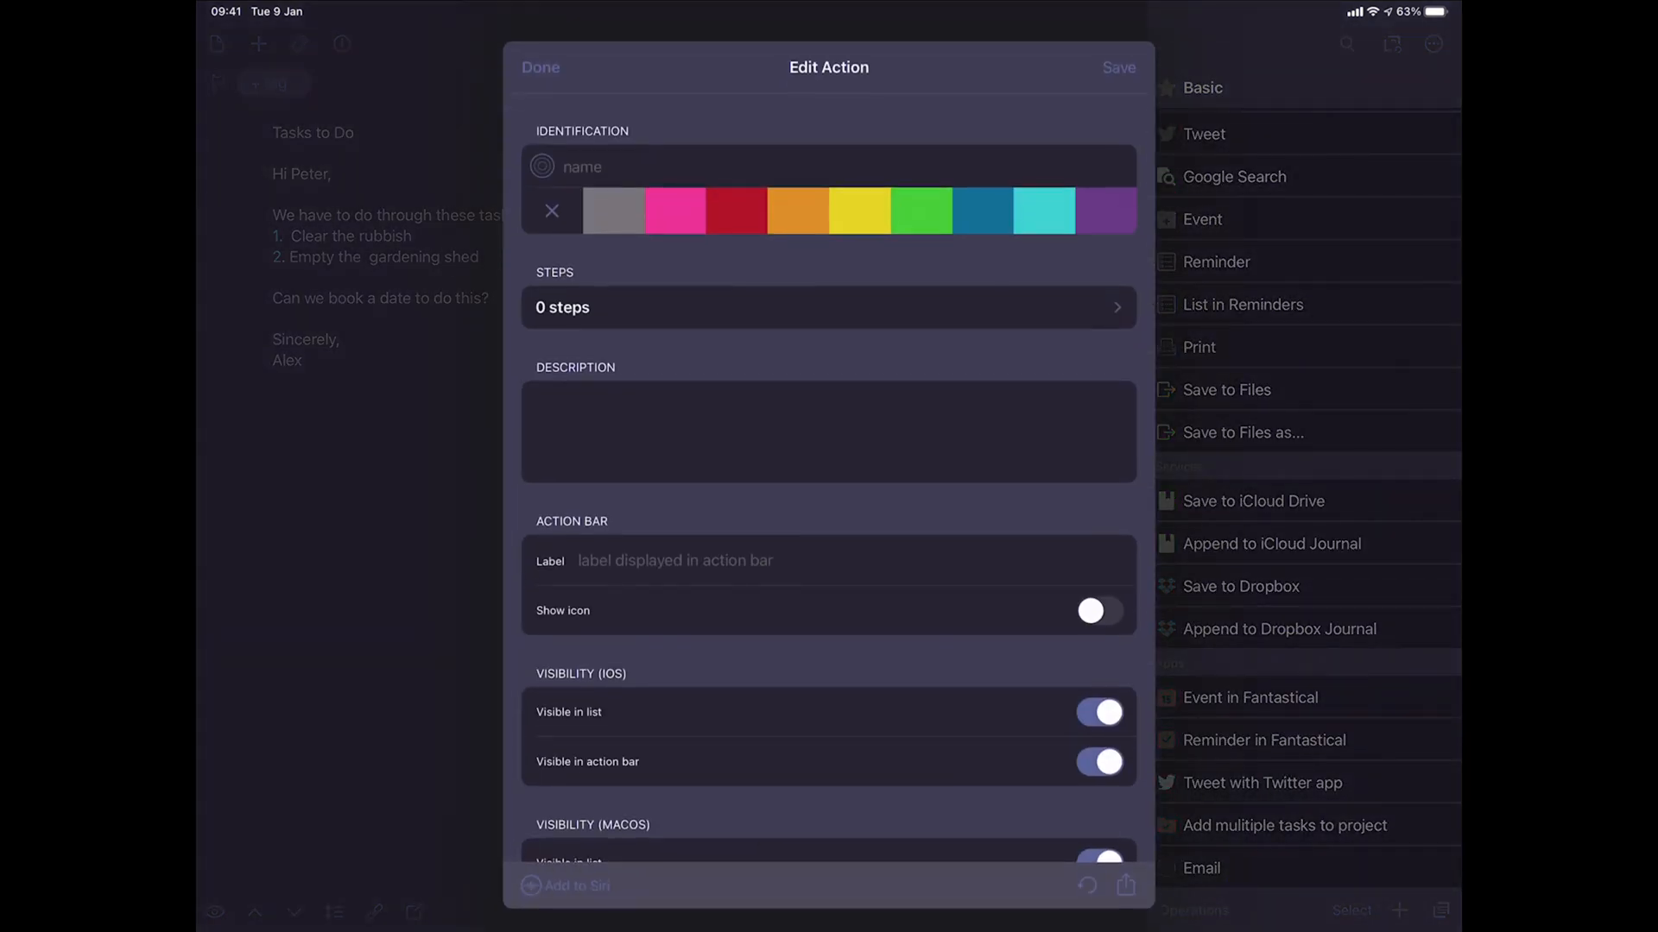
Add a 'Send text' action (992850), run it to text the letter, then show the drafts list.
left_click(828, 166)
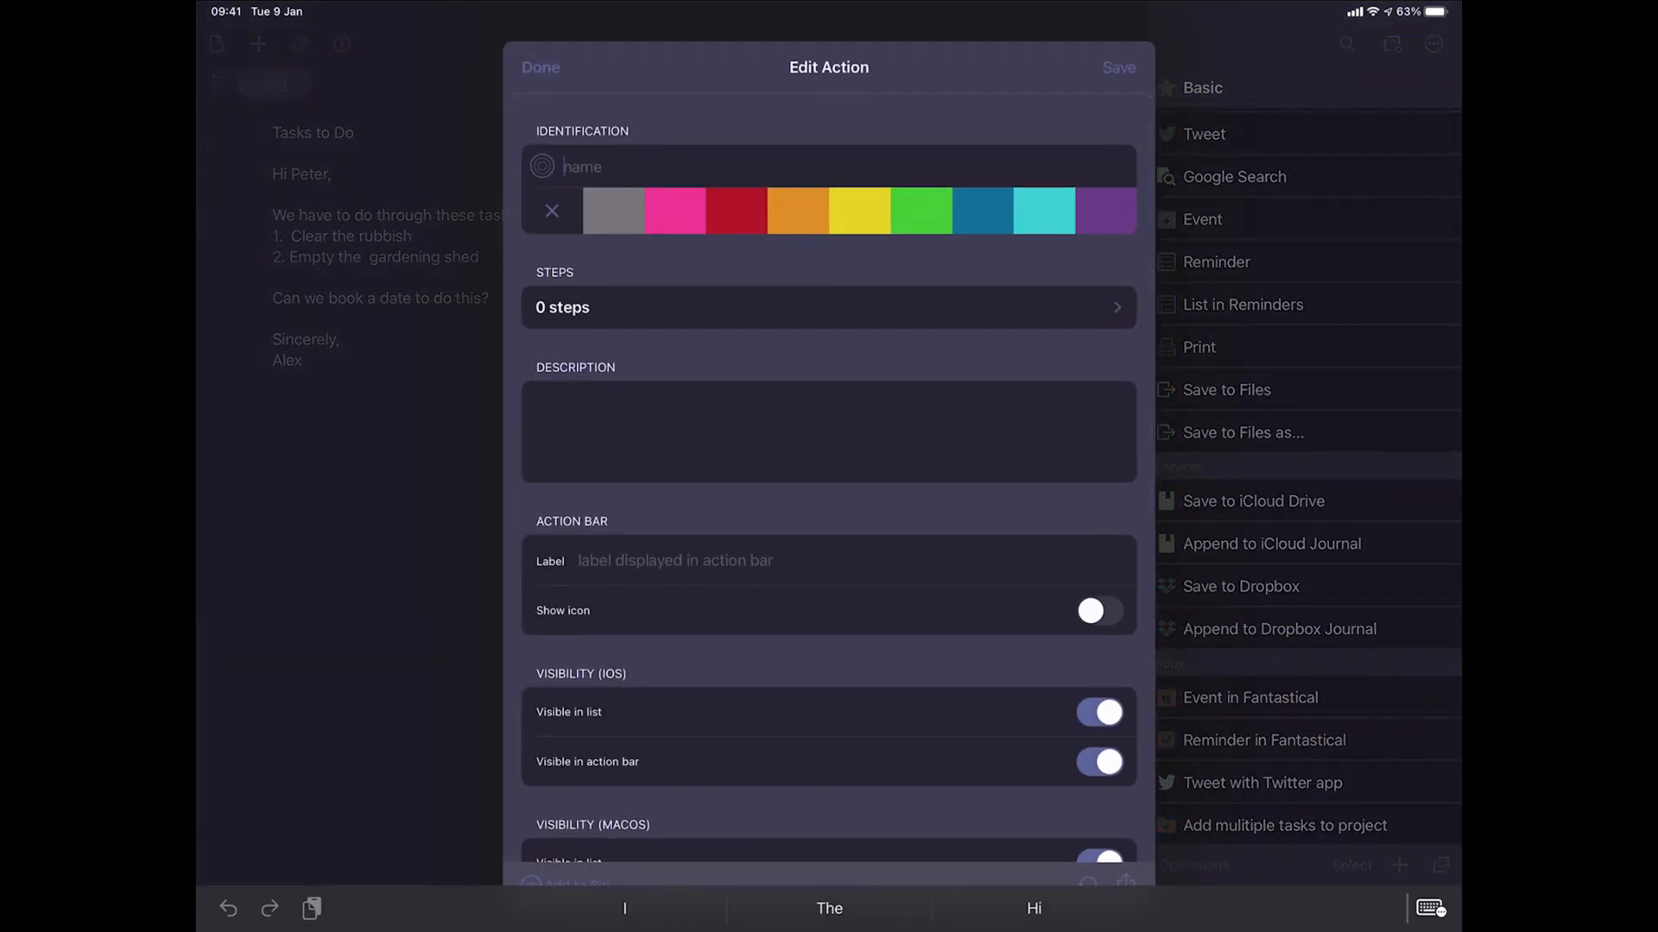
type("Send text")
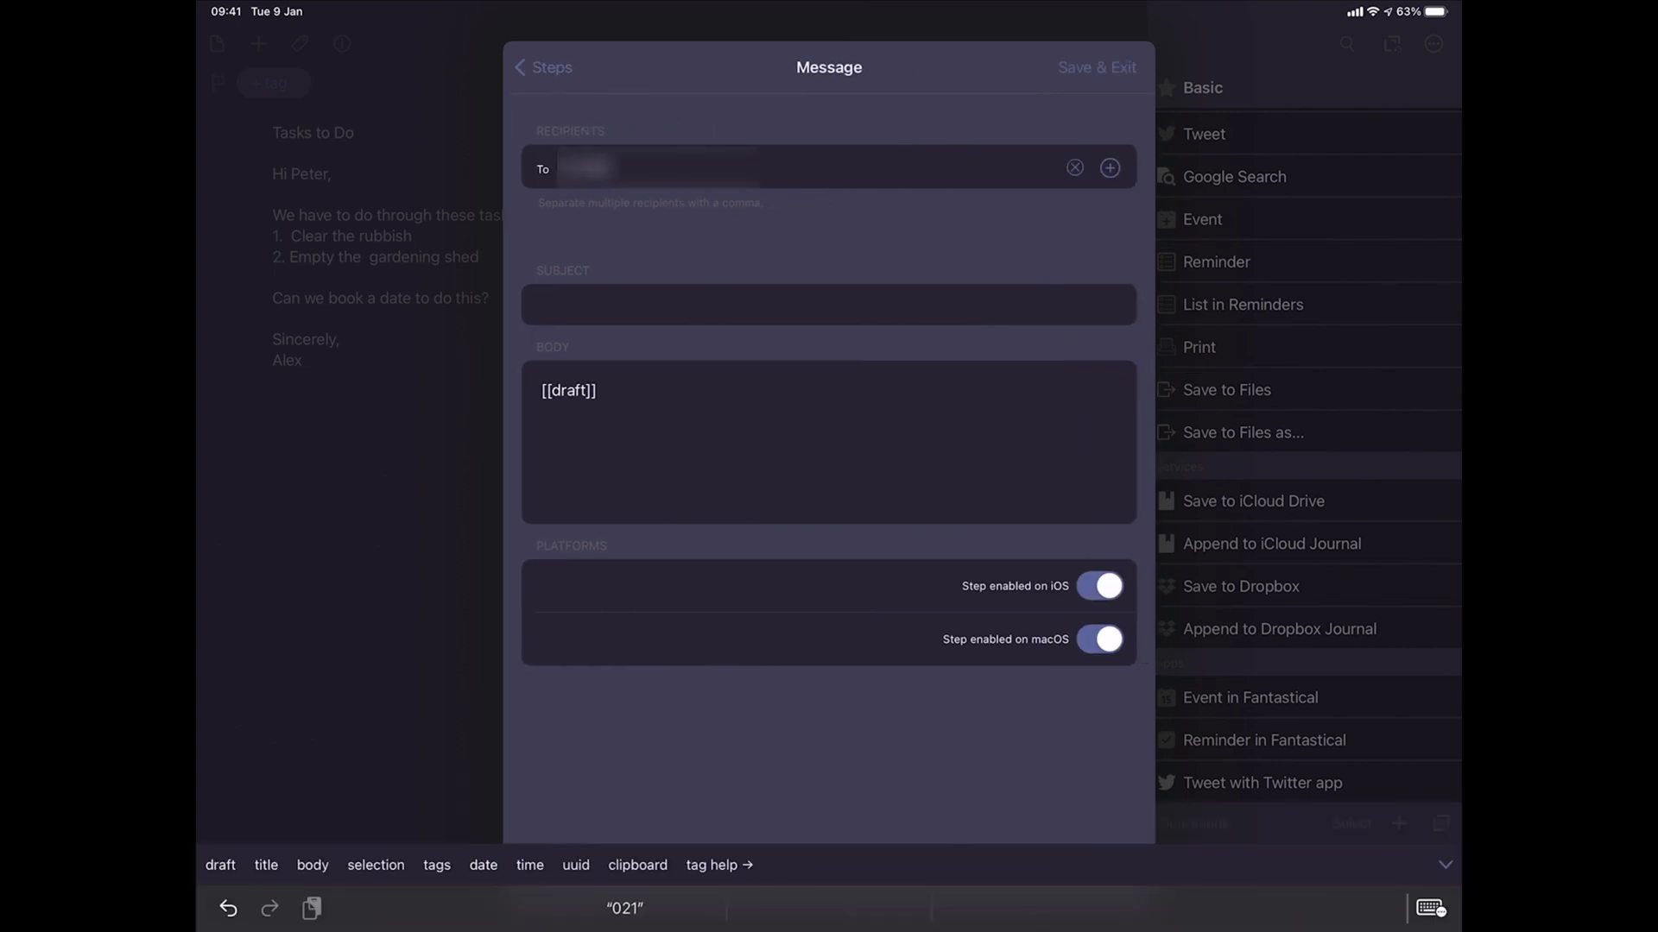
type("992850")
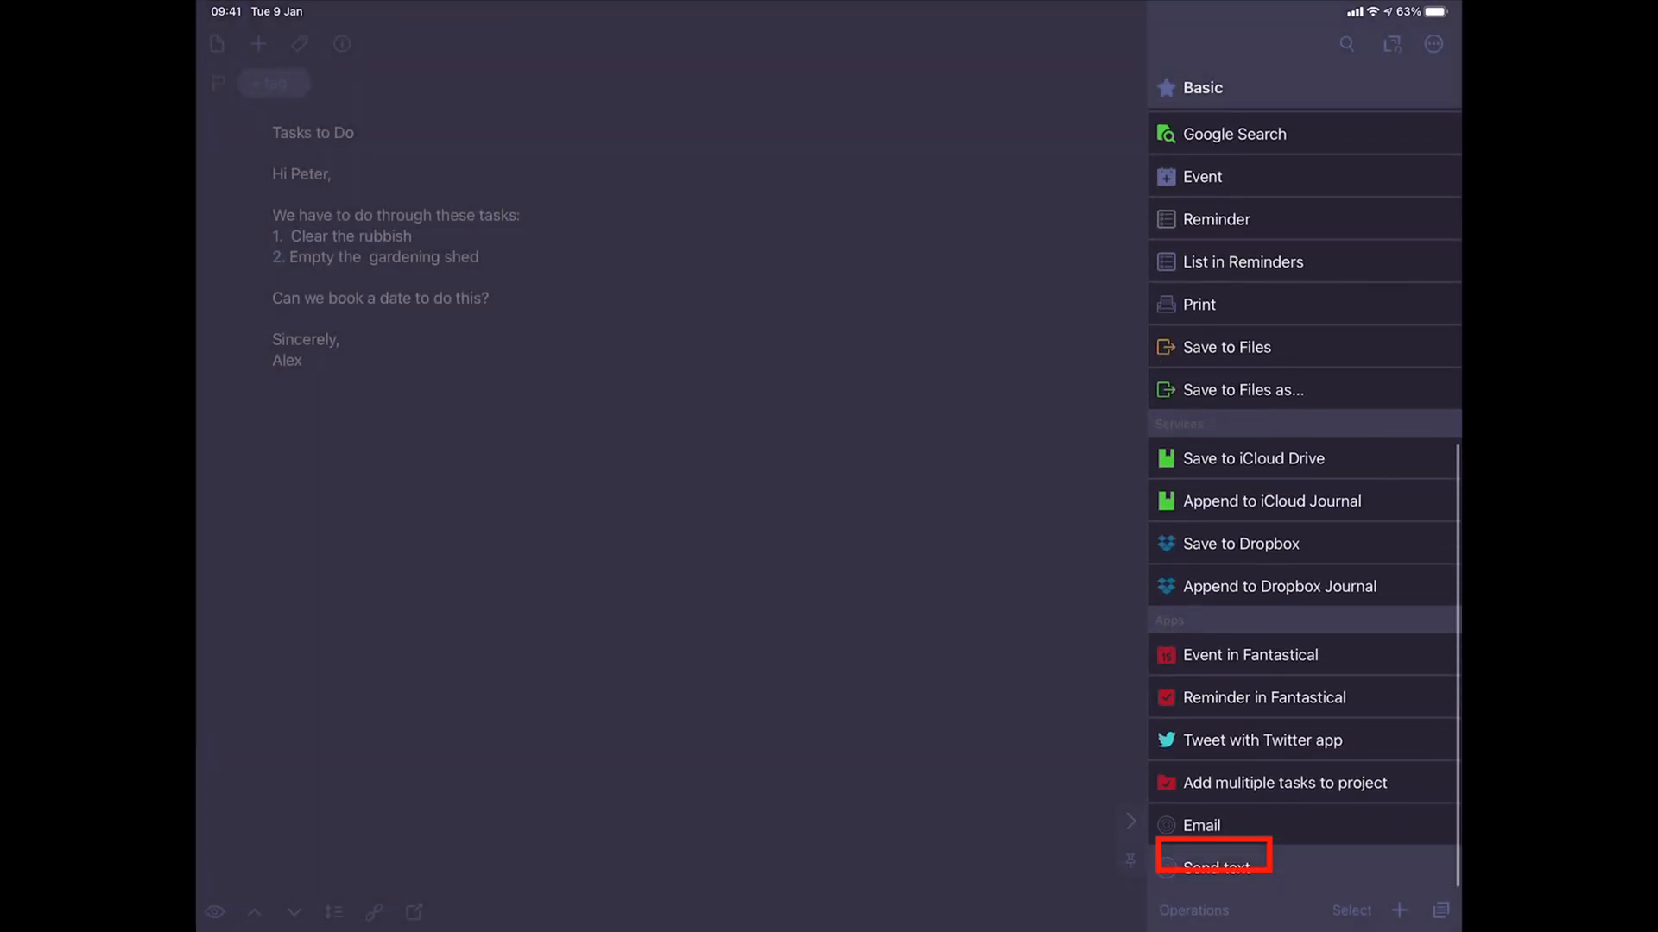
left_click(1212, 865)
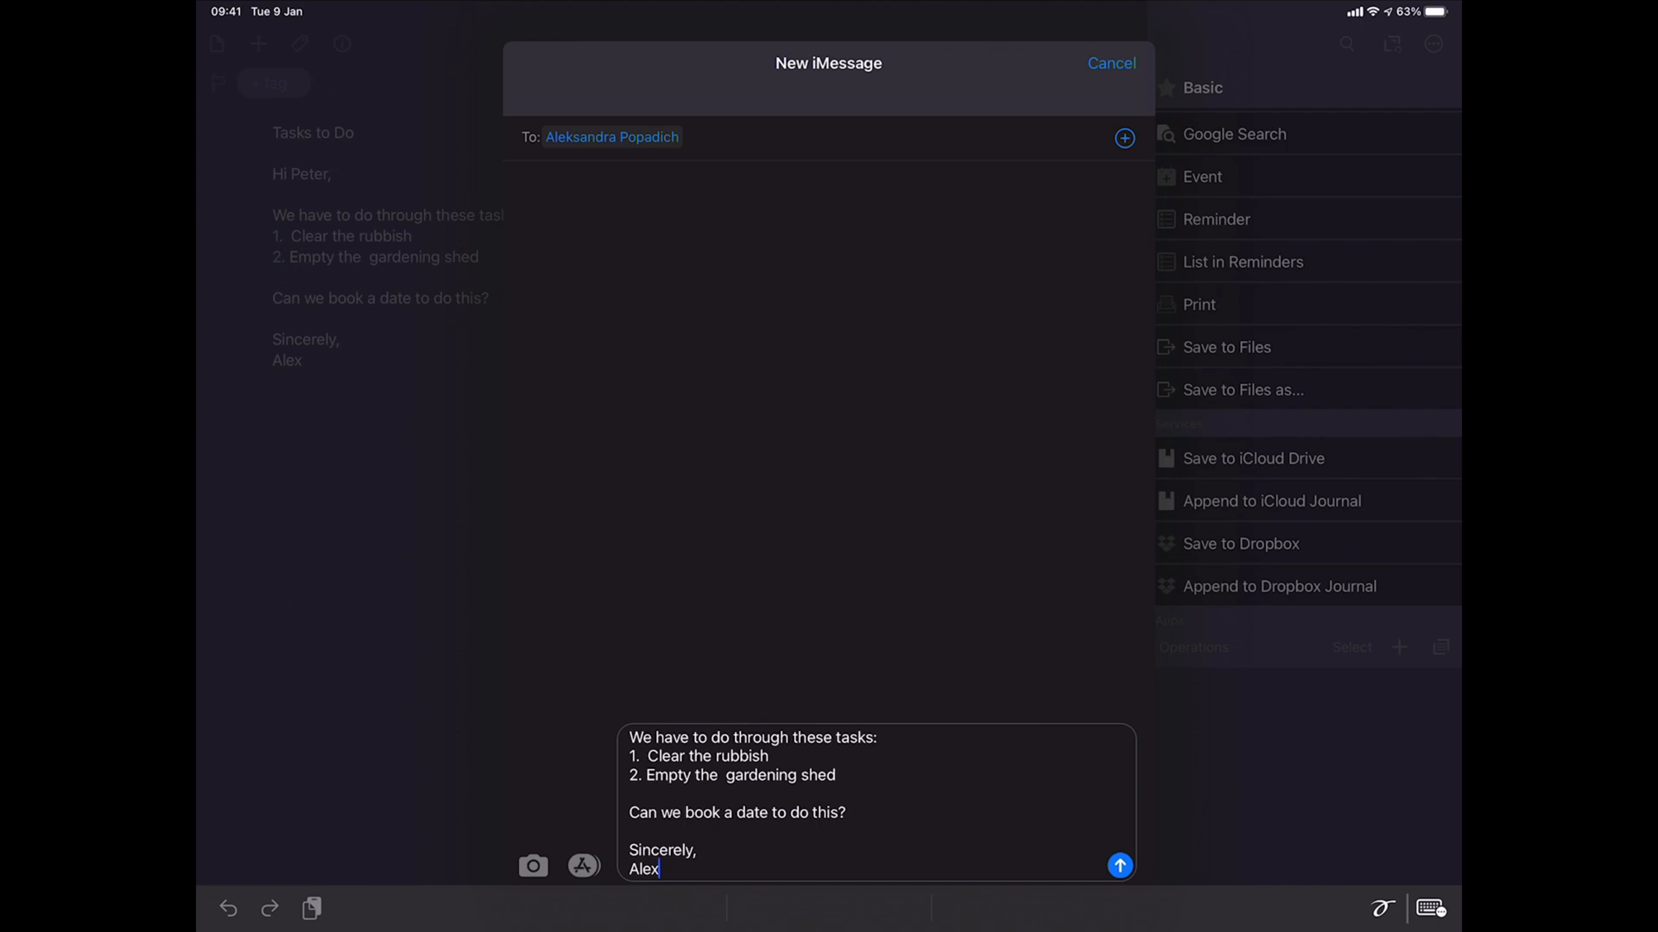
left_click(1119, 866)
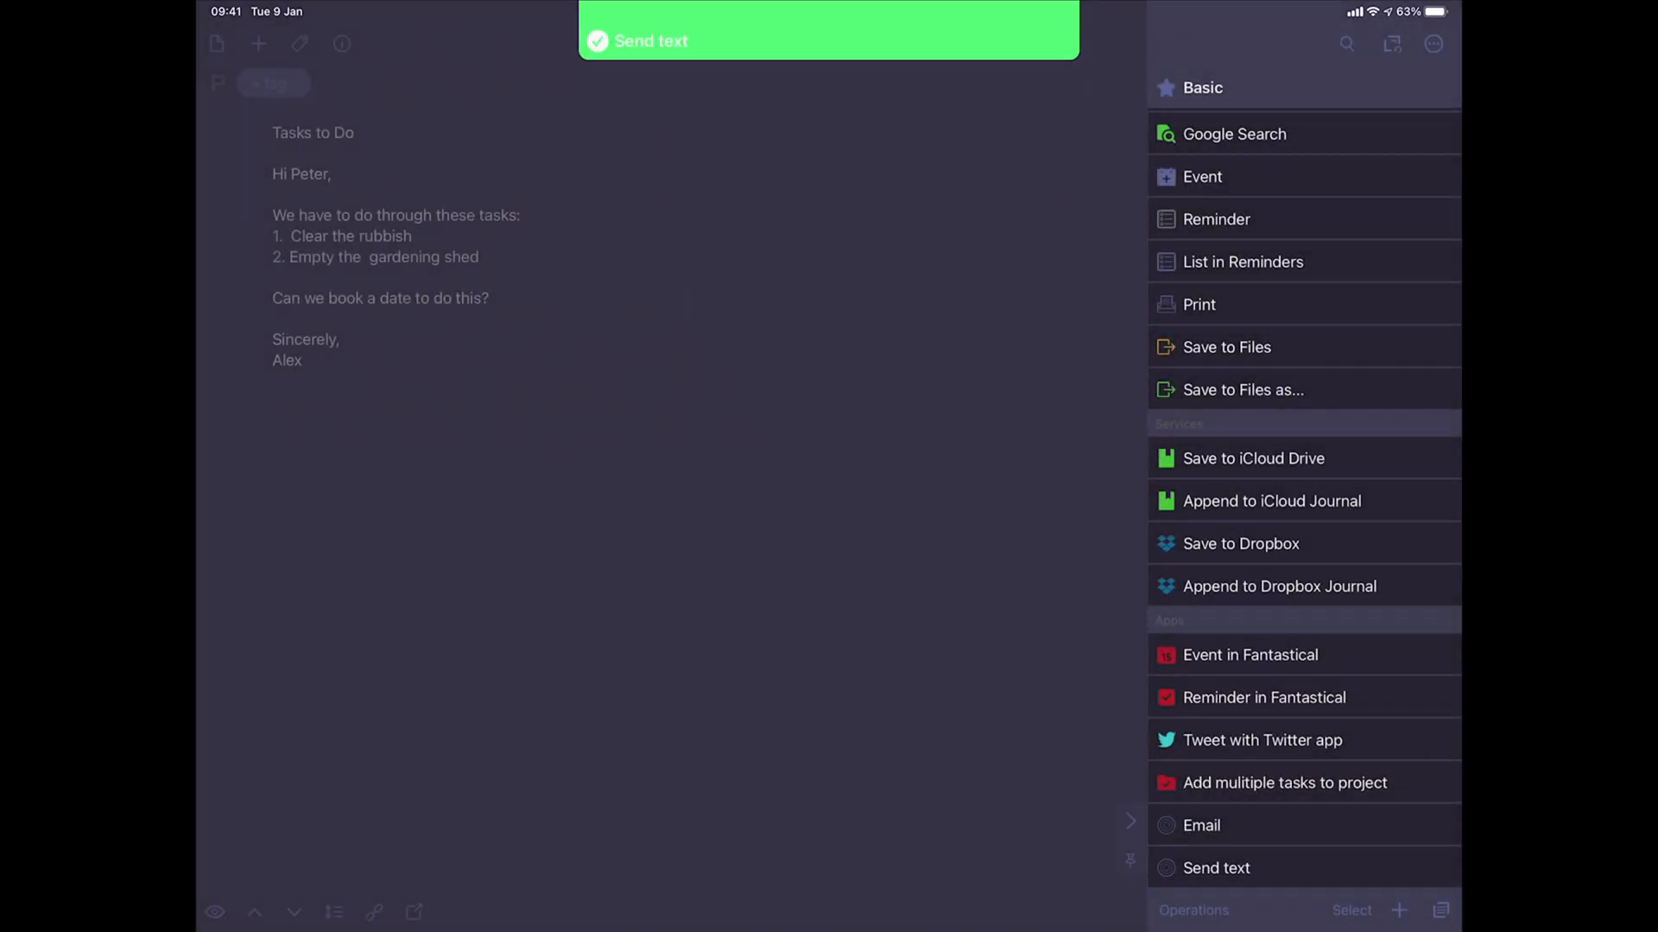
left_click(1215, 867)
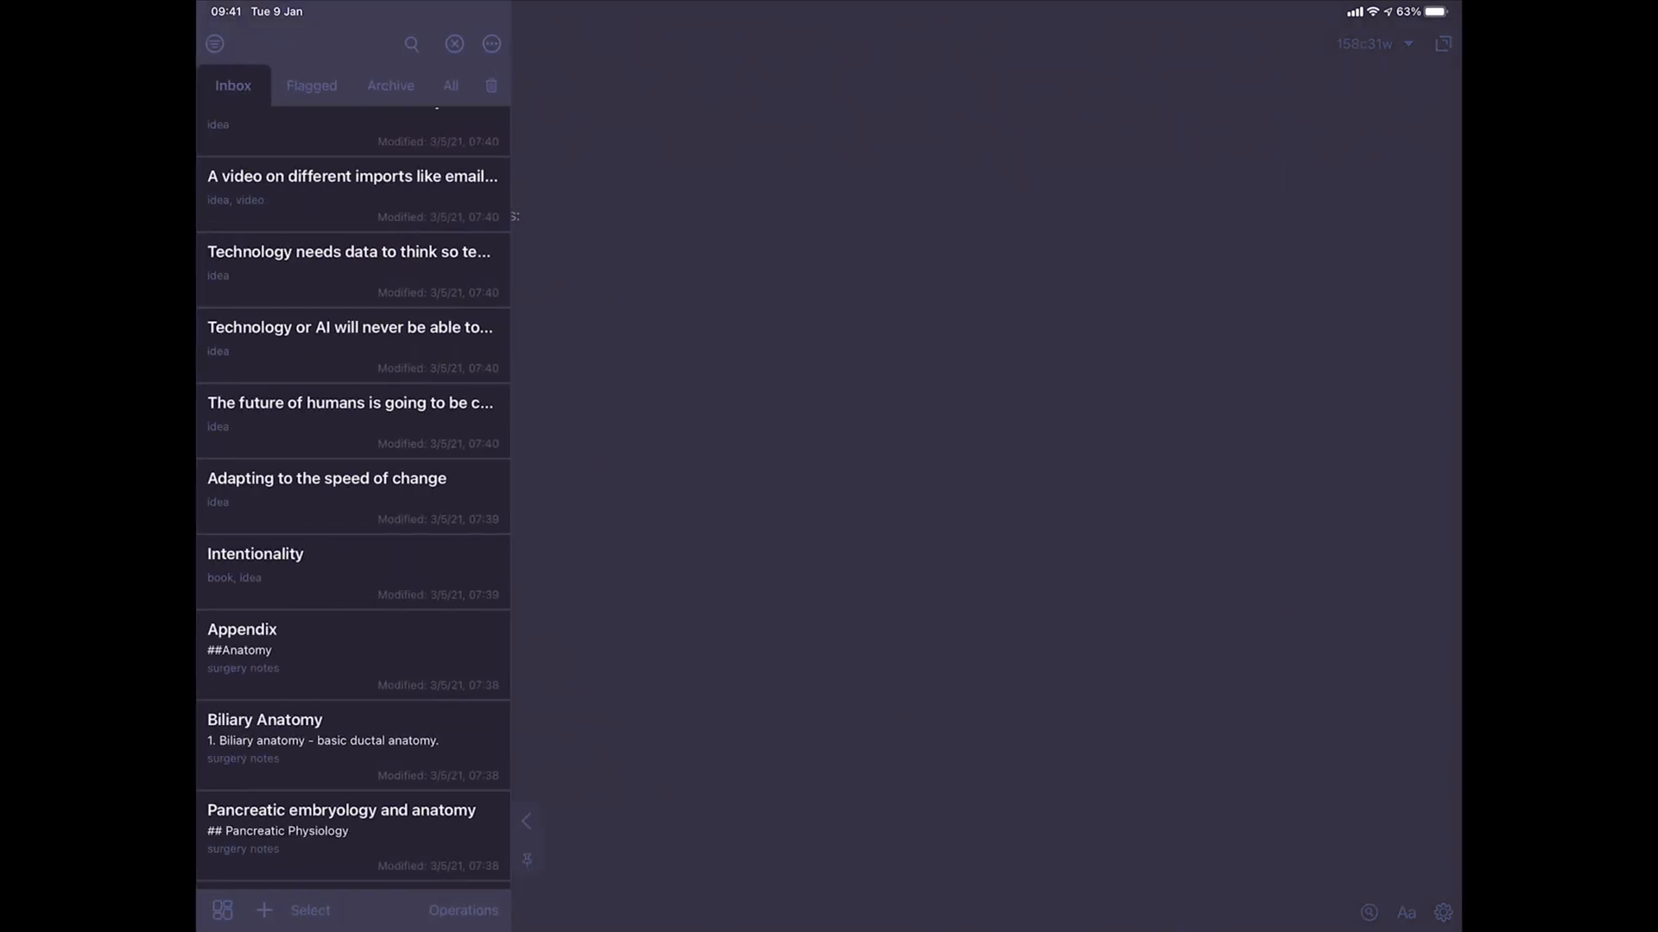
Write a new draft of tasks, including Apple and Kale, tagged #Home and #Shopping.
left_click(257, 43)
type("Clean rubbish")
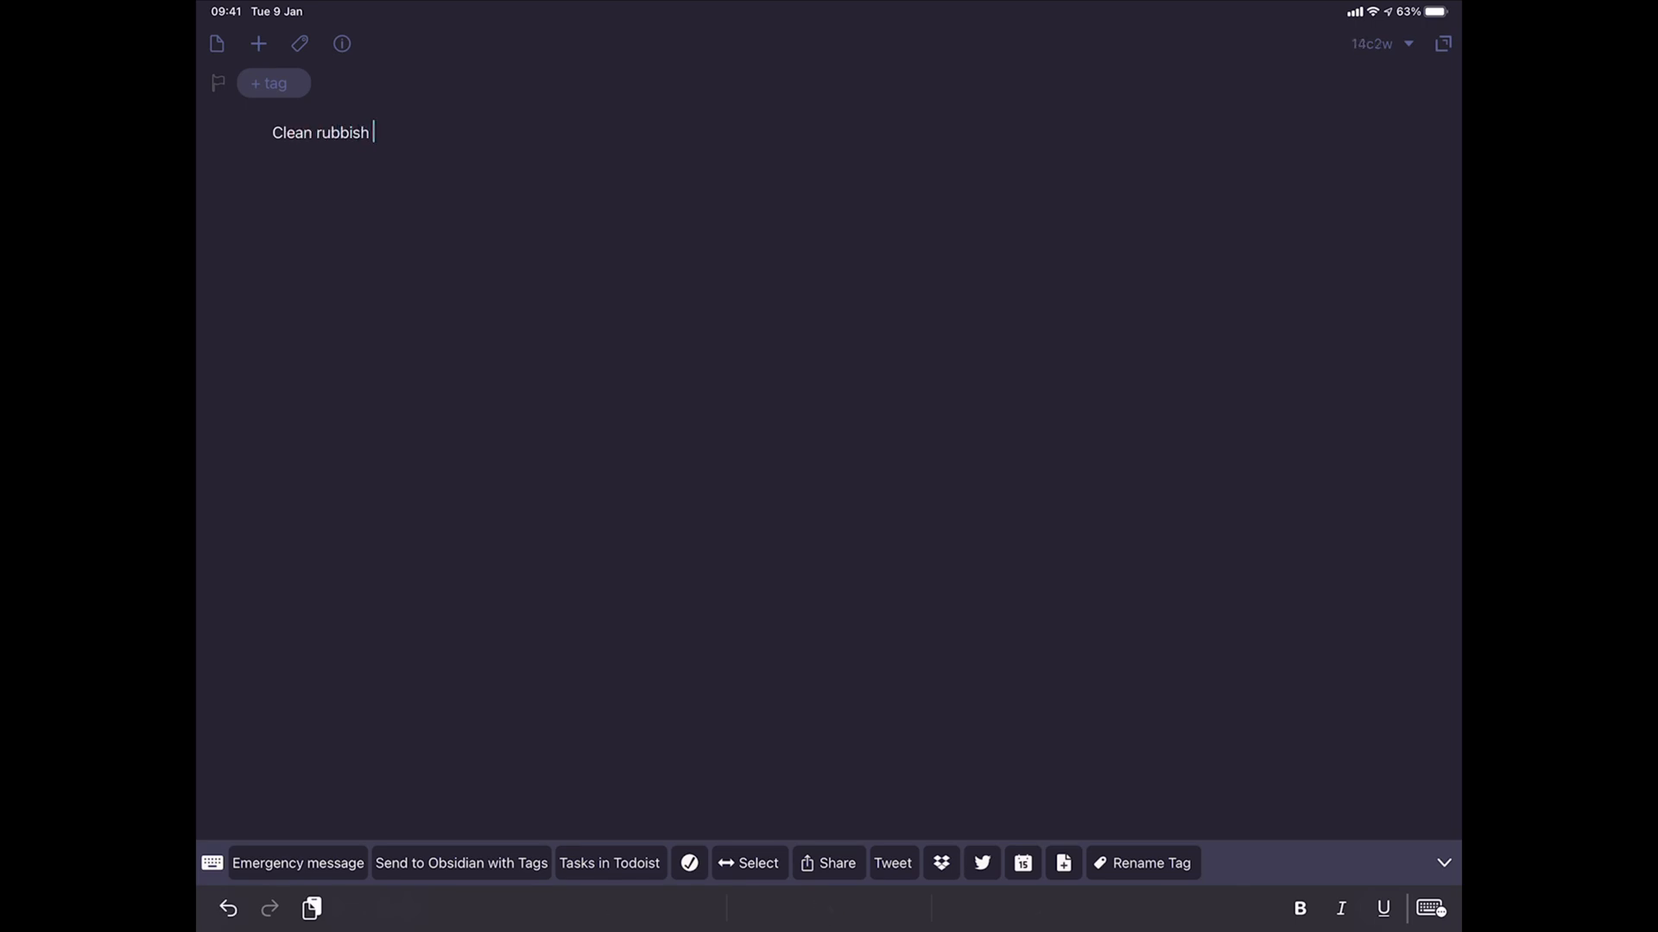
type("#Home")
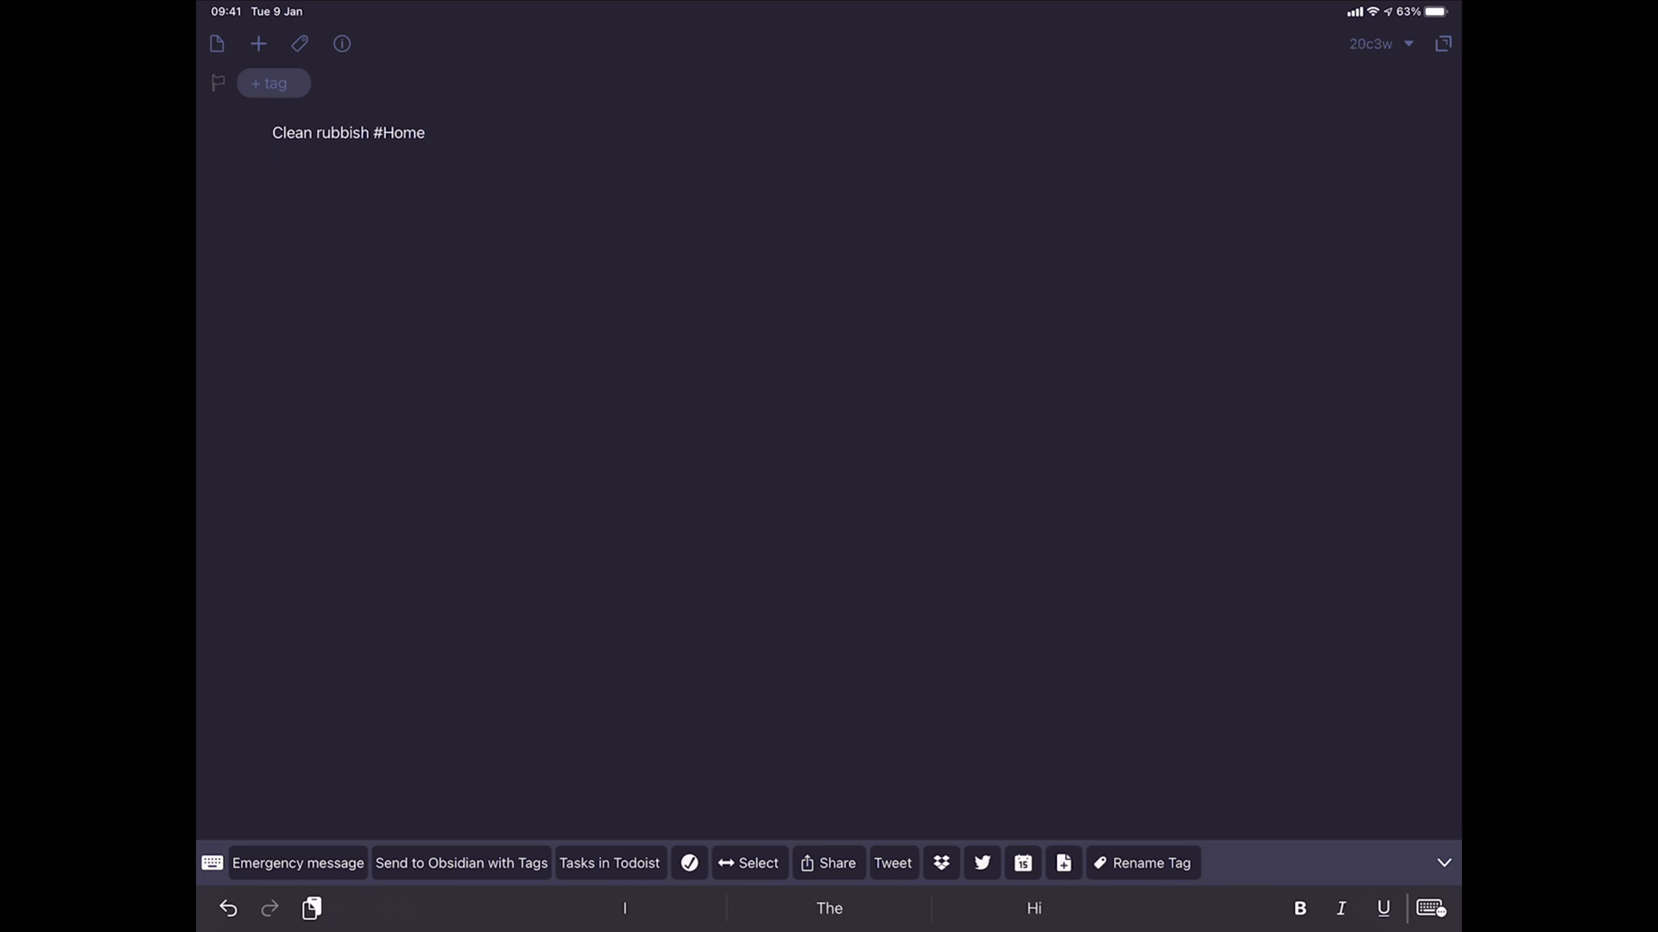
type("Apple")
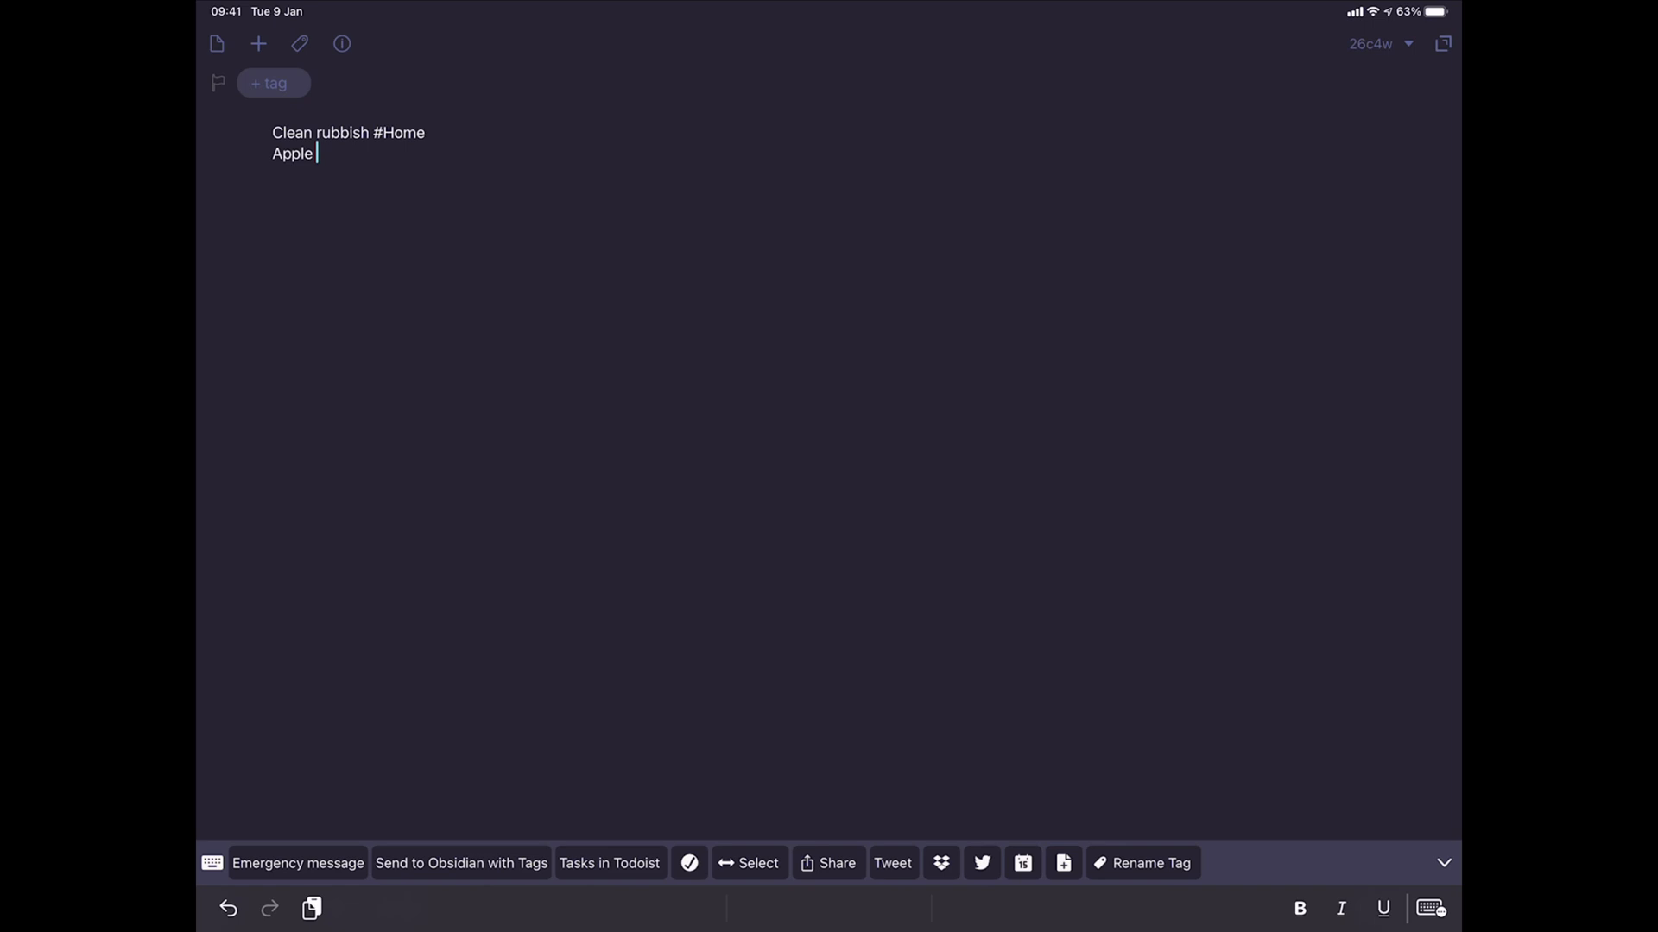
type("#shopping")
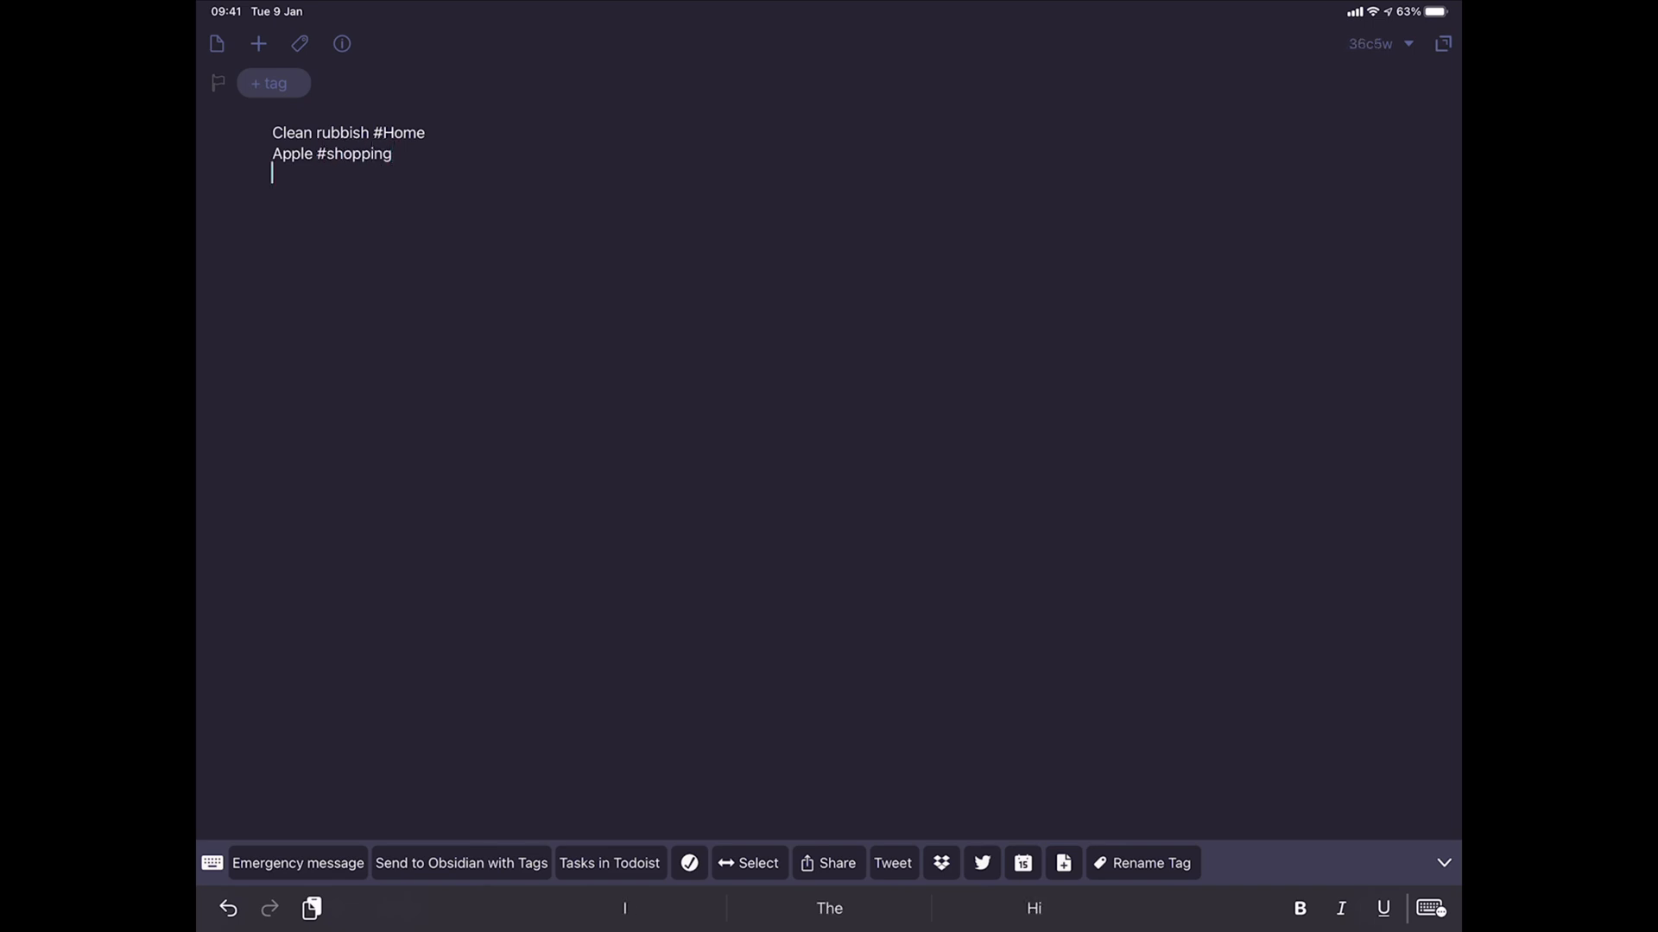
type("Kale #")
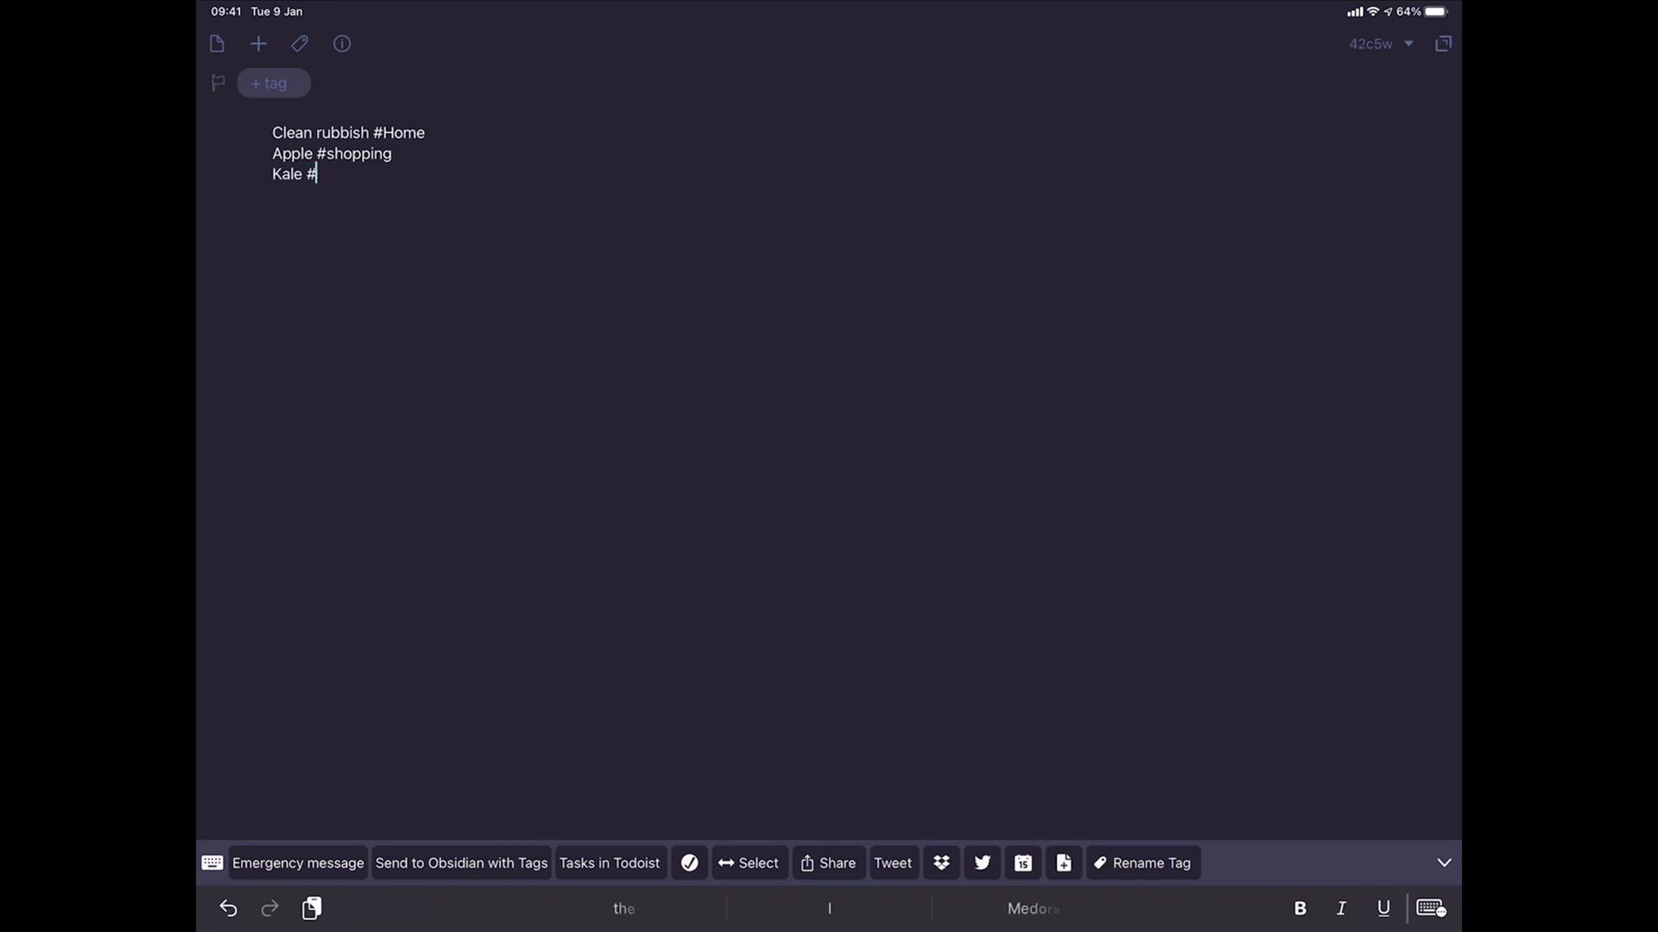
type("Shopping")
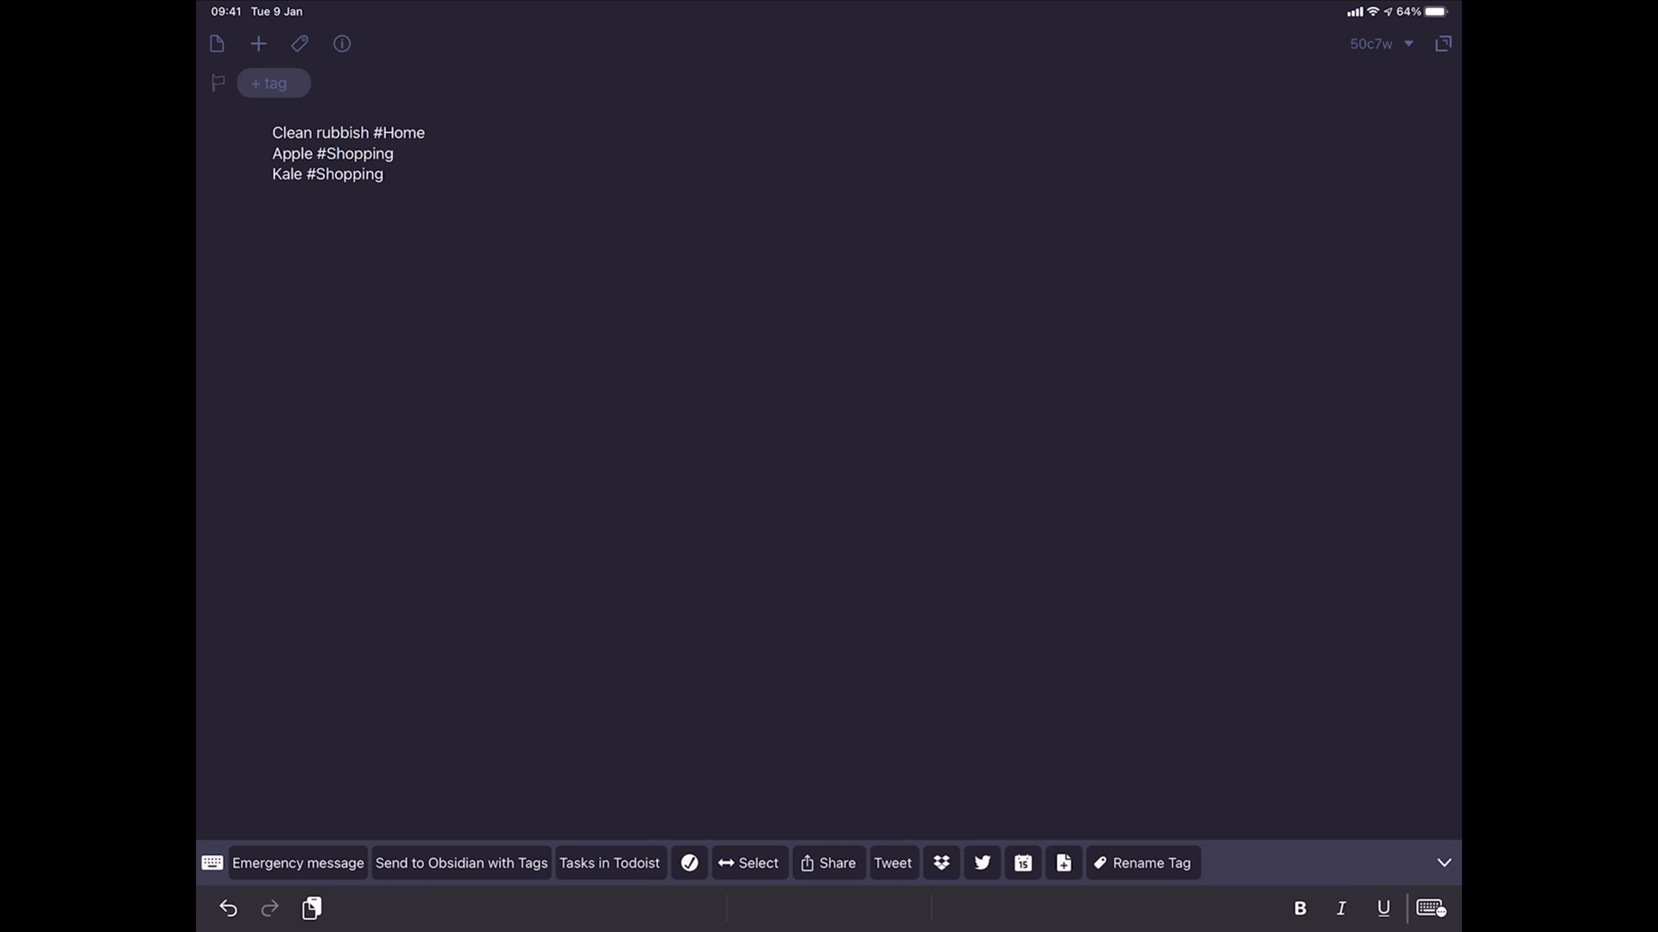
Run the Tasks in Todoist action on the draft and start a fresh blank draft.
left_click(383, 174)
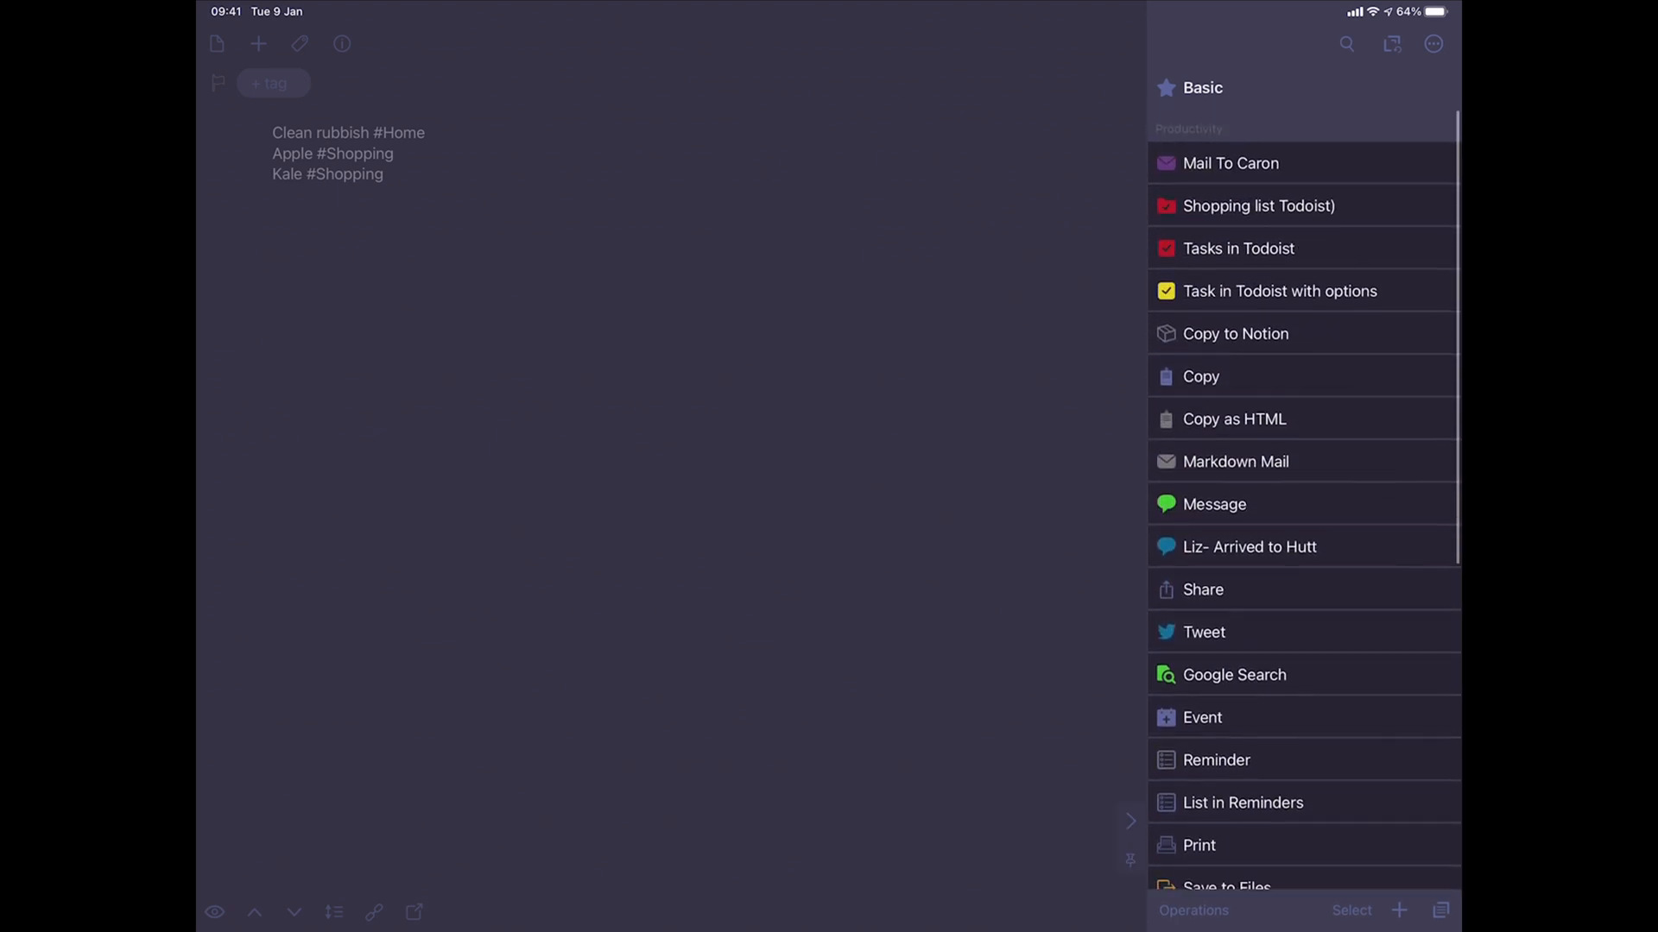
left_click(1238, 248)
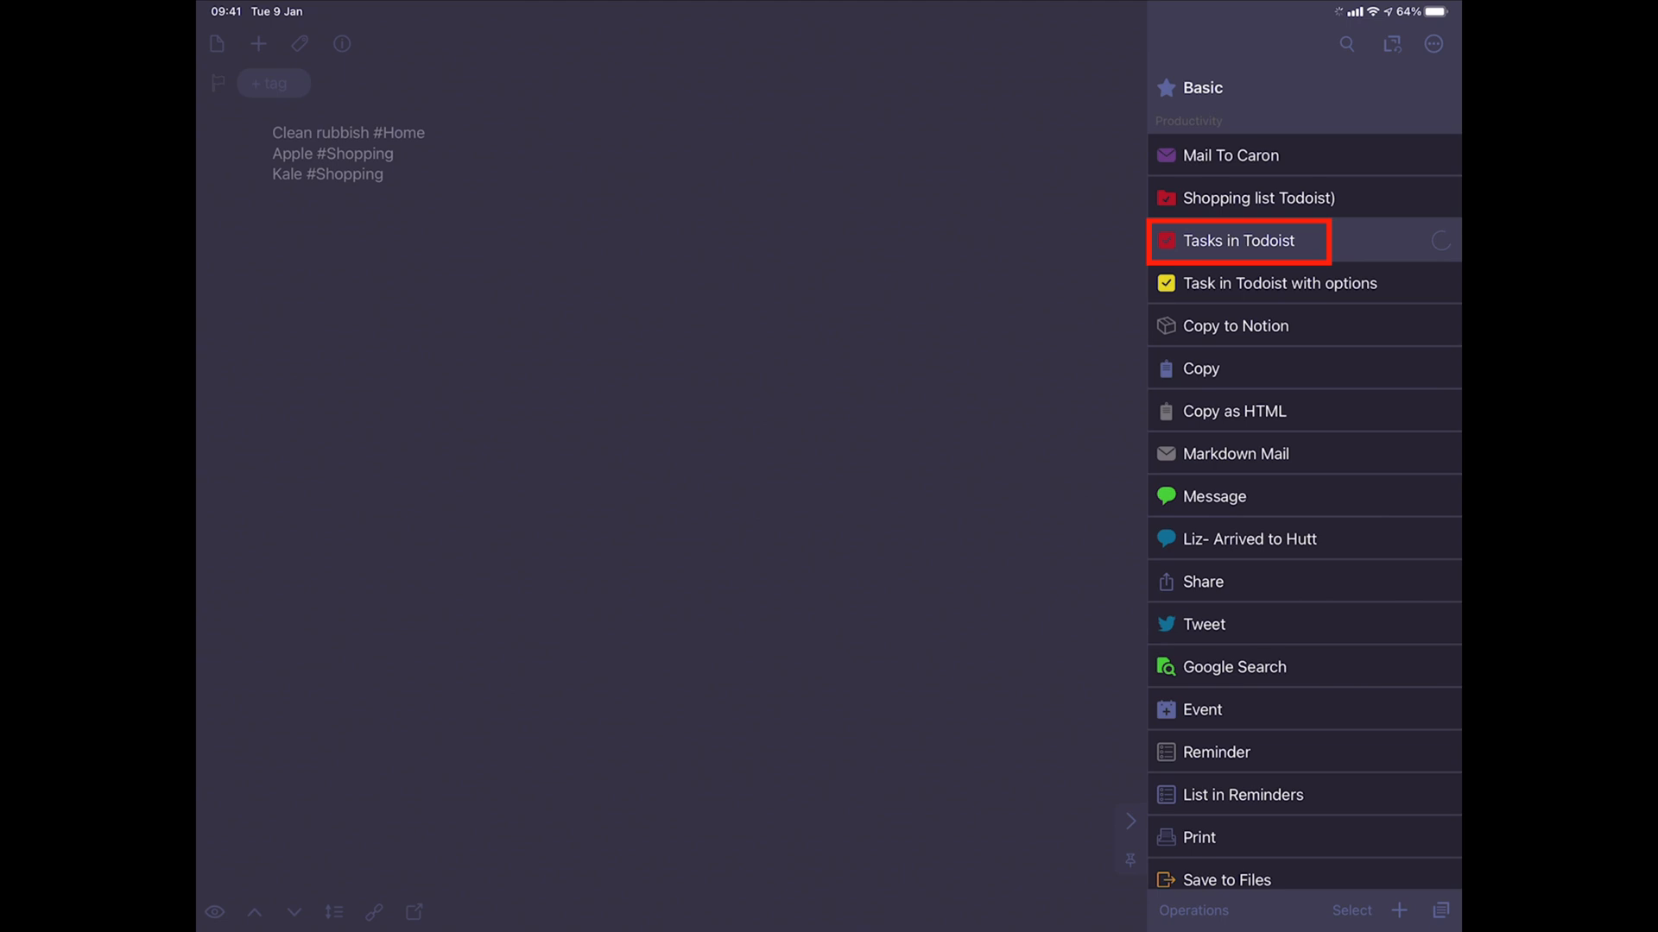
left_click(1238, 240)
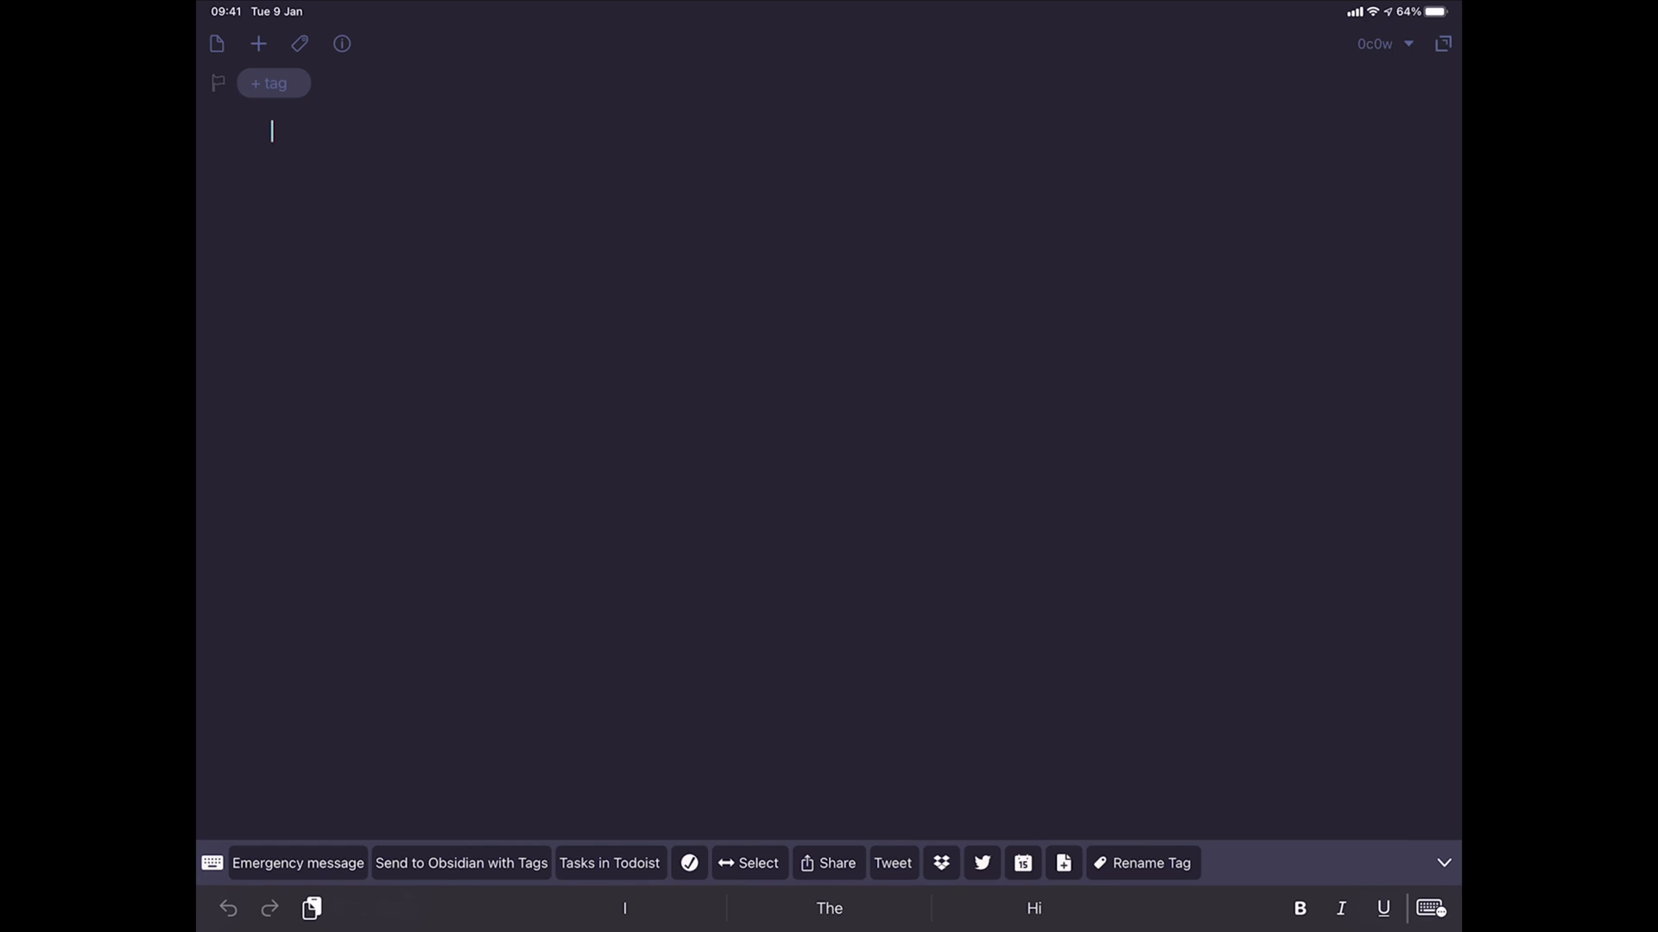
Write a draft listing Apples, Kale and Potatoez.
type("Apples")
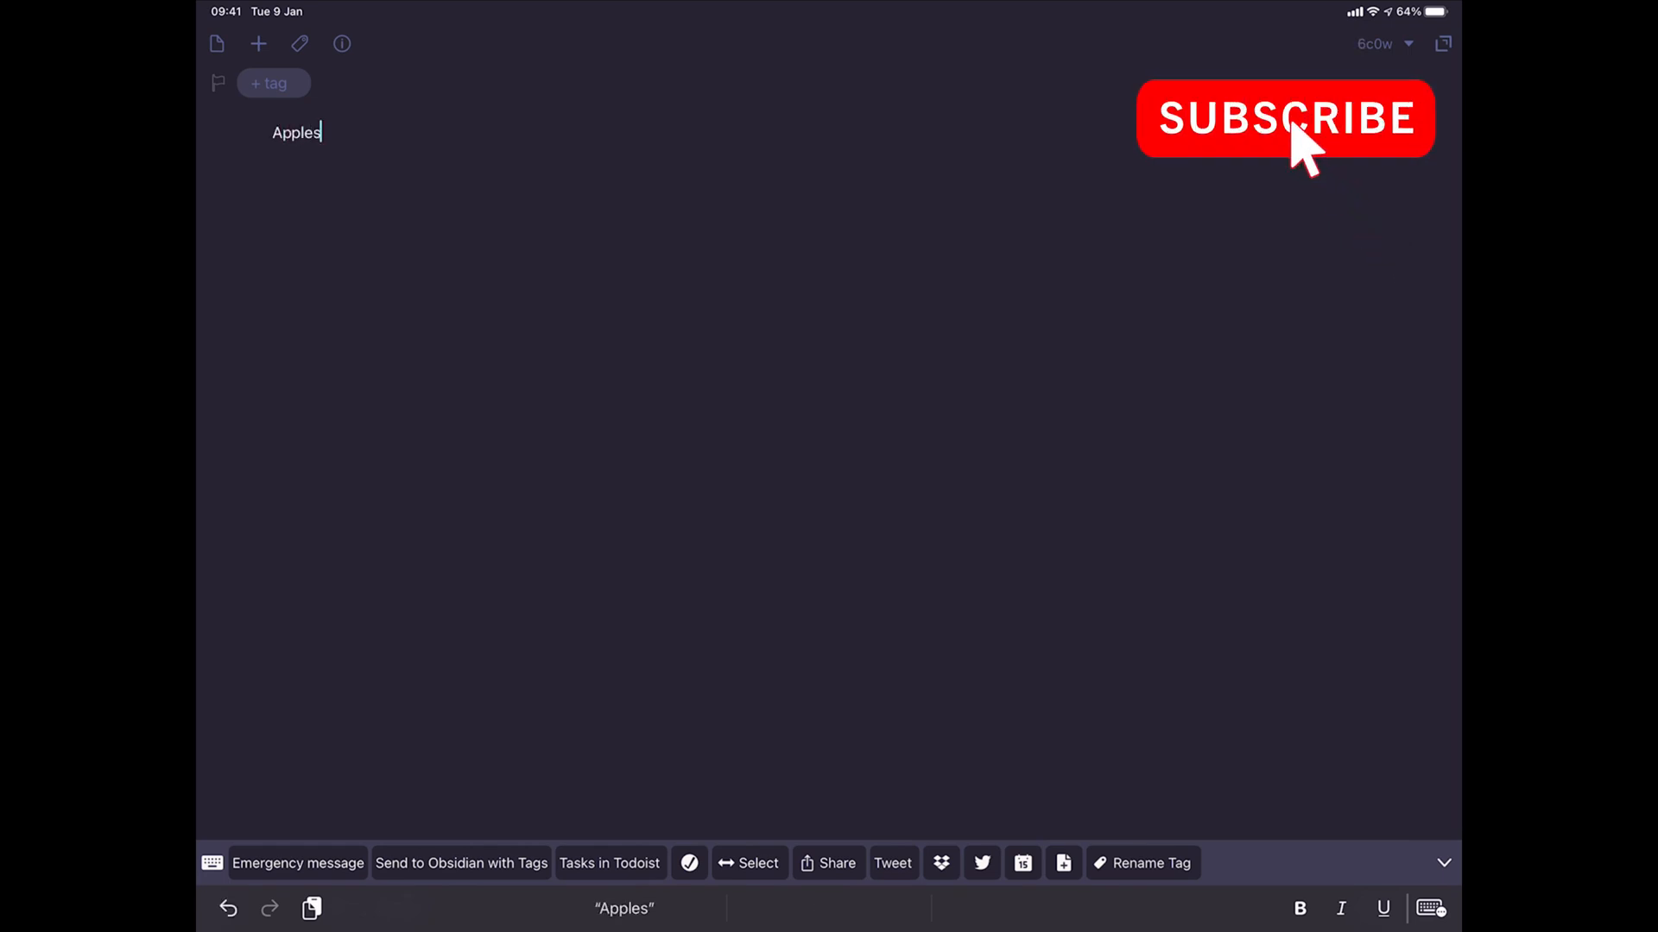
type("Kale")
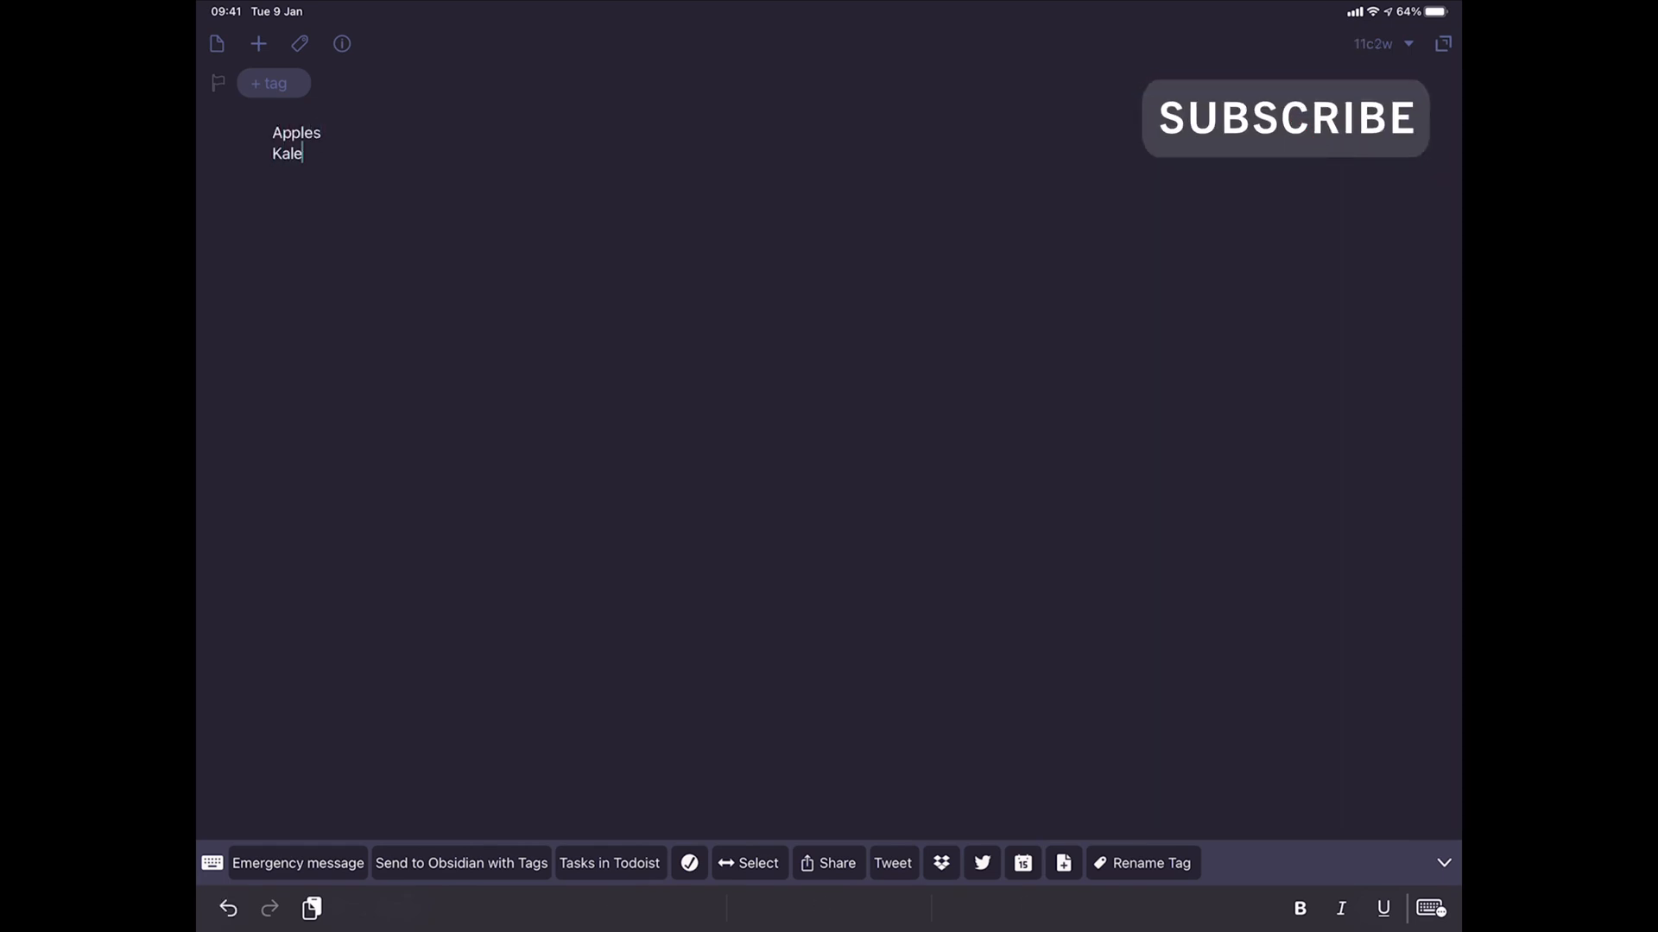
type("Potatoez")
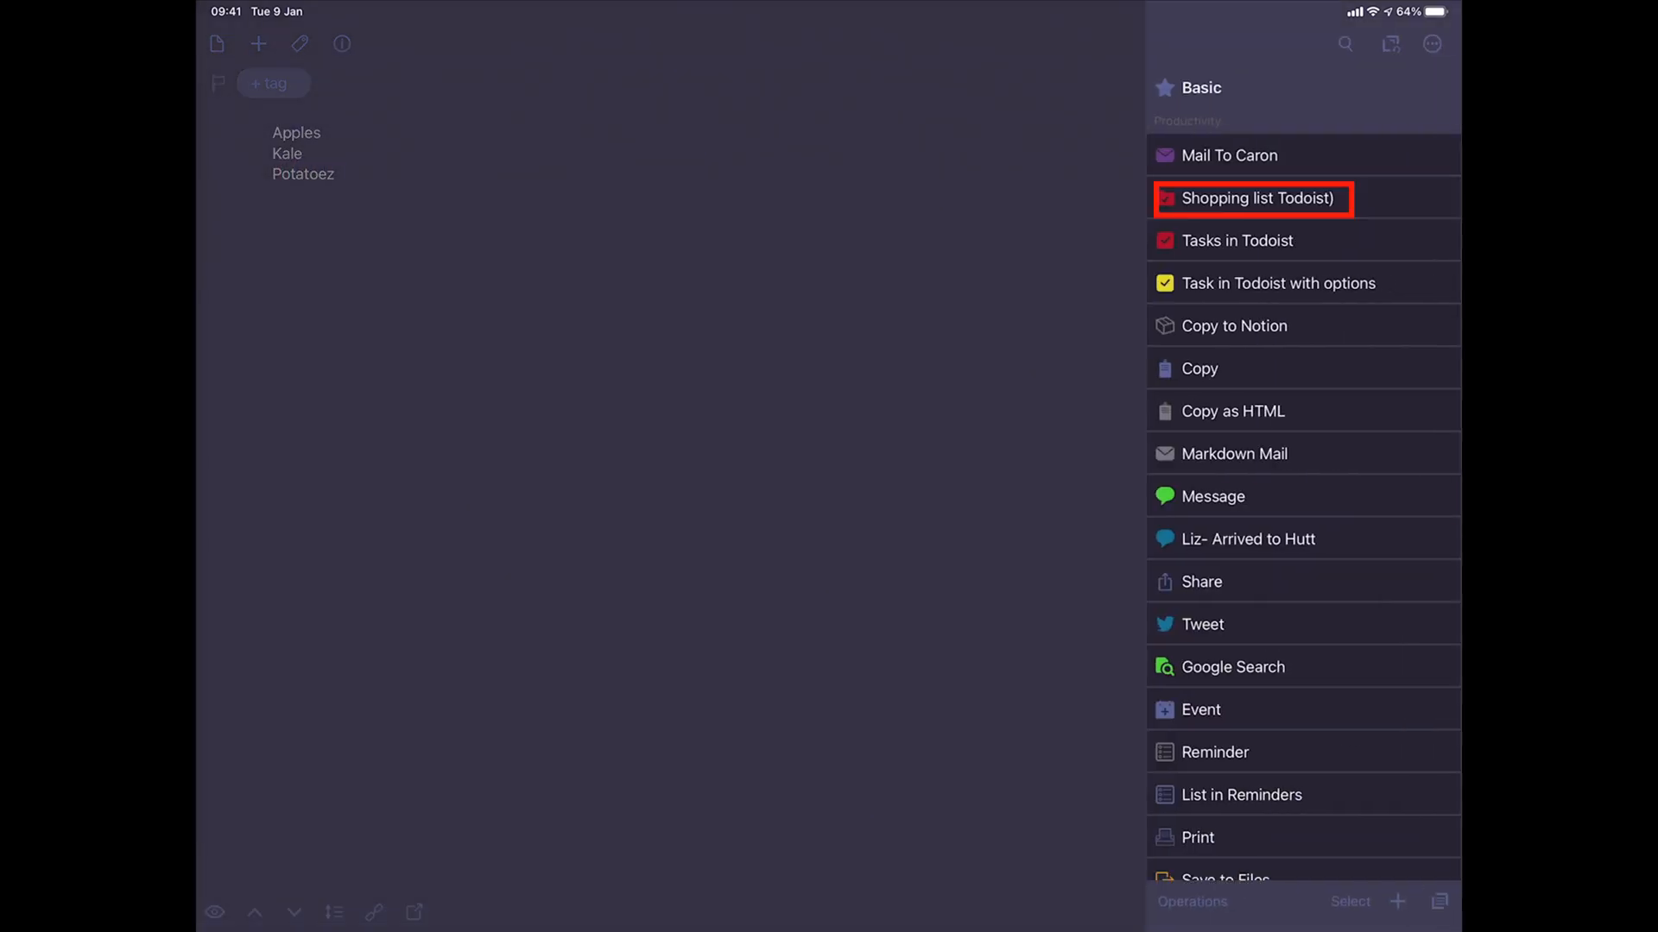
Run the Shopping list Todoist action, adding the items to the Shopping project.
left_click(1252, 198)
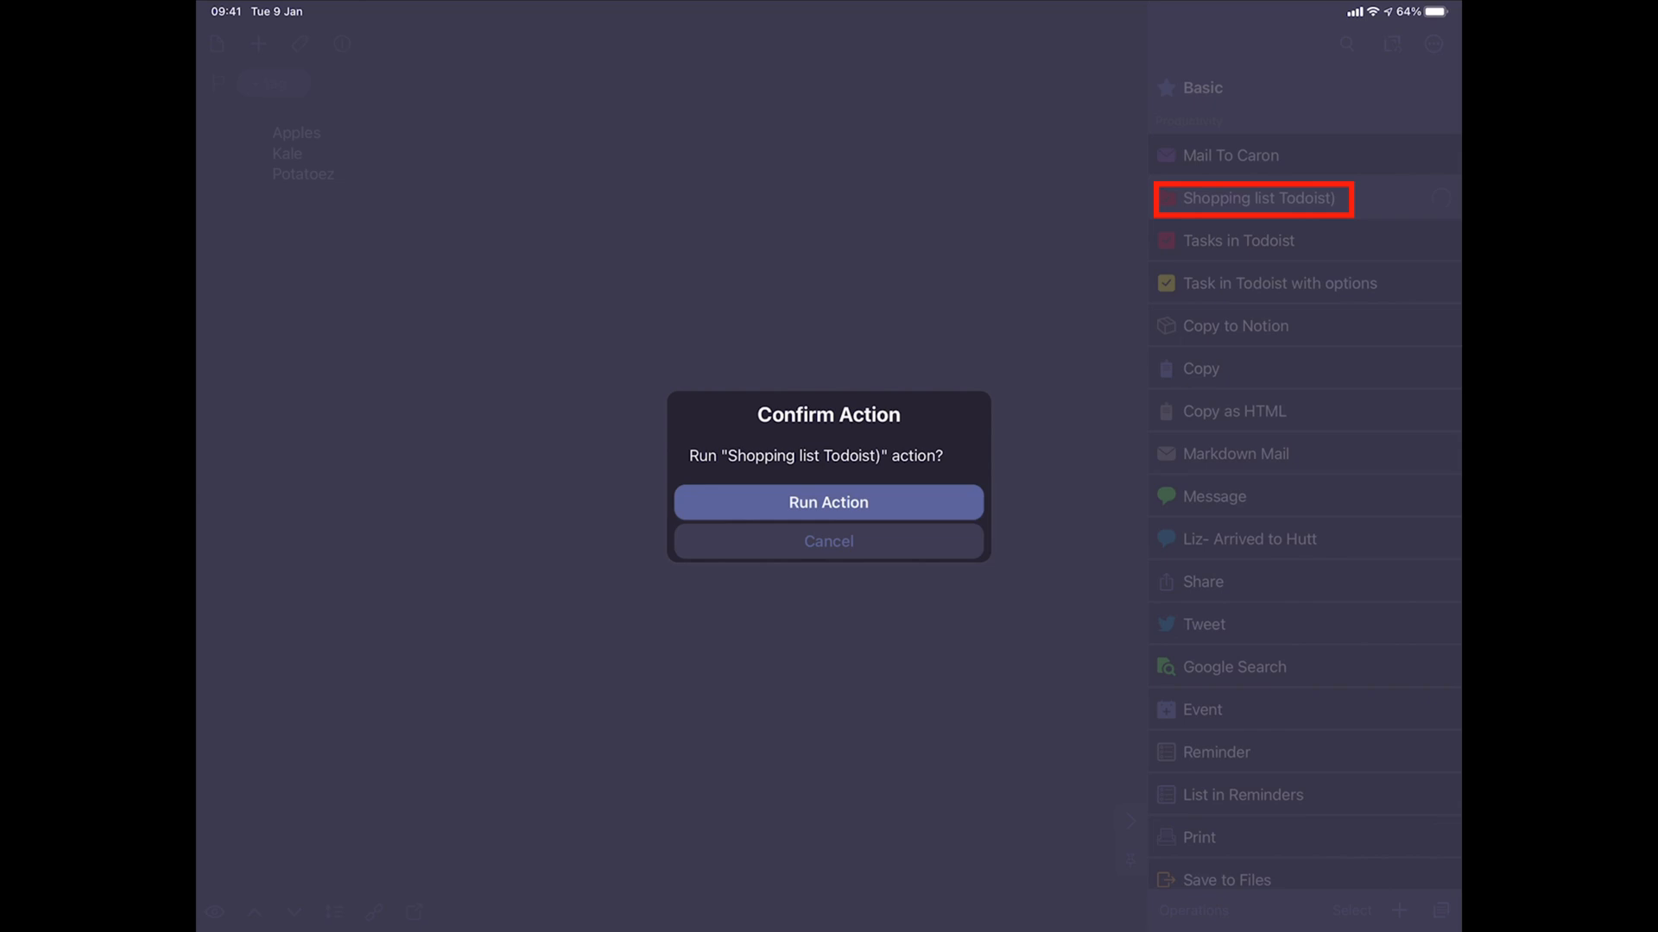
left_click(827, 500)
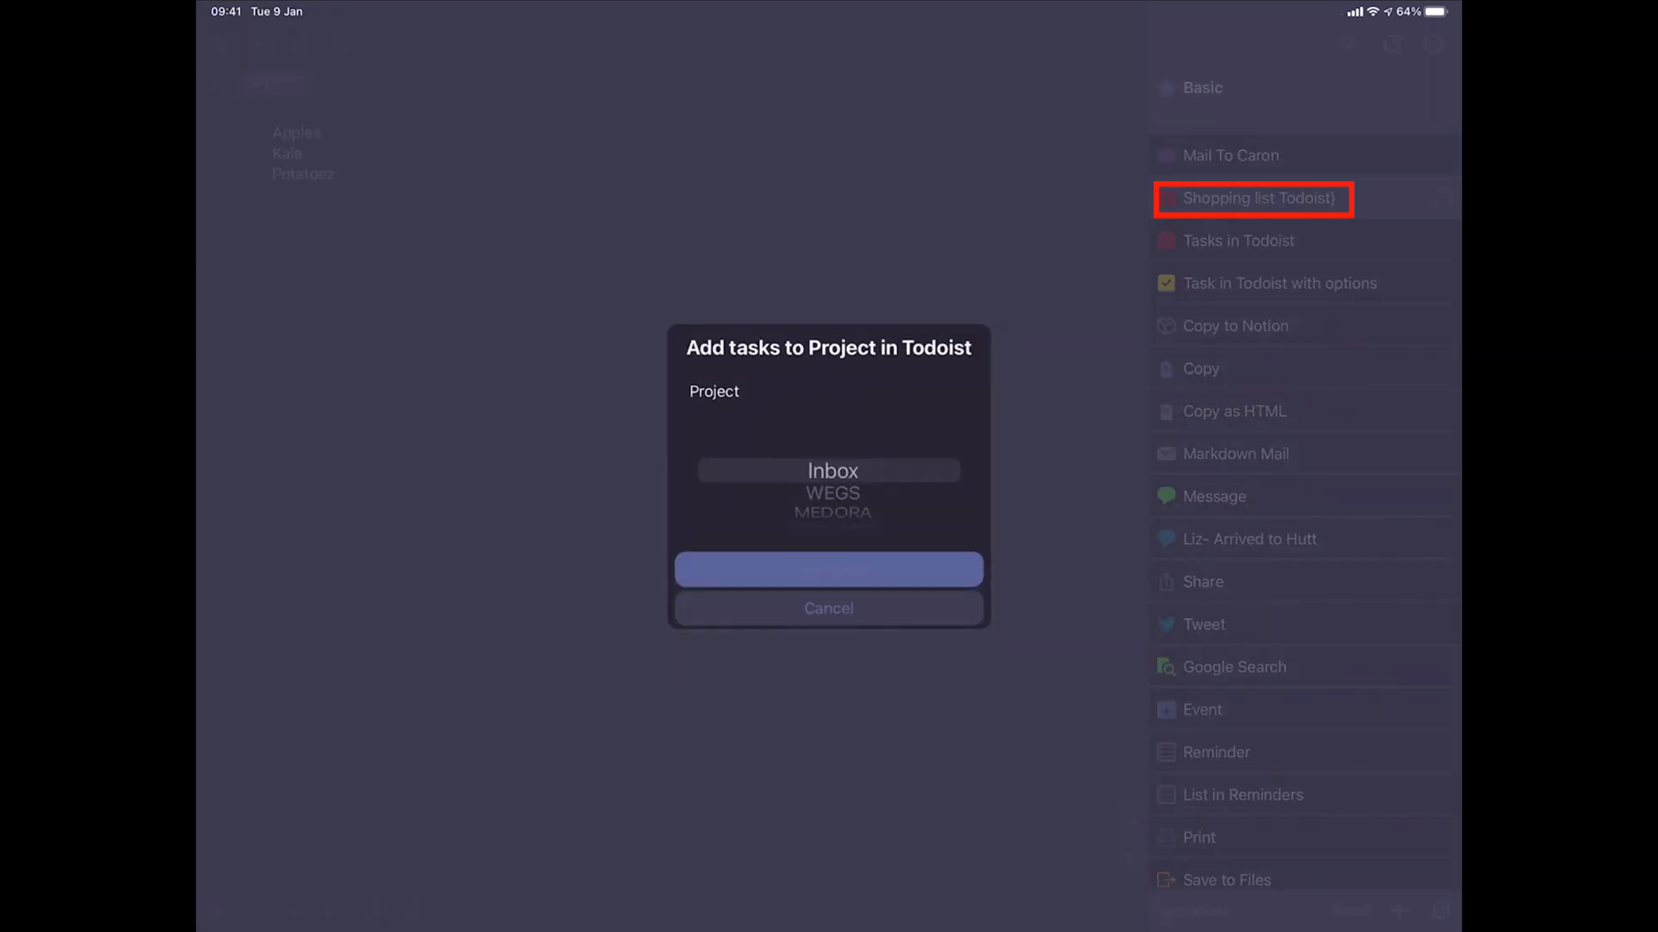
scroll("down", 3)
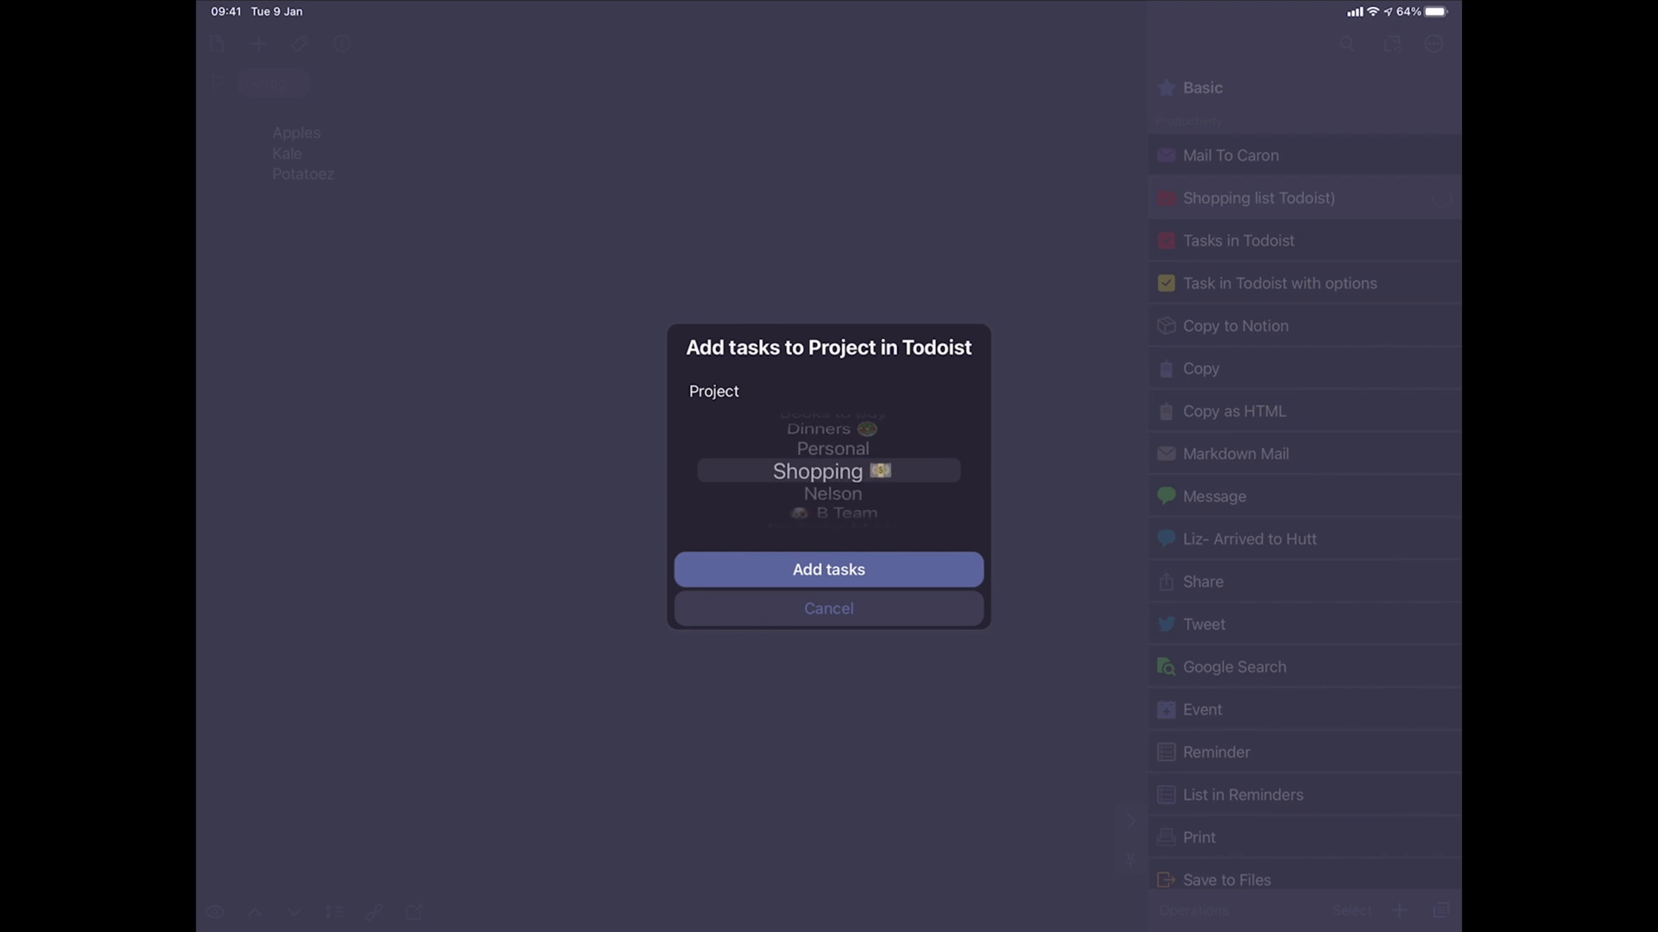
left_click(828, 569)
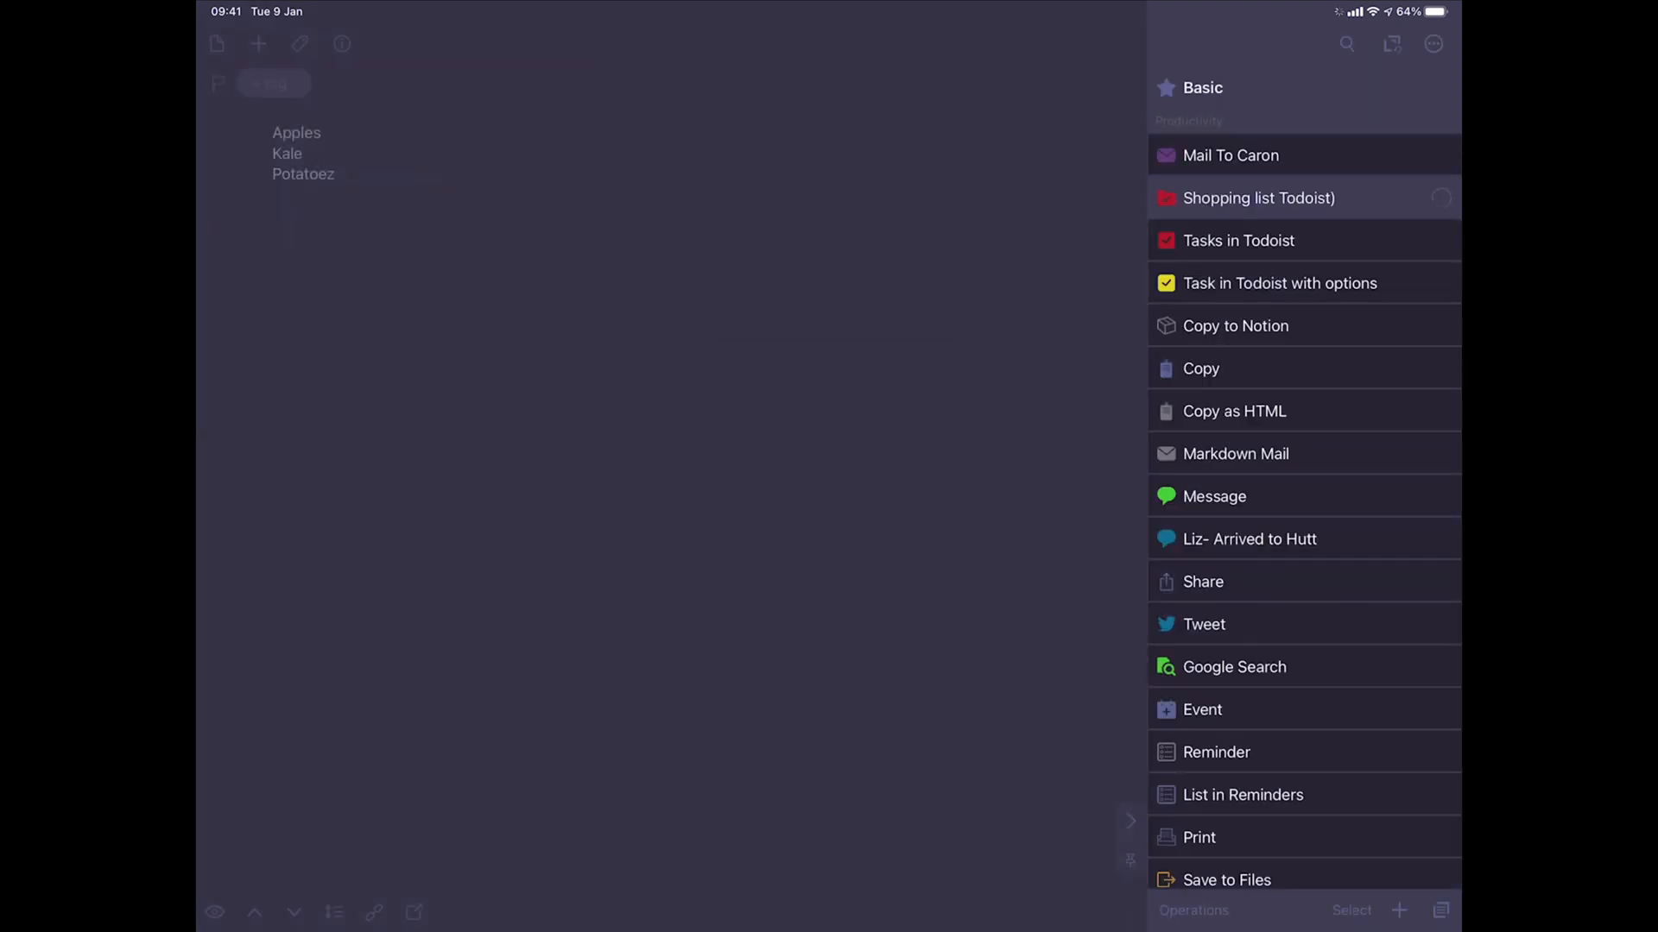
left_click(1258, 197)
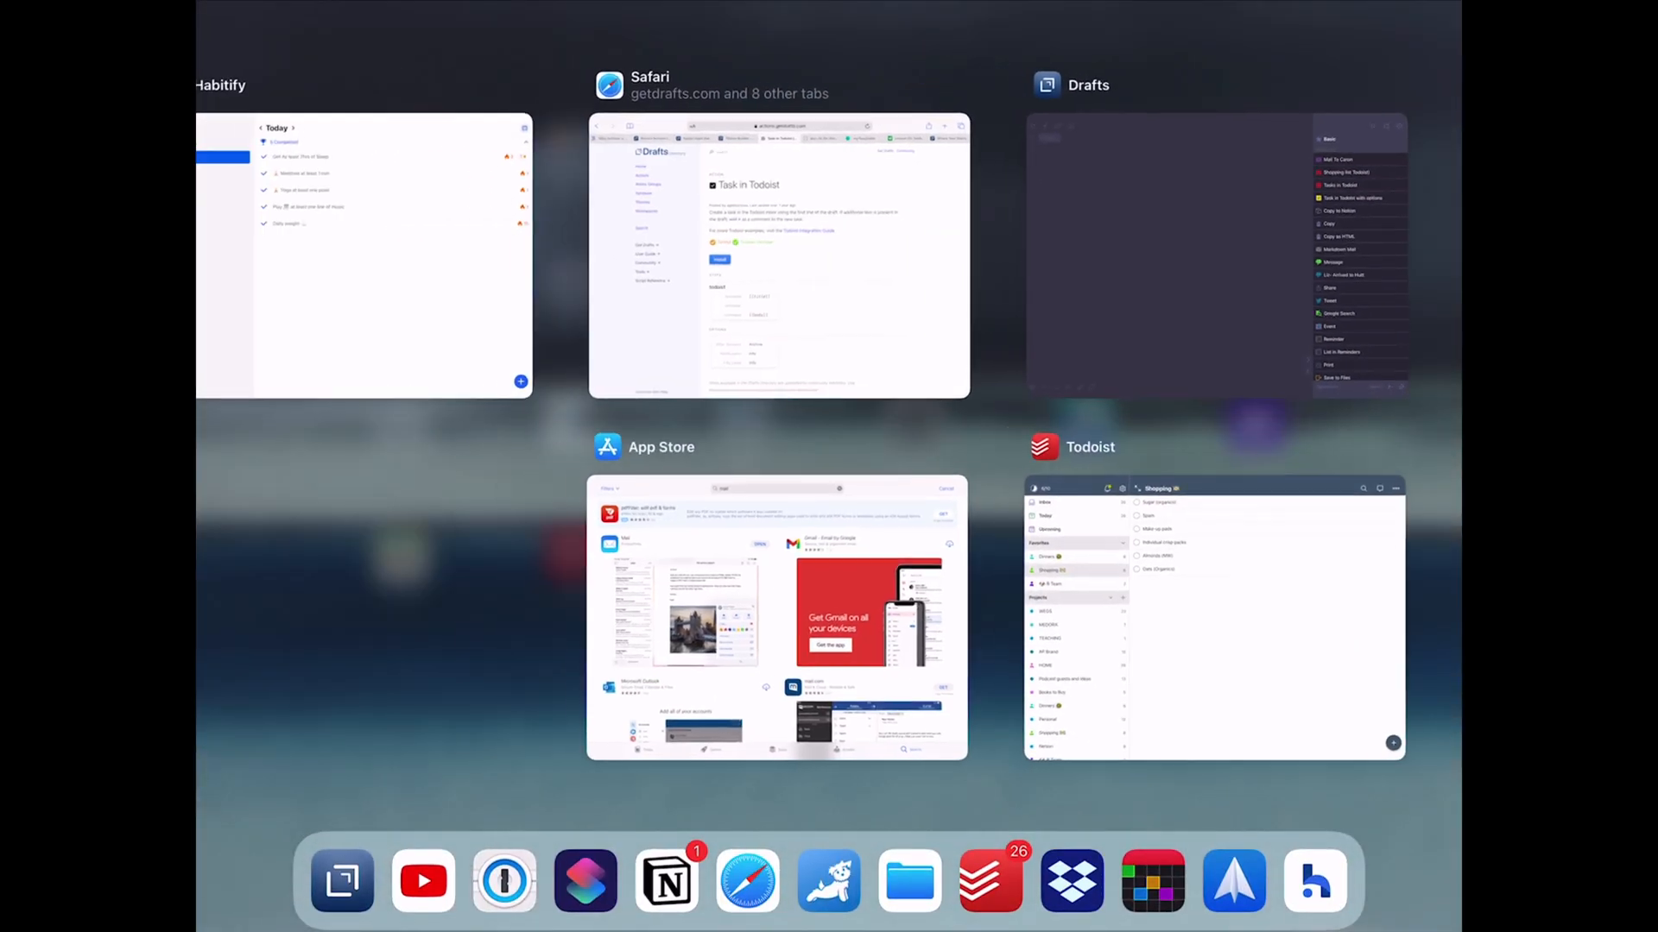
Switch to Todoist and open the Shopping project holding Apples, Kale and Potatoez.
left_click(1213, 618)
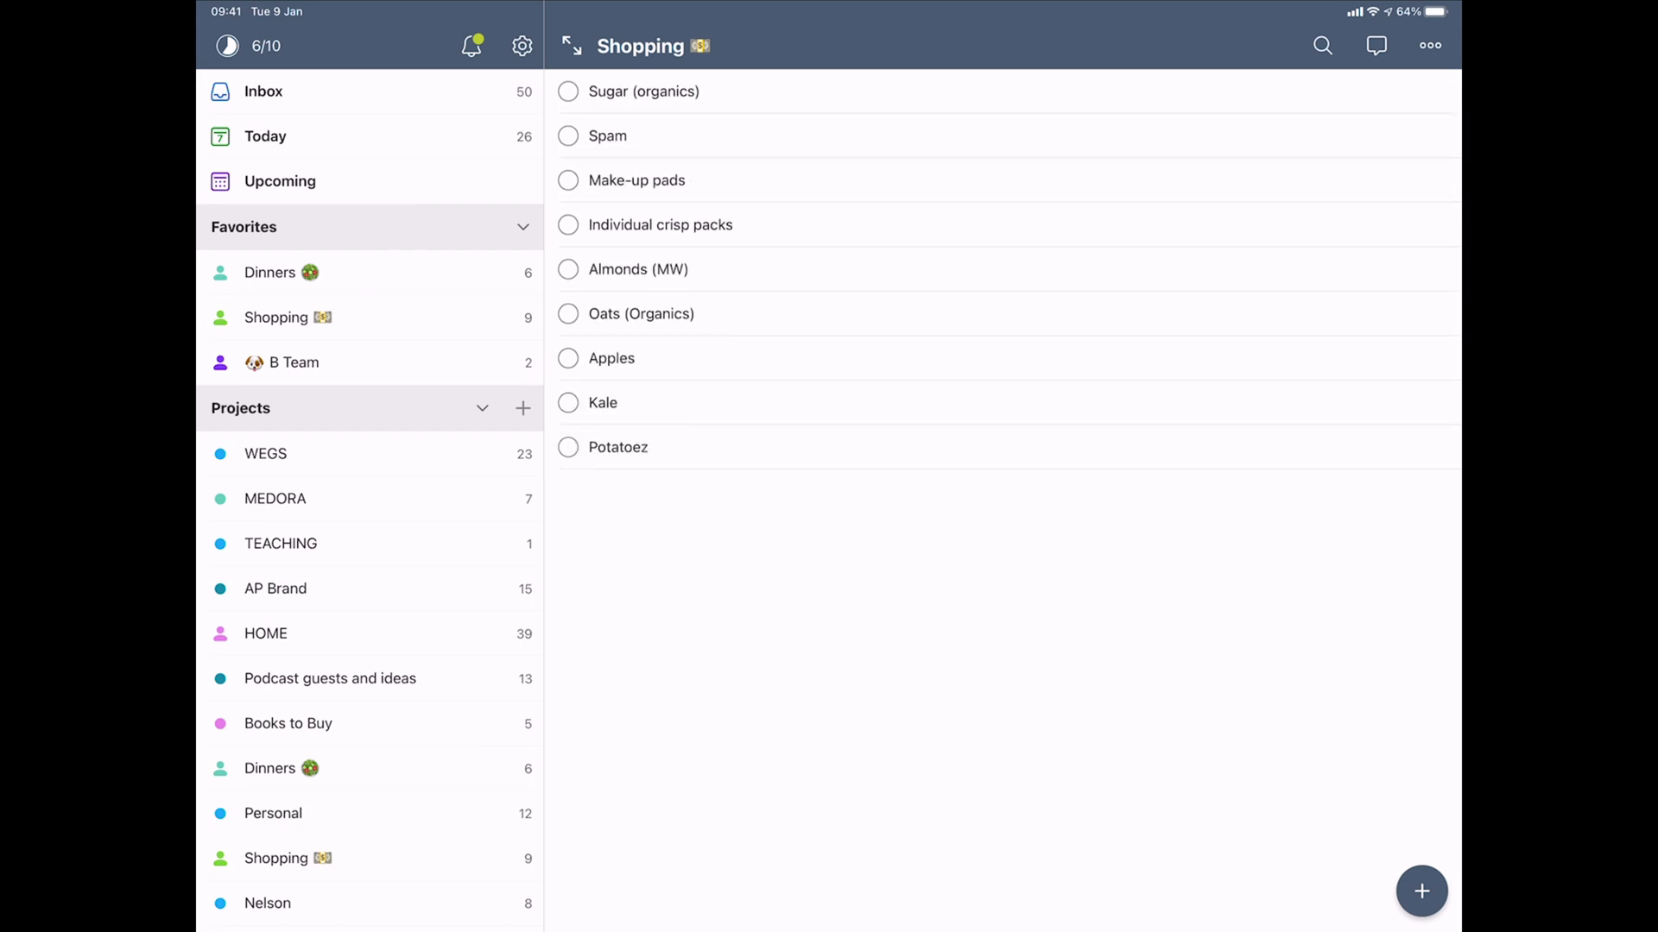
left_click(568, 358)
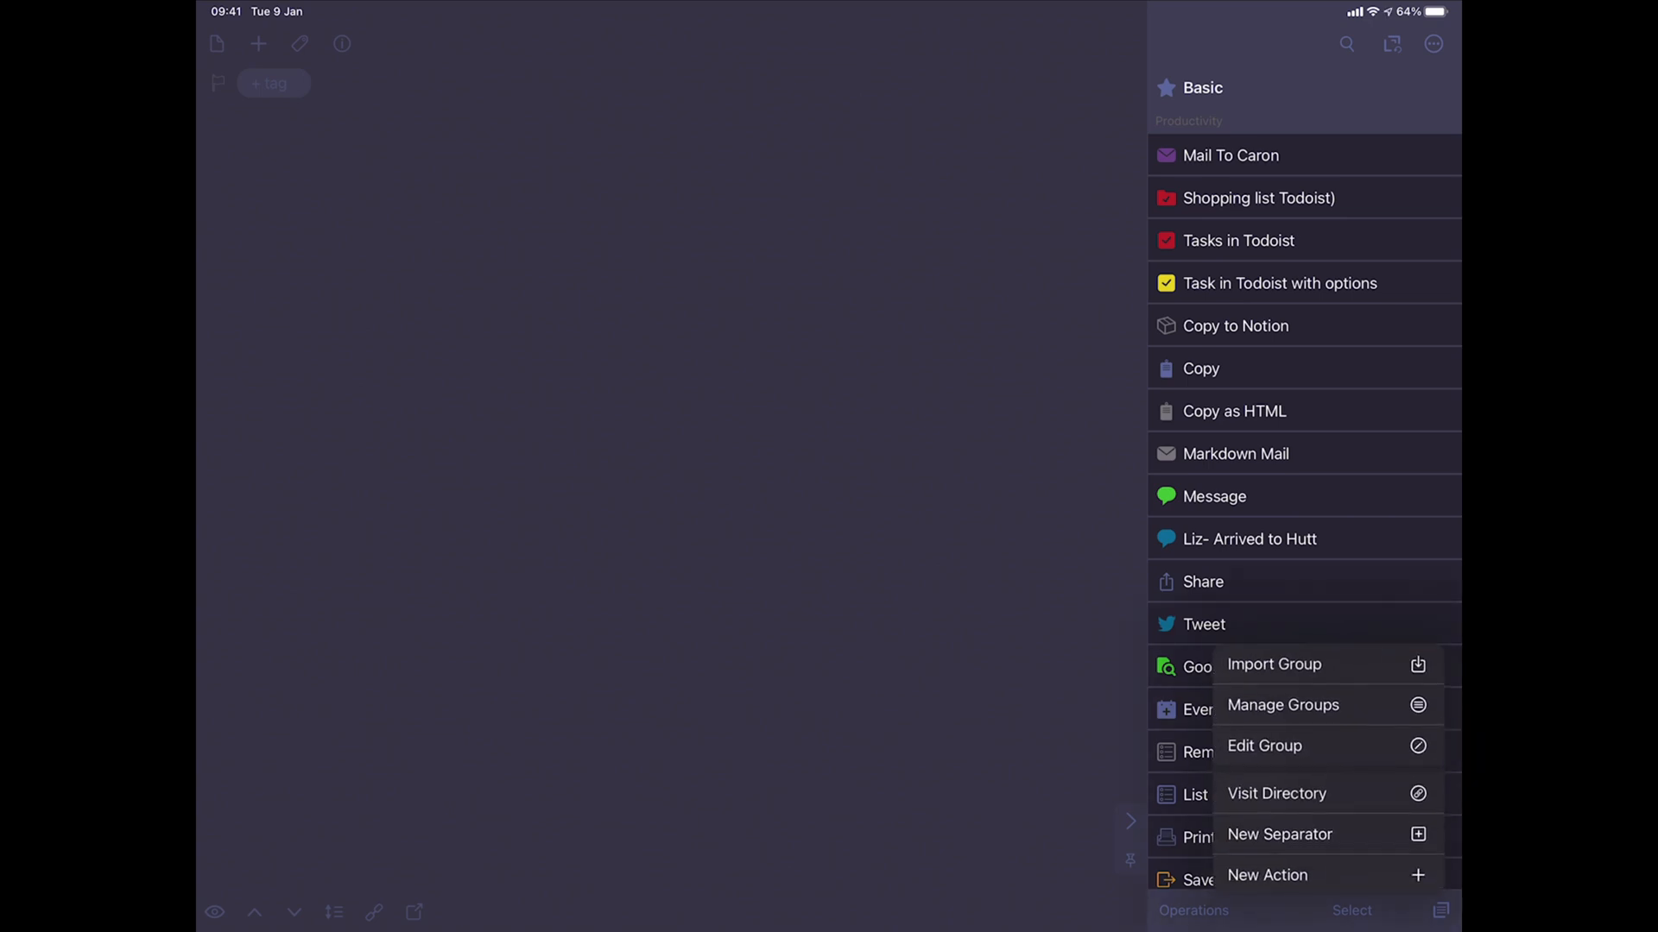
Start a new action and add an Insert Text step to it.
left_click(1267, 875)
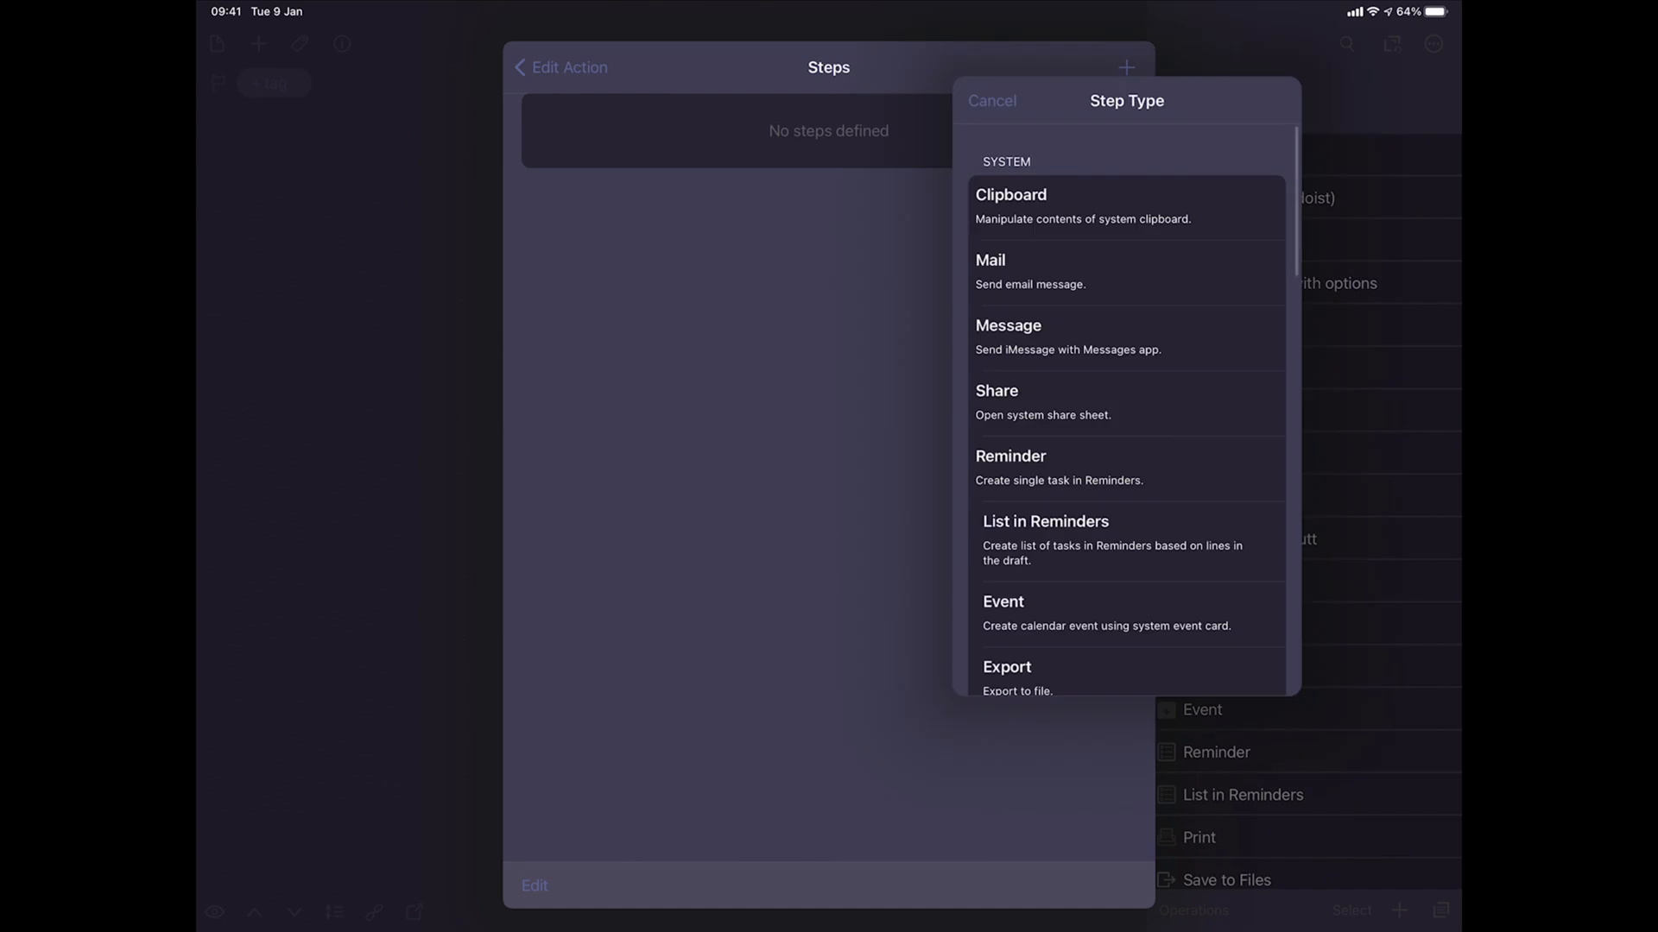
scroll("down", 3)
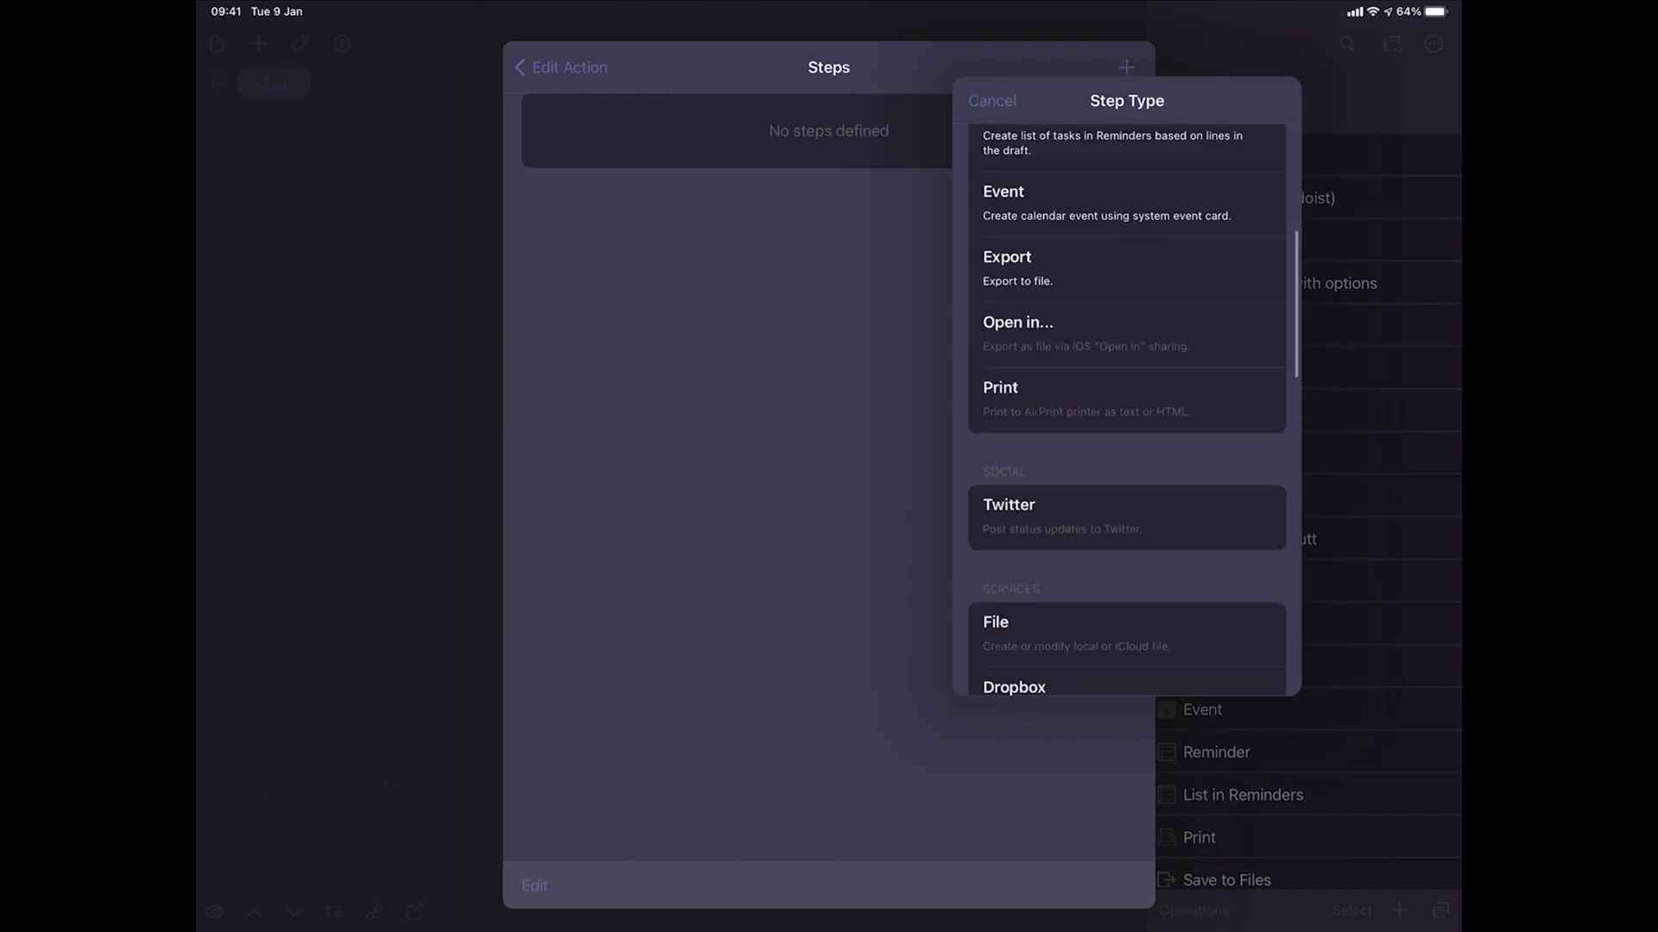
scroll("down", 3)
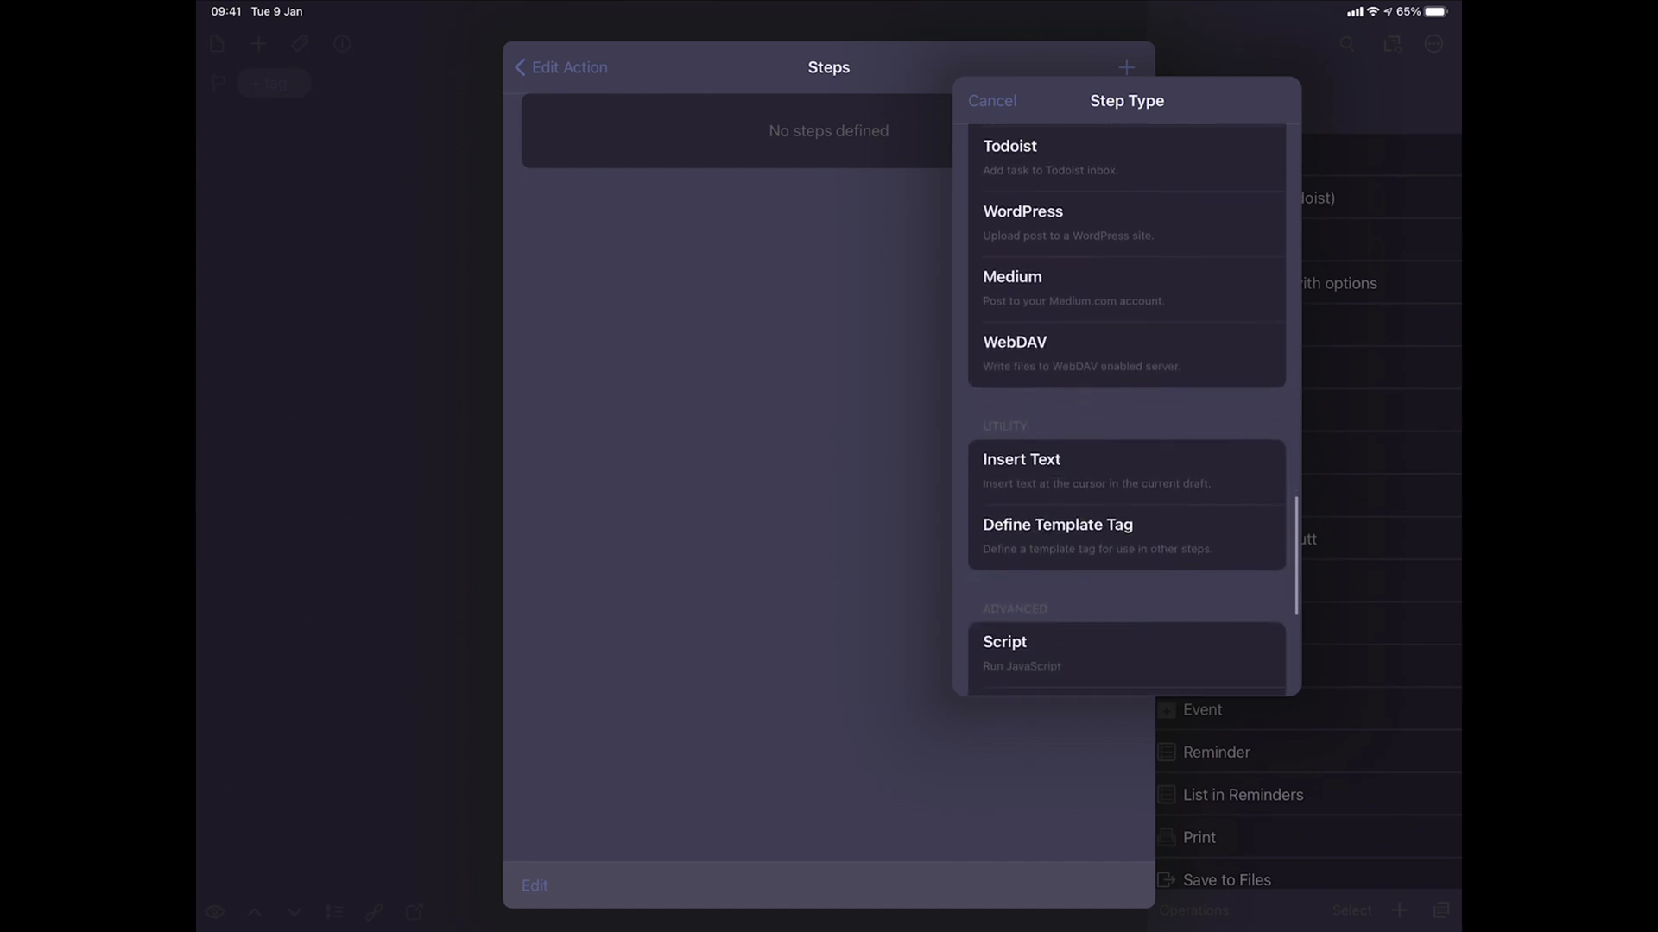
left_click(1021, 459)
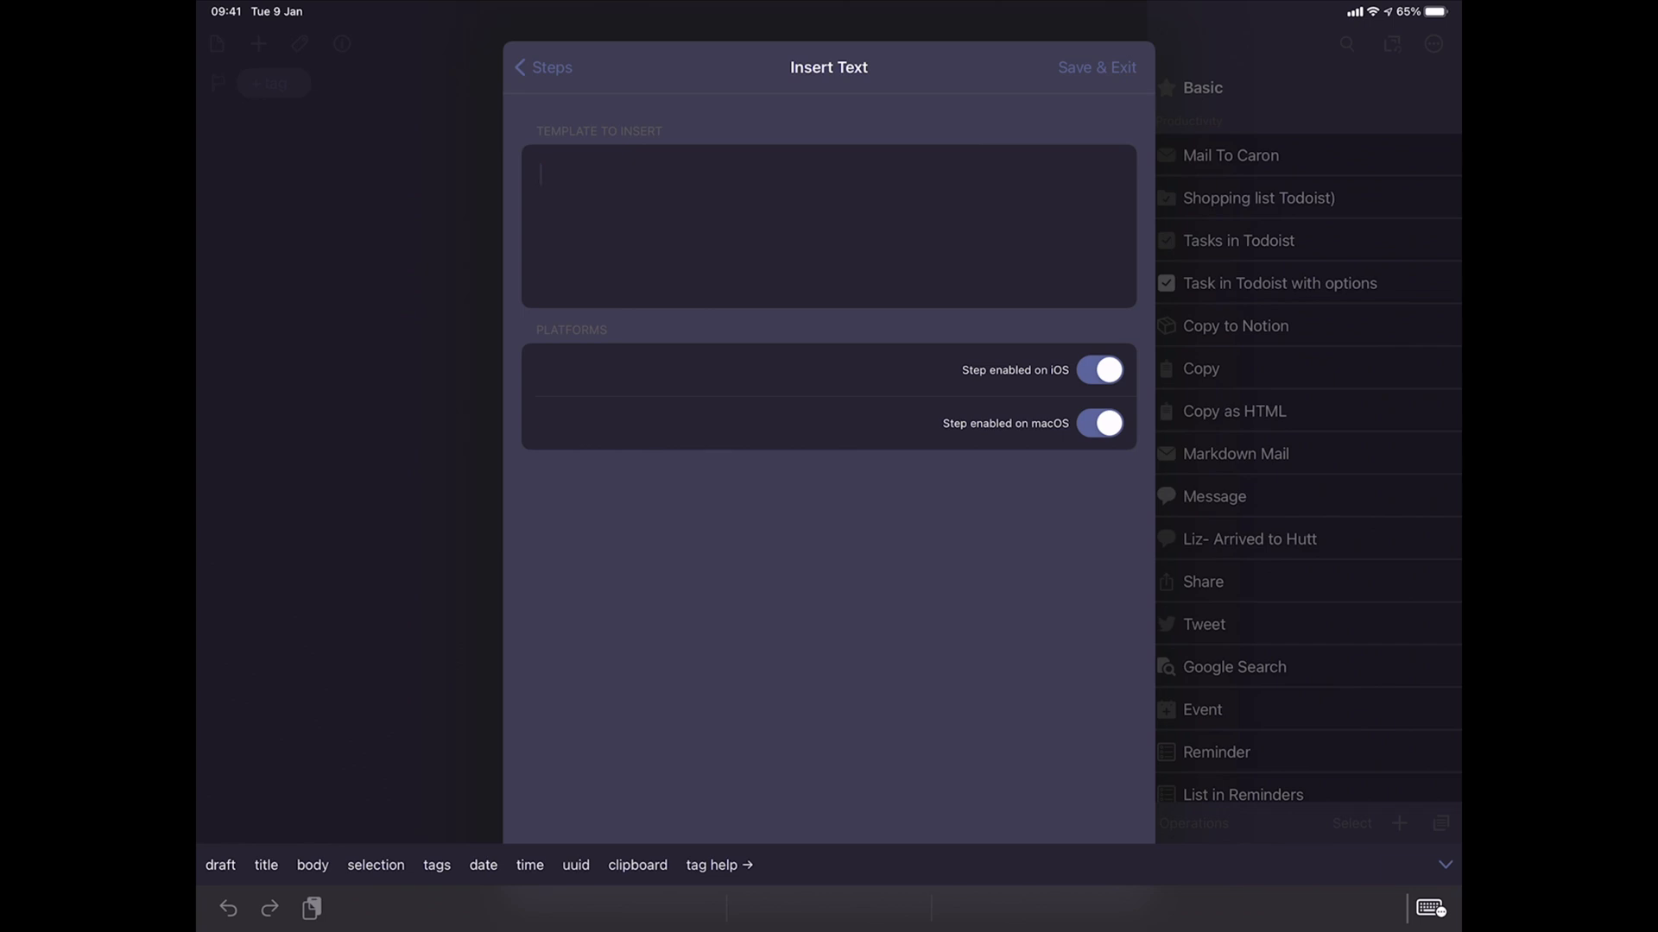
Enter the '# Daily Journal' template with Todays Highlights, Learning Points and Routines headings, and save.
type("# Dail")
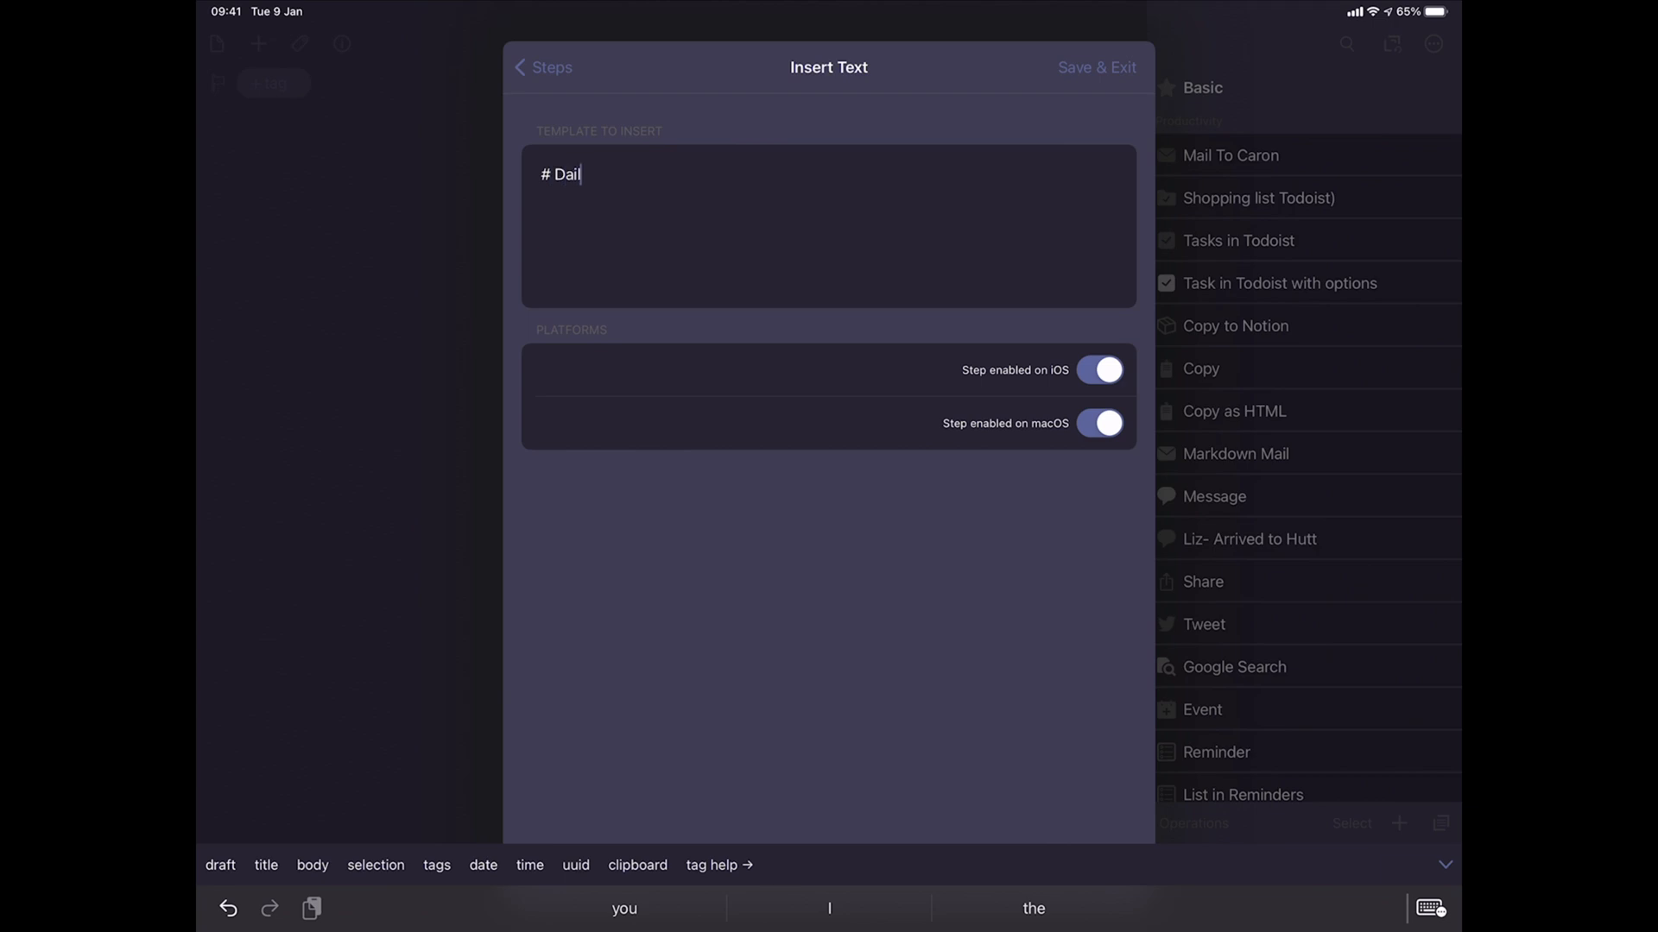
type("ly Journal")
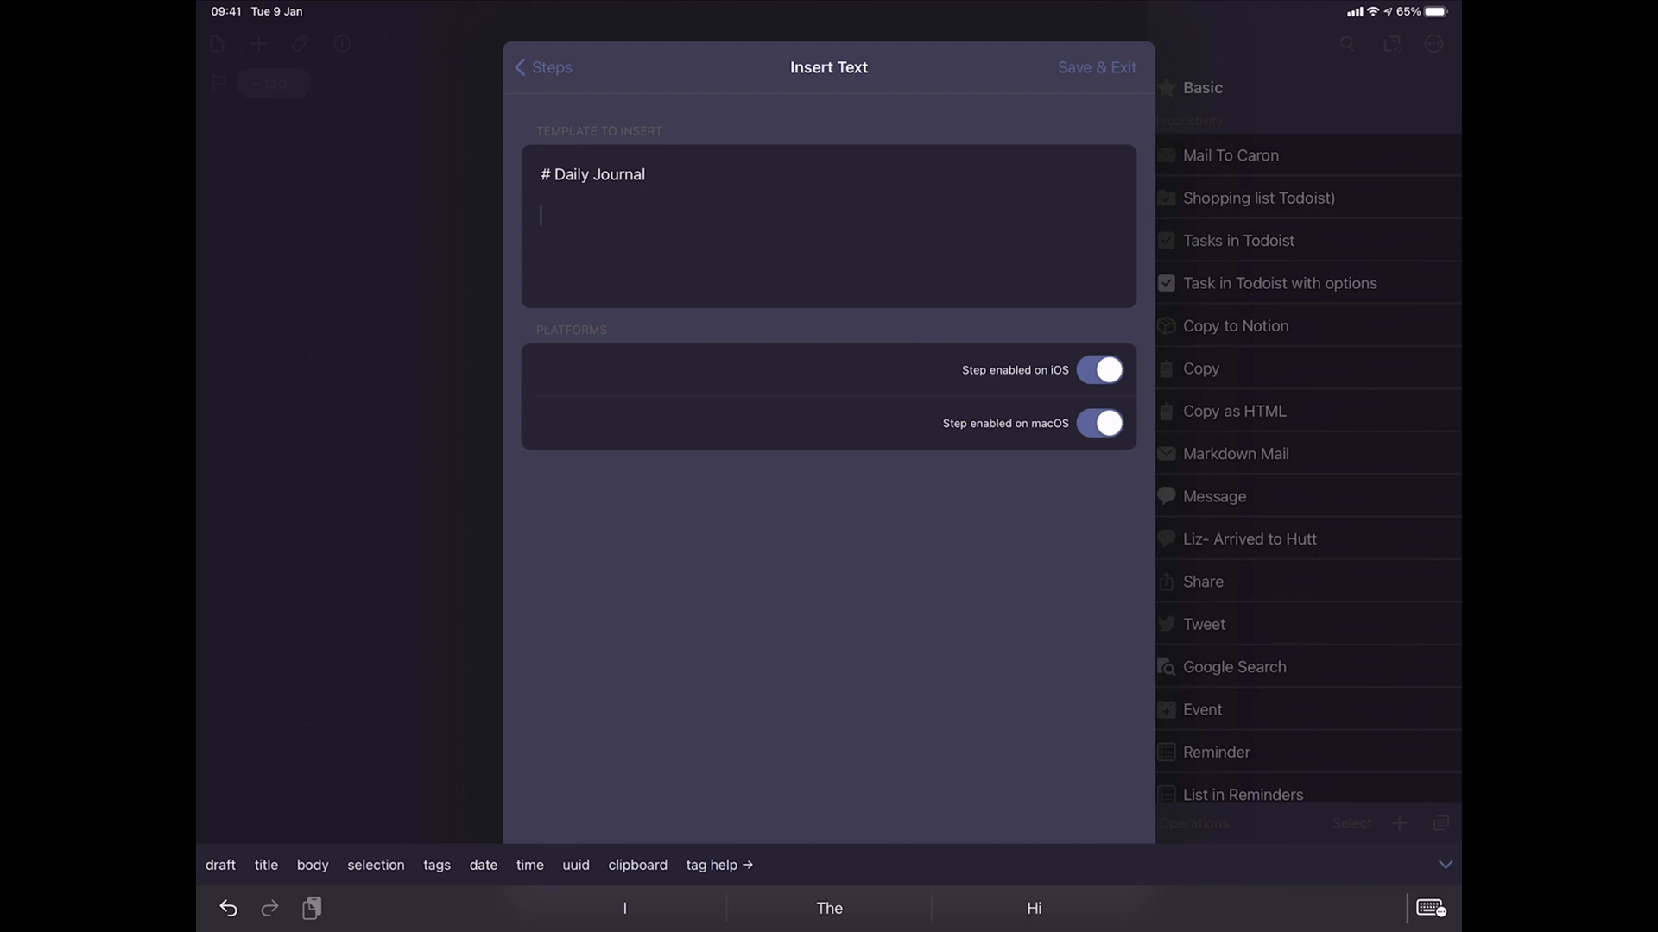
type("##")
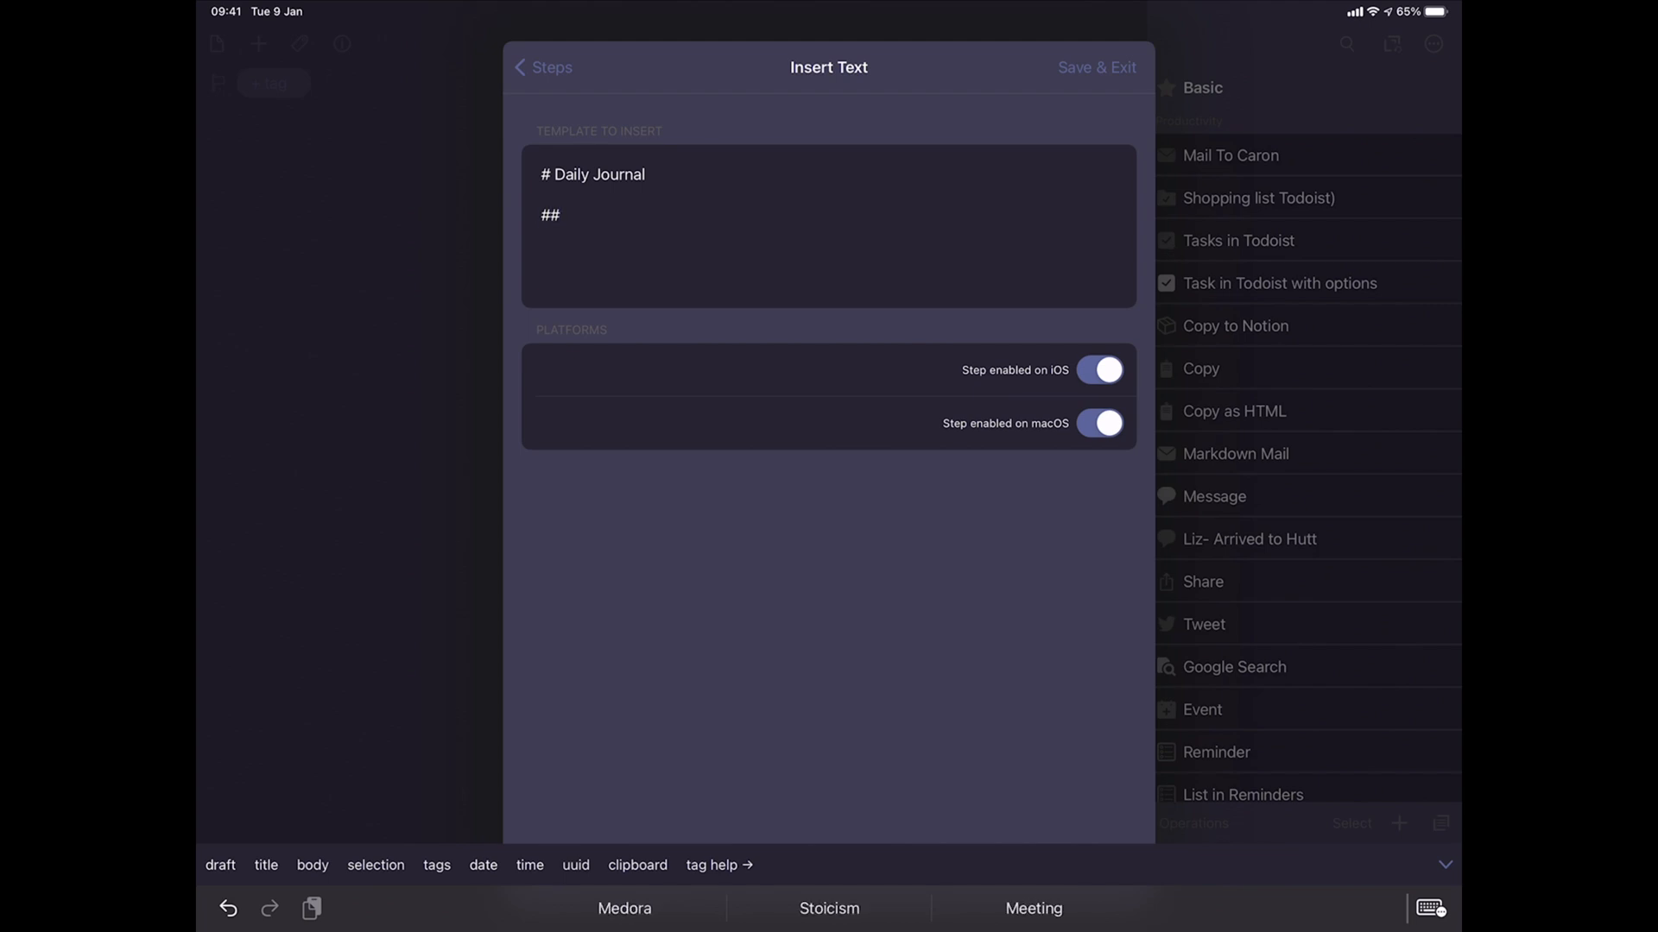
type("Todays Highlights")
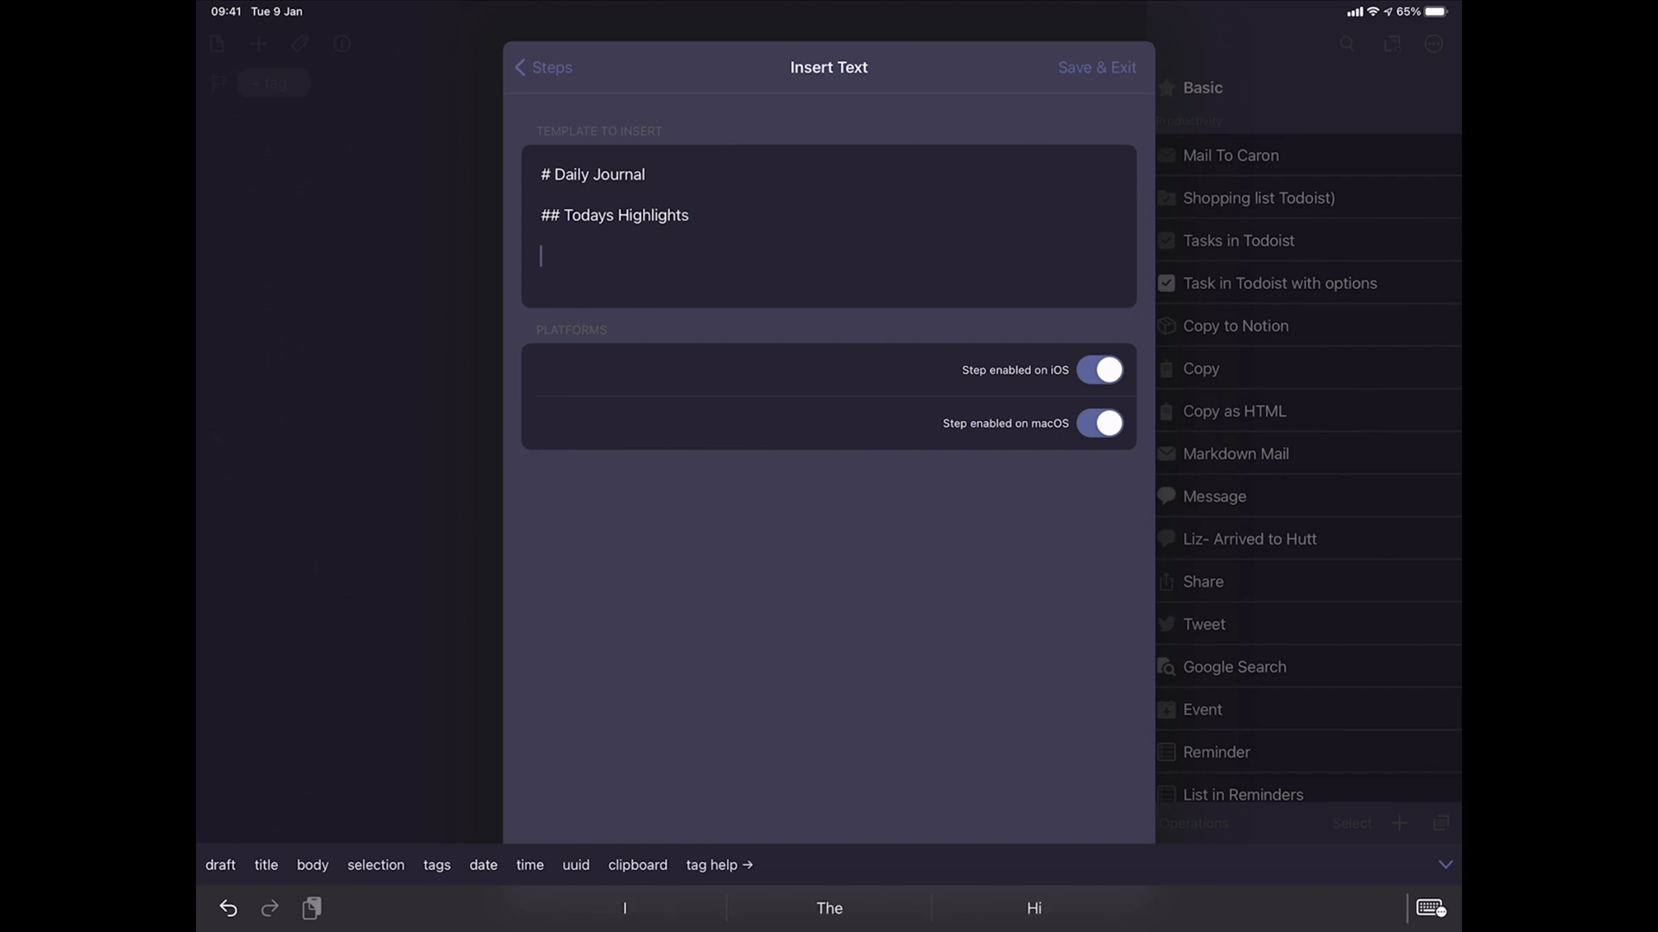
type("##")
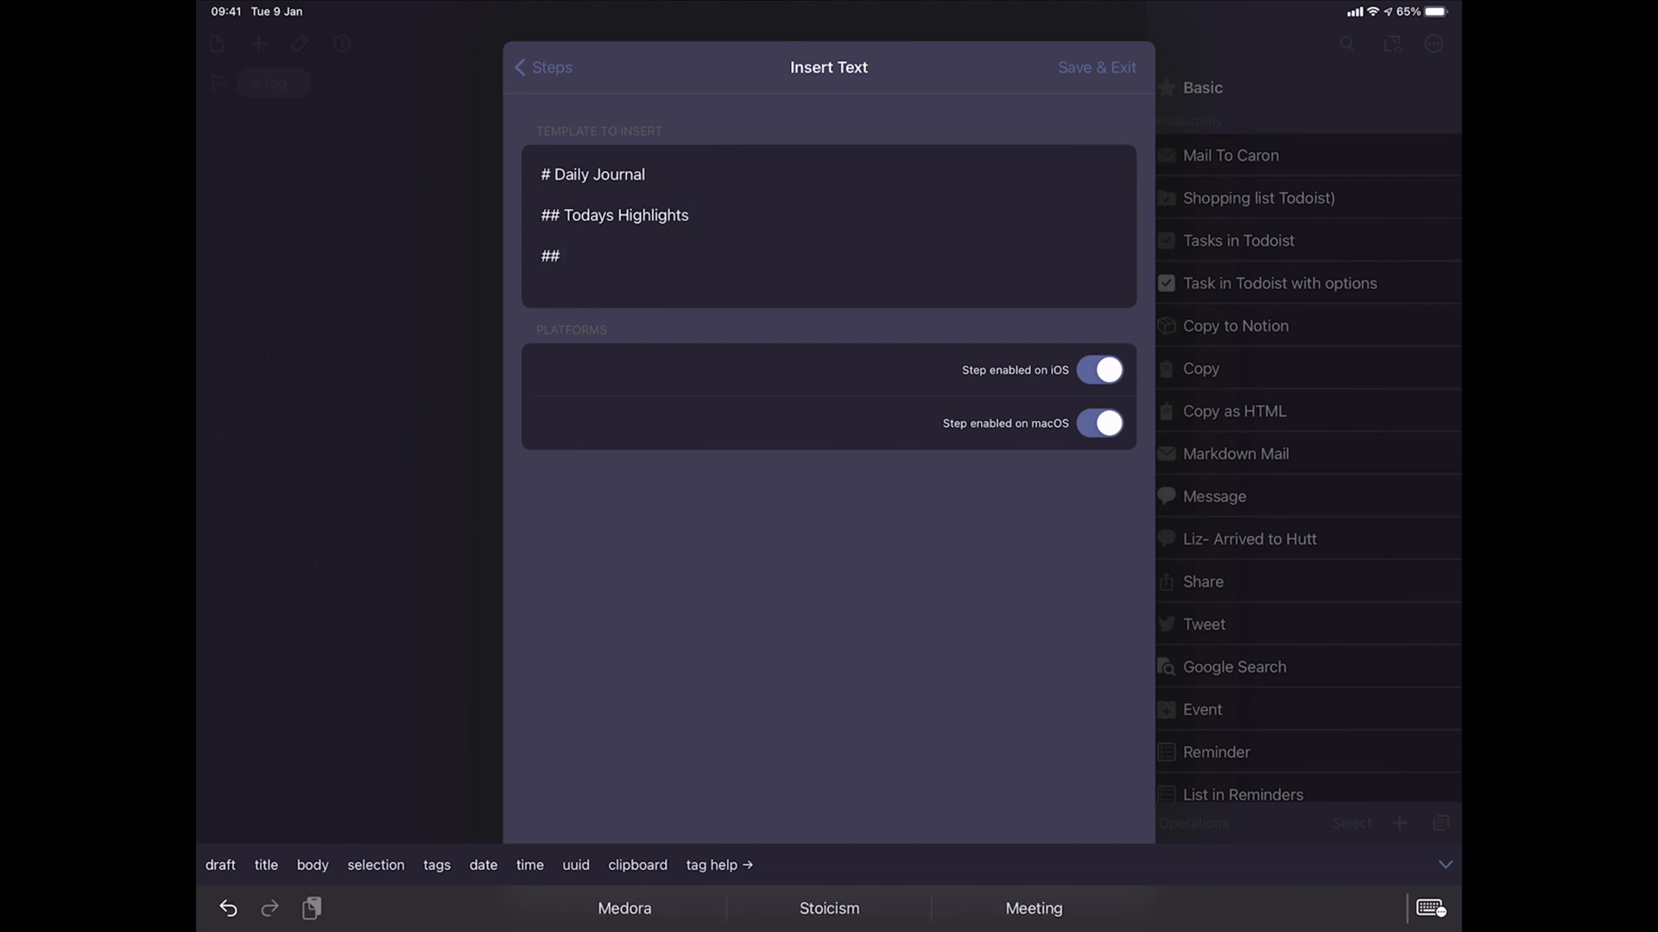
type("Learning Points")
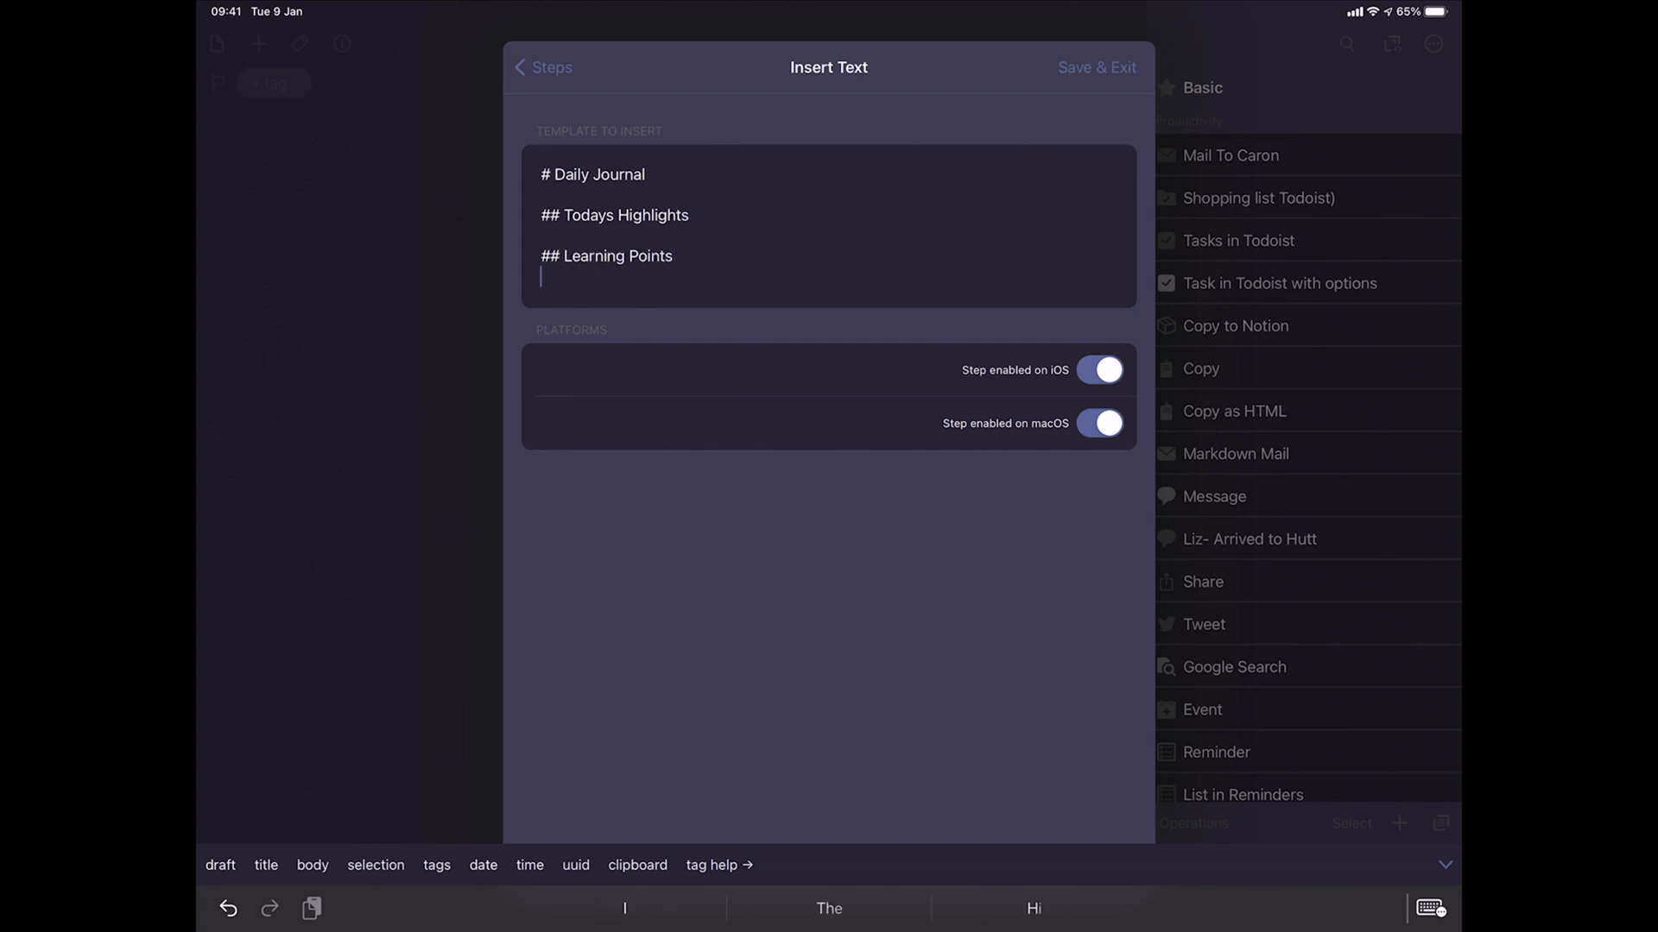
type("##Routines")
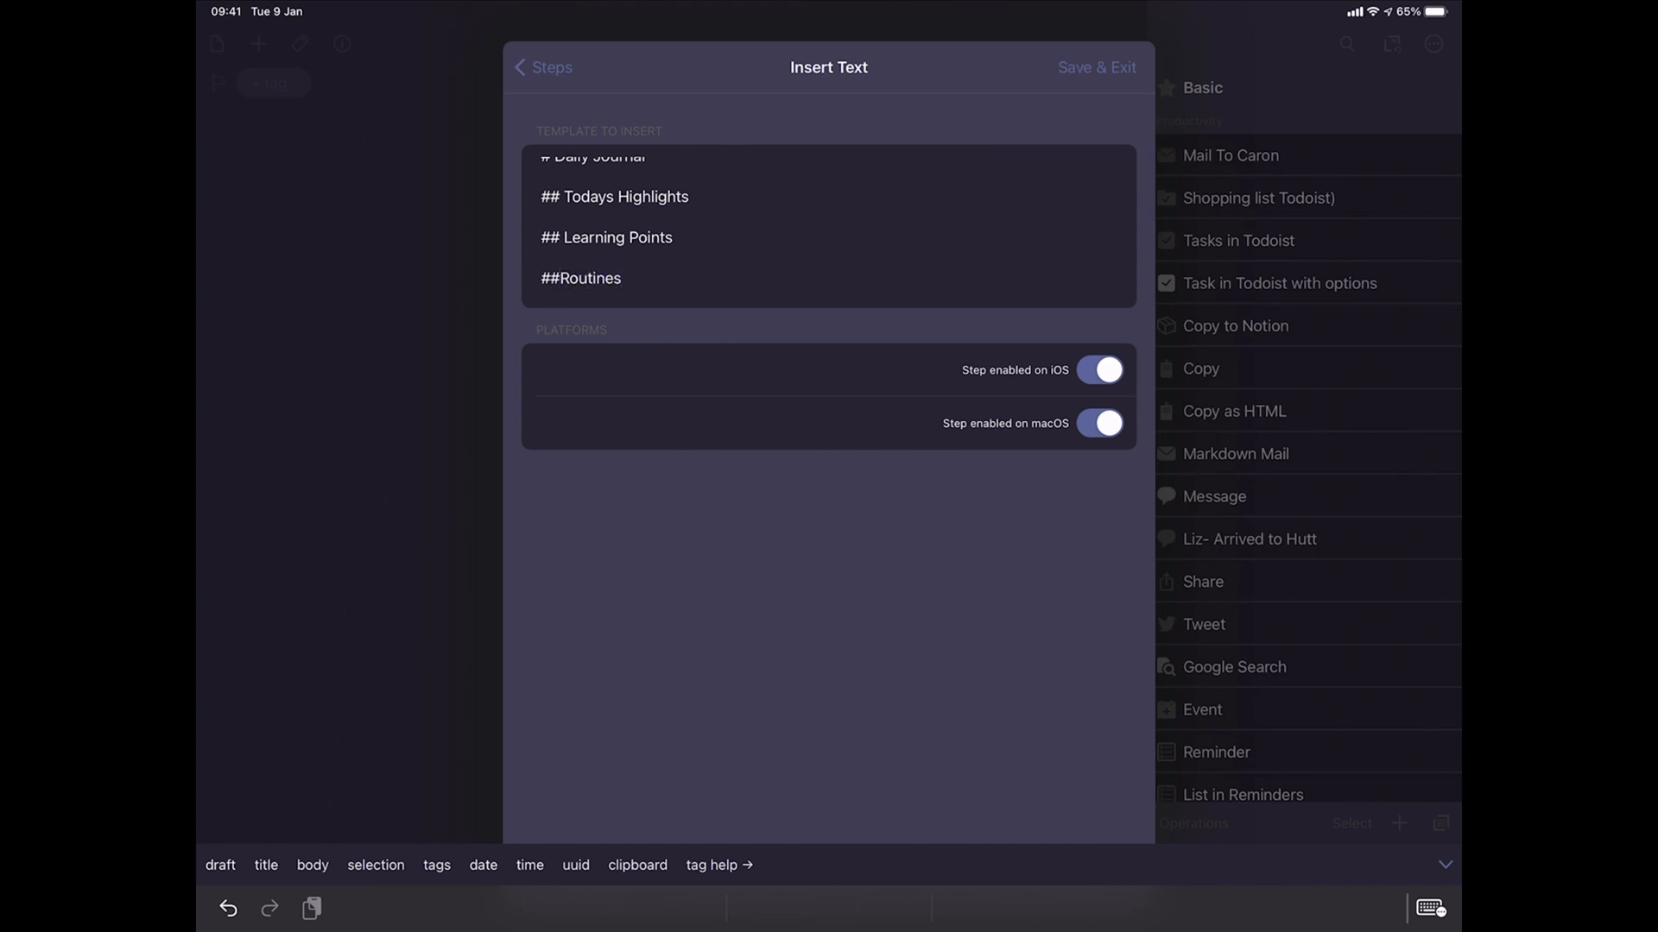
left_click(543, 66)
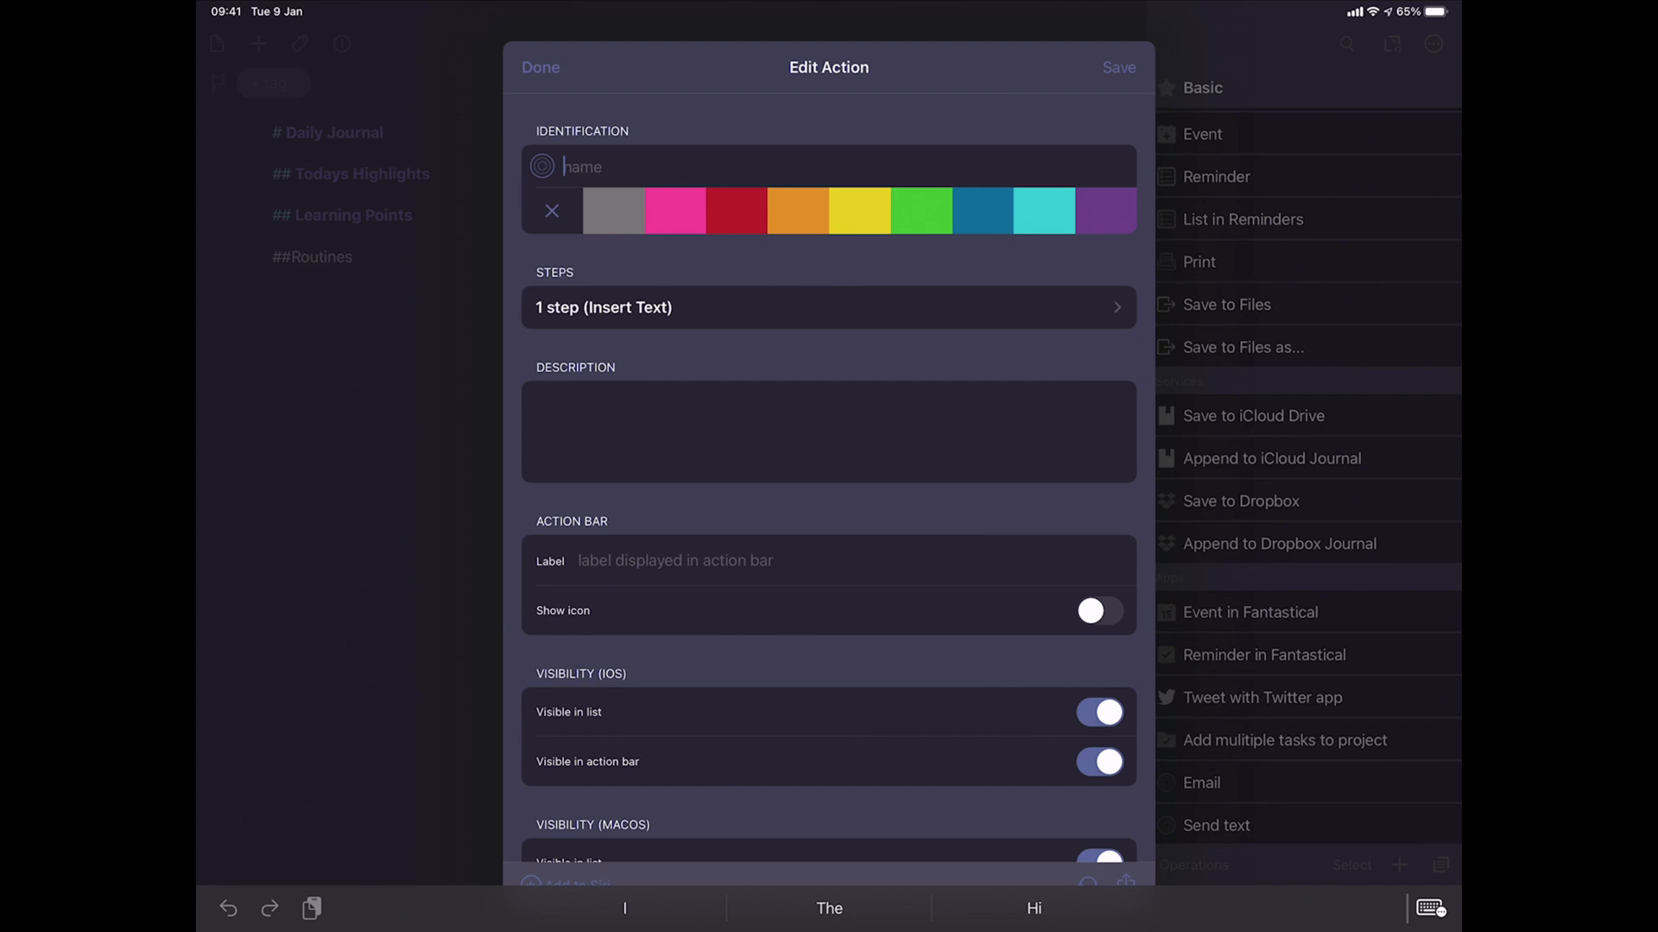
Enter 'Daily Journalling' as the new action's name, then bring up its icon picker.
type("Daily Journal")
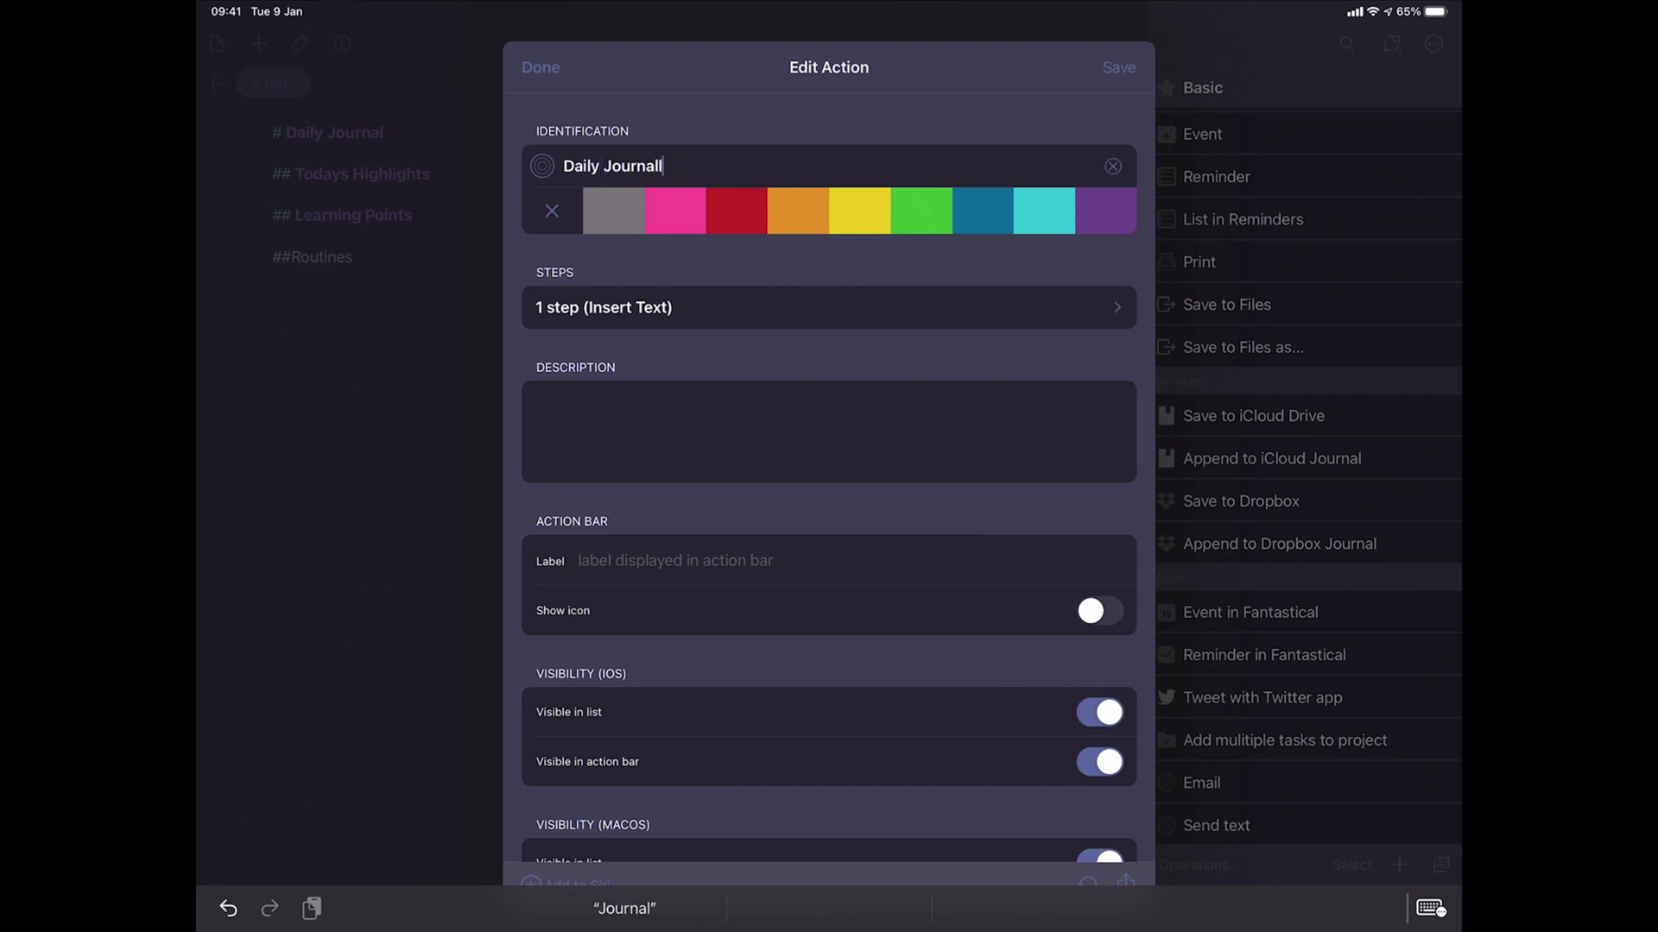
type("ling")
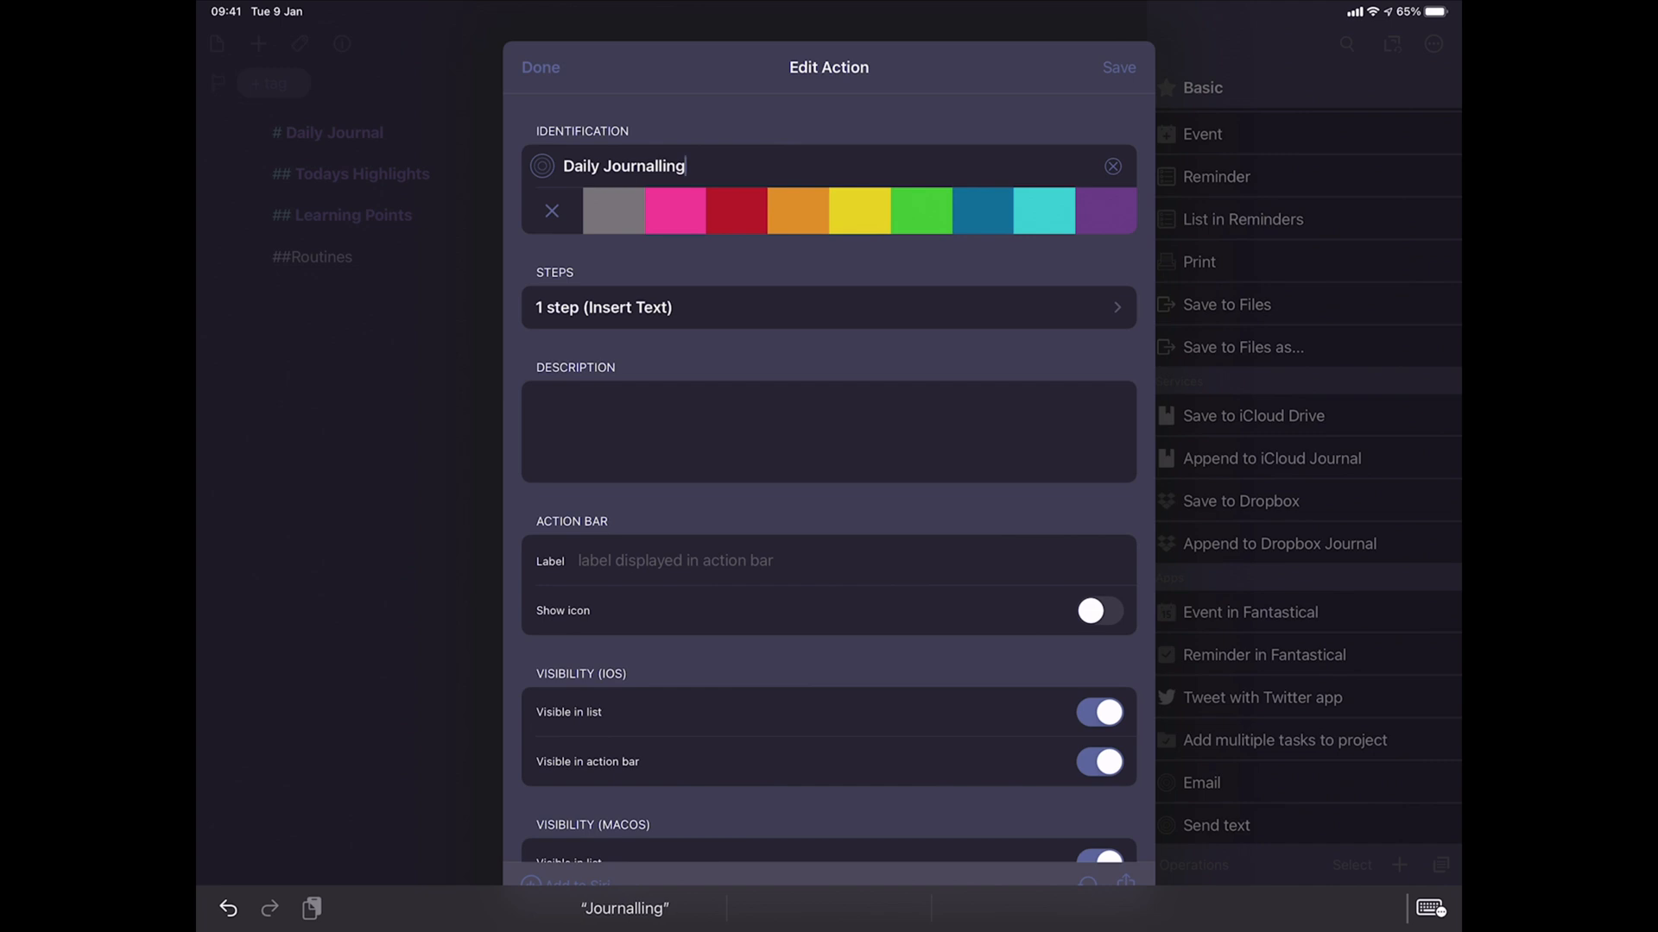
left_click(828, 308)
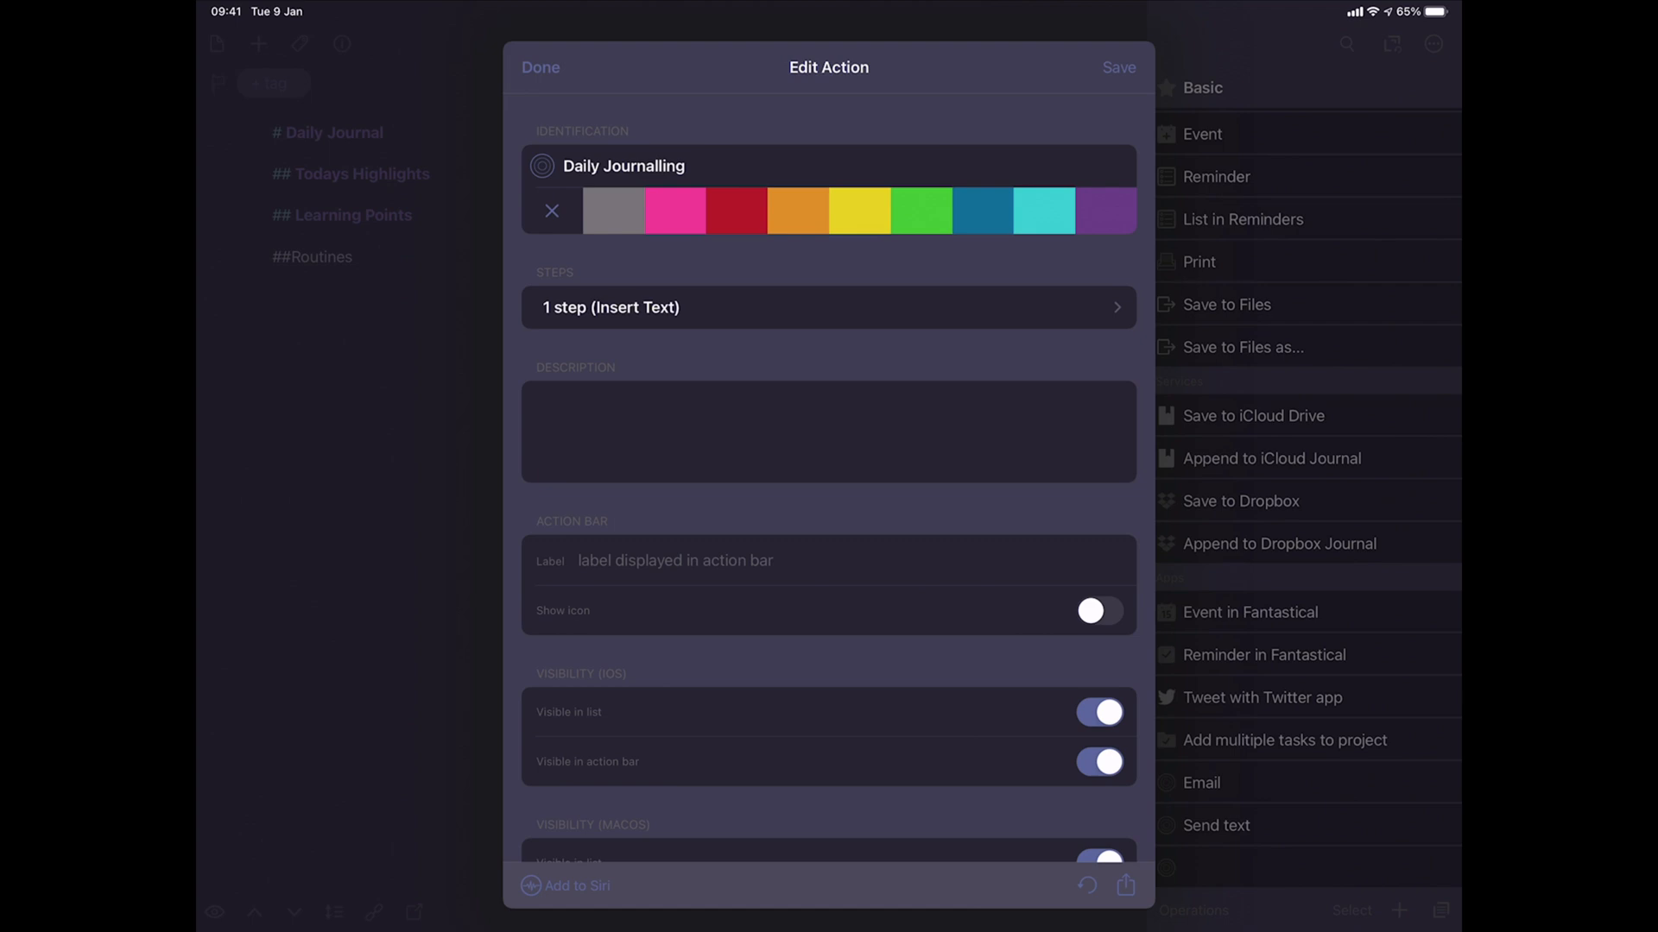
left_click(541, 165)
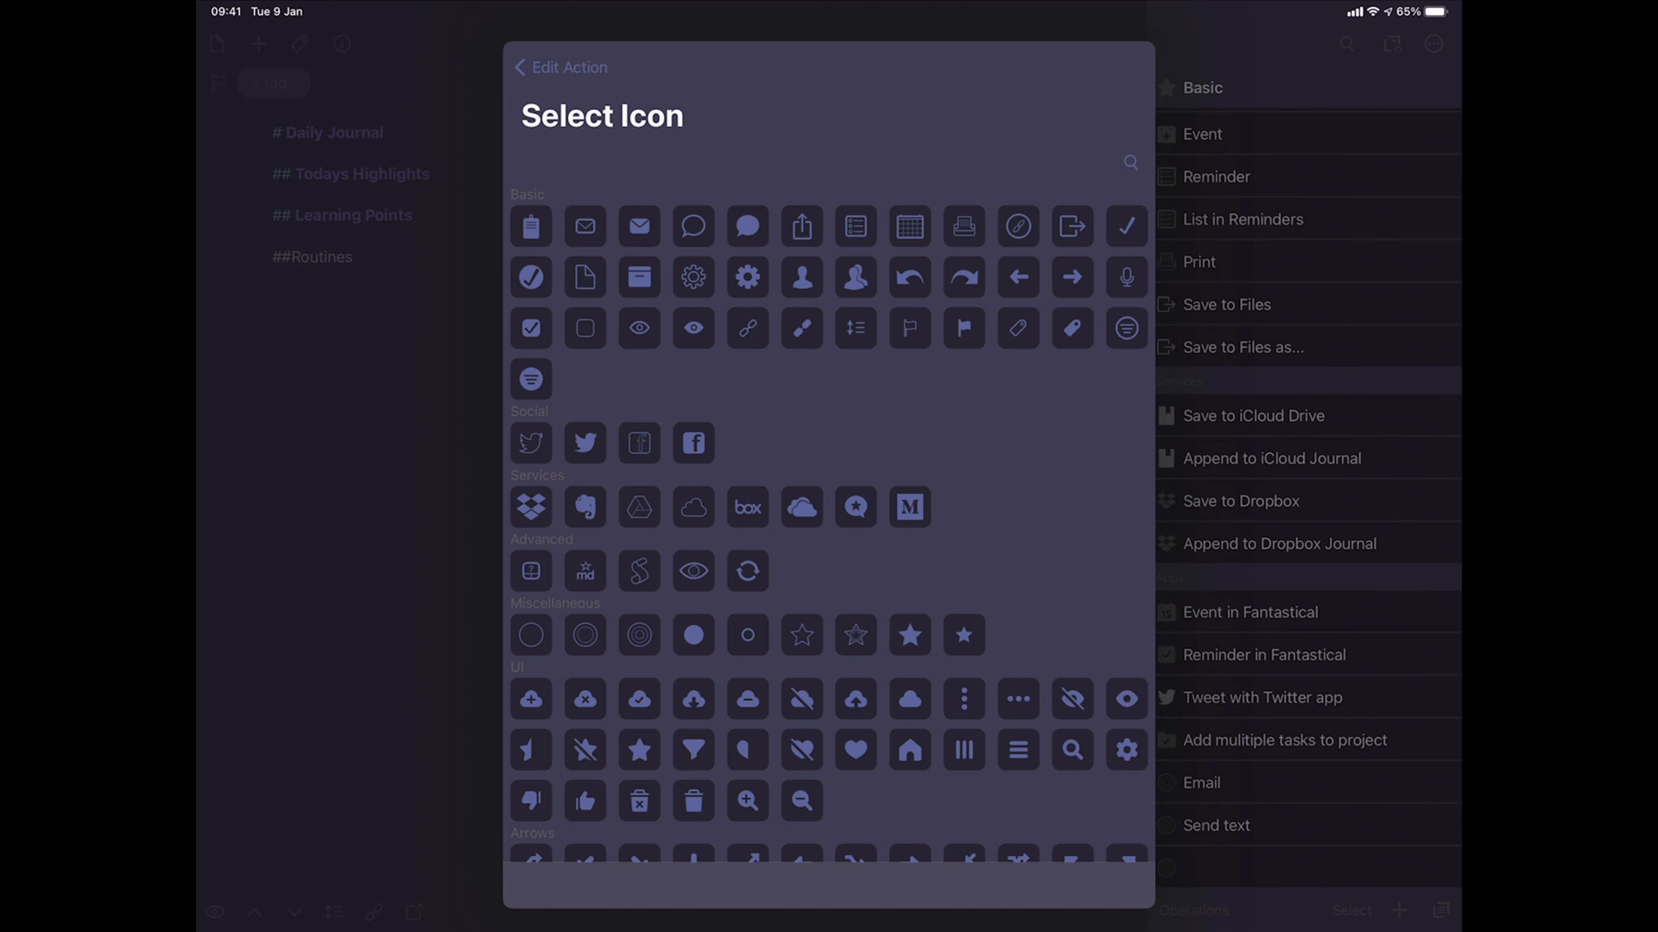
Scroll the icon picker down to the Content section's pencil icon.
scroll("down", 3)
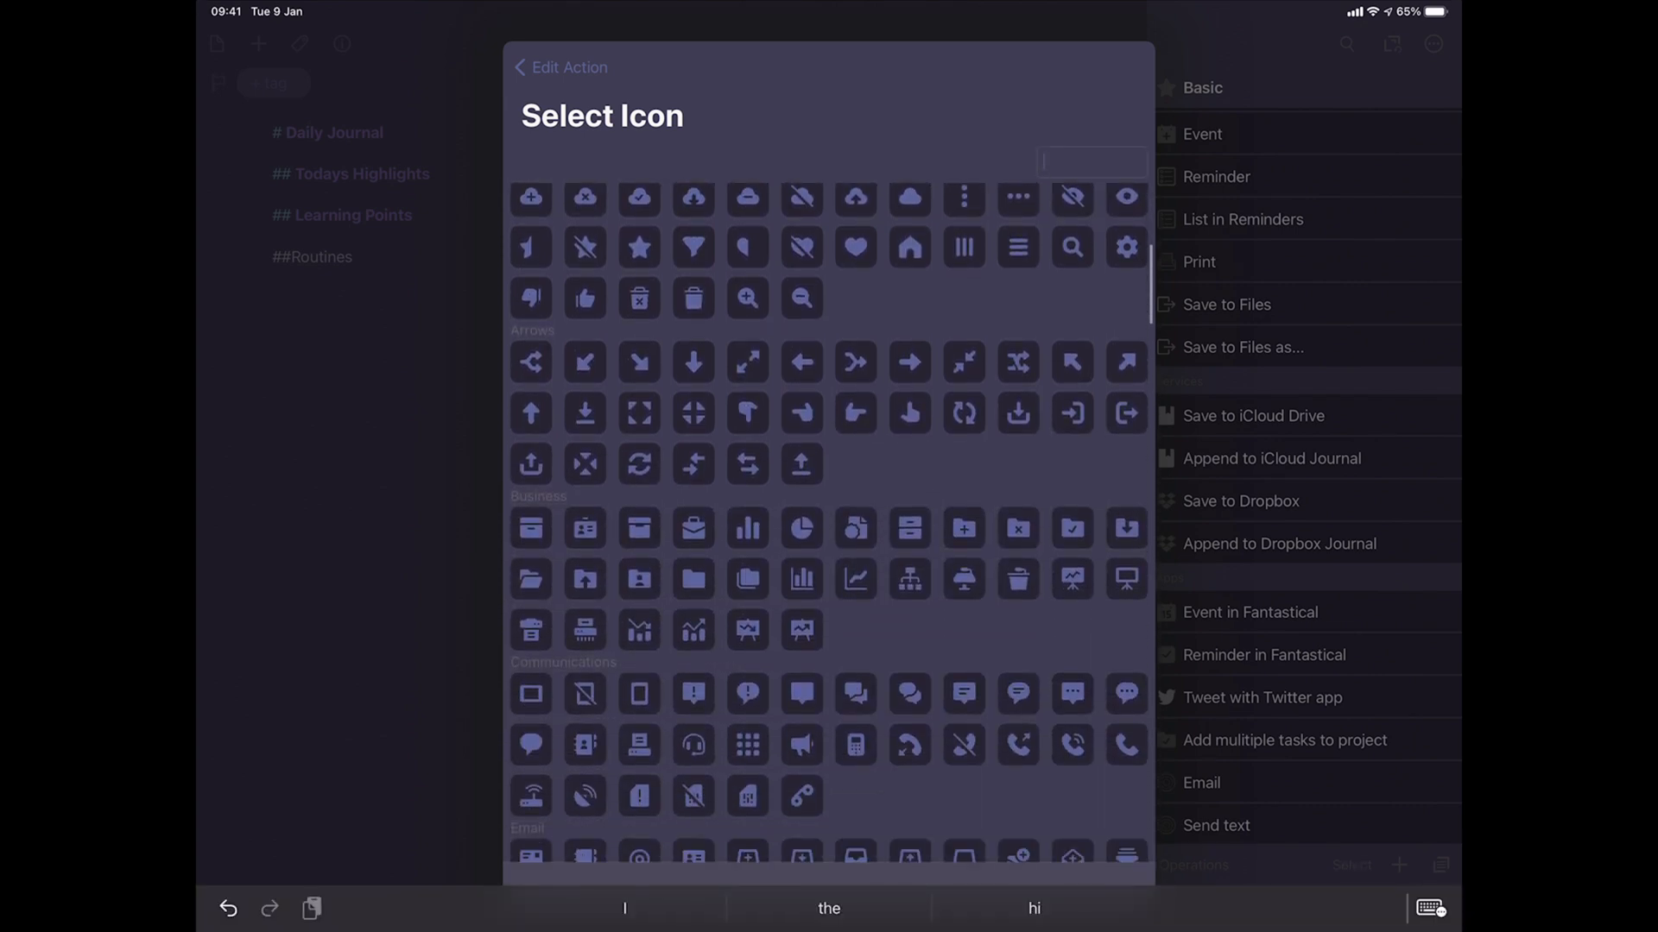
scroll("down", 3)
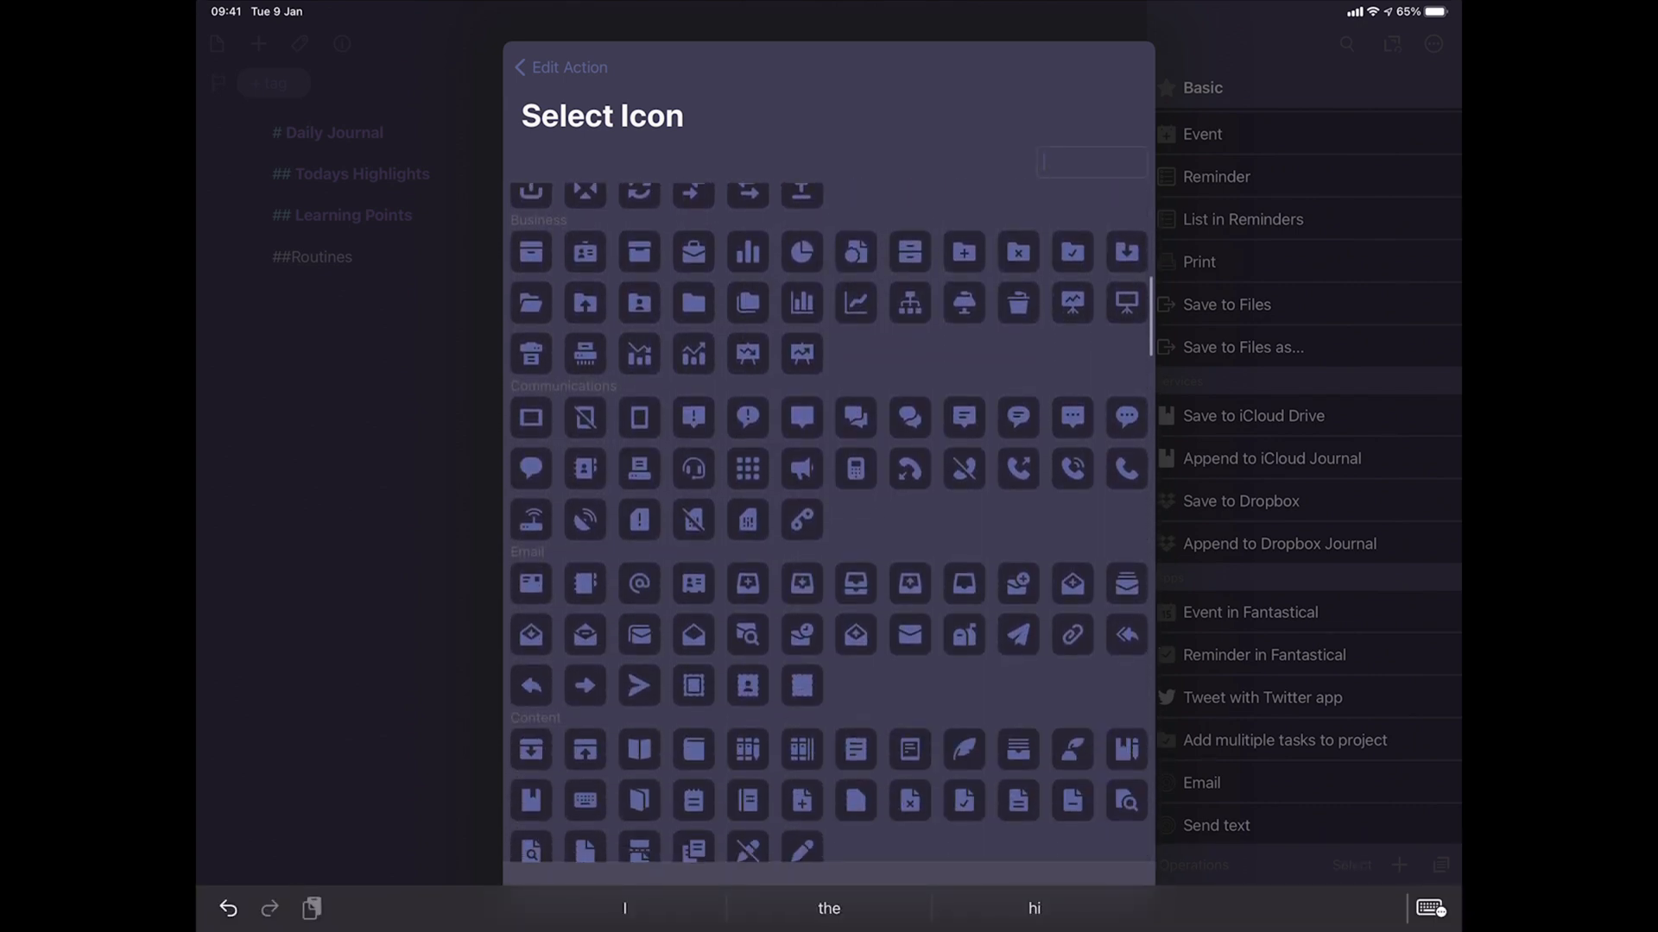
scroll("down", 3)
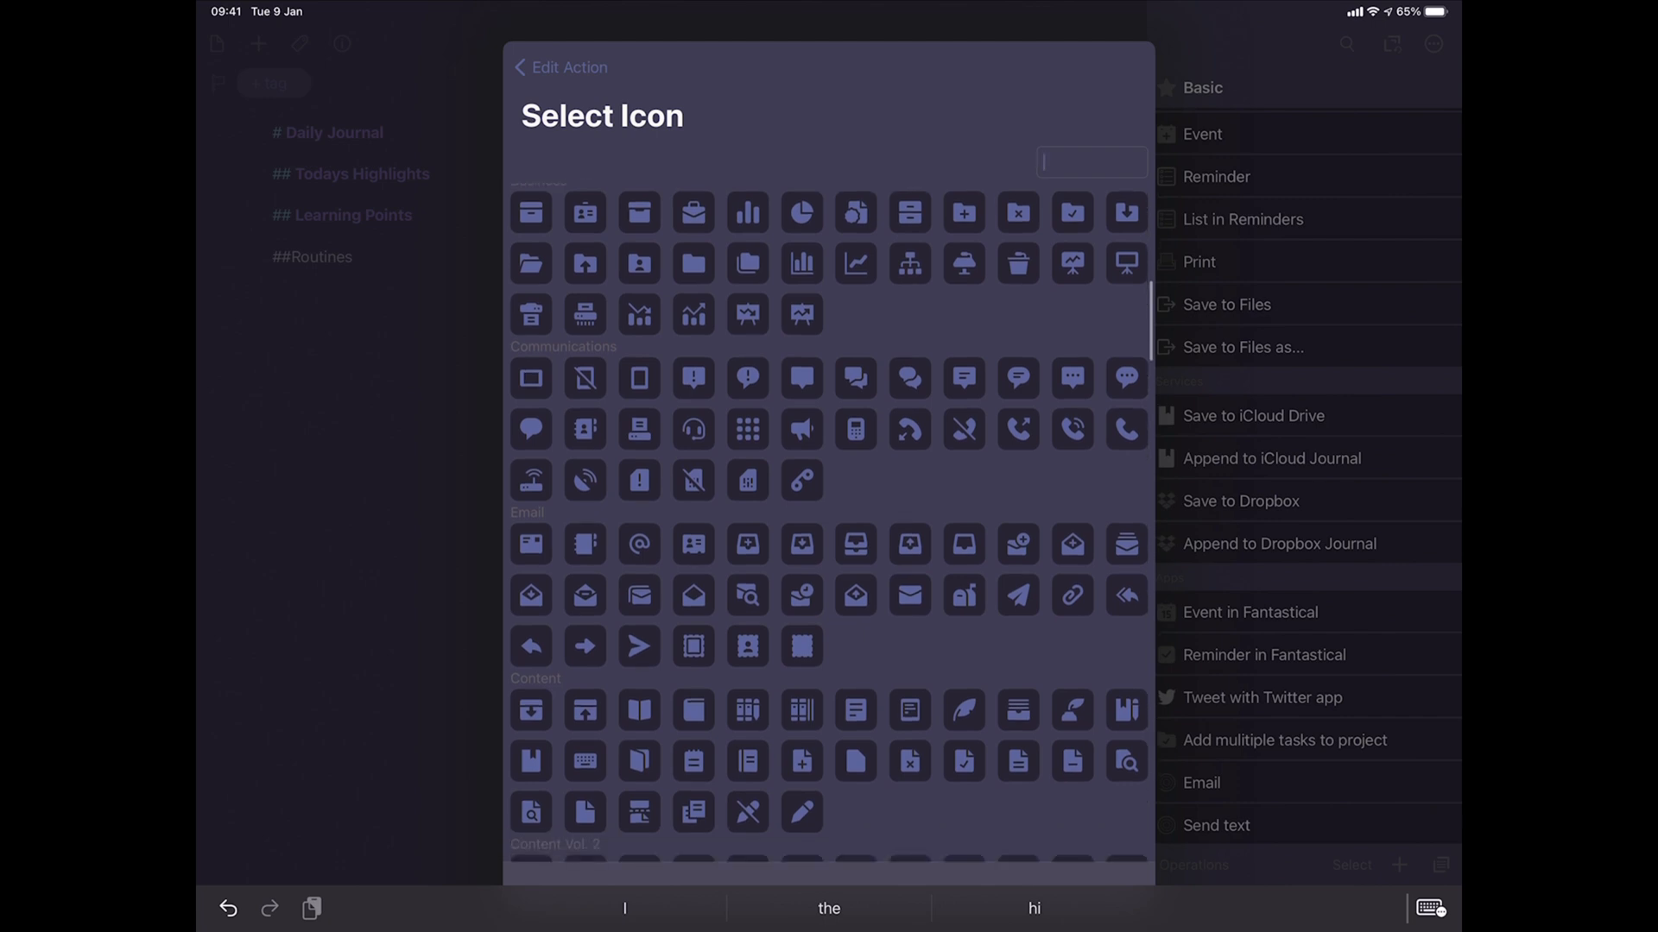
scroll("down", 3)
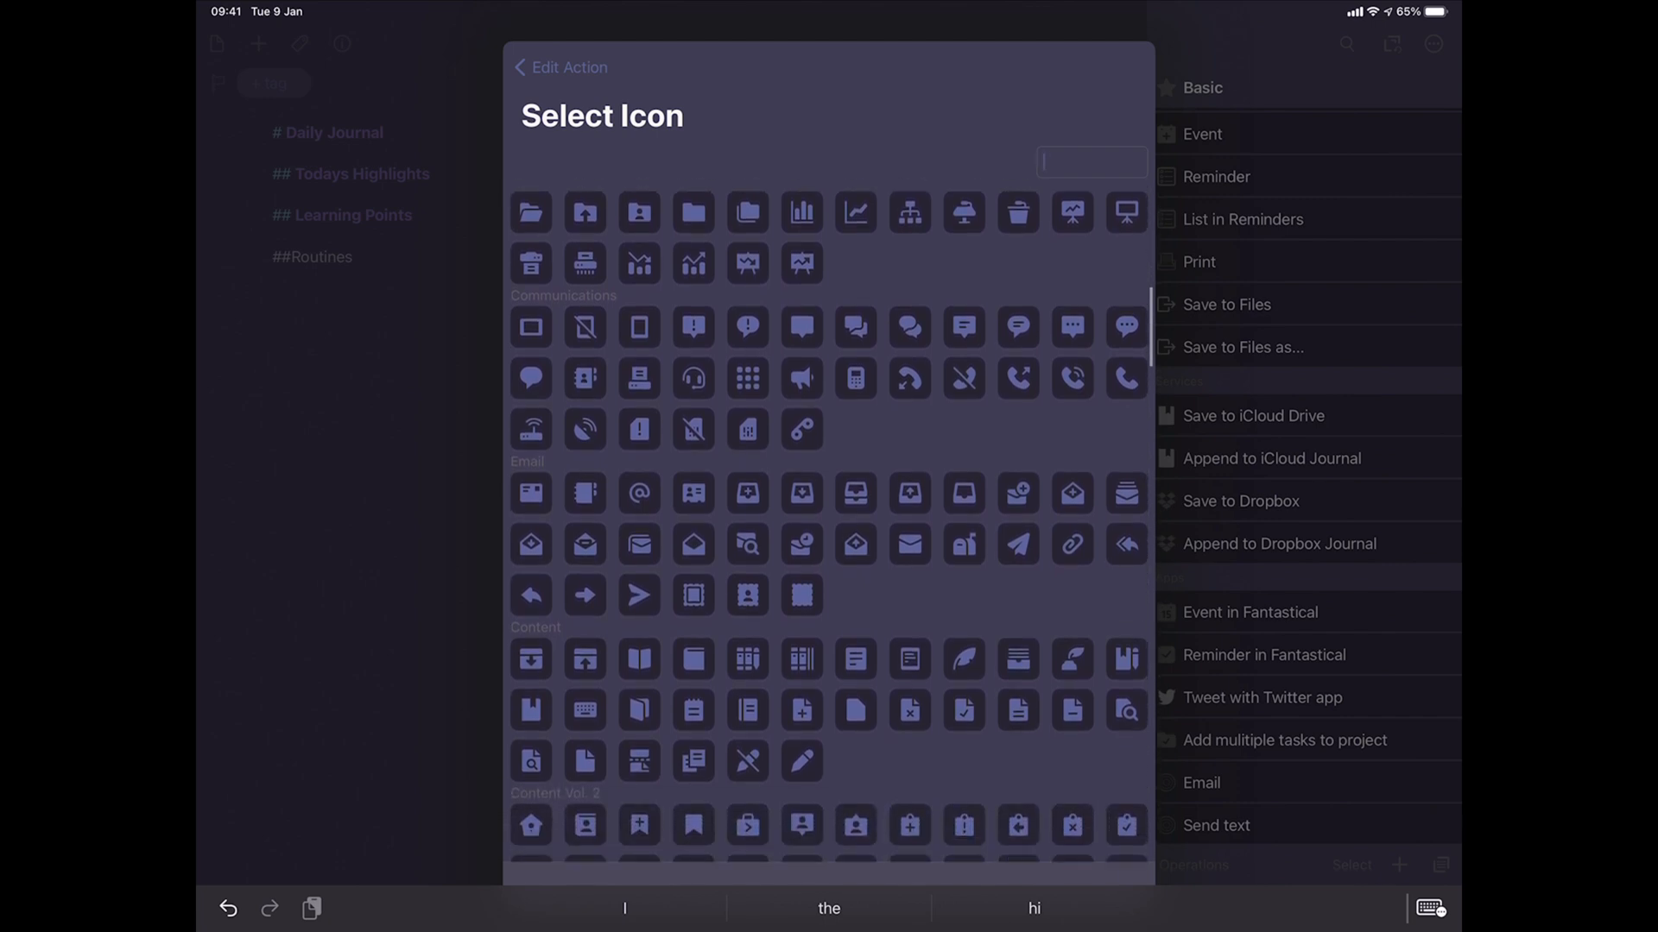
scroll("down", 3)
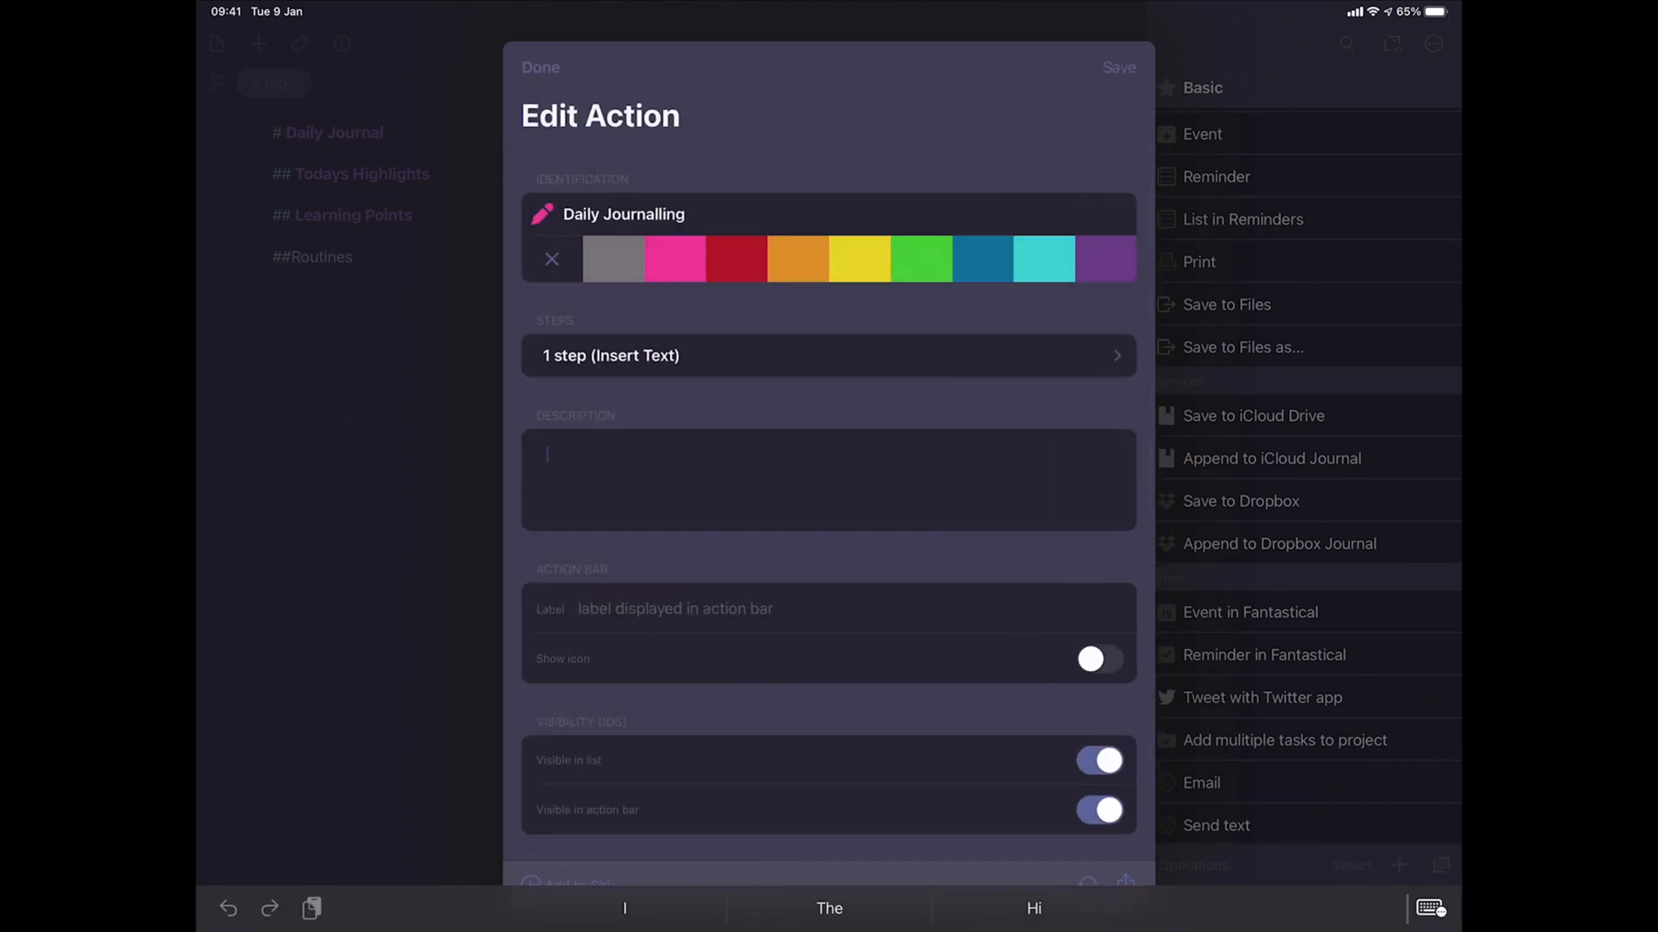
Enter 'Daily Journalling' as the action description and save the action.
type("Daily Journa")
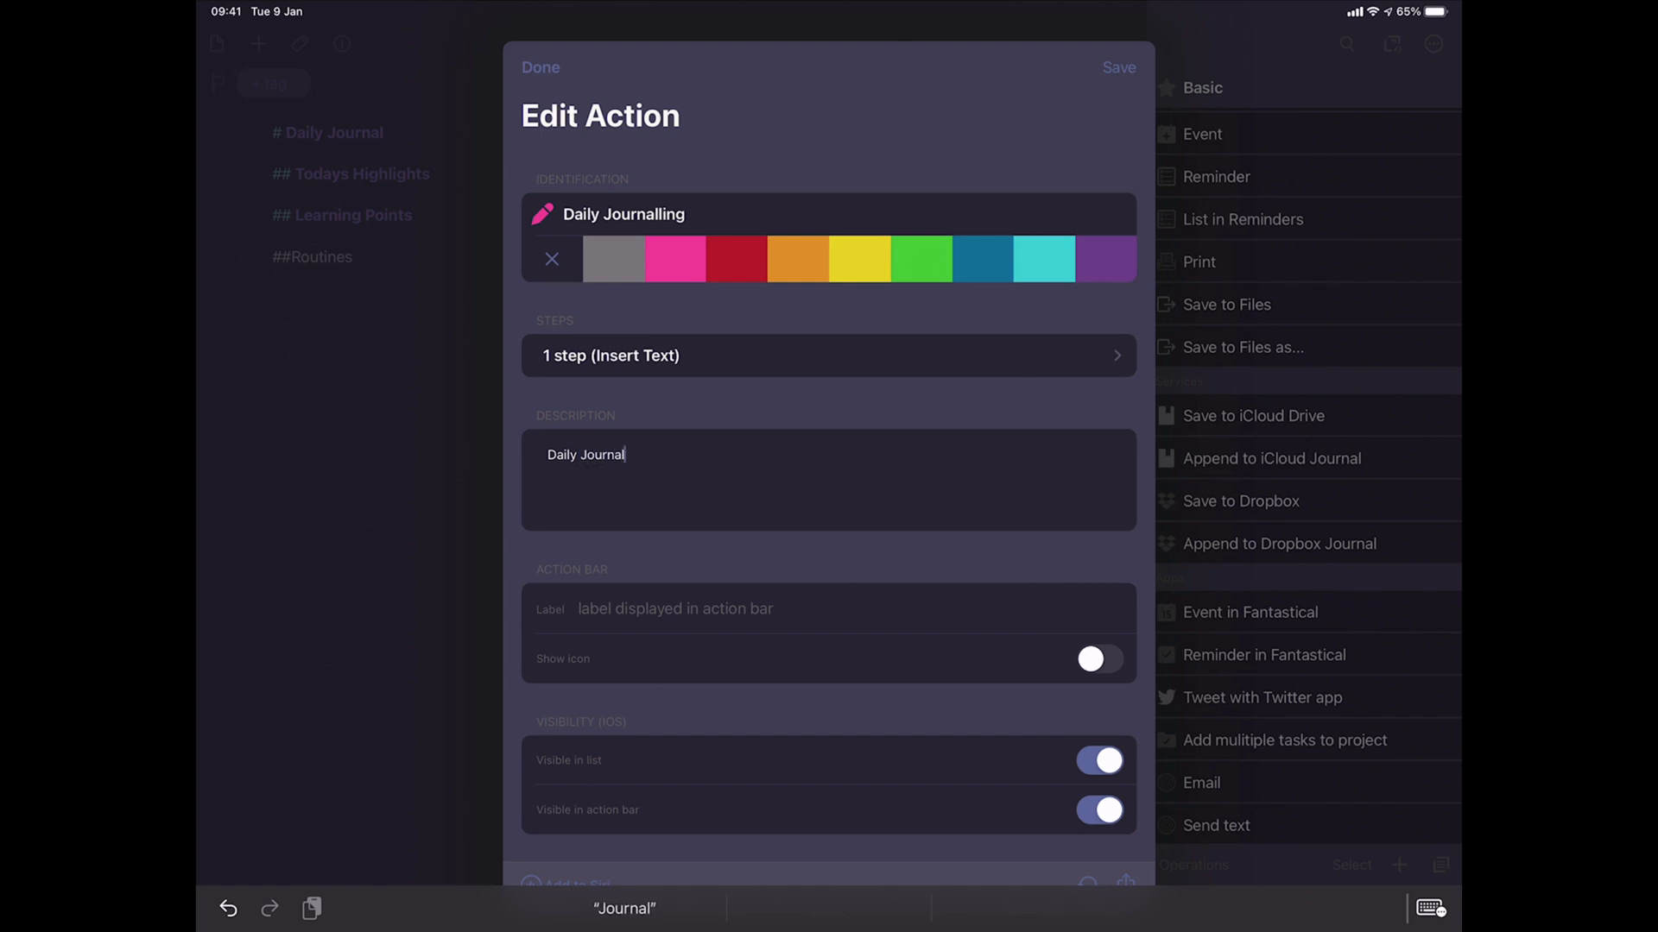
type("ling")
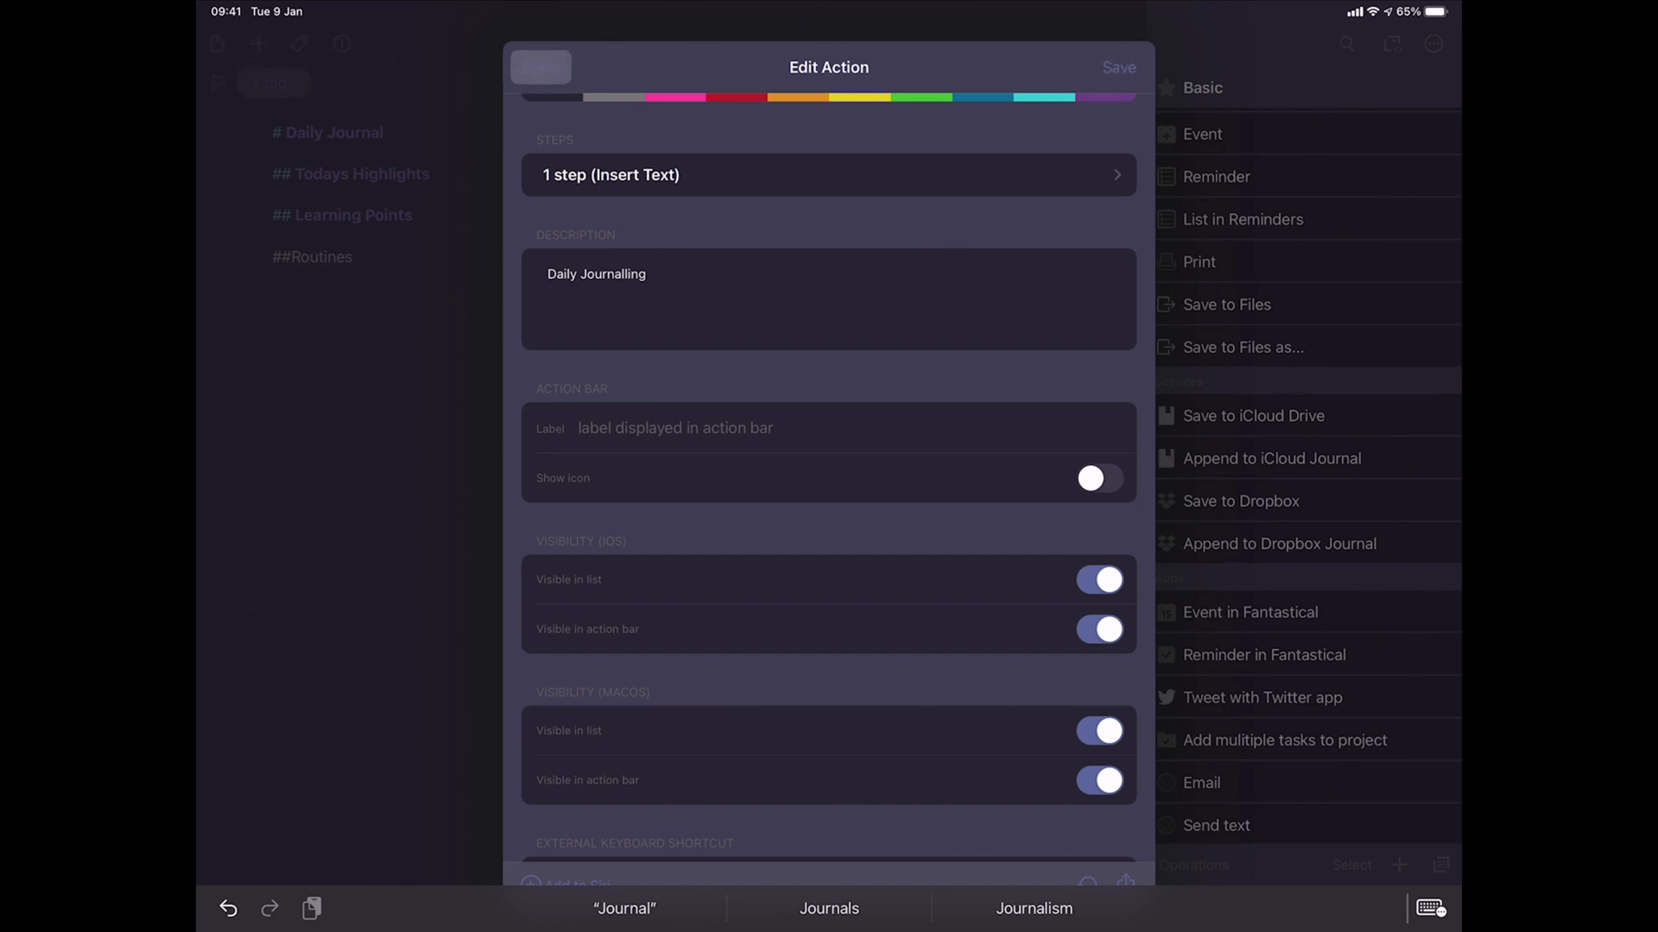
left_click(1119, 66)
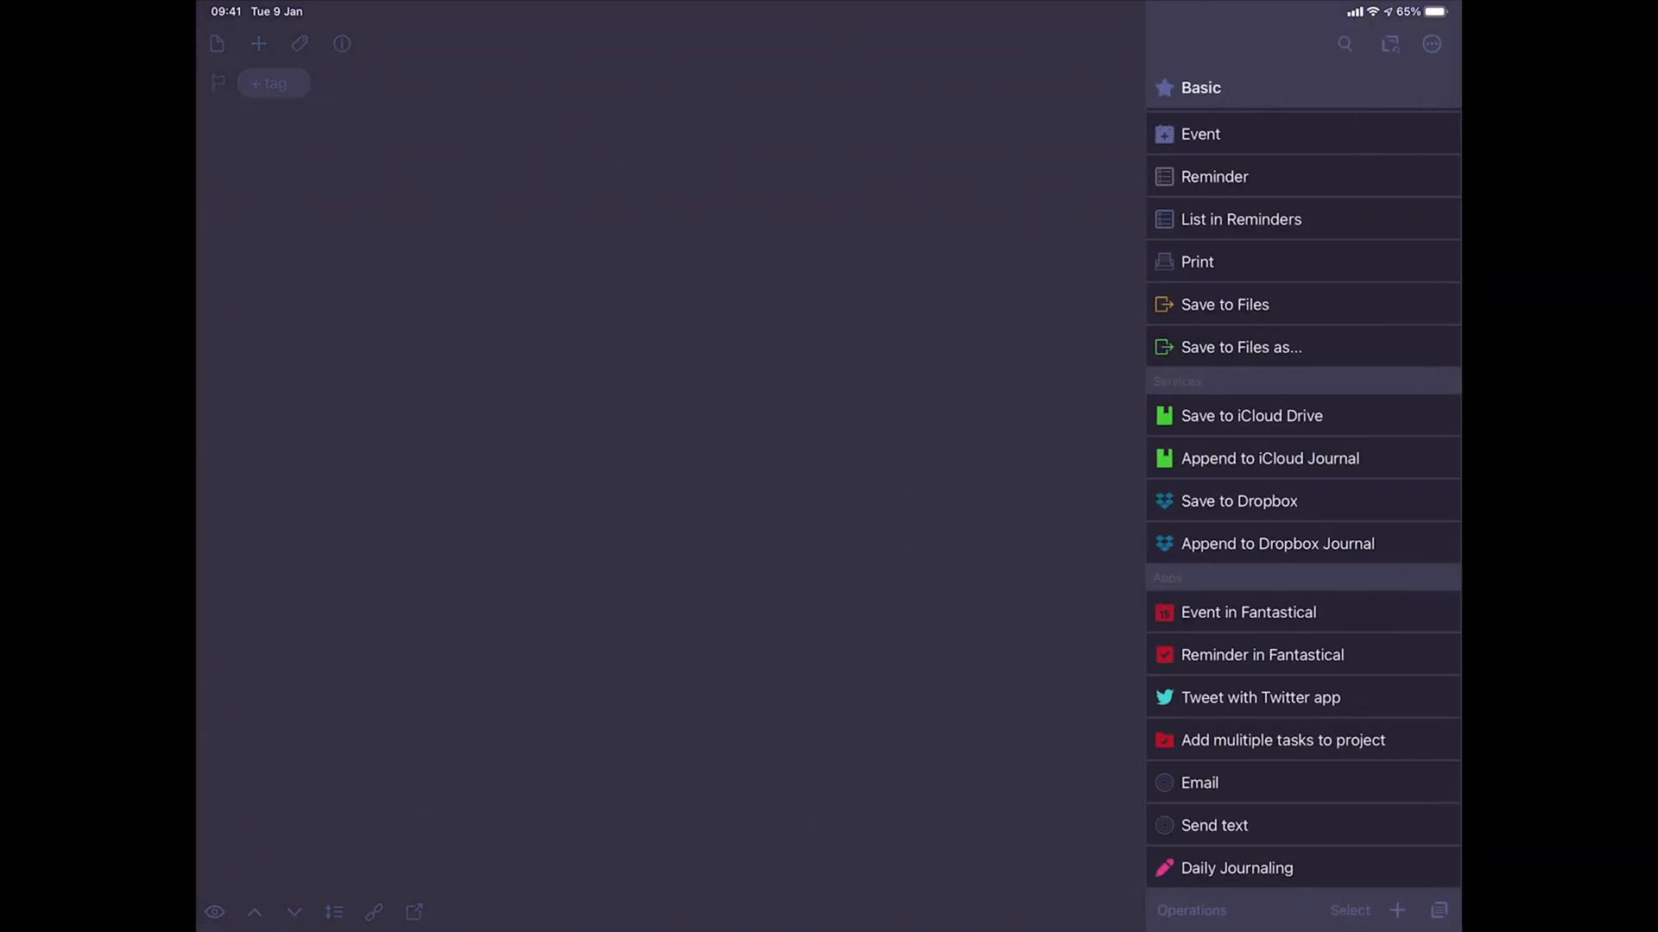
Run the Daily Journaling action to fill the empty draft with journal headings.
left_click(1235, 867)
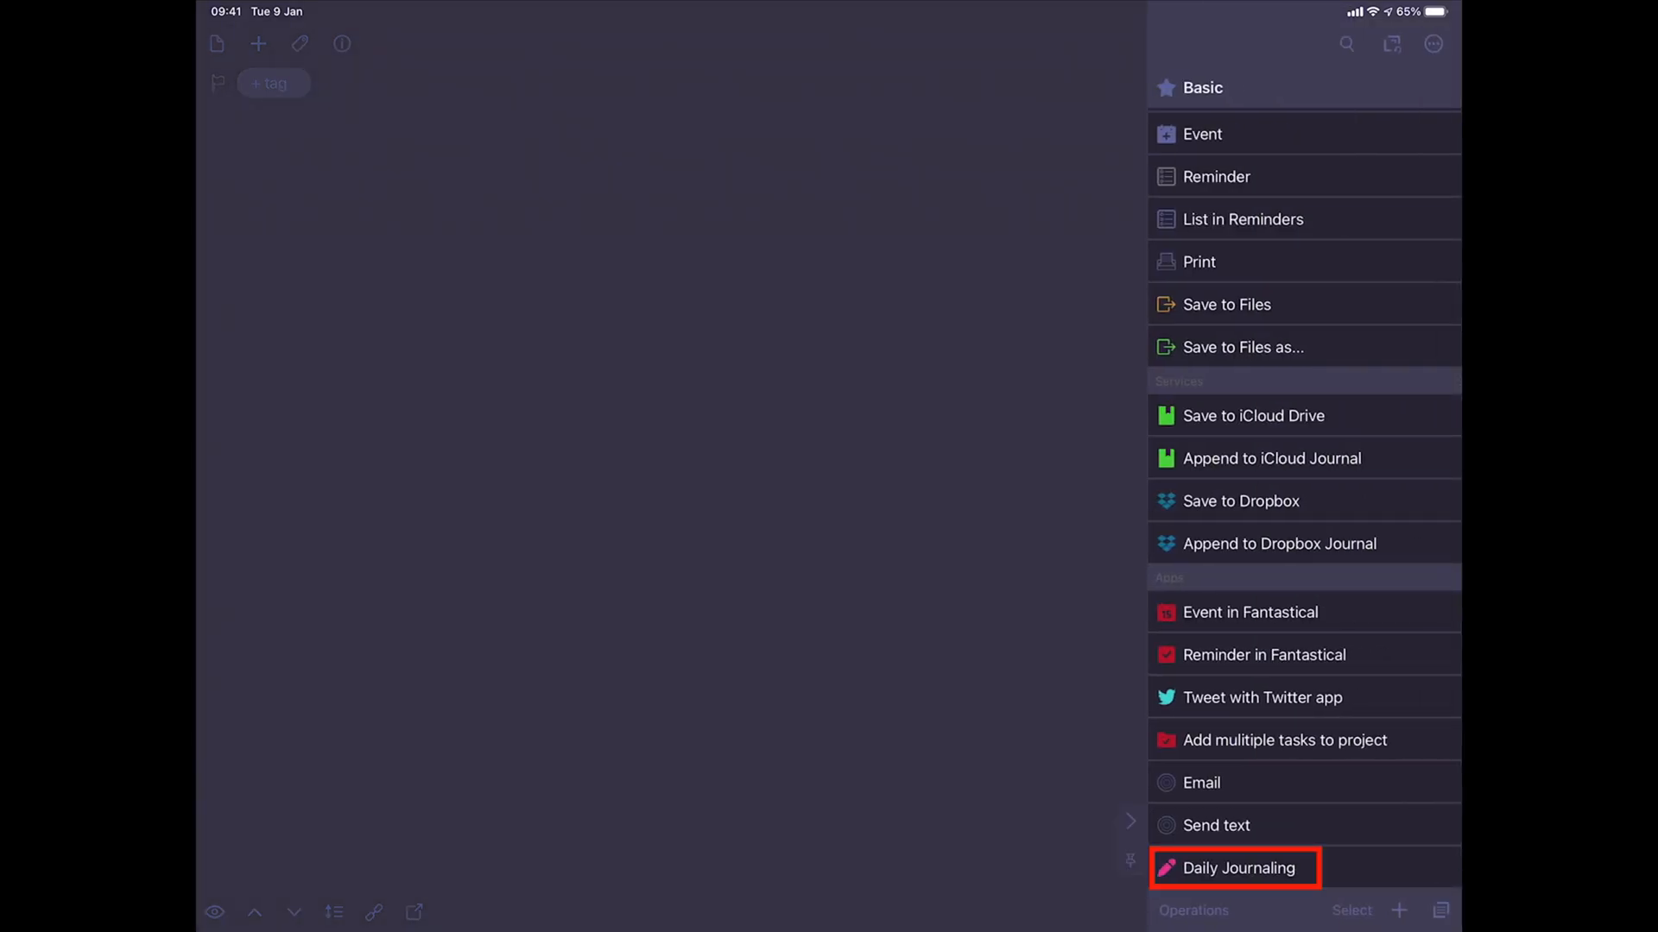
left_click(1234, 868)
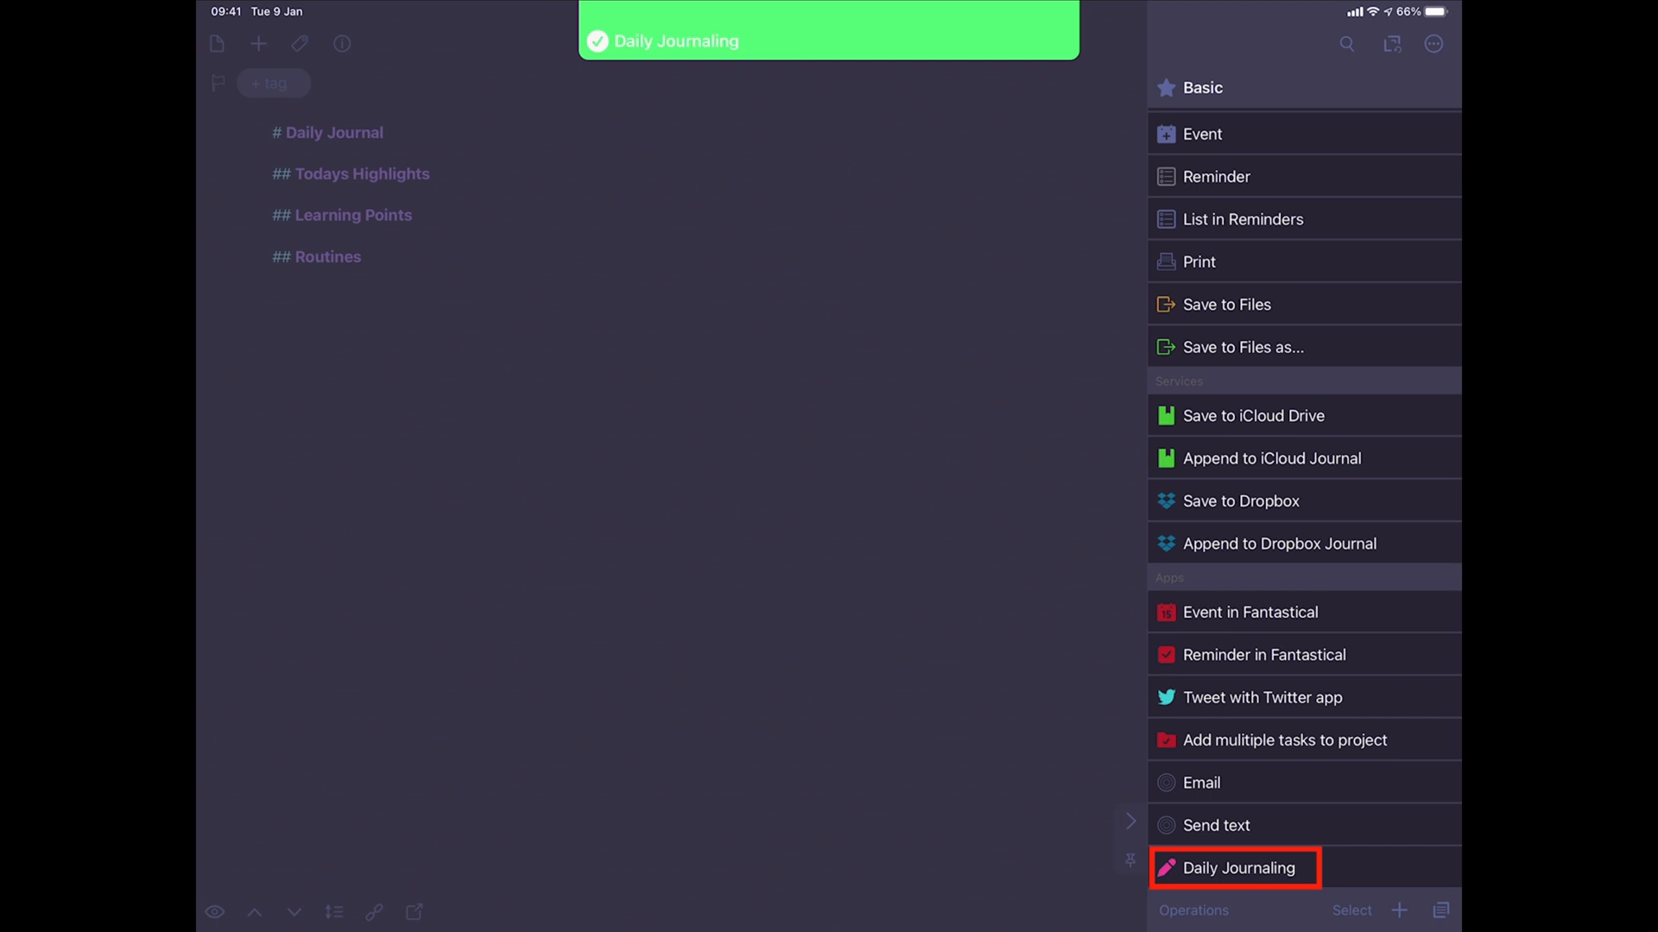
left_click(1233, 868)
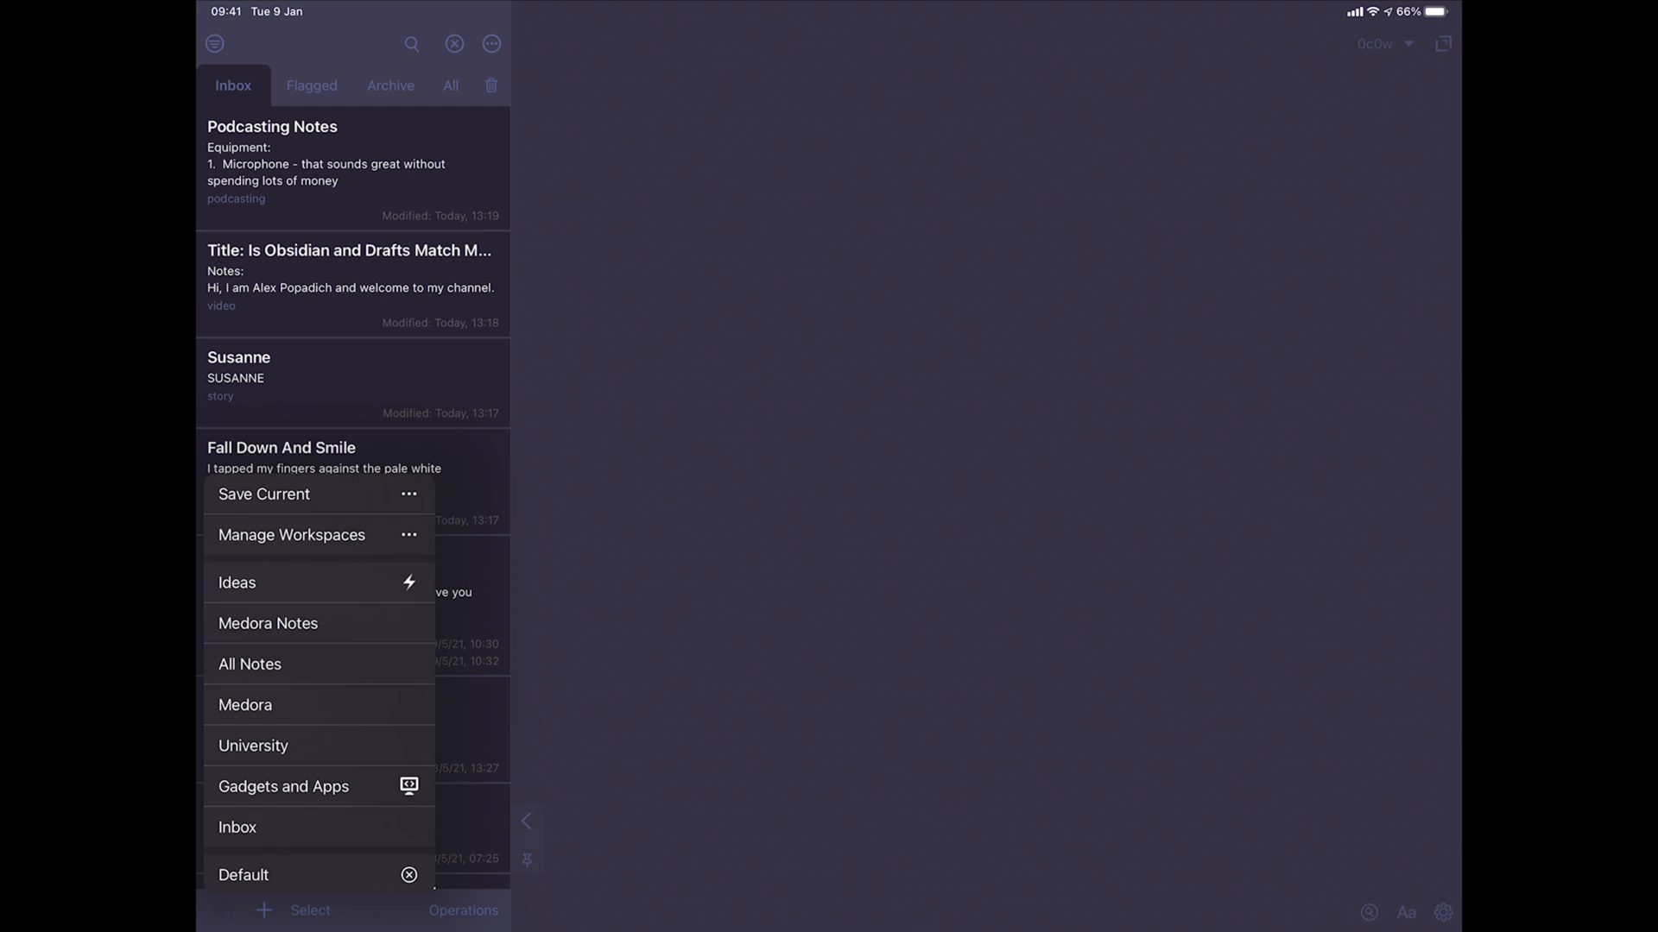
Switch to Gadgets and Apps, then Medora, then University, and open Manage Workspaces.
left_click(283, 786)
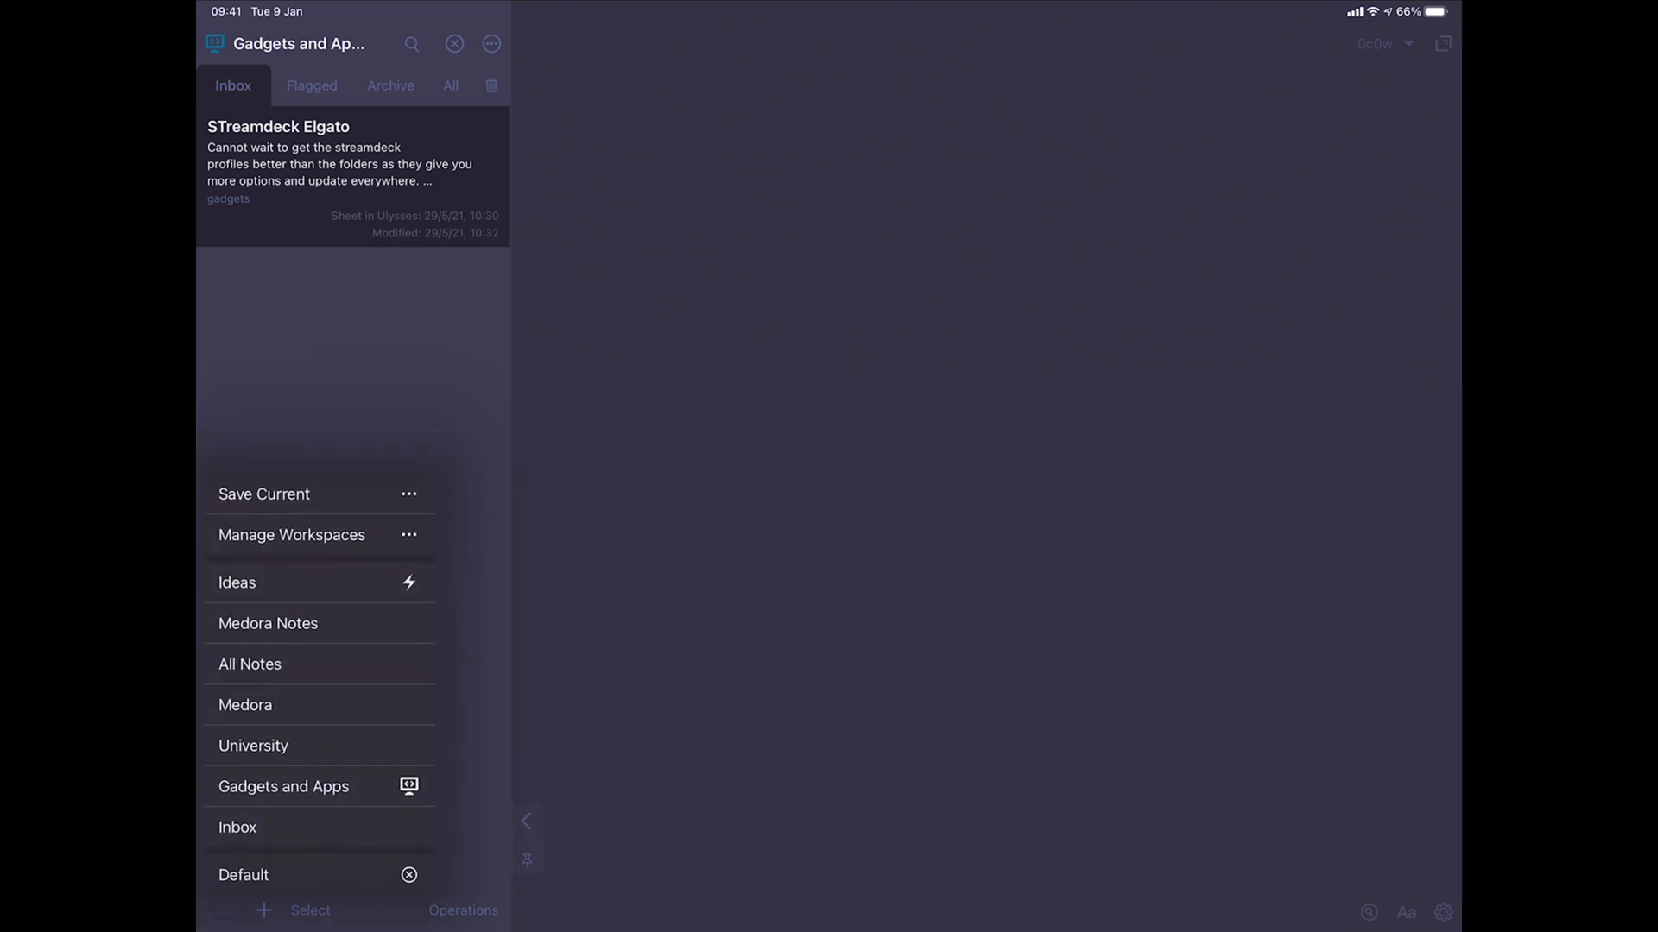
left_click(244, 705)
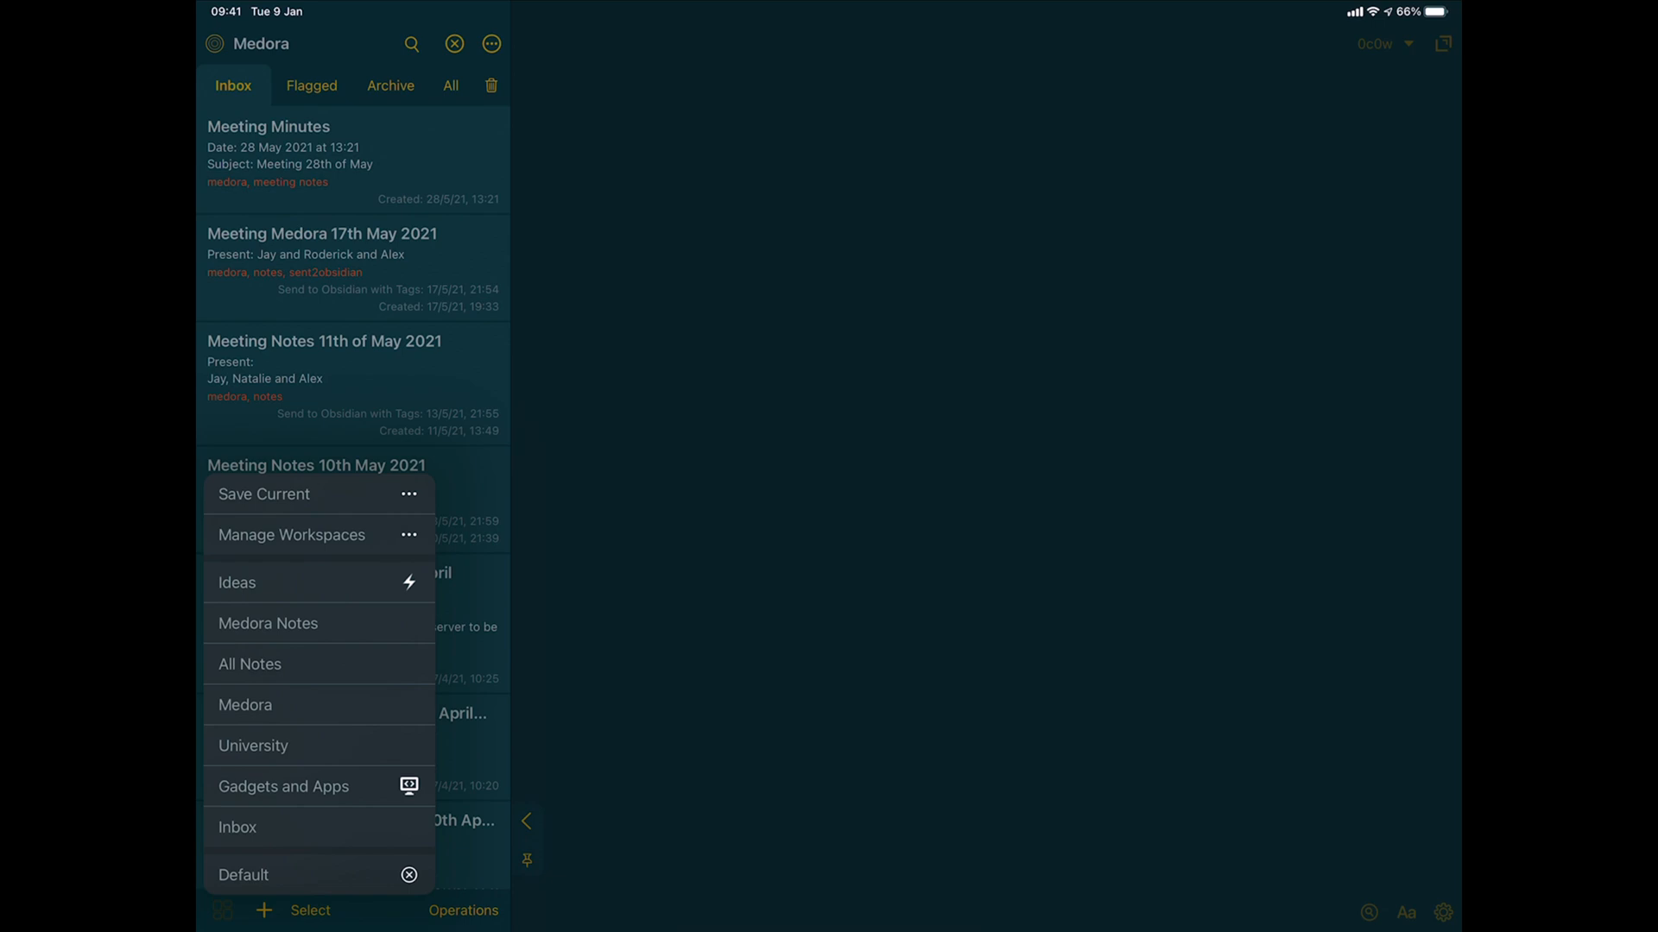
left_click(254, 745)
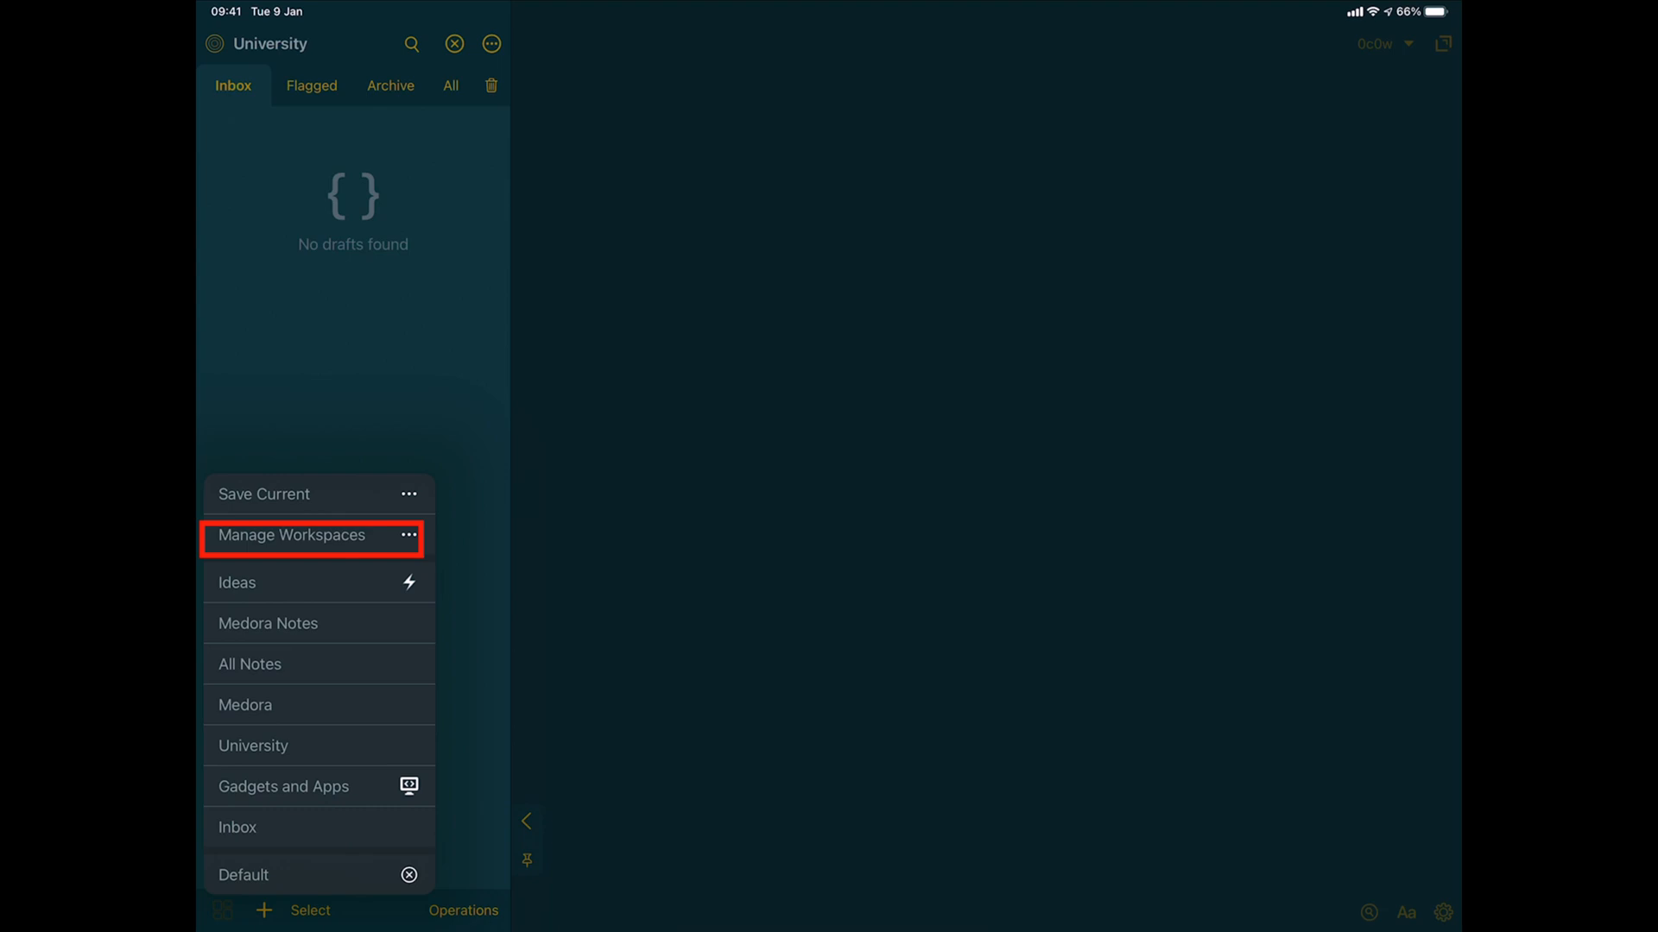
left_click(292, 536)
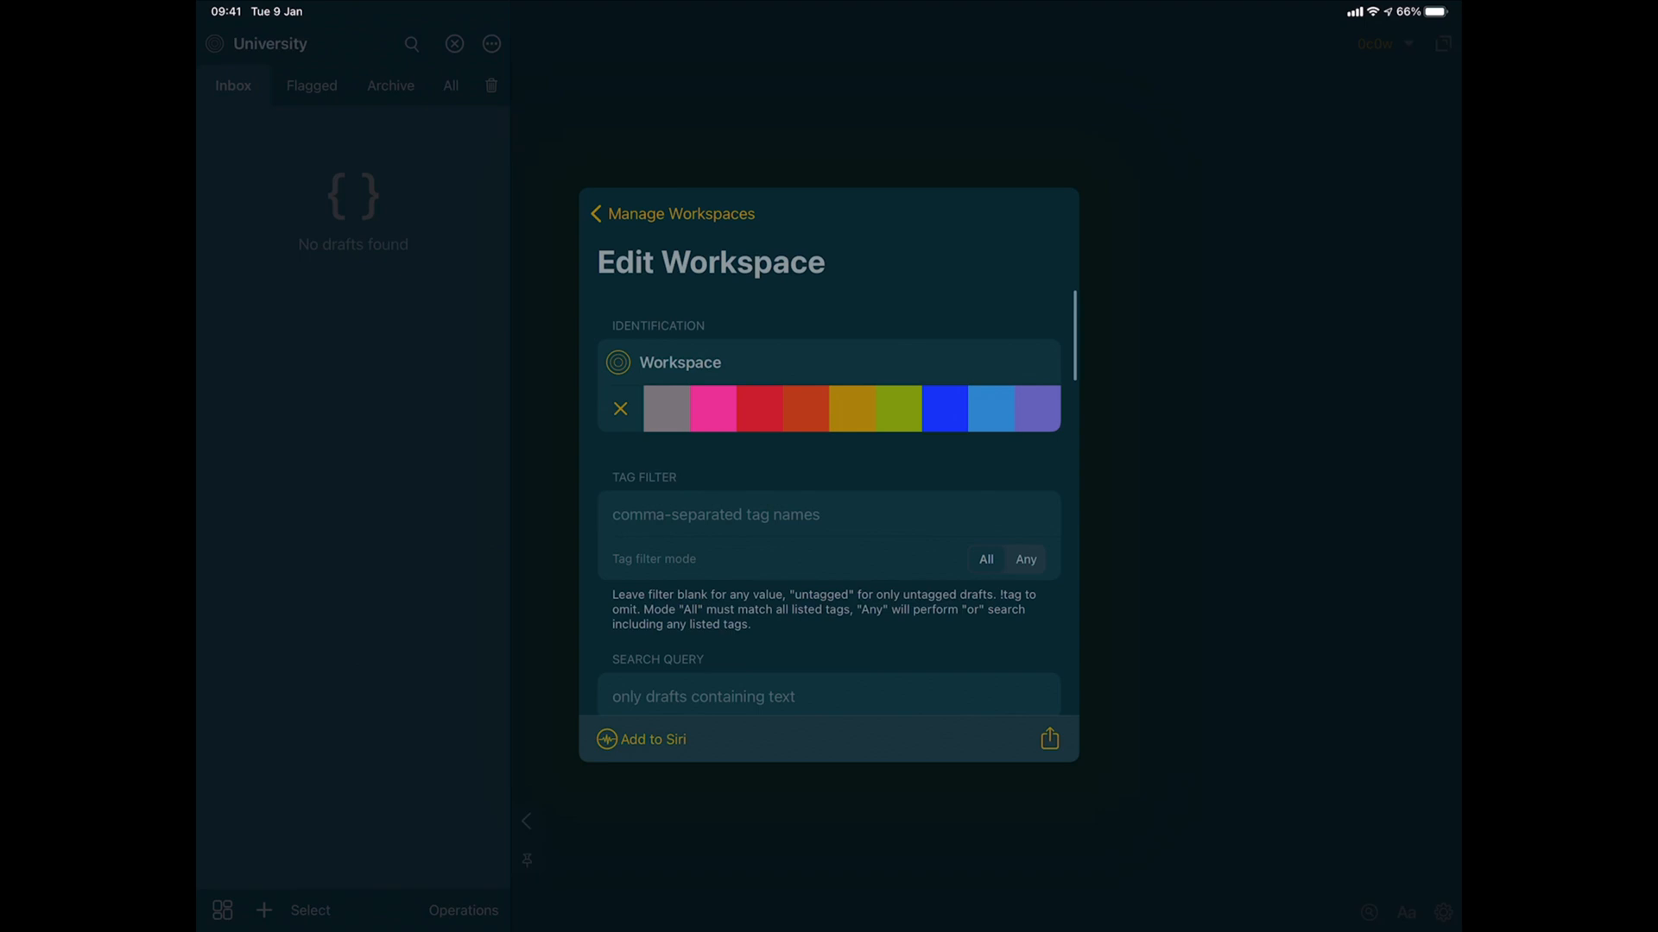
Rename the workspace to 'Stories', give it an icon, and filter by tag 'story'.
left_click(682, 363)
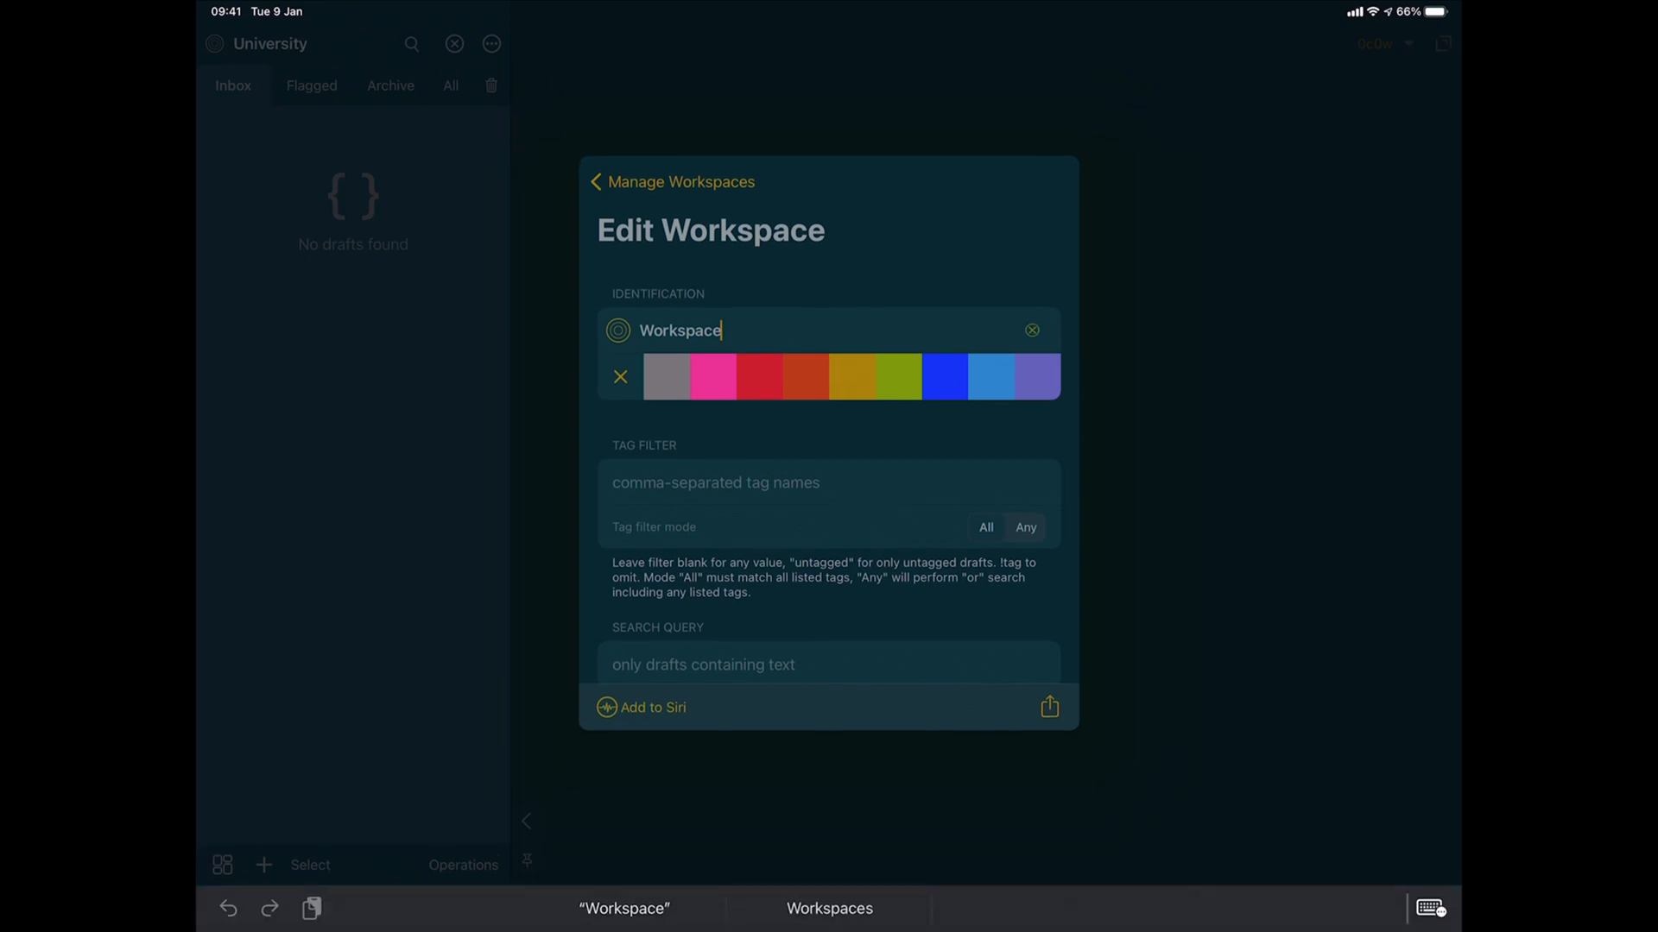
left_click(1031, 330)
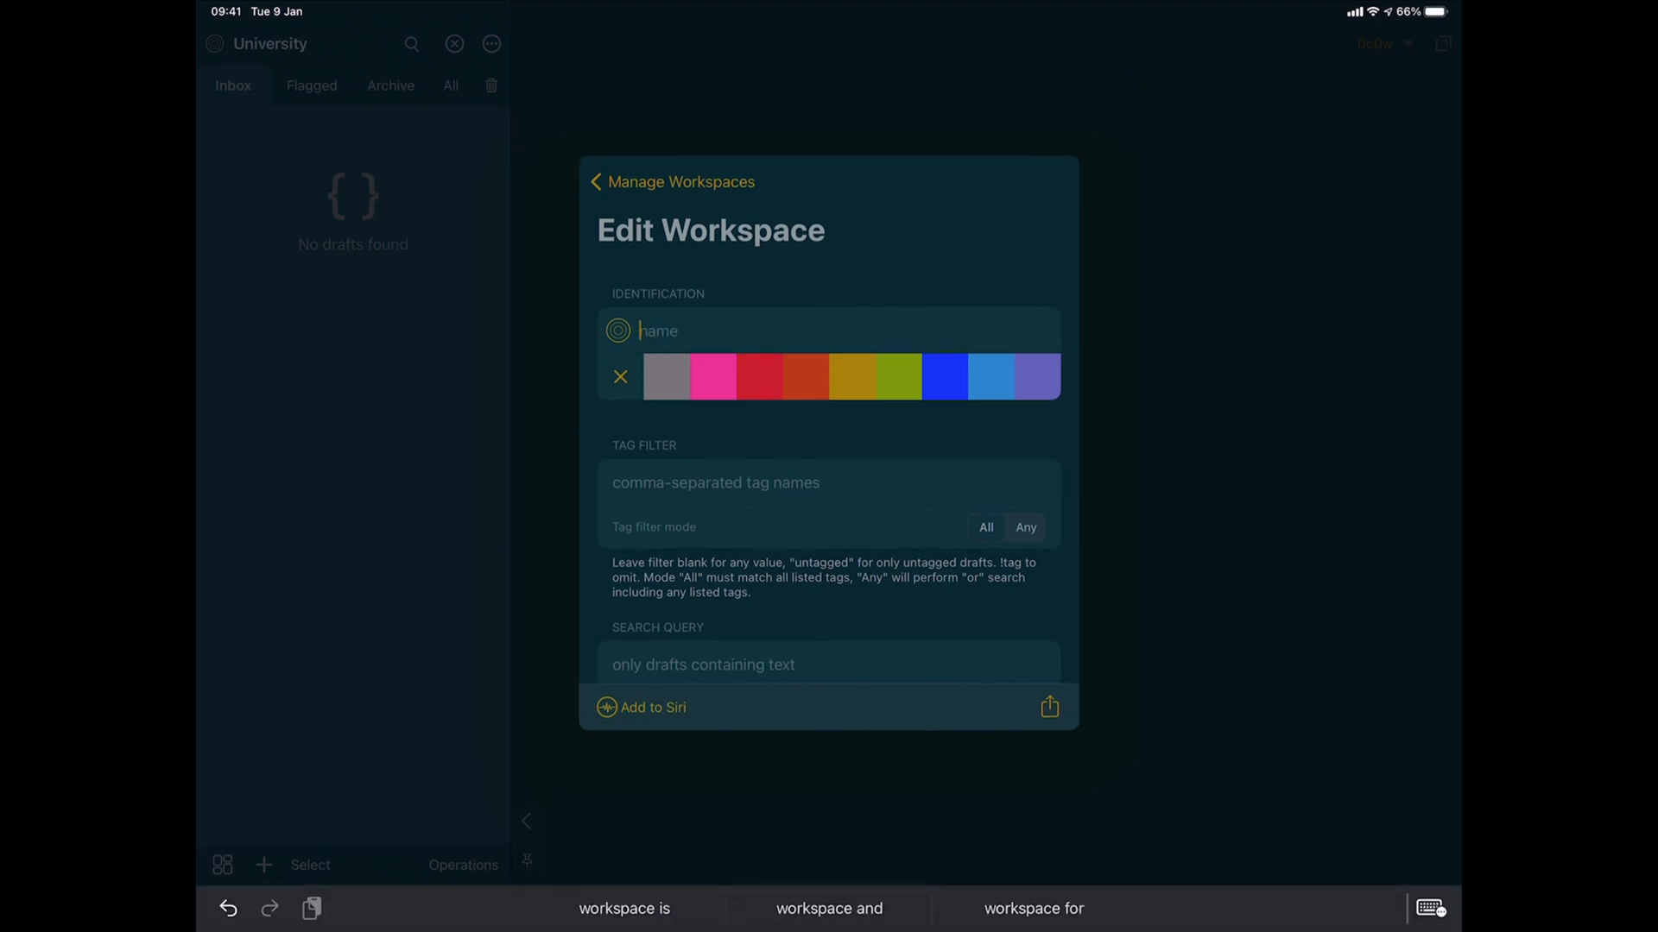
type("Stor")
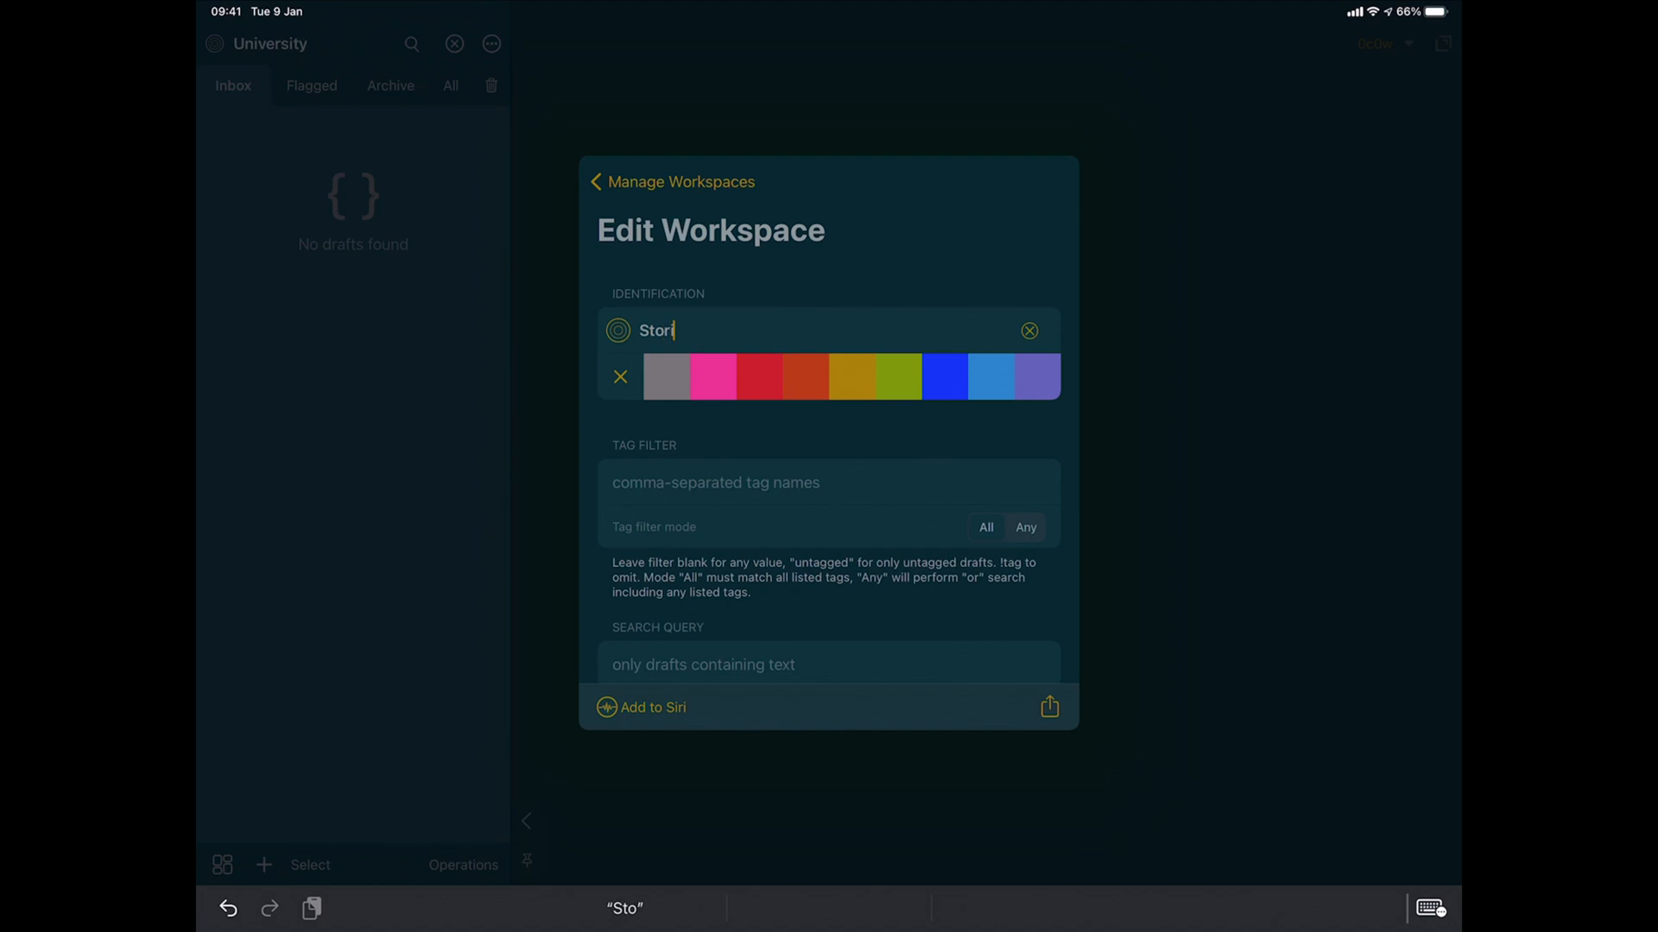
type("es")
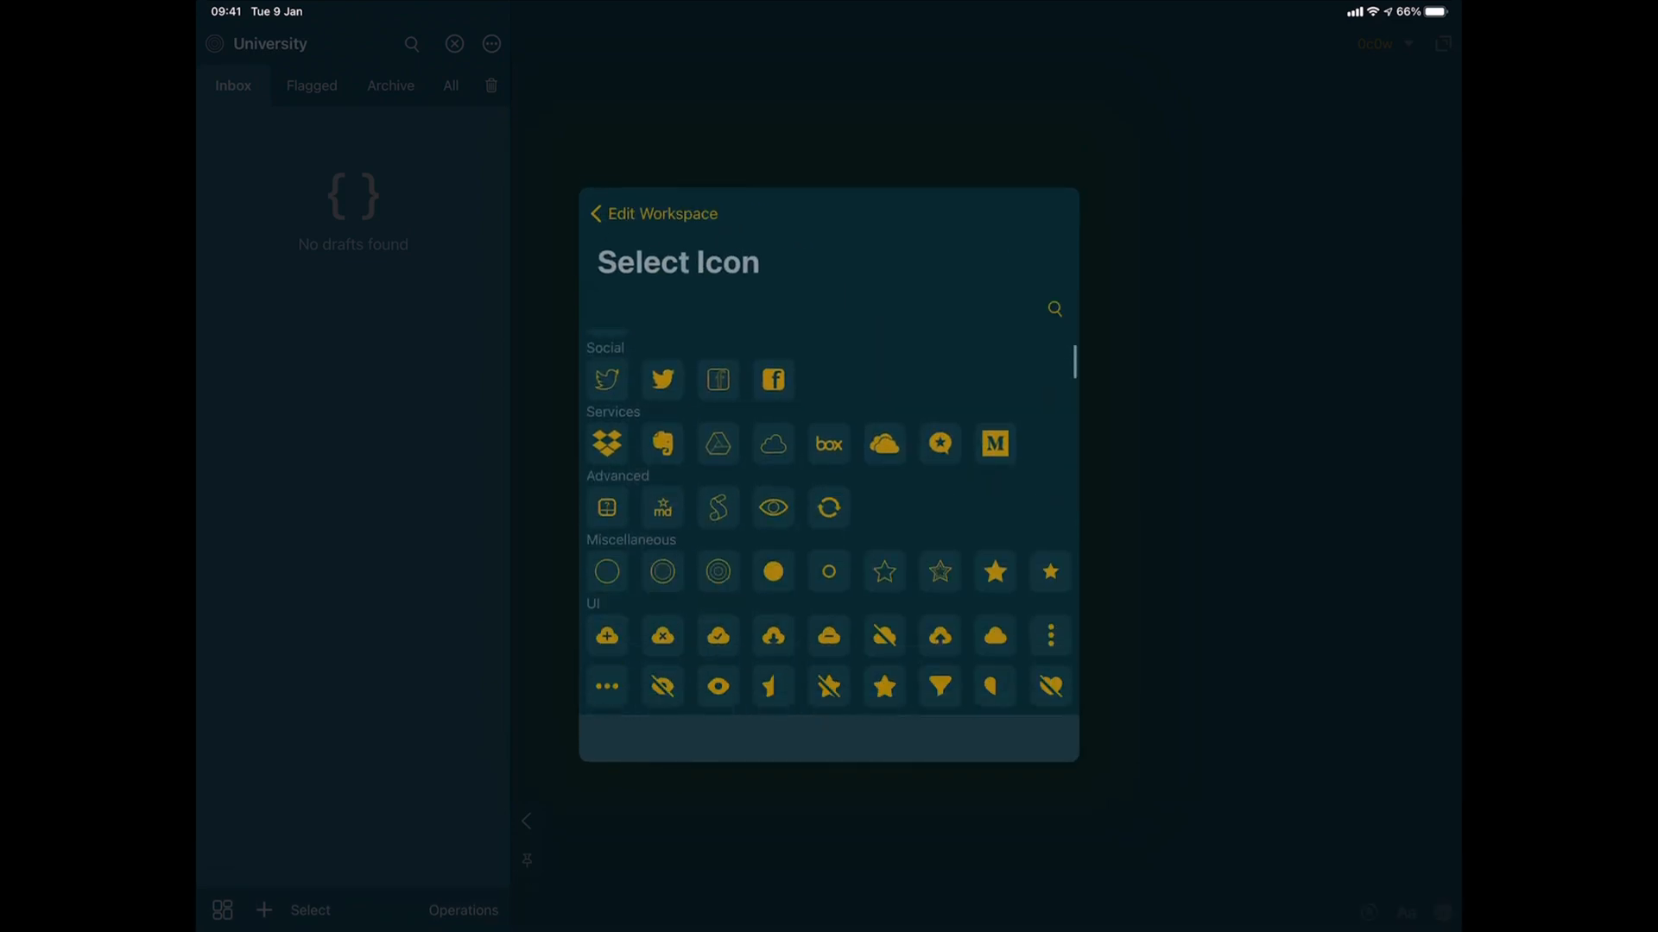
scroll("down", 3)
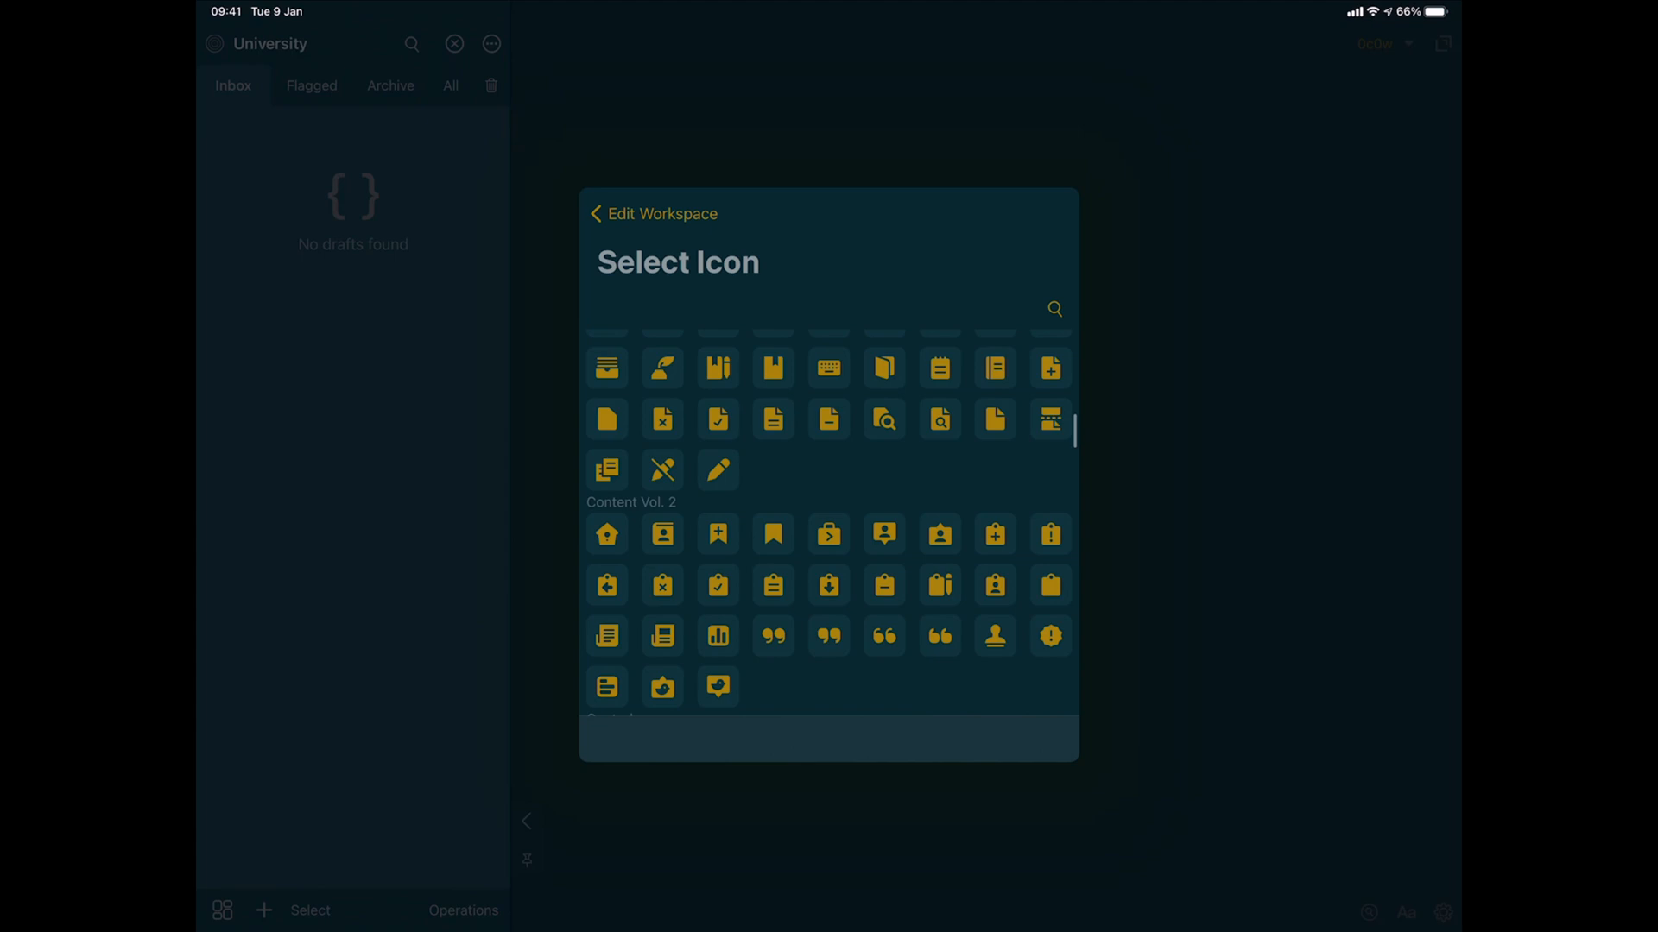
scroll("down", 3)
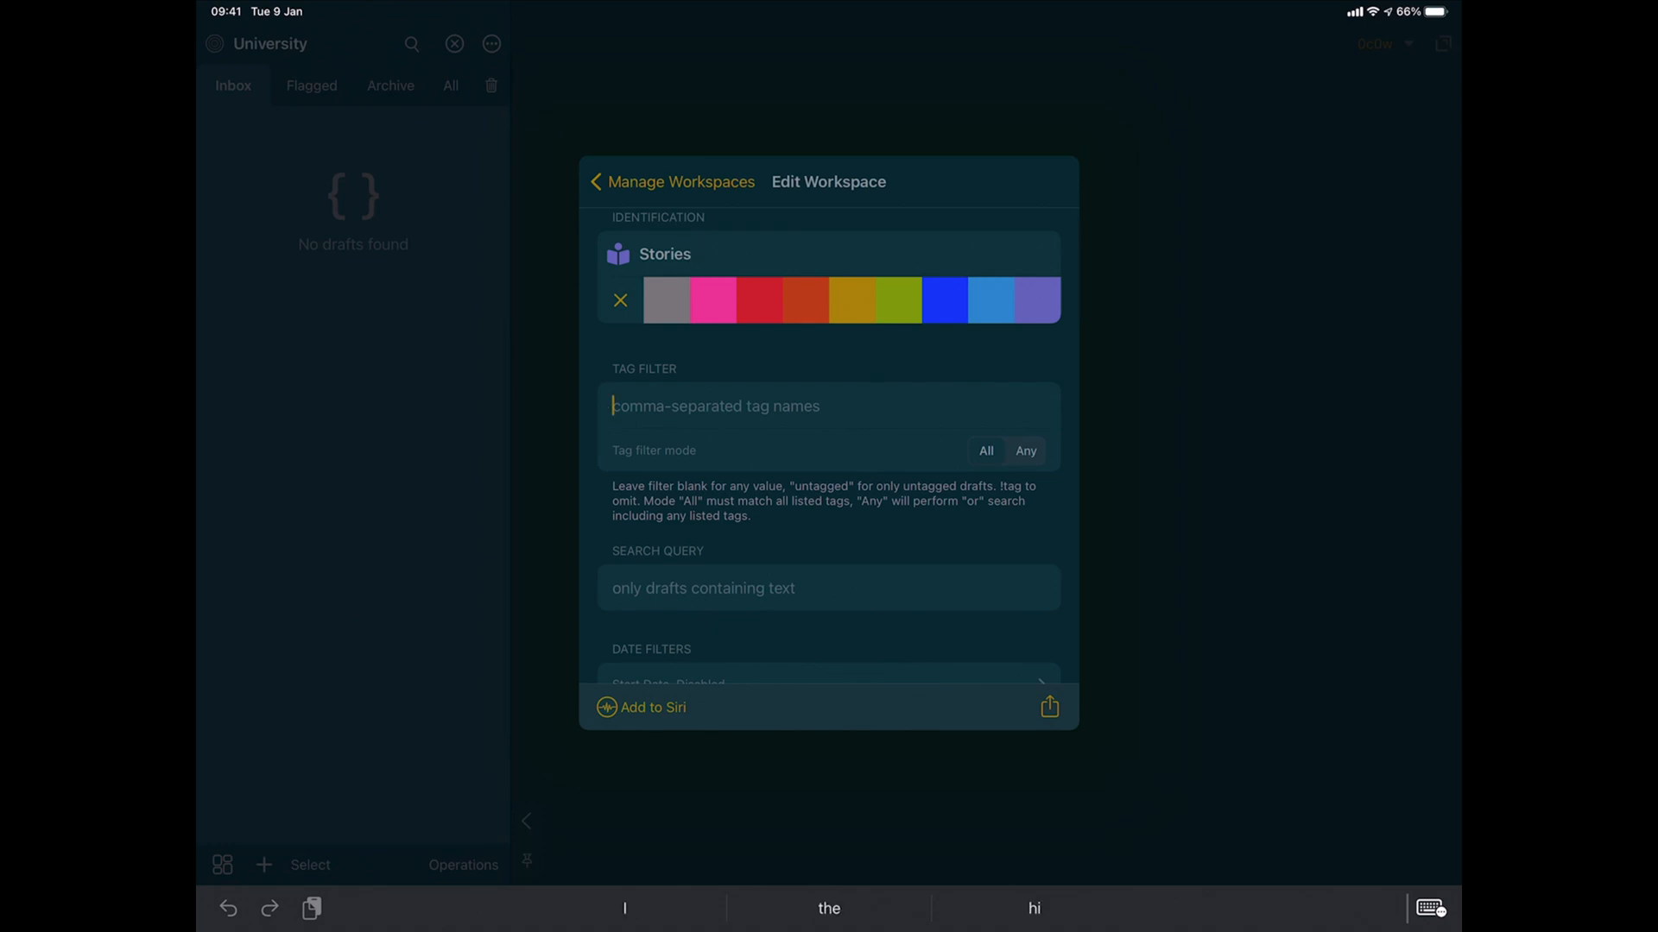
type("story")
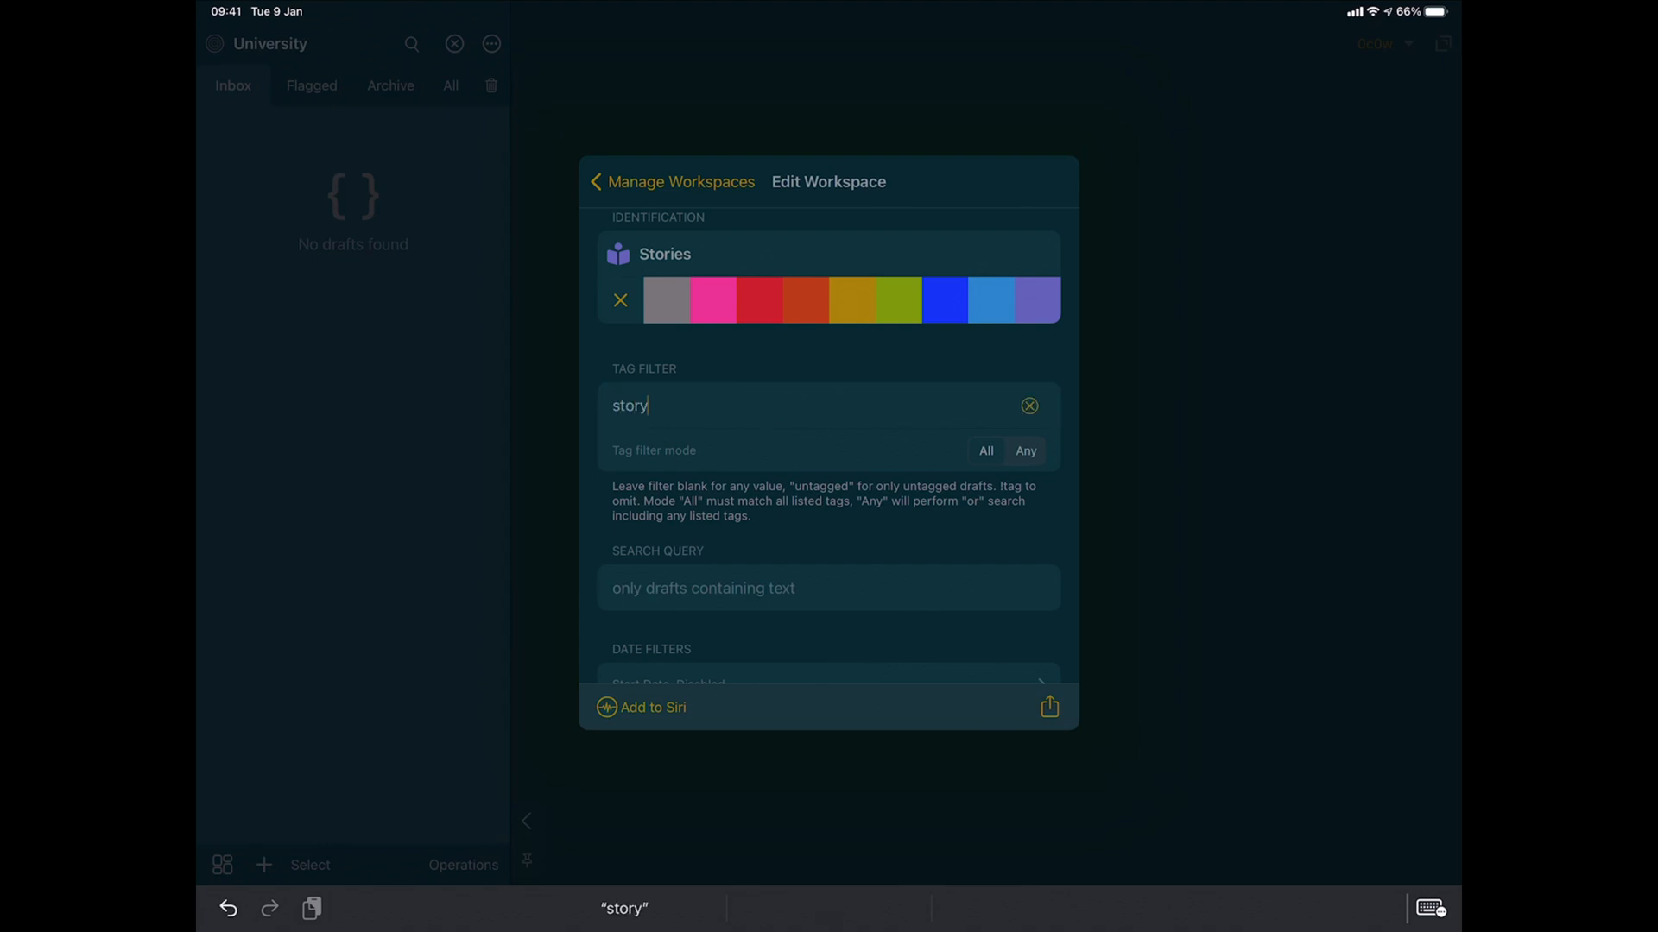
left_click(1023, 451)
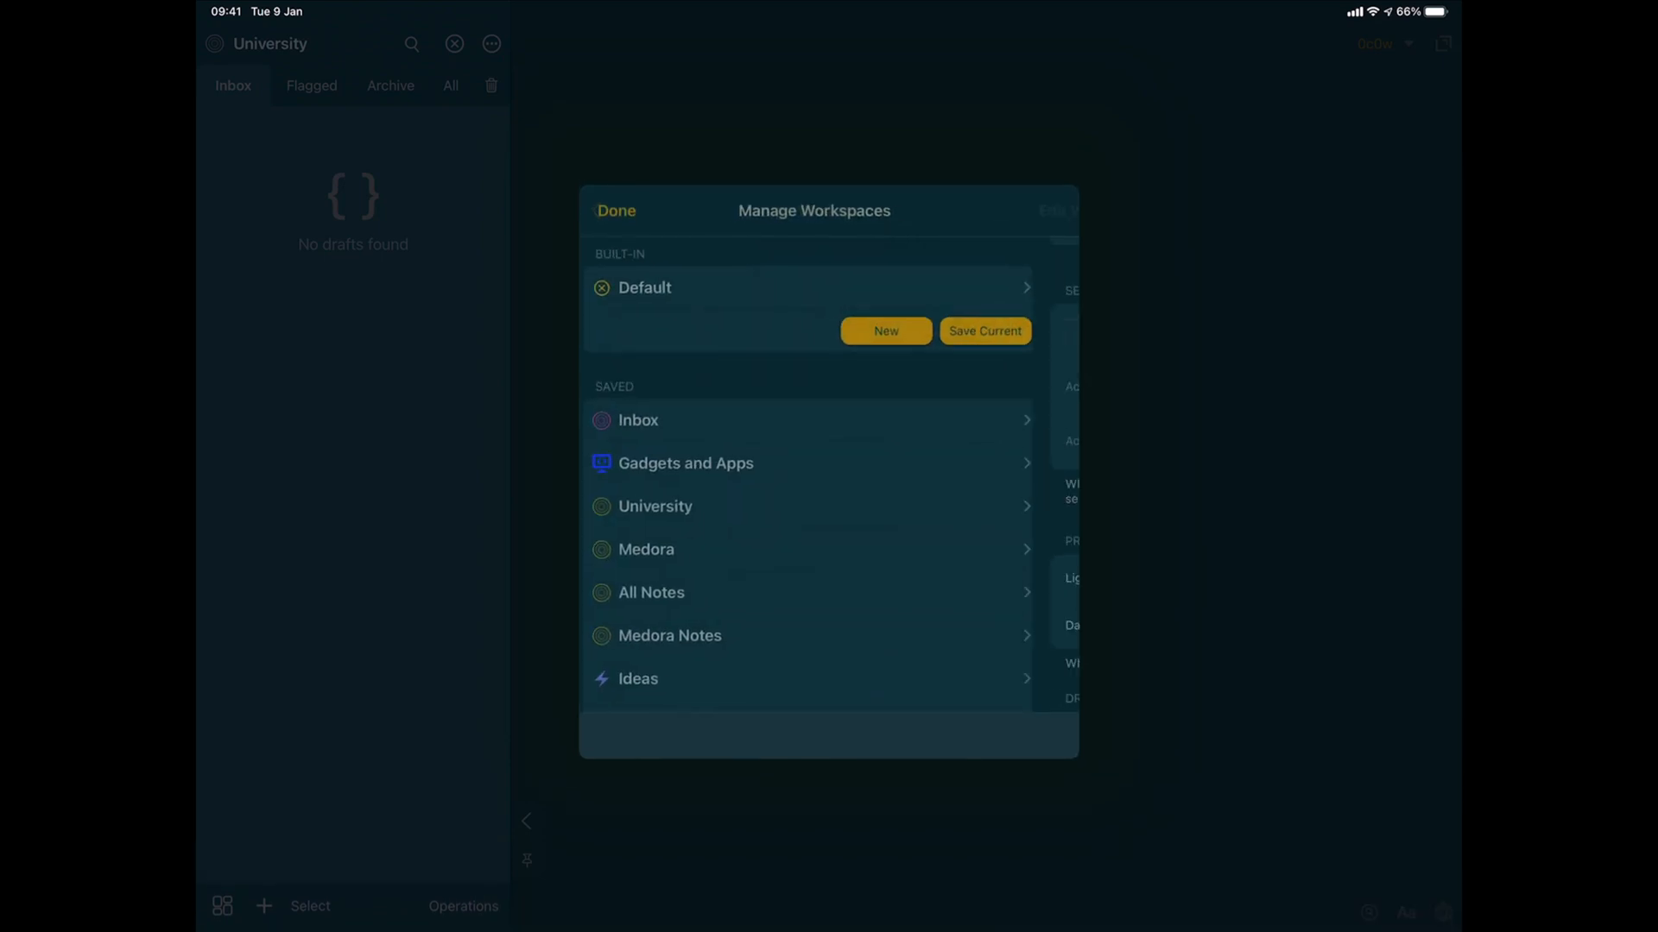
Close Manage Workspaces and confirm Stories appears in the workspace menu.
scroll("down", 3)
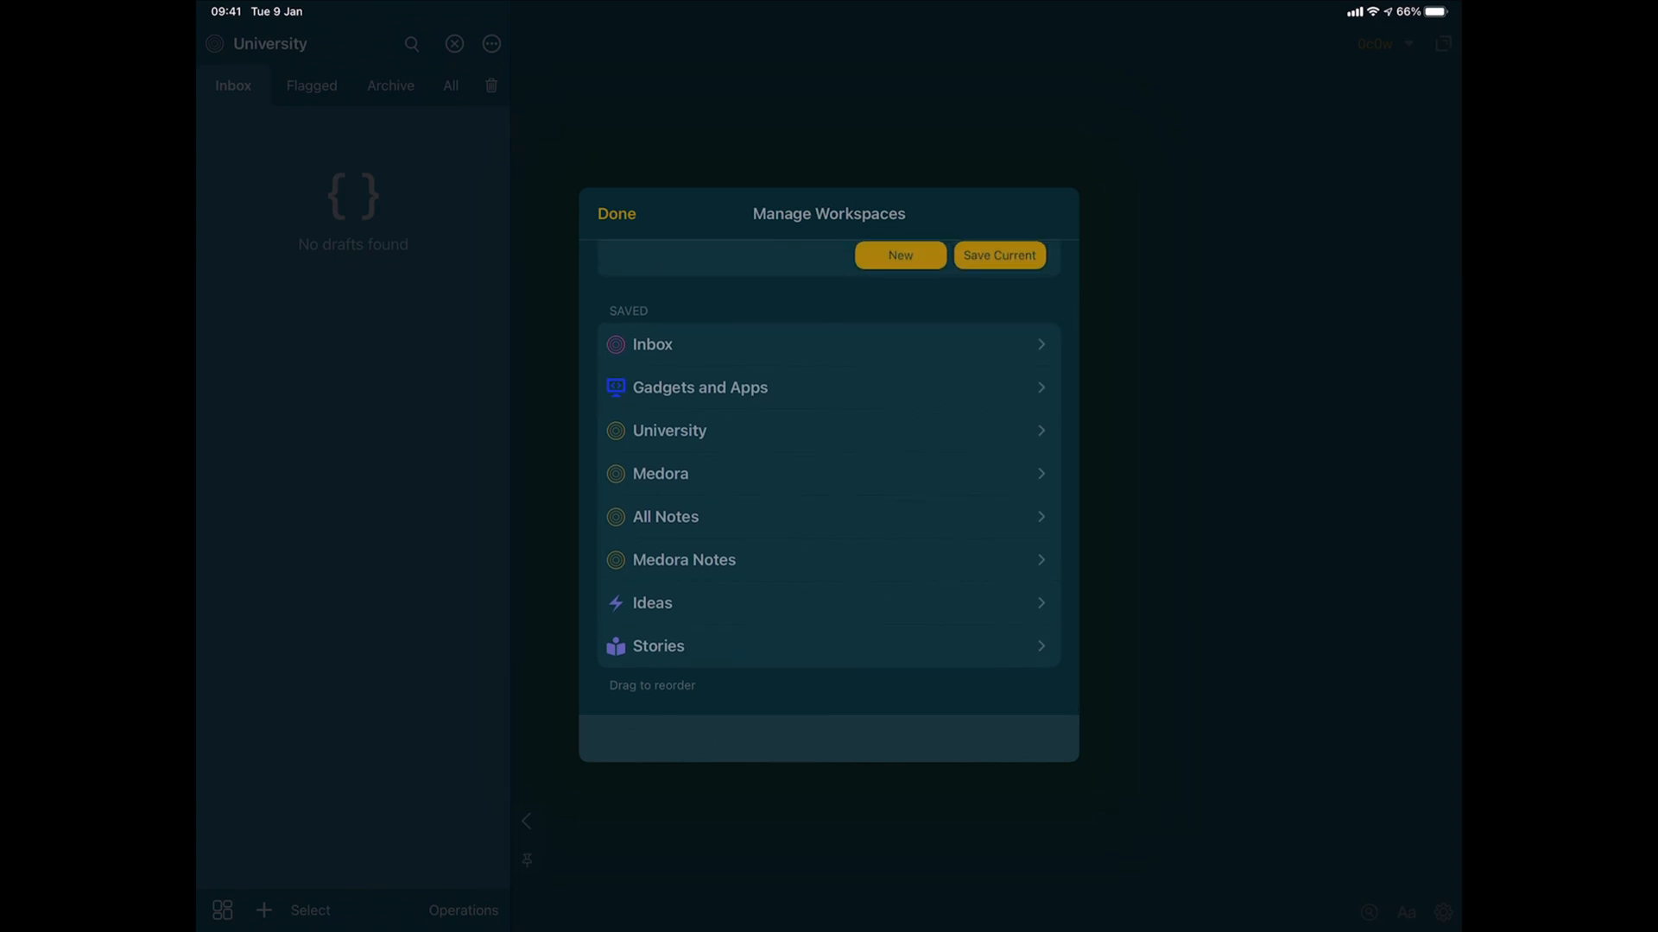
left_click(617, 213)
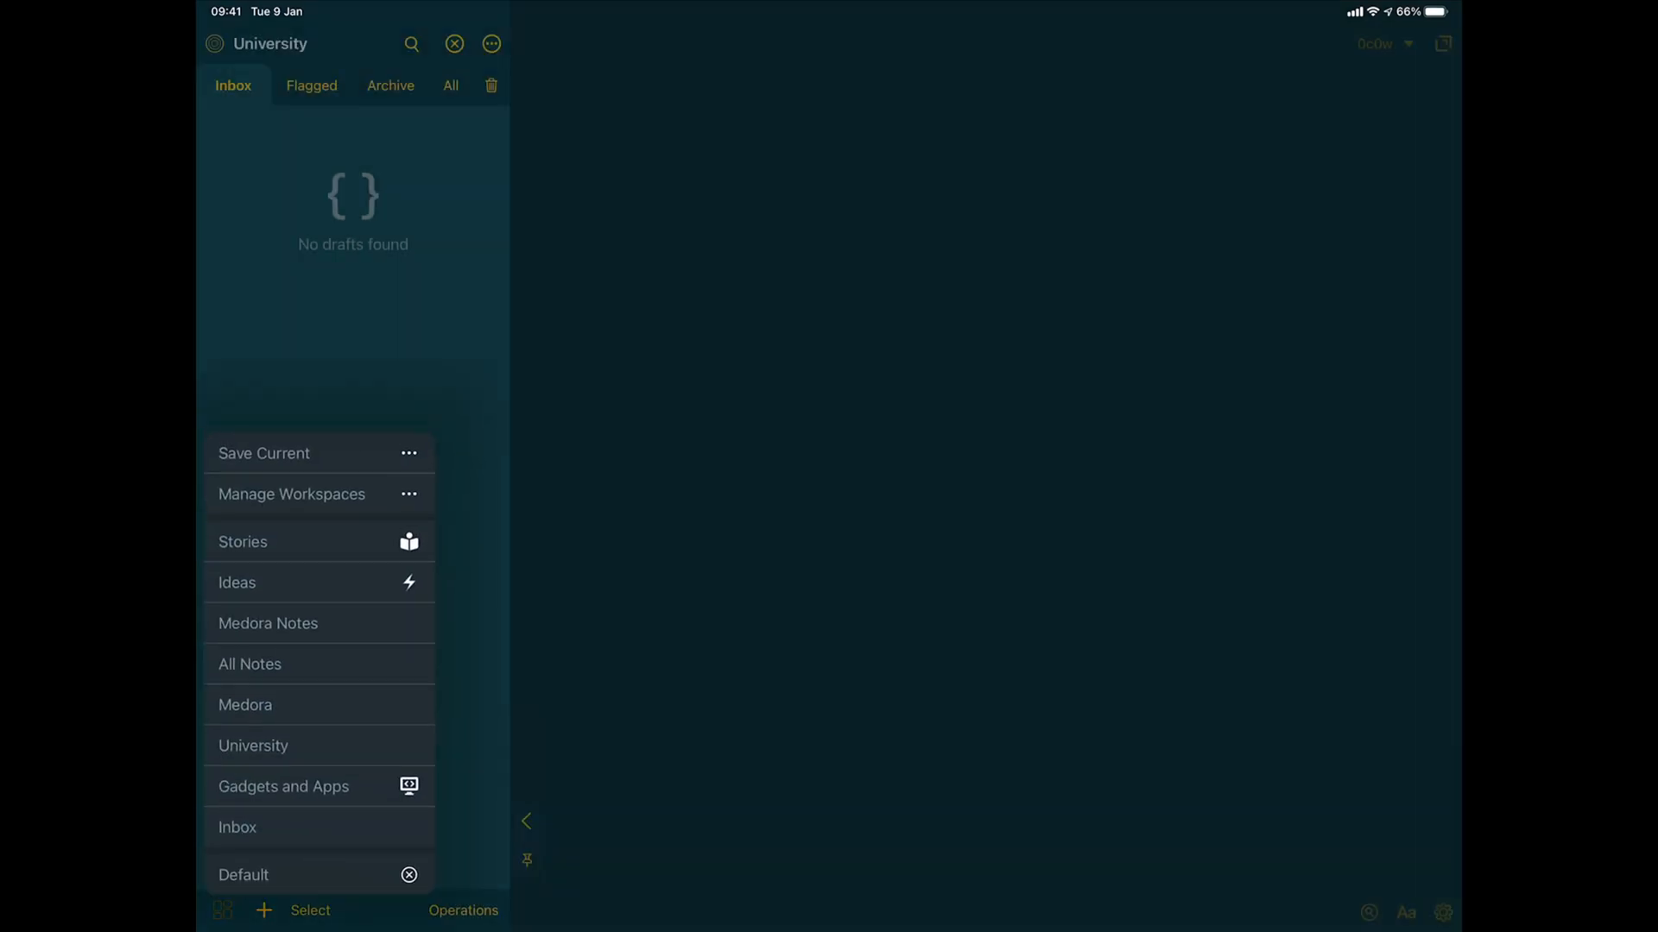
left_click(242, 542)
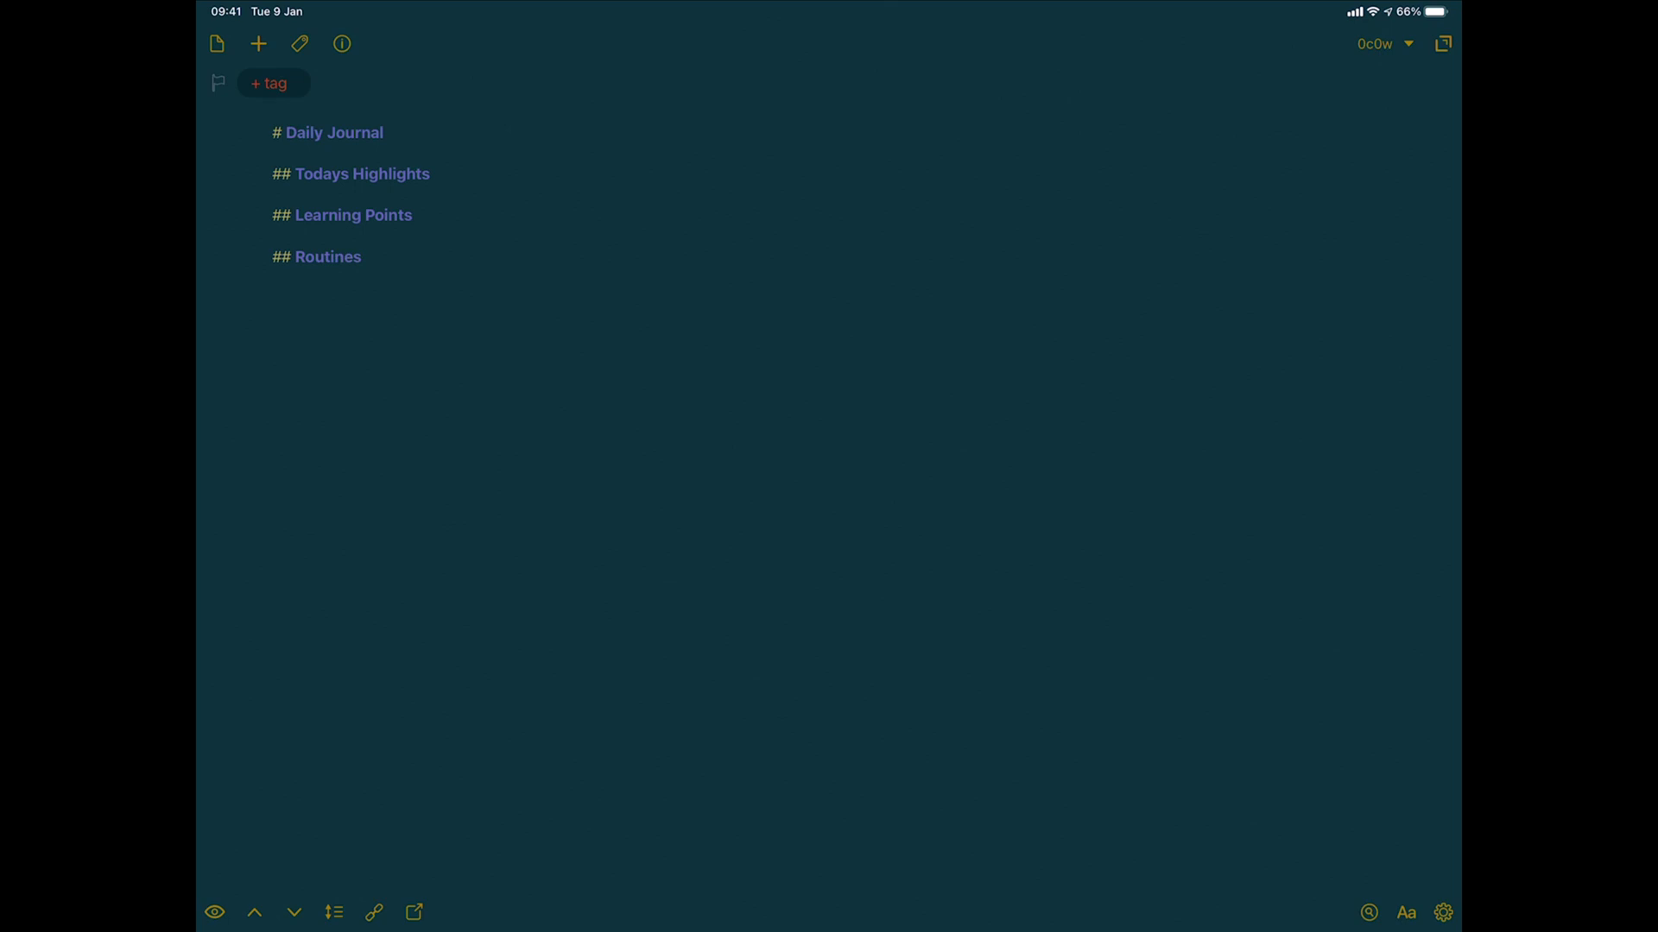
Follow the link to actions.getdrafts.com in Safari.
left_click(1442, 43)
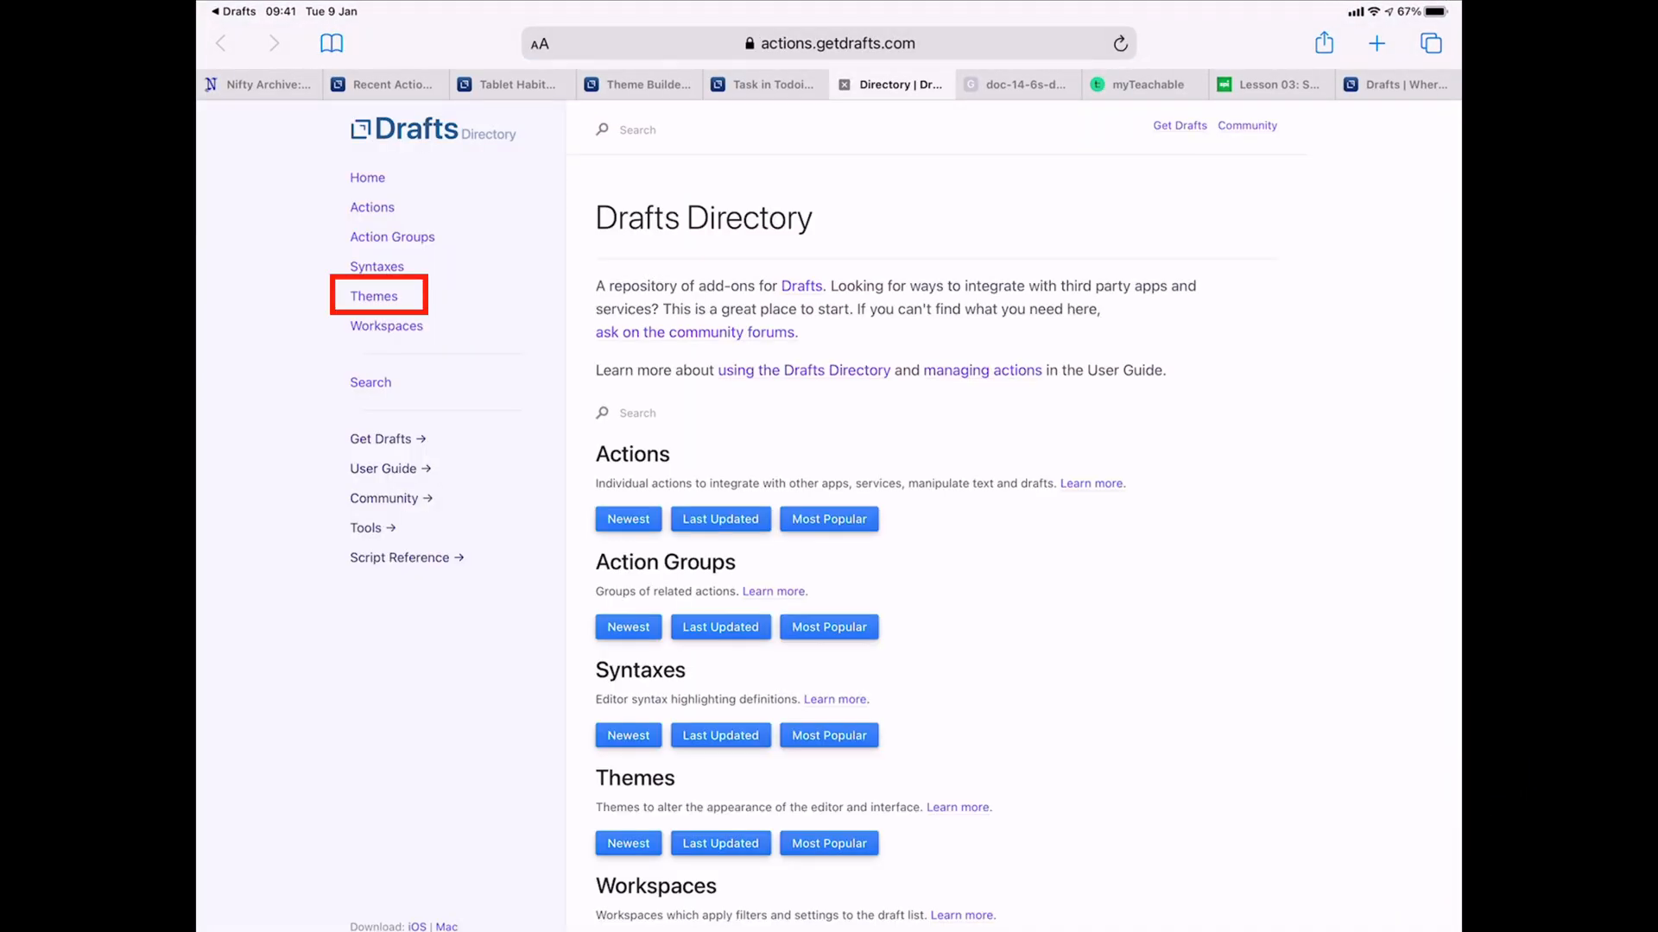
Open the Themes section of Drafts Directory and scroll through the community themes.
left_click(828, 44)
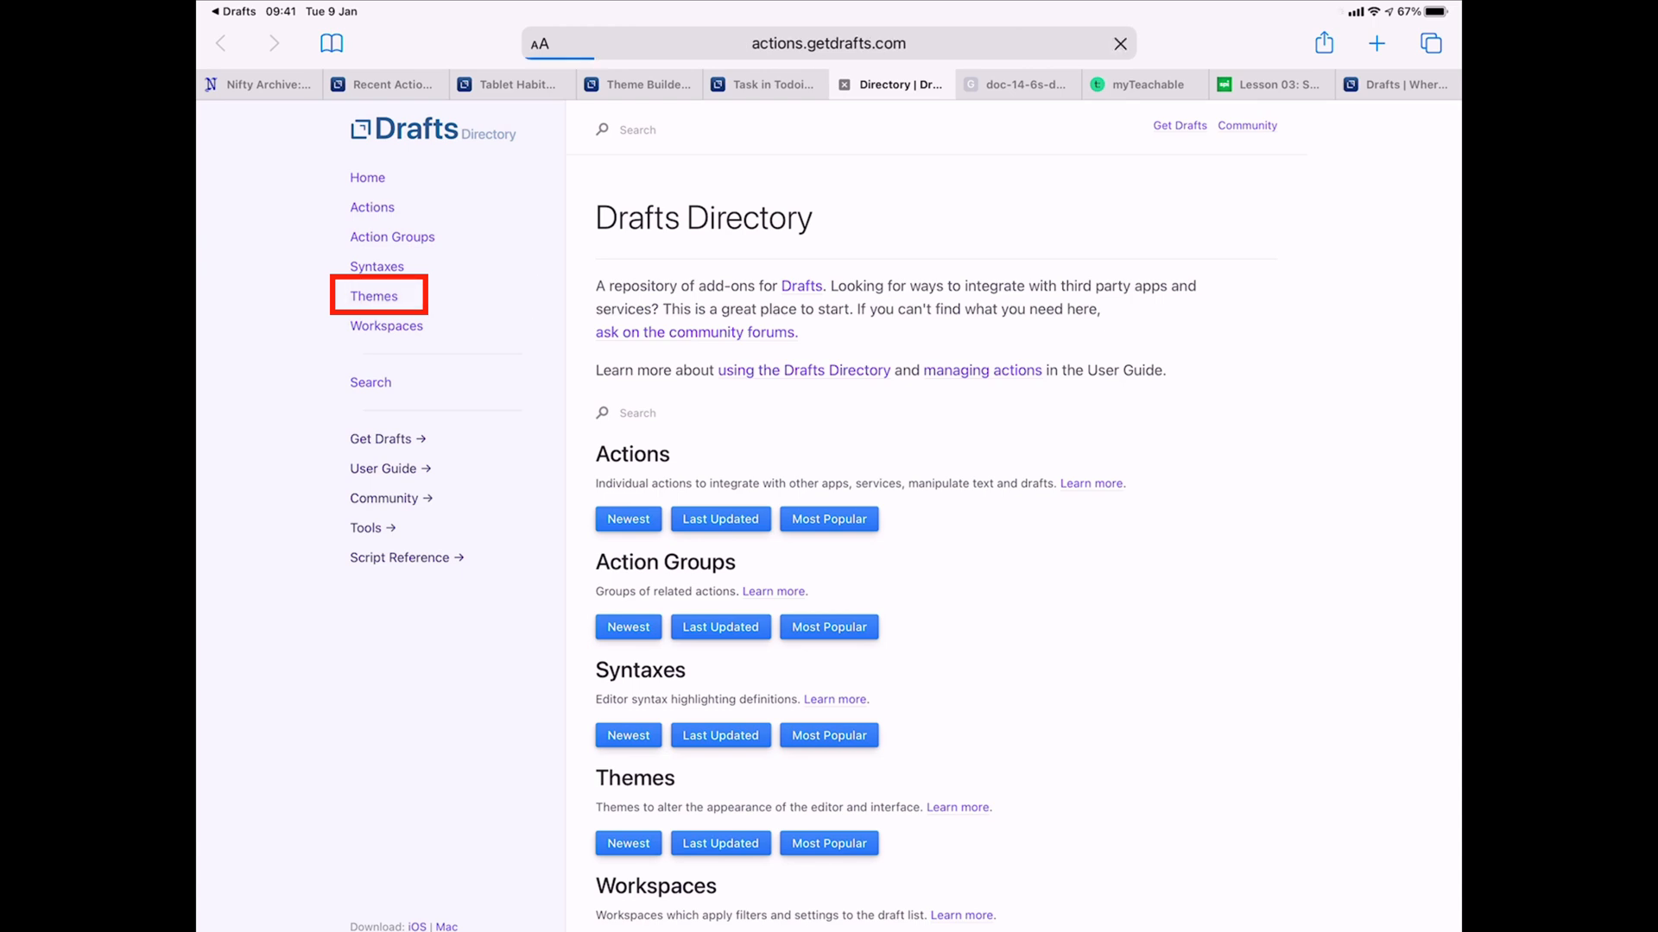
left_click(373, 296)
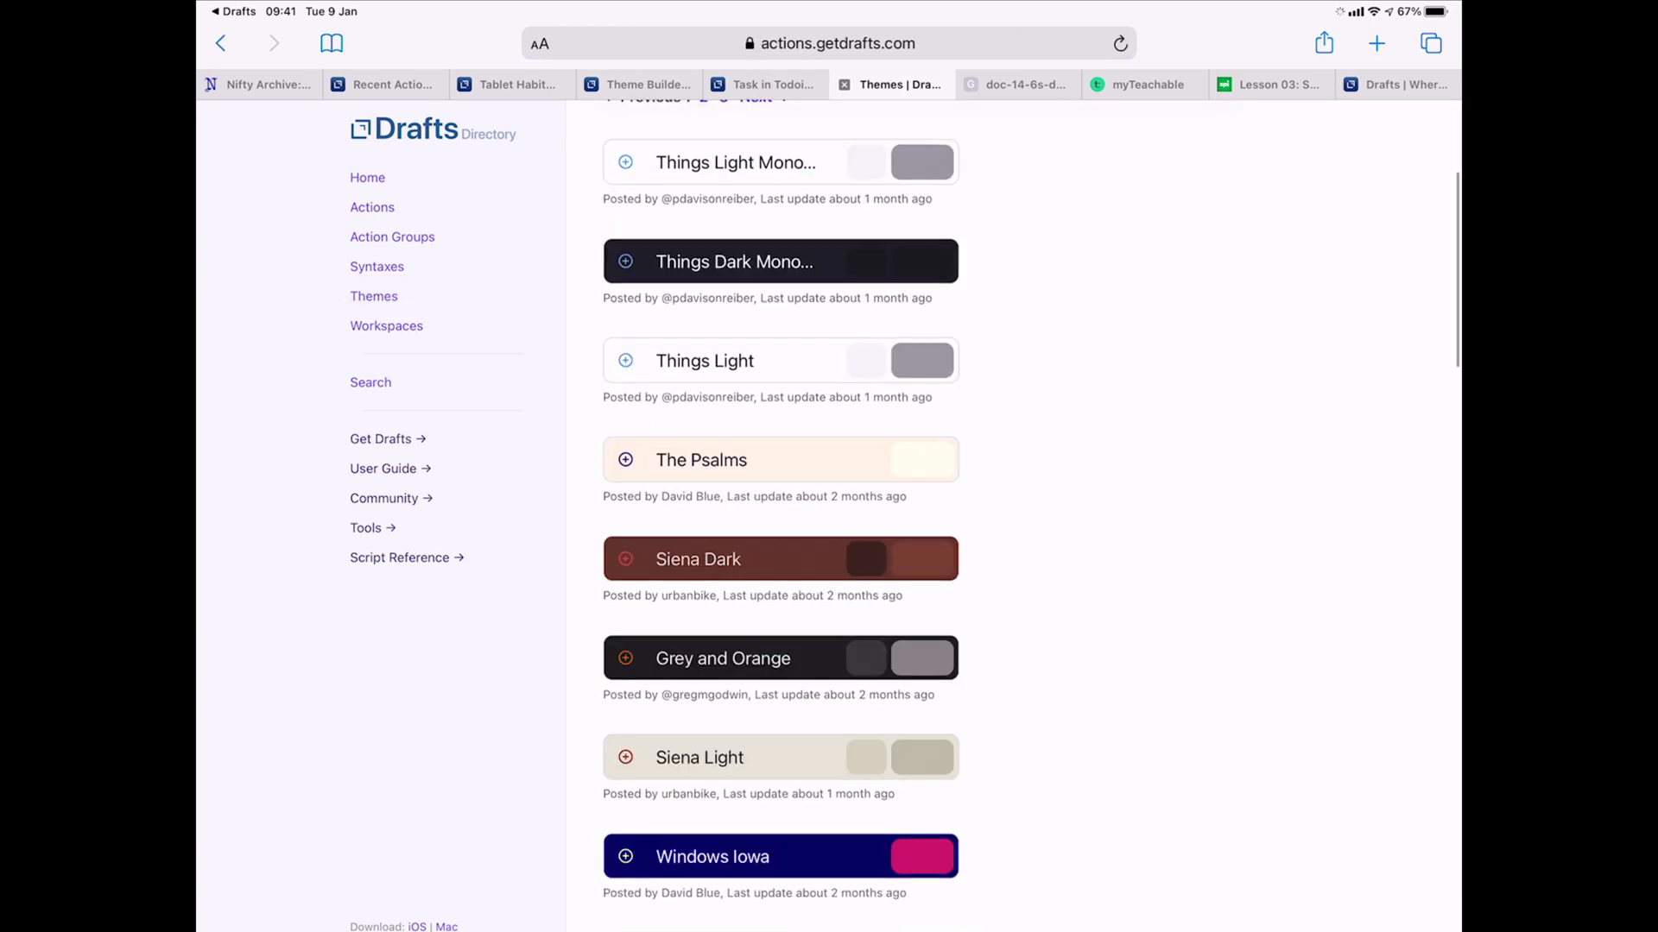
scroll("down", 3)
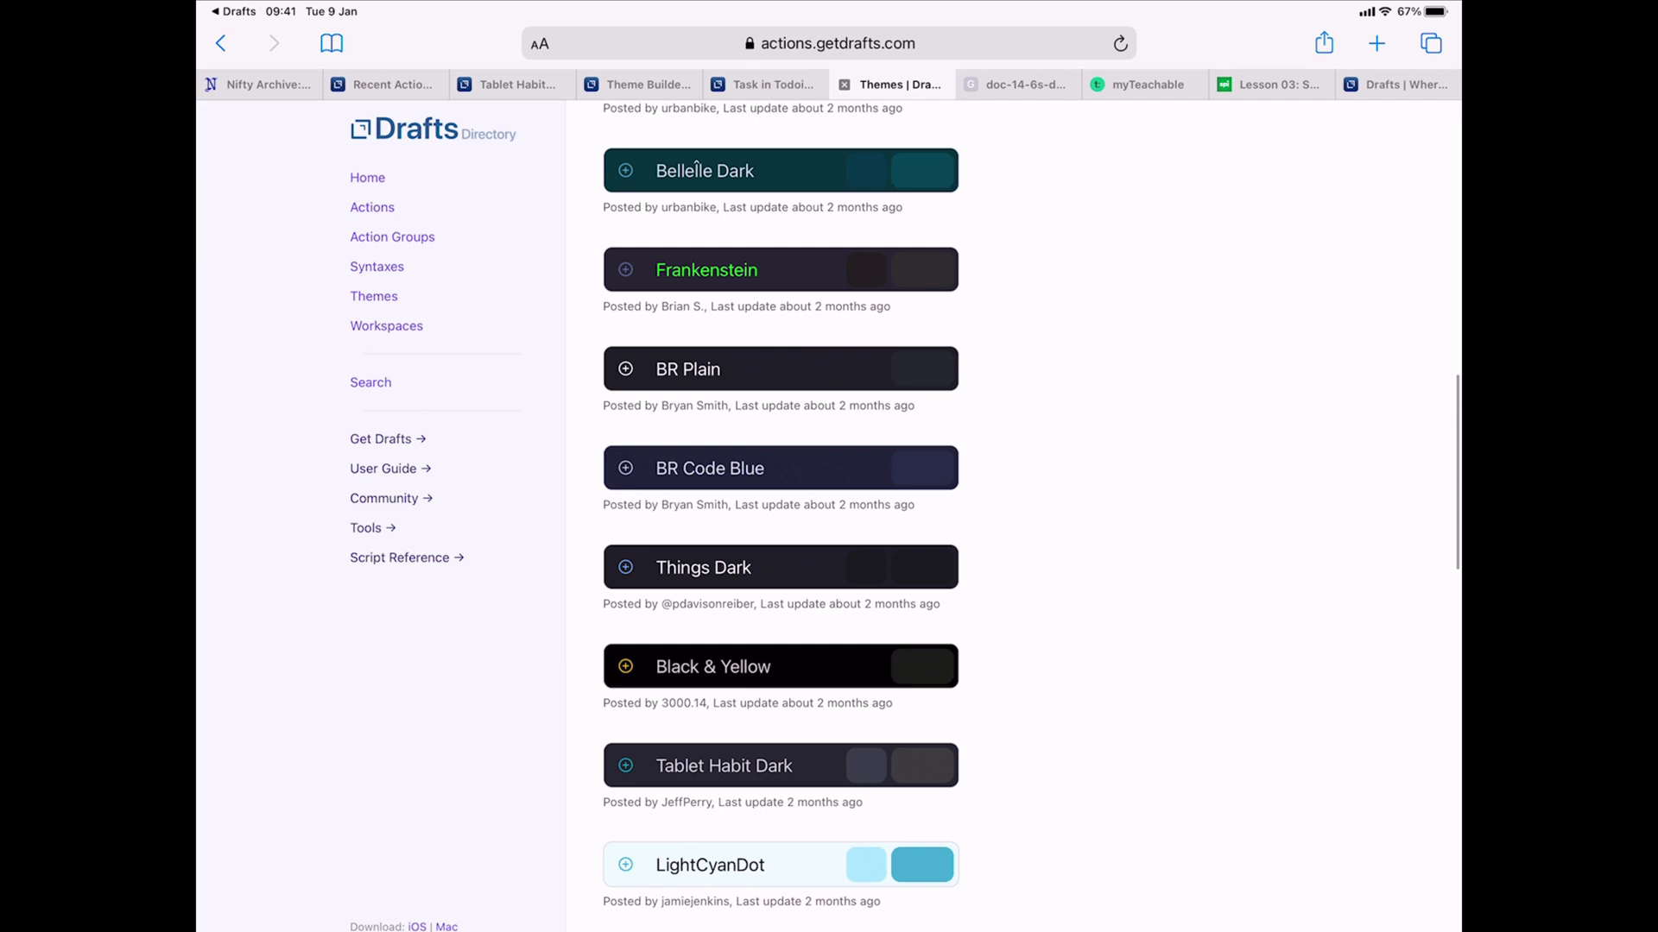
scroll("down", 3)
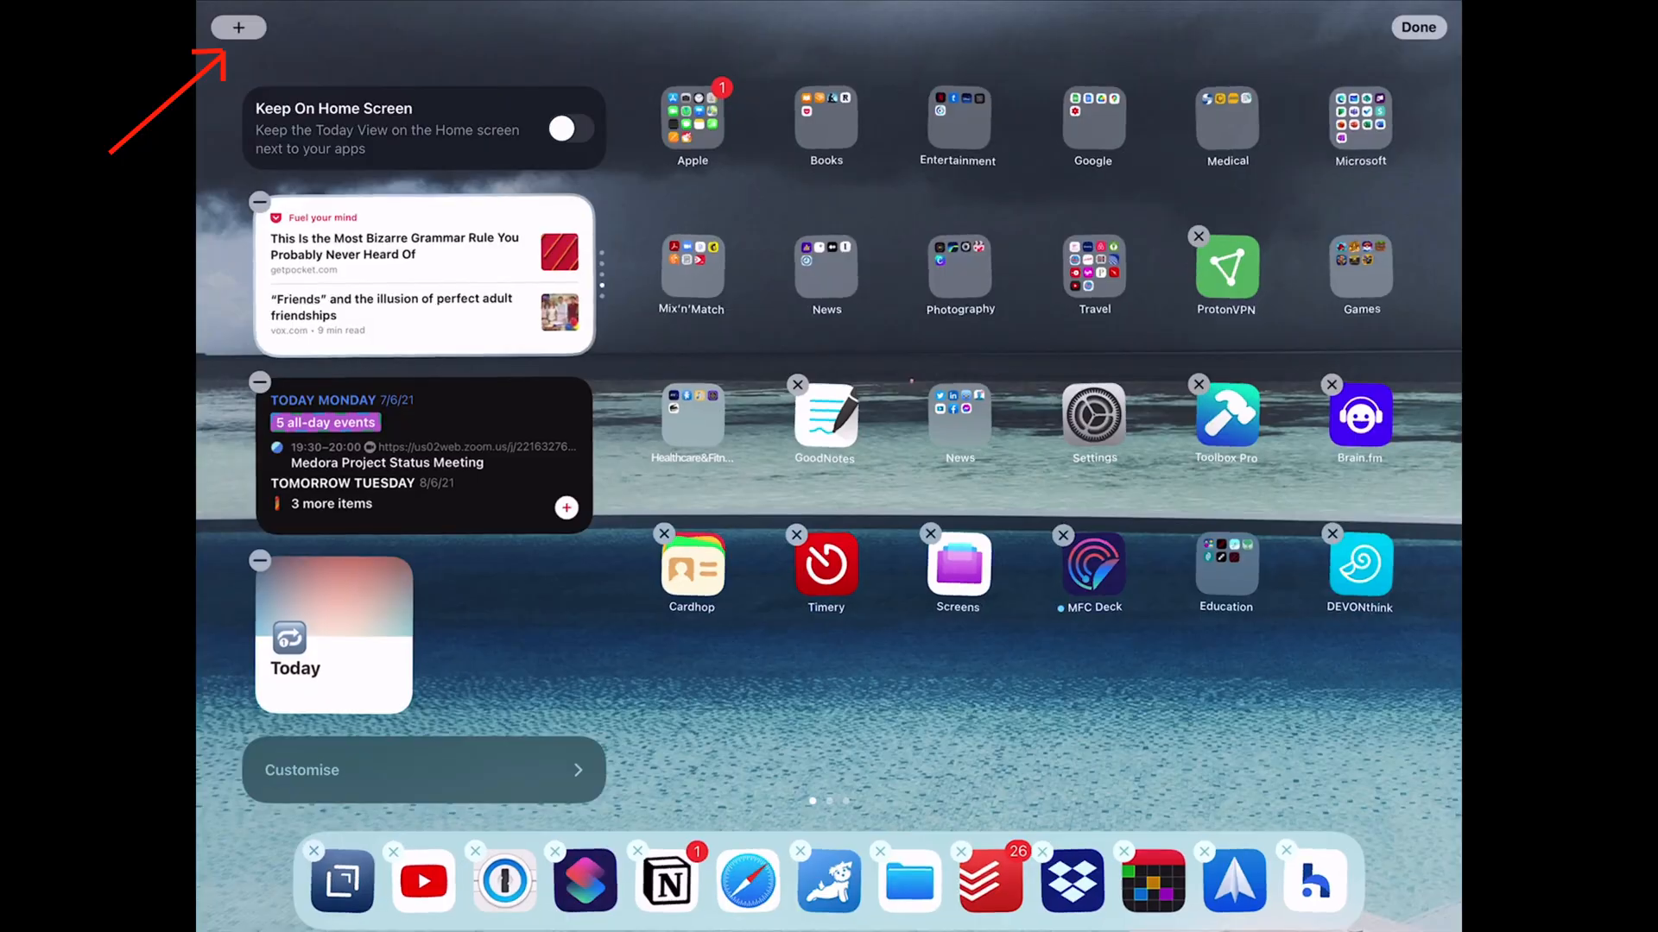
Add the Drafts Grid widget to the Today View and open its item settings.
left_click(238, 28)
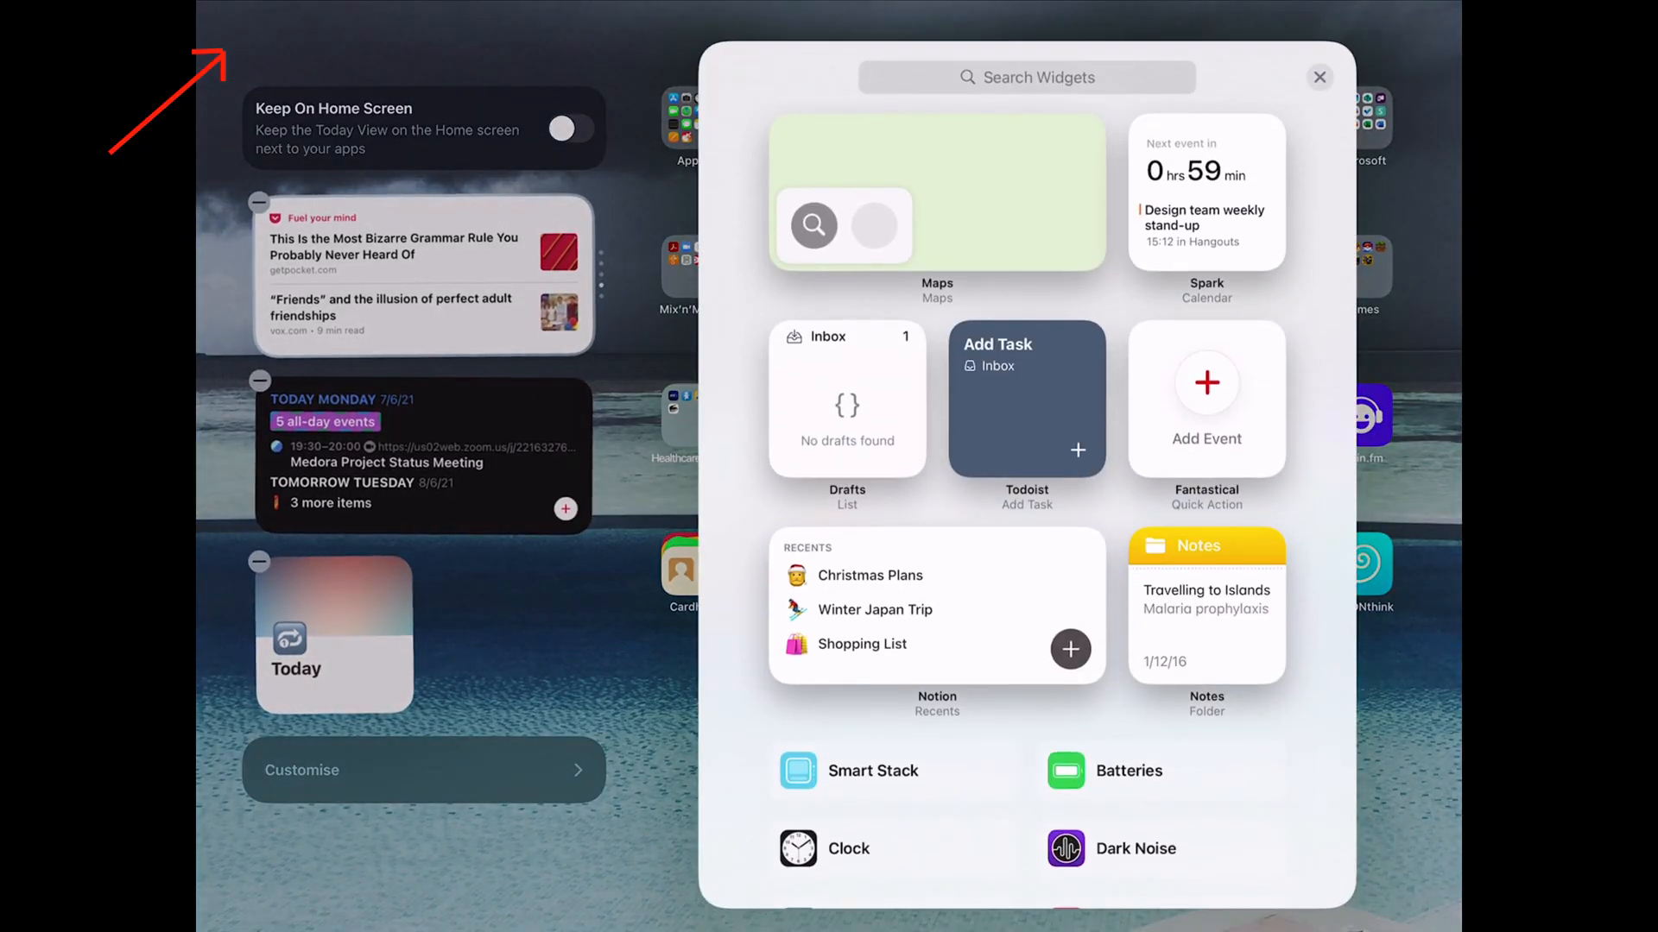
left_click(1026, 76)
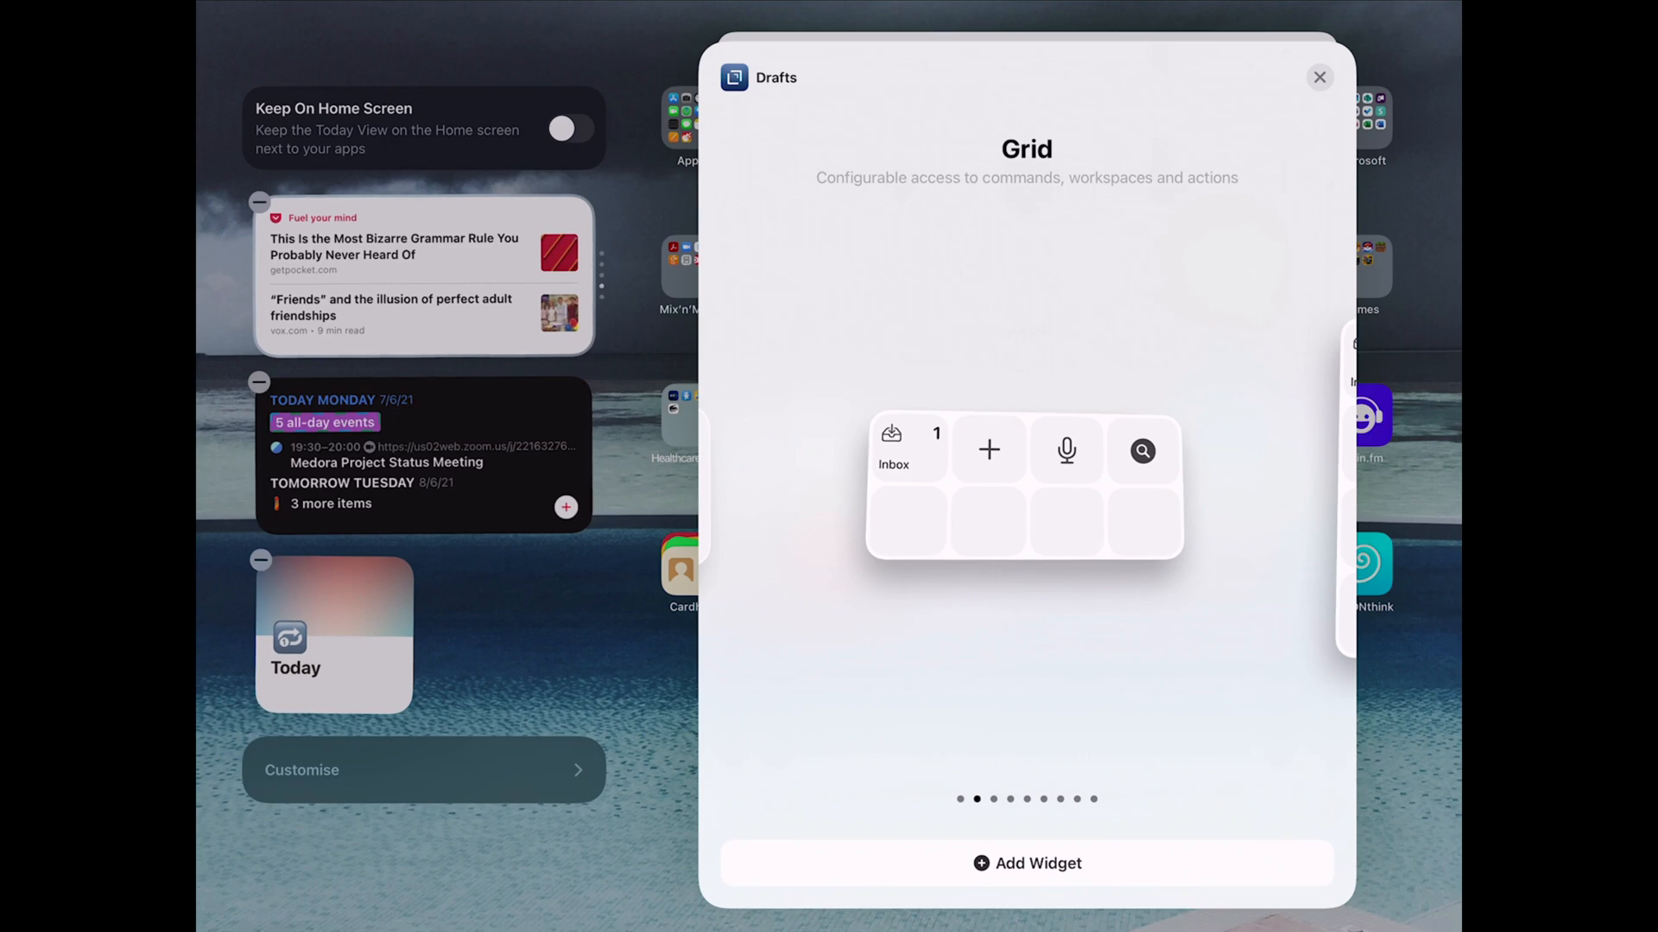
left_click(1318, 77)
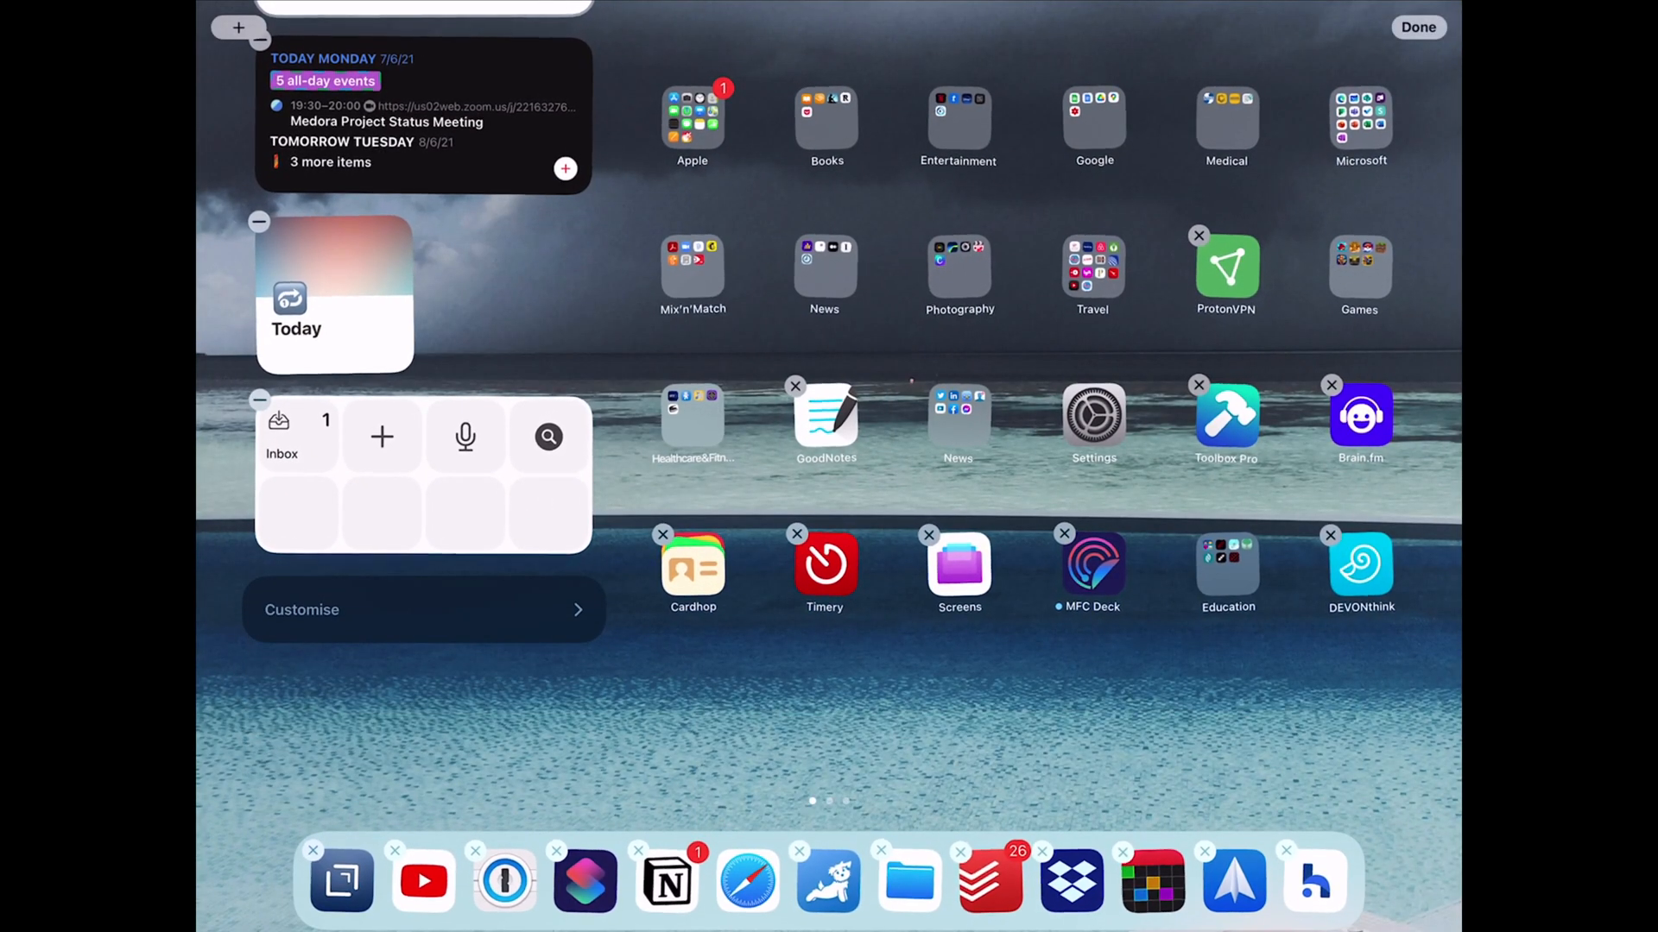
left_click(1417, 26)
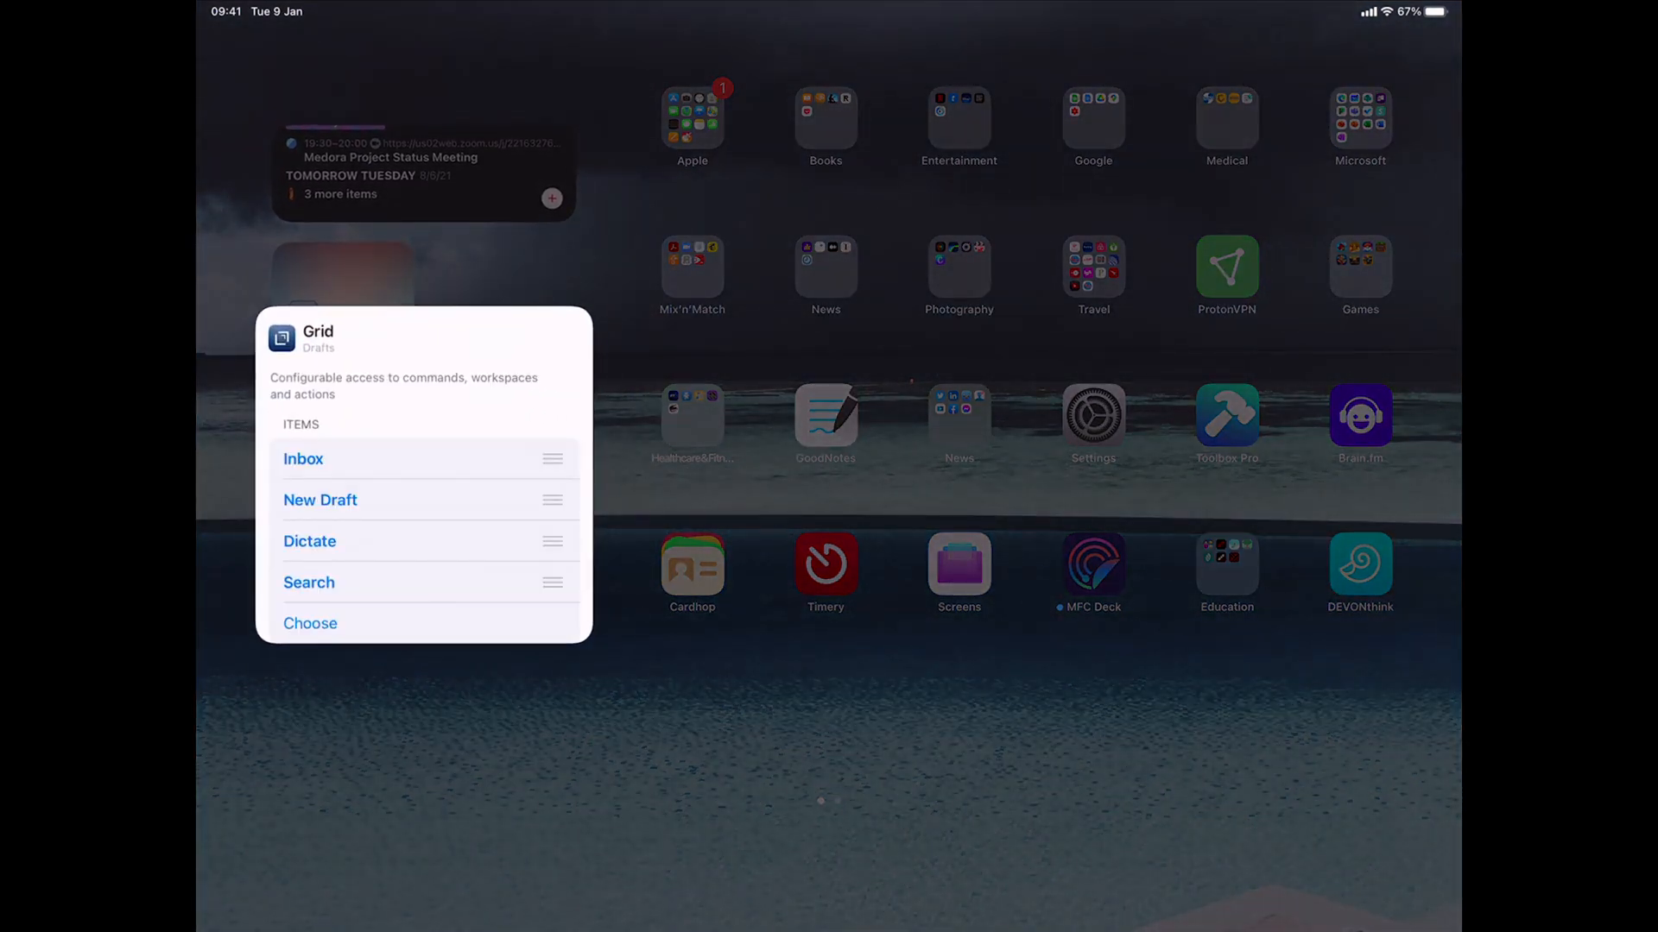
Scroll the Grid widget settings to reach the Ideas workspace slot.
scroll("down", 3)
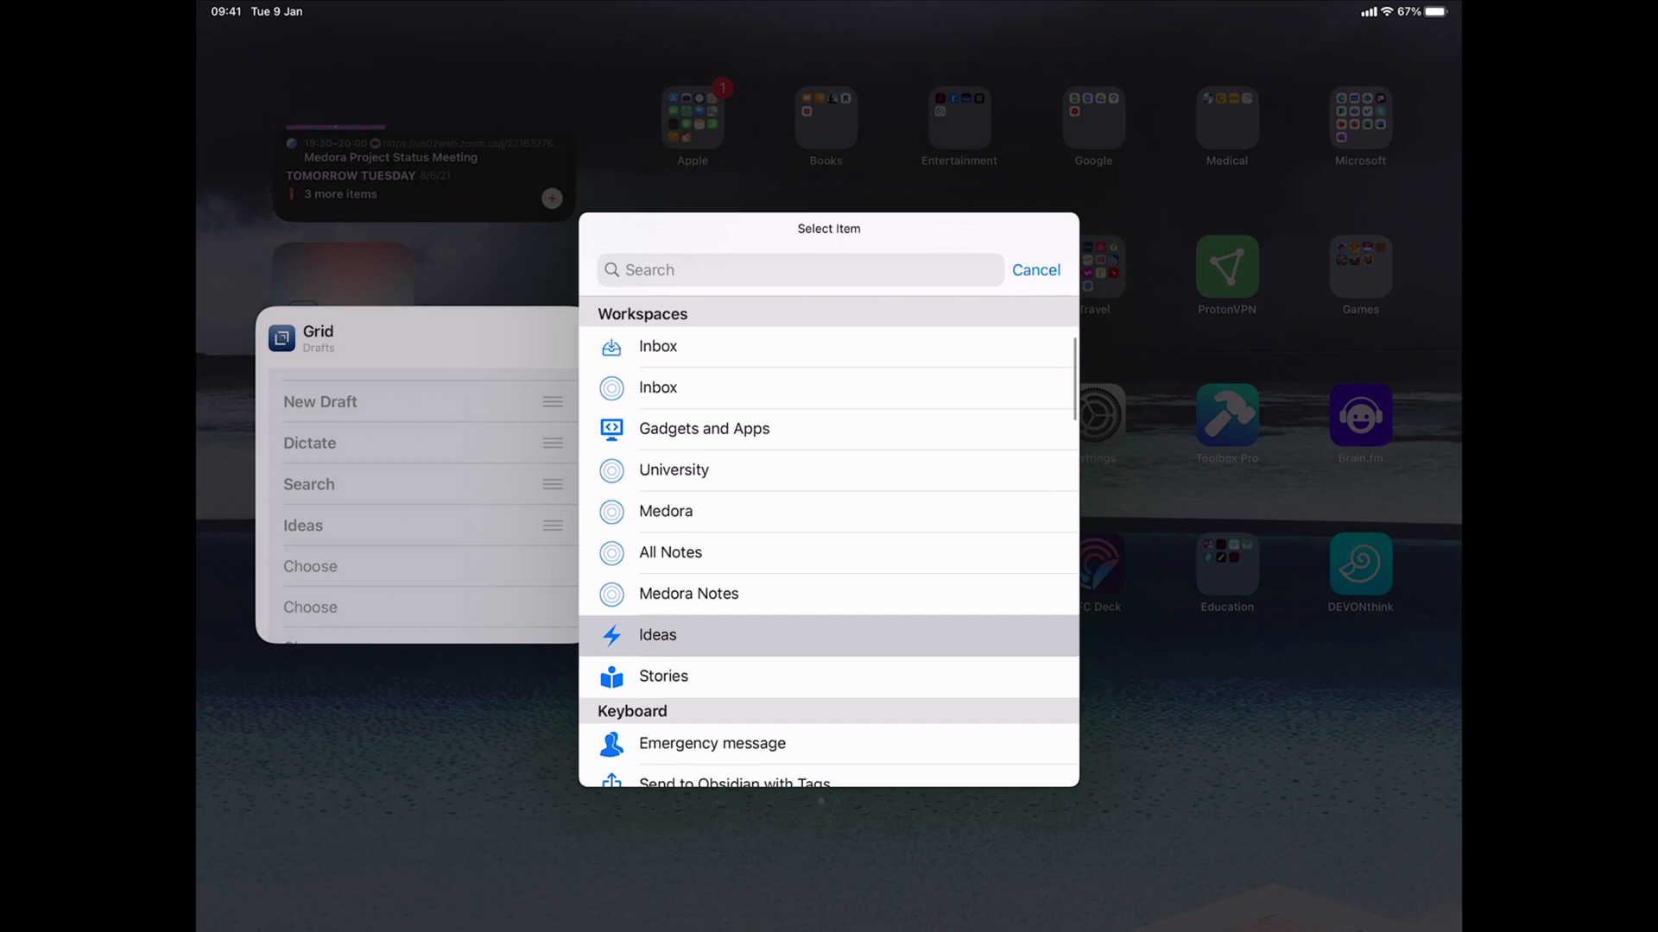
scroll("down", 3)
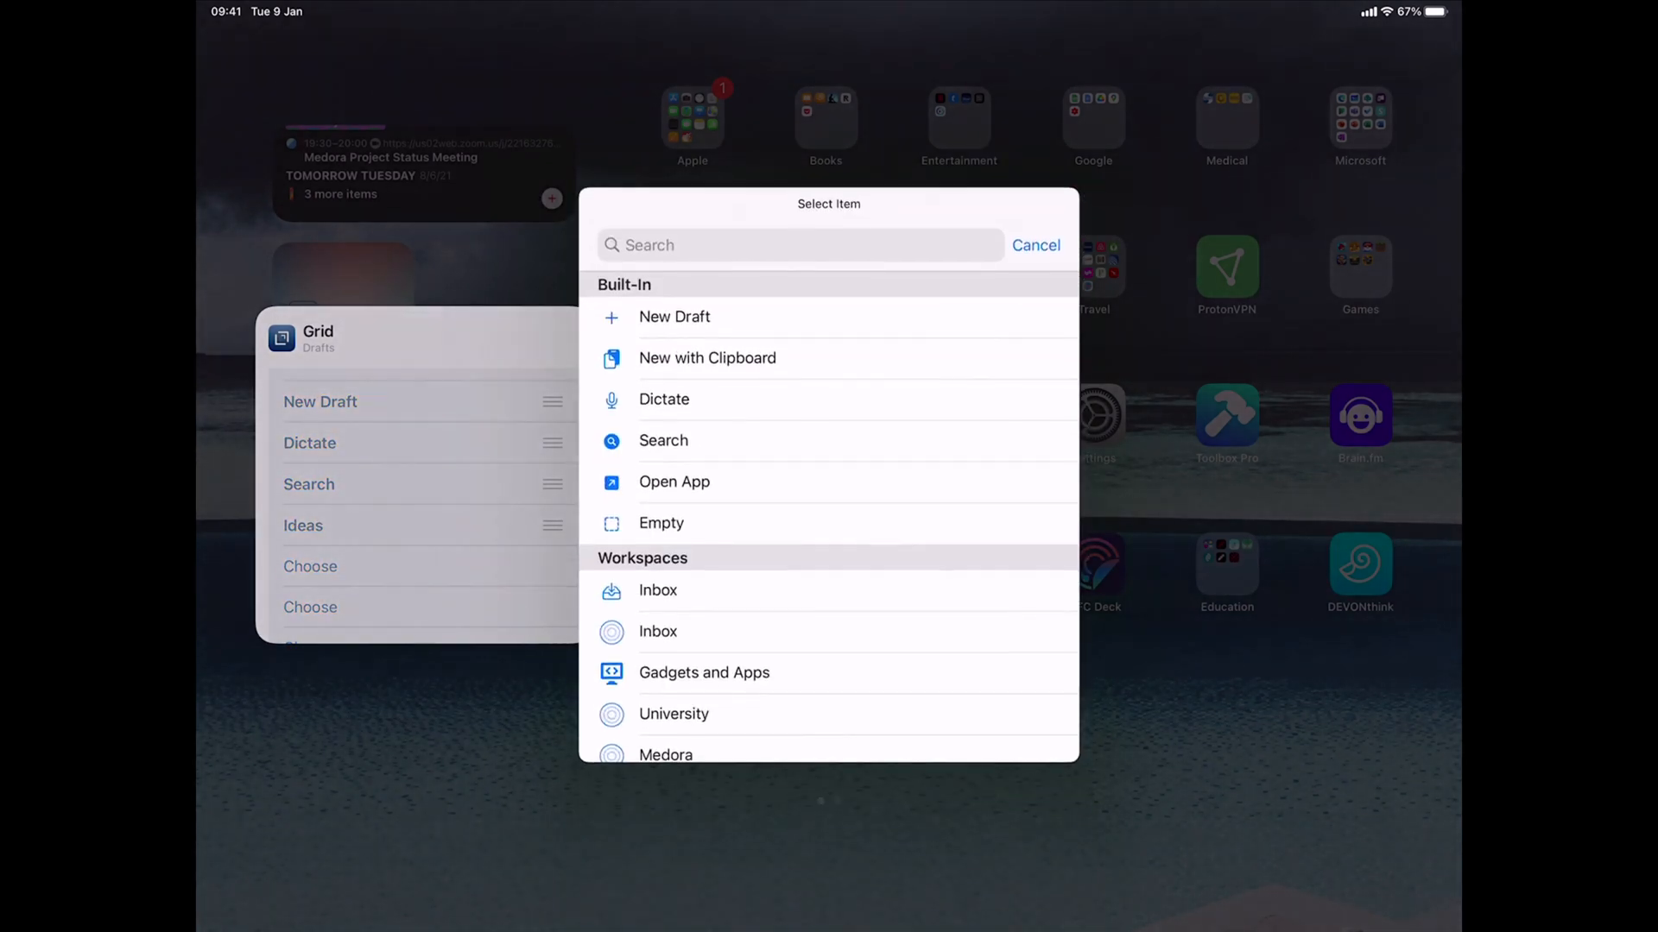